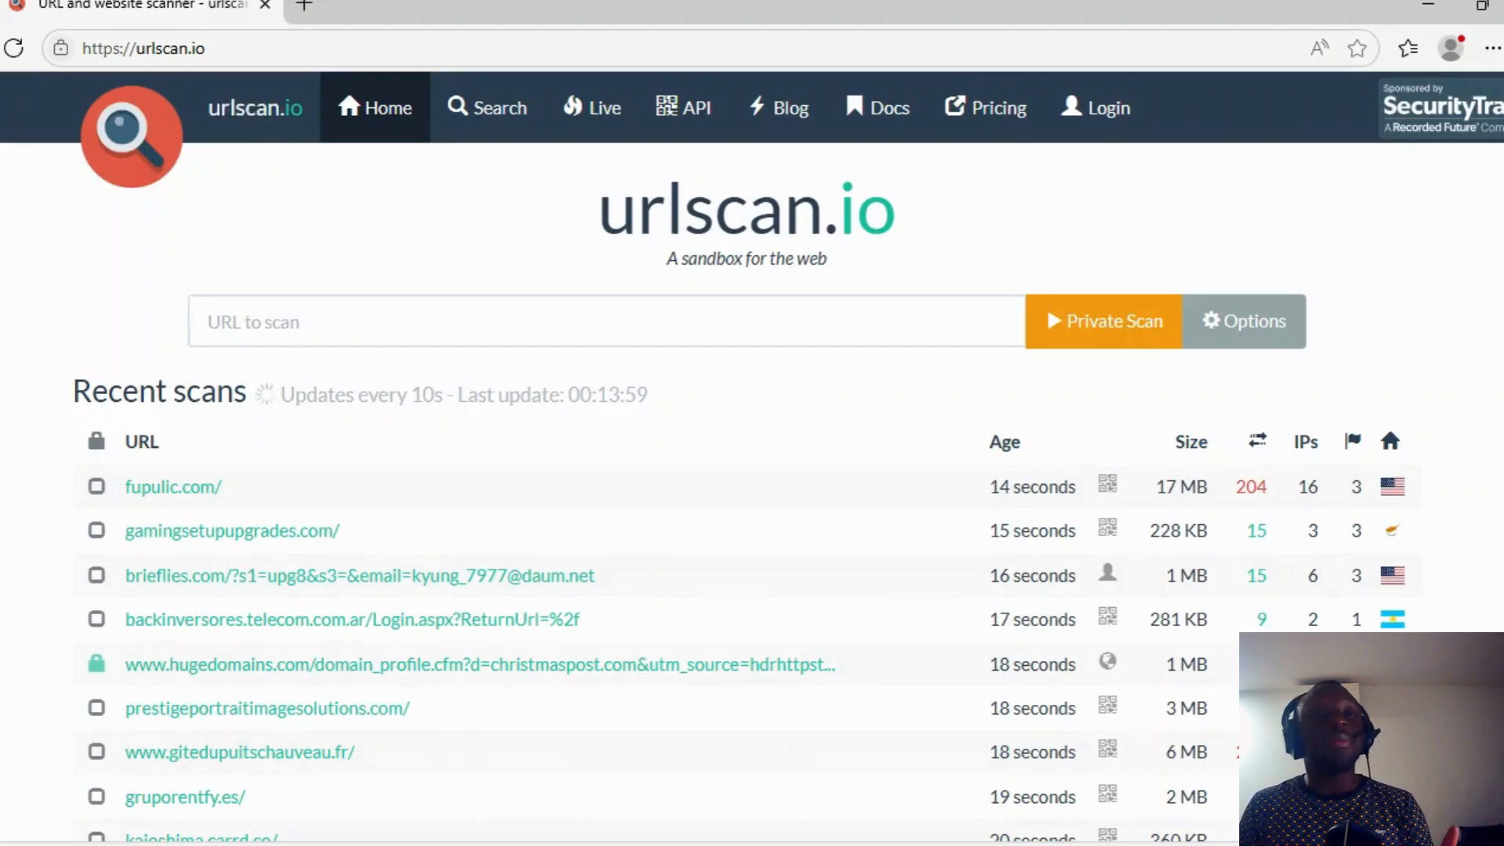
{"action": "mouse_move", "coordinate": [210, 158]}
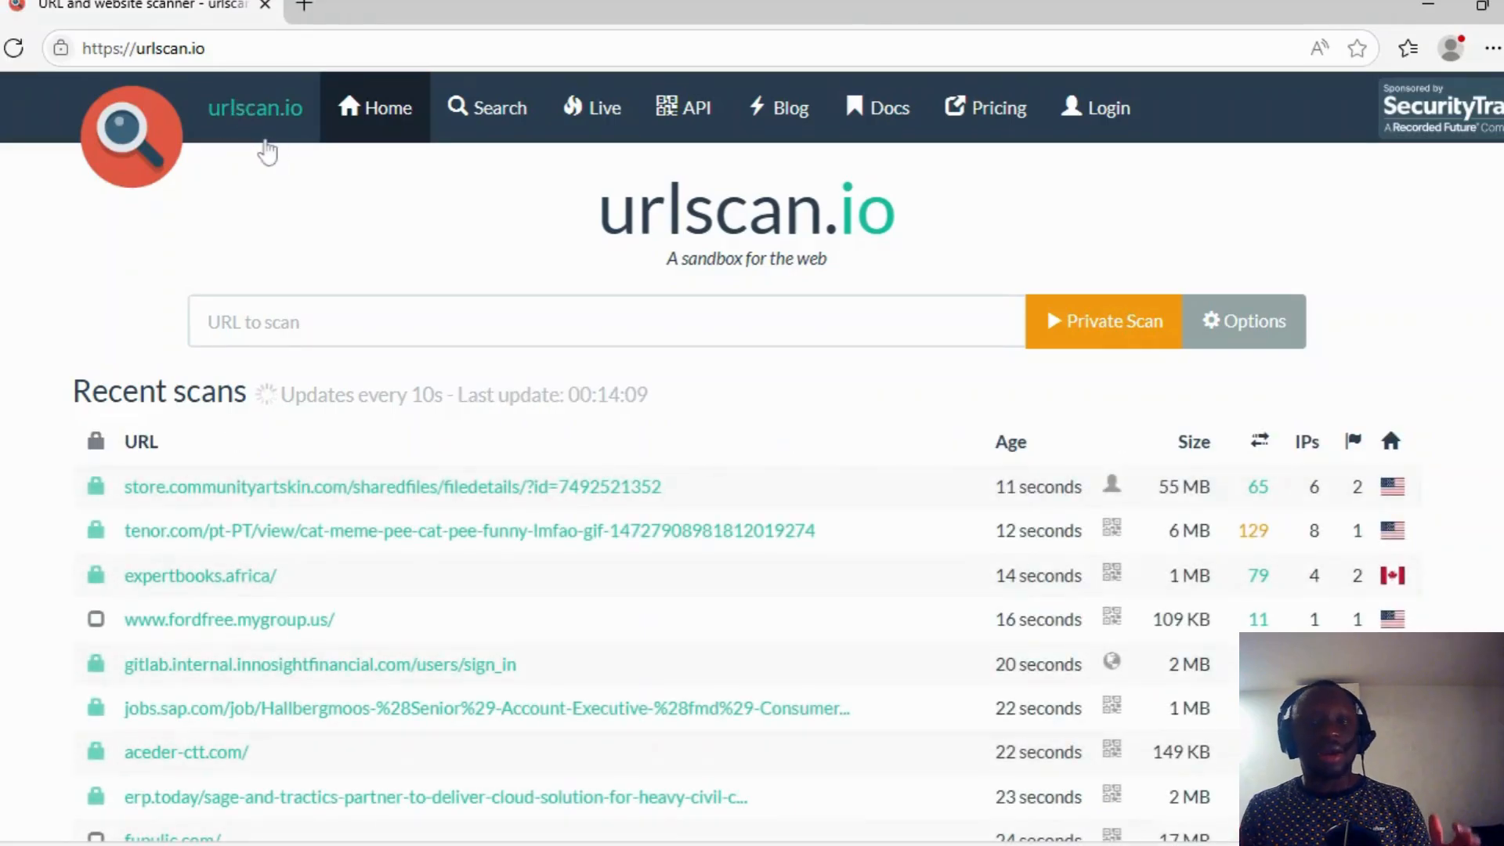
Browse the Live gallery thumbnails and open the library.applewild.org scan result
{"action": "scroll", "scroll_direction": "down", "scroll_amount": 3}
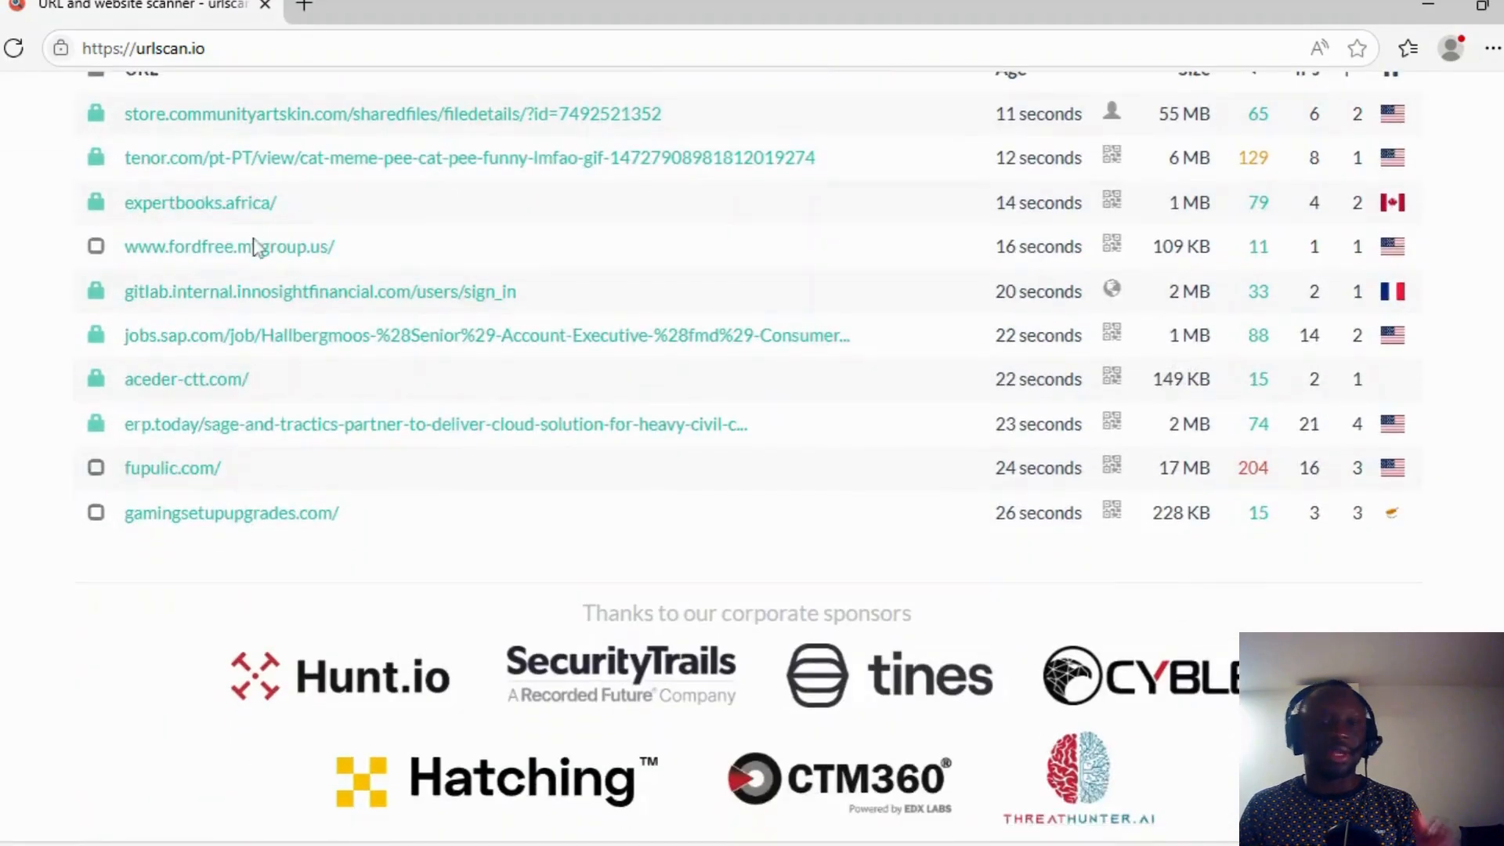
{"action": "scroll", "scroll_direction": "up", "scroll_amount": 3}
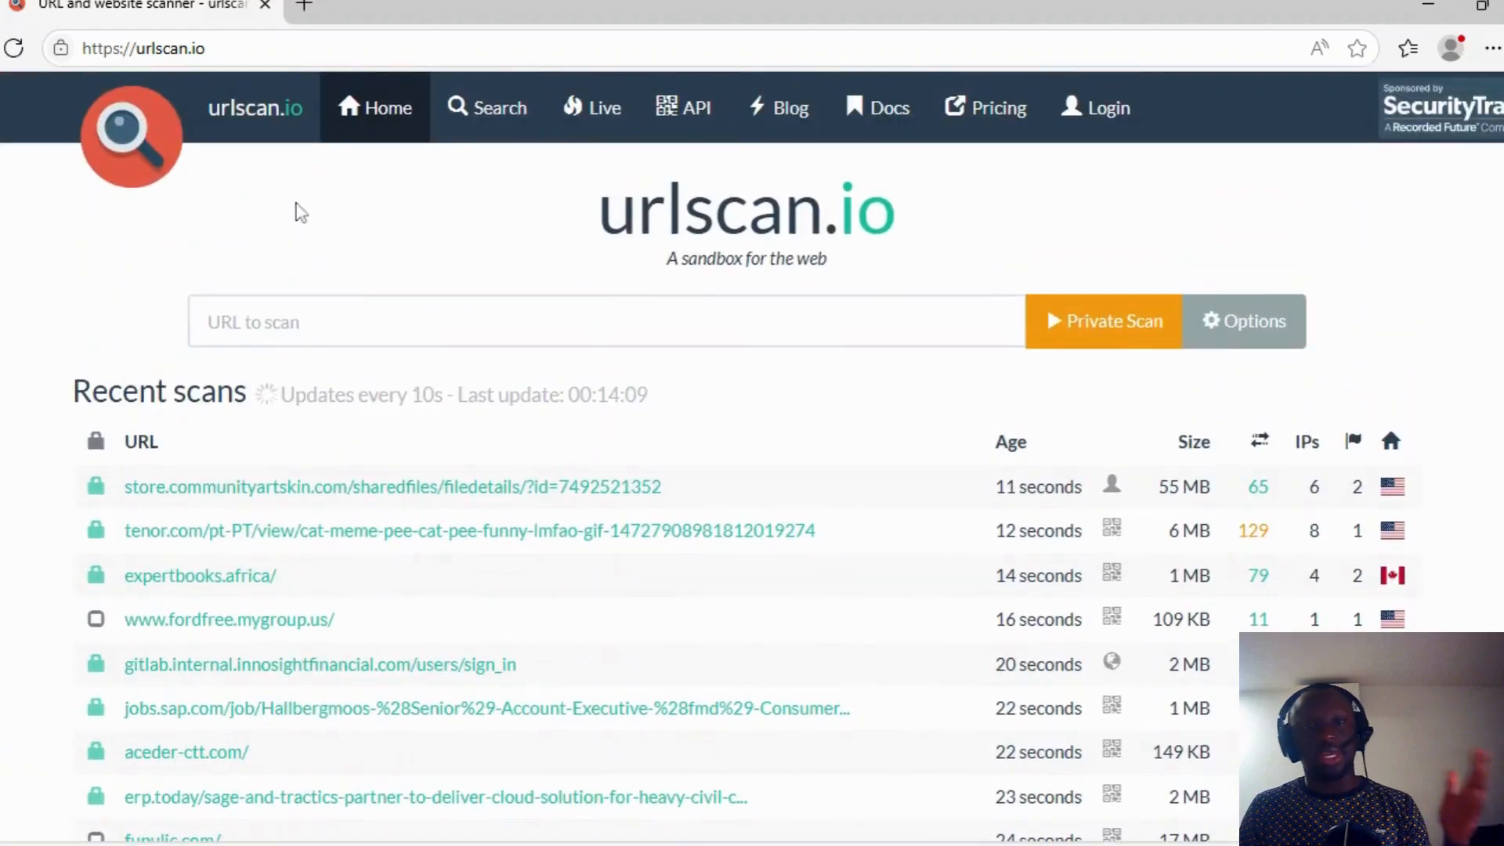
{"action": "mouse_move", "coordinate": [144, 333]}
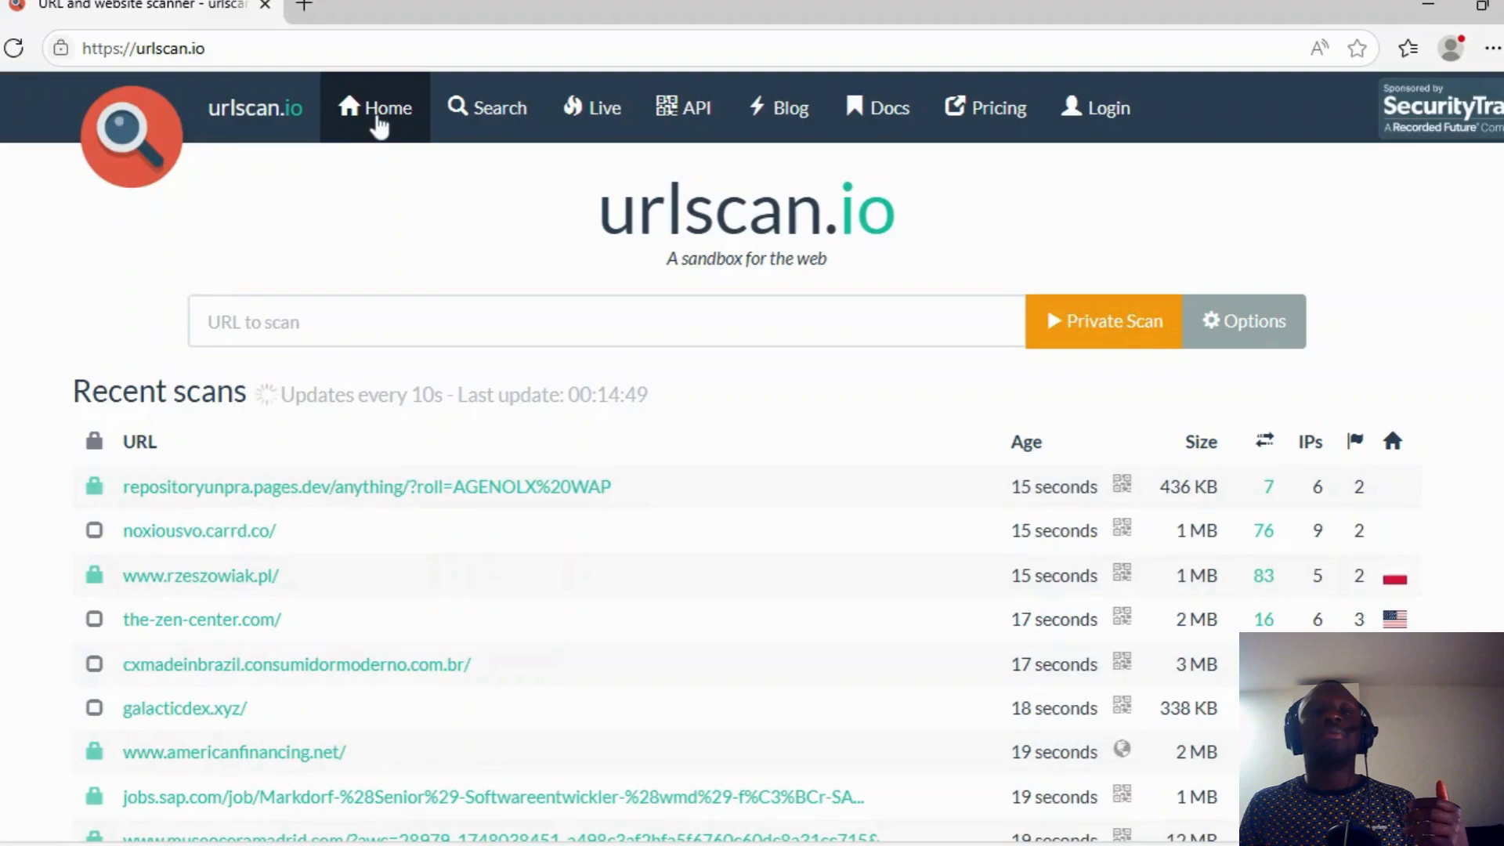
{"action": "mouse_move", "coordinate": [388, 164]}
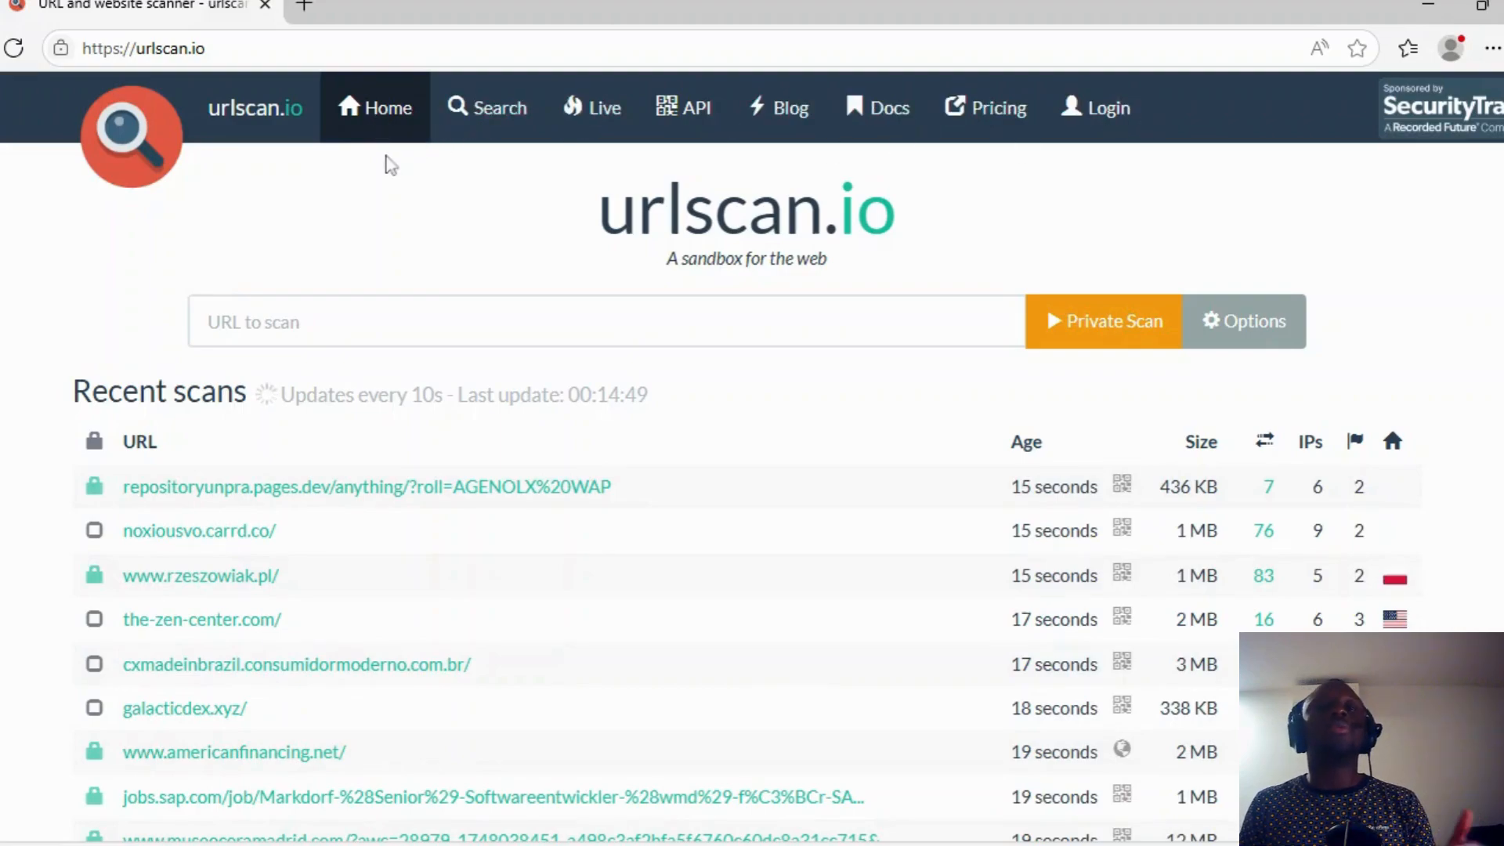
{"action": "mouse_move", "coordinate": [384, 120]}
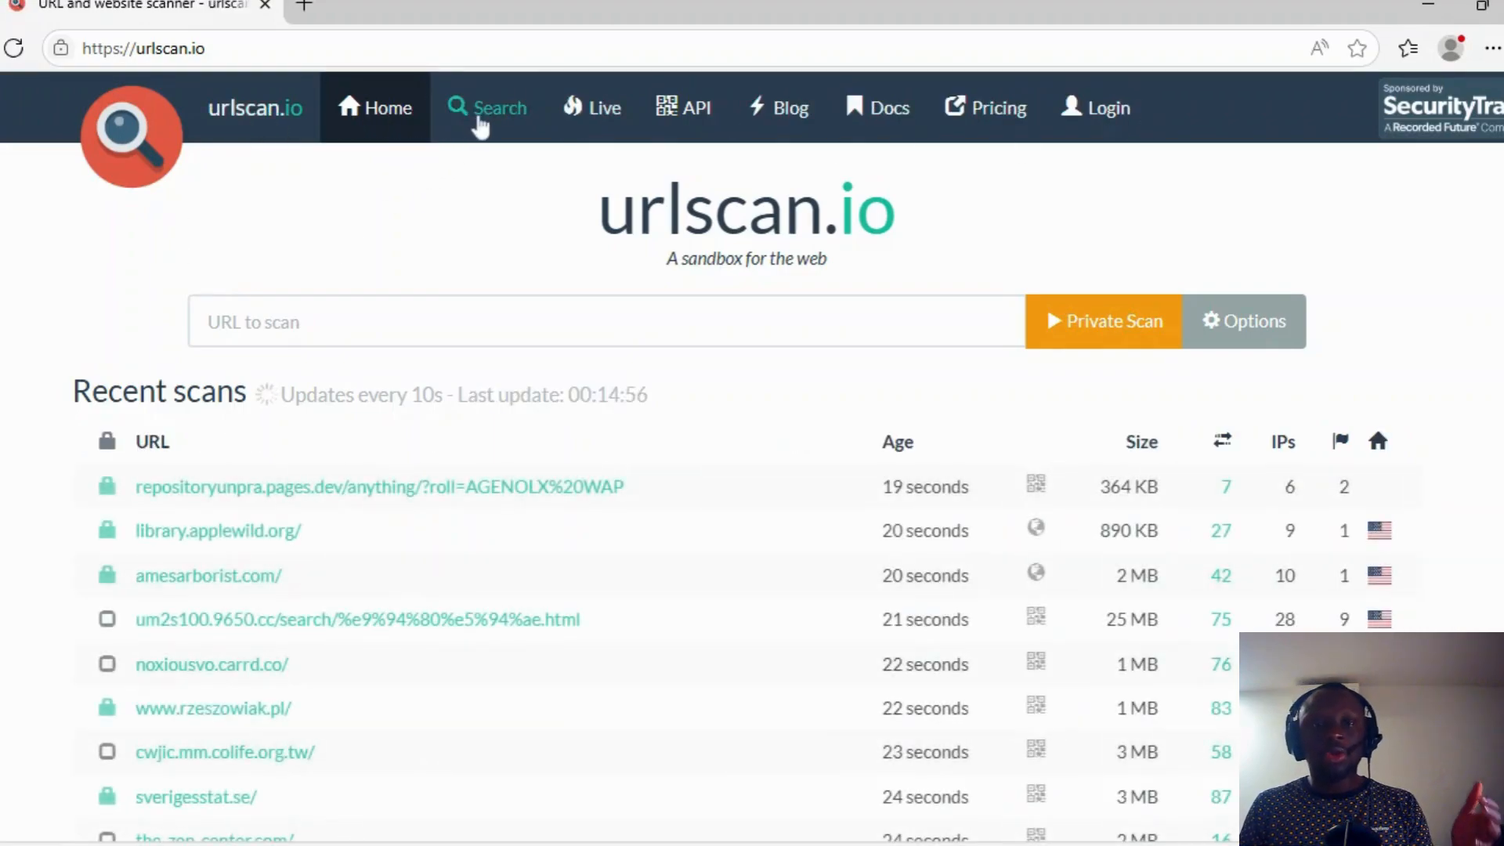
{"action": "left_click", "coordinate": [509, 108]}
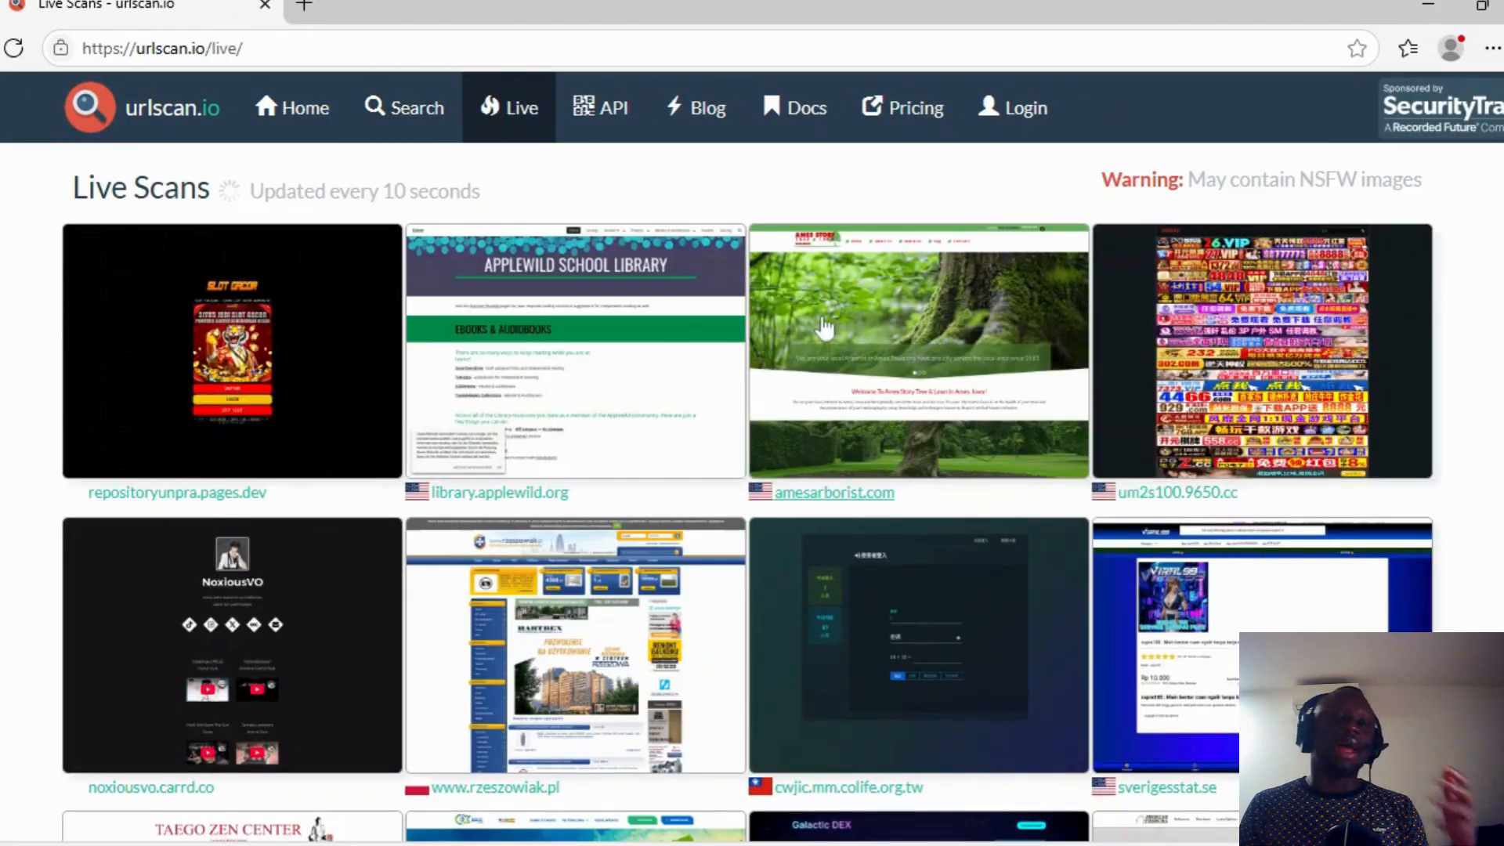
{"action": "mouse_move", "coordinate": [264, 268]}
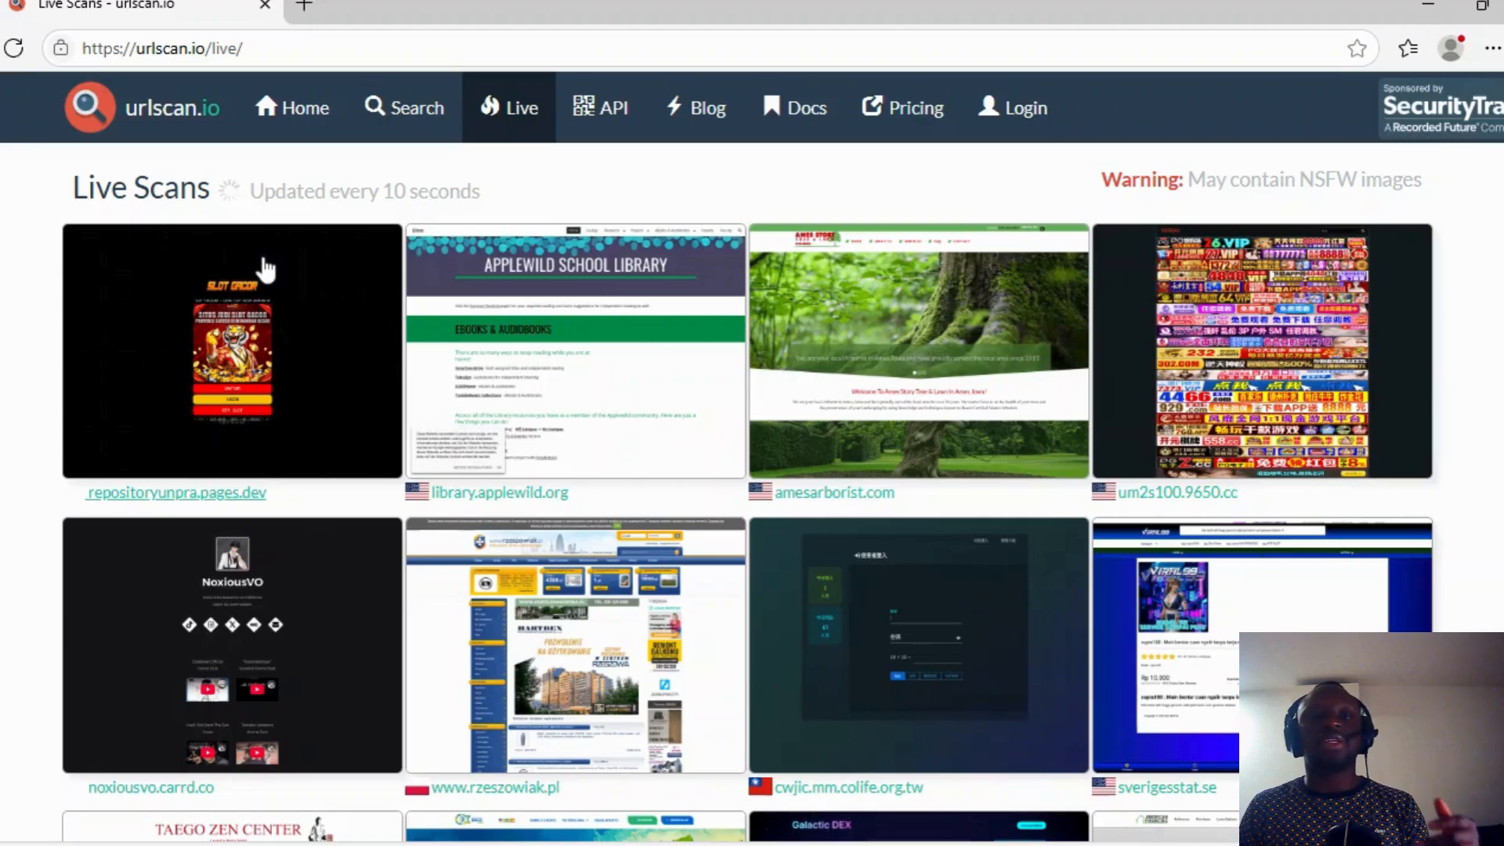
{"action": "mouse_move", "coordinate": [145, 286]}
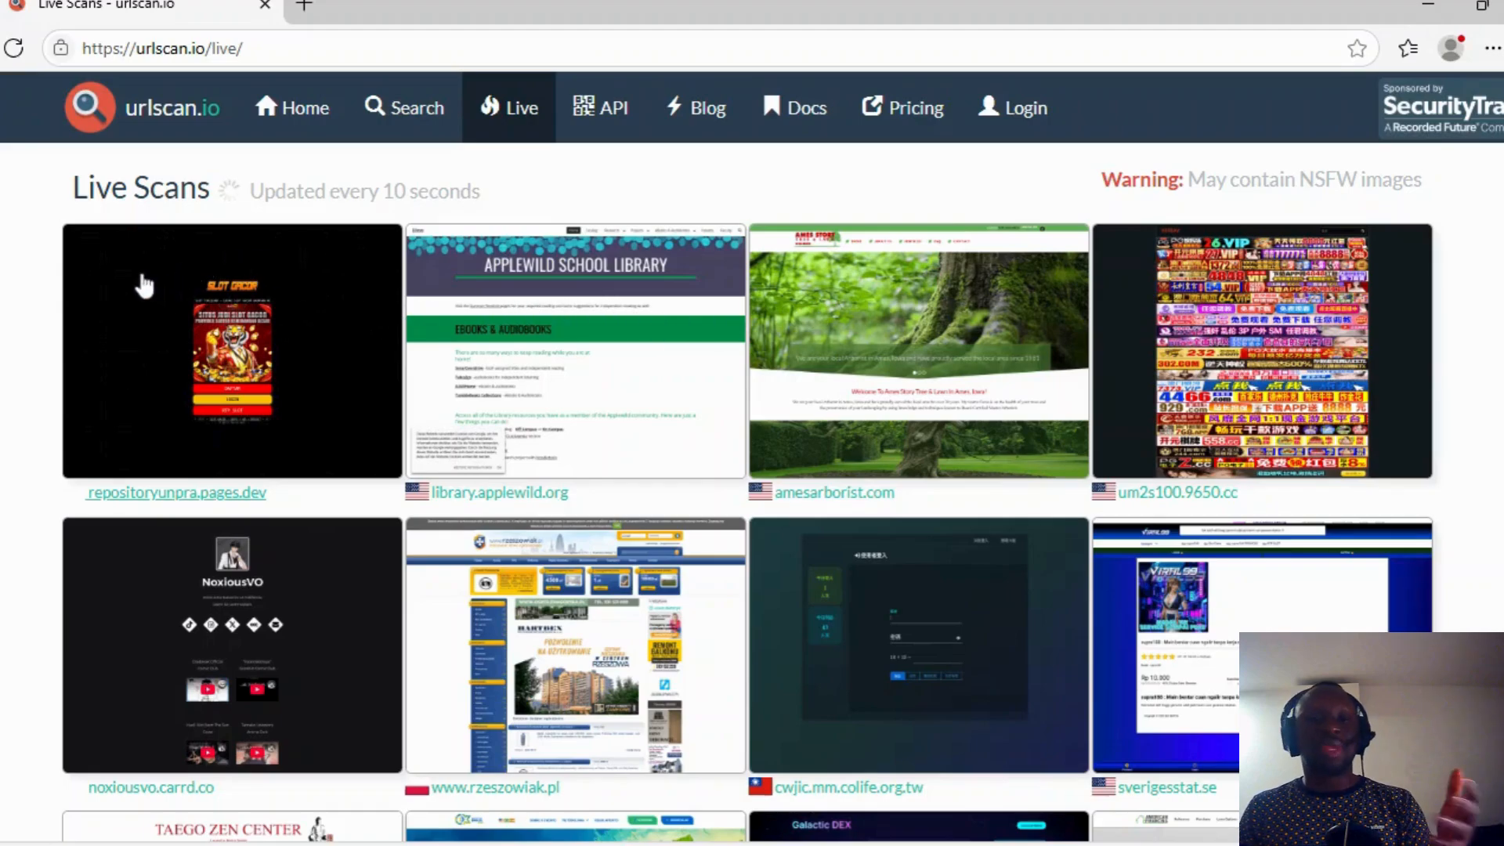
{"action": "scroll", "scroll_direction": "down", "scroll_amount": 3}
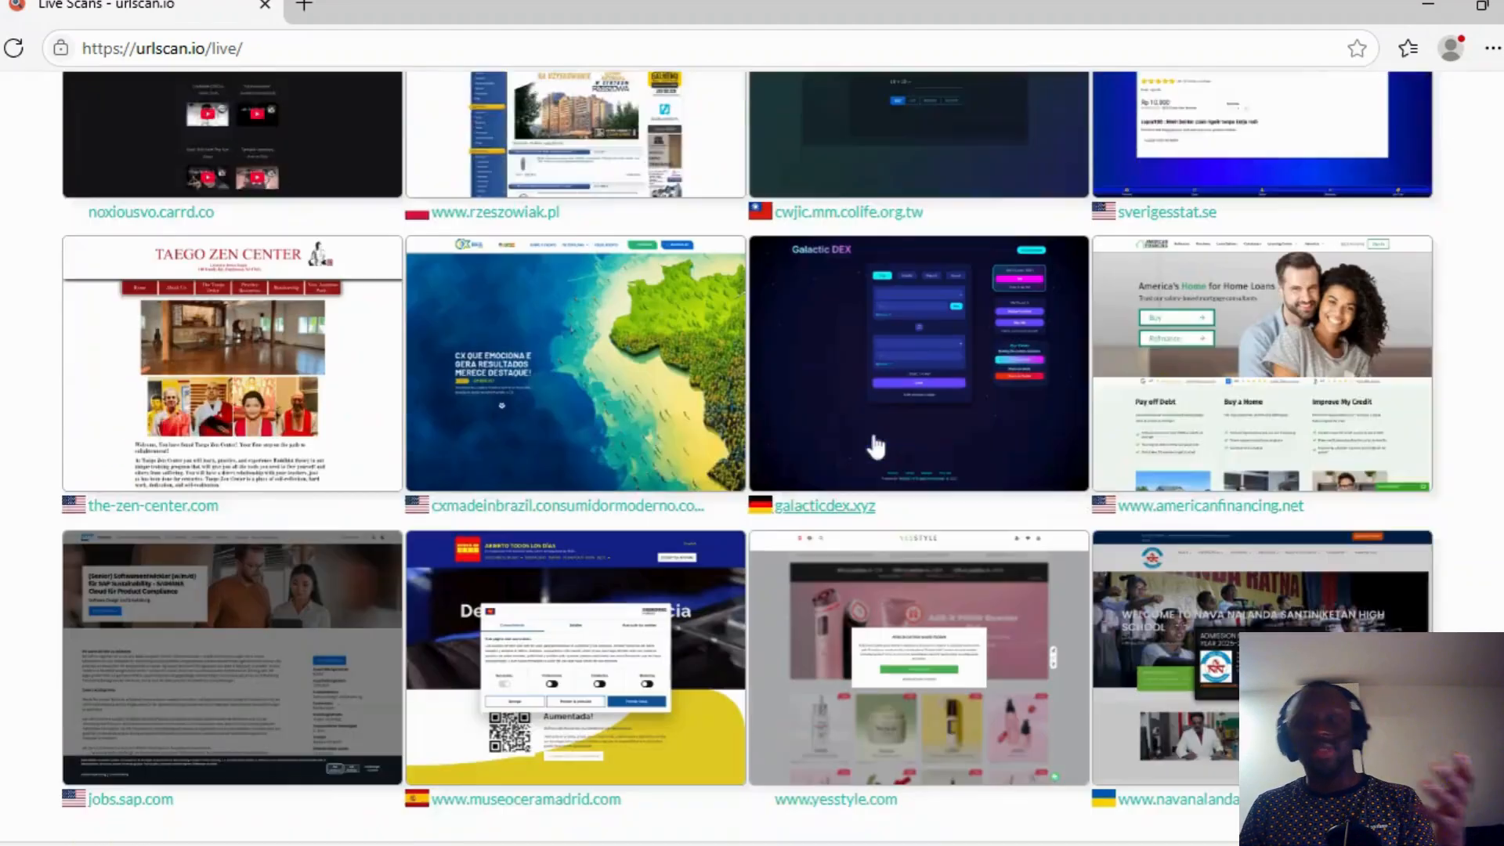
{"action": "scroll", "scroll_direction": "down", "scroll_amount": 3}
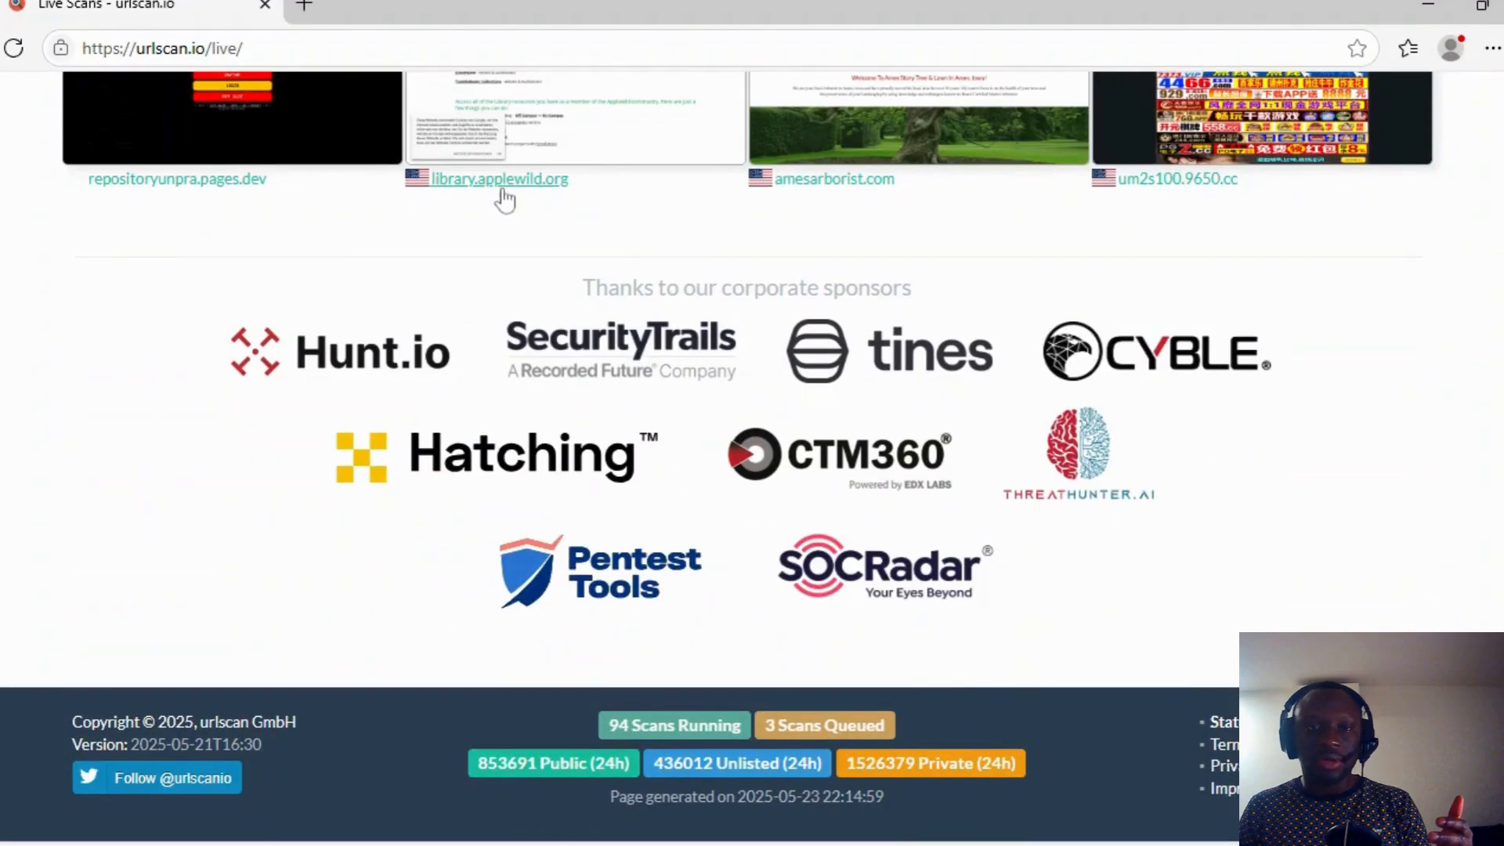
{"action": "left_click", "coordinate": [486, 179]}
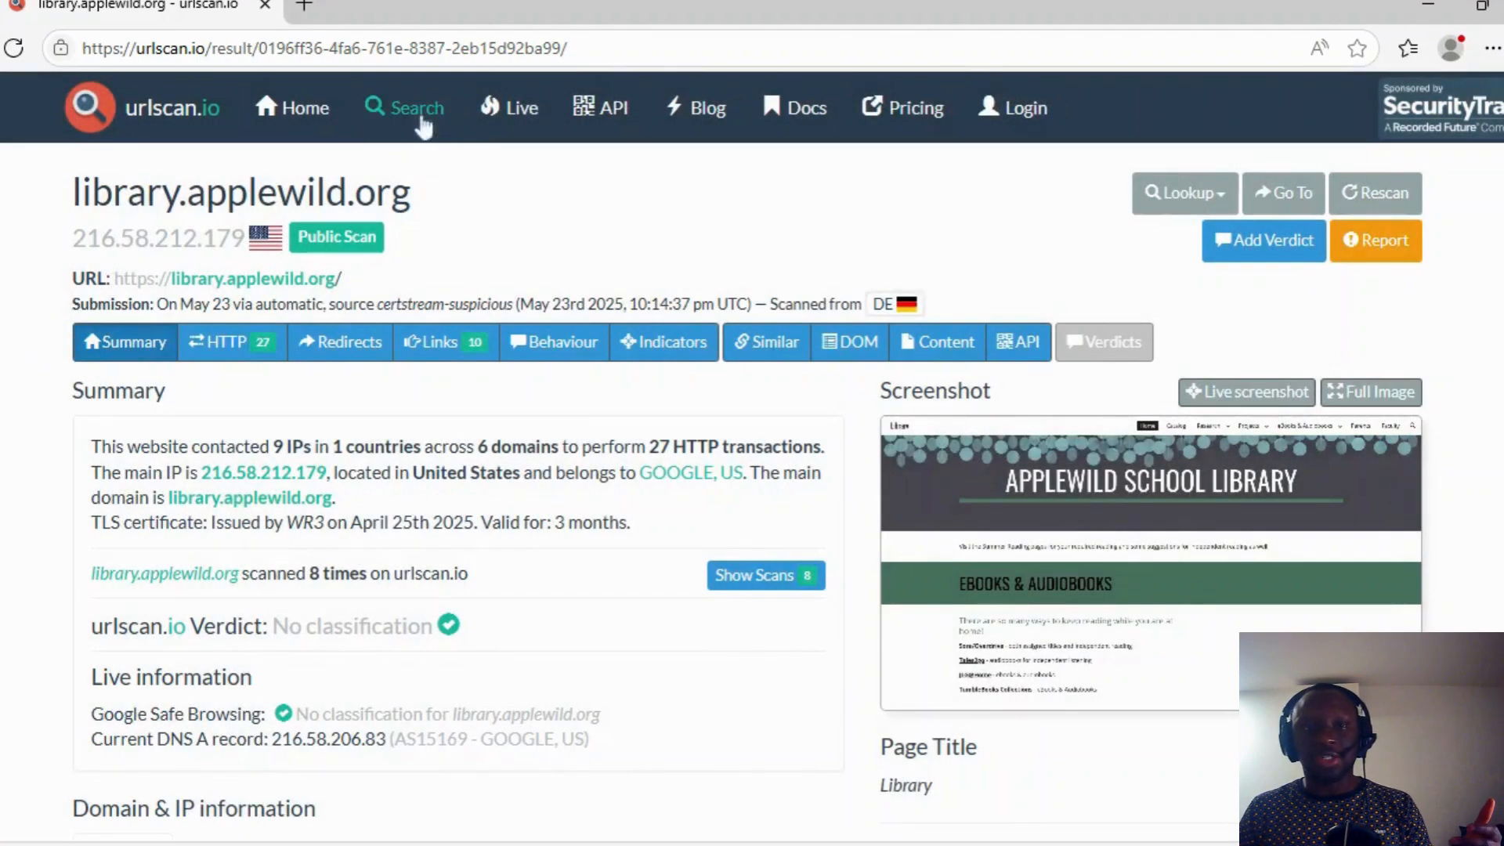
Visit the search page, clear the wildcard search term, and return to the home page
{"action": "left_click", "coordinate": [403, 107]}
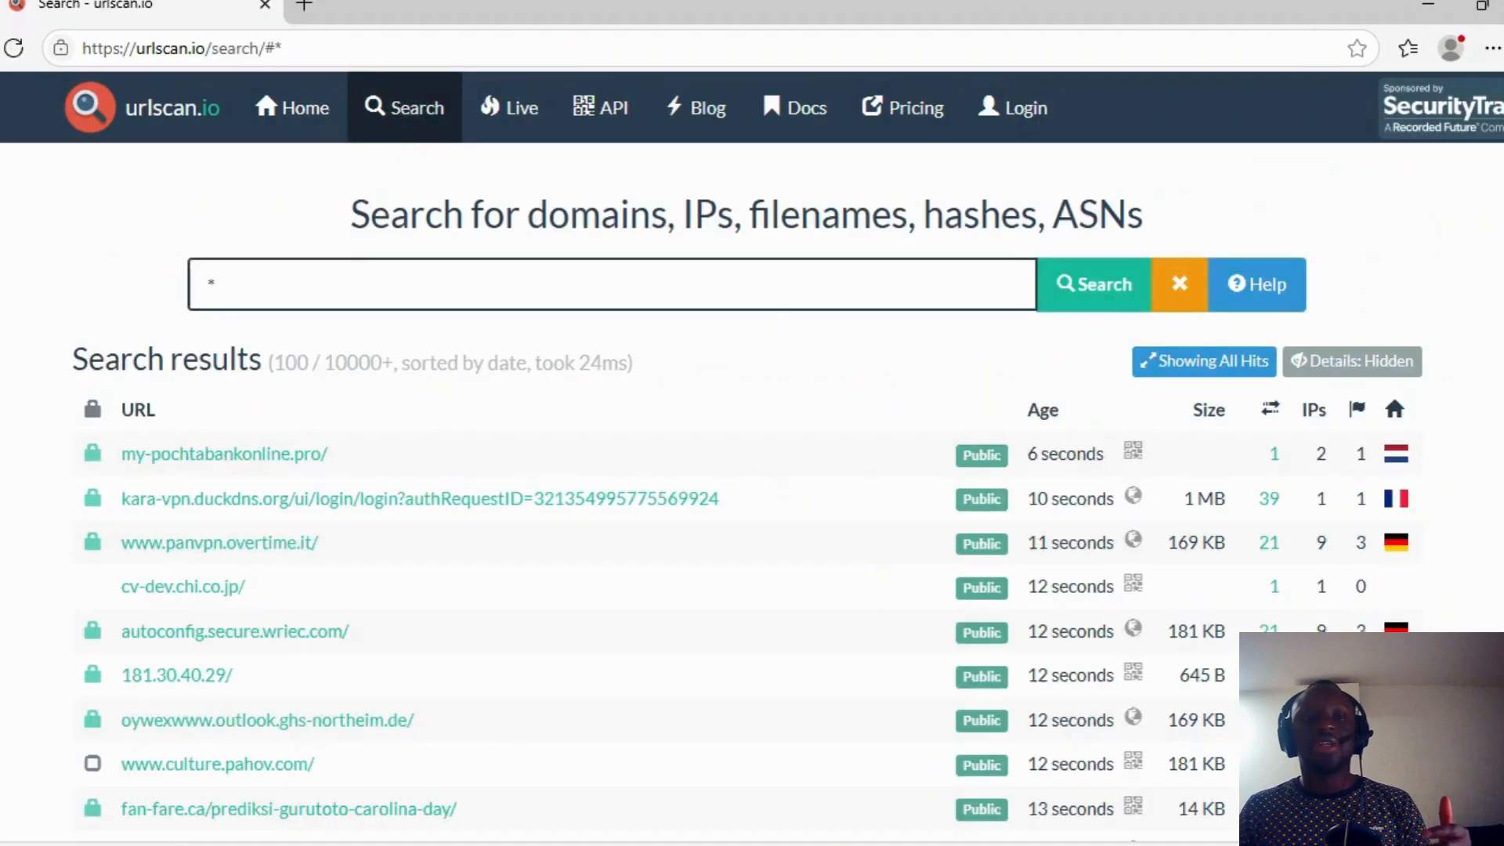
{"action": "left_click", "coordinate": [1178, 286]}
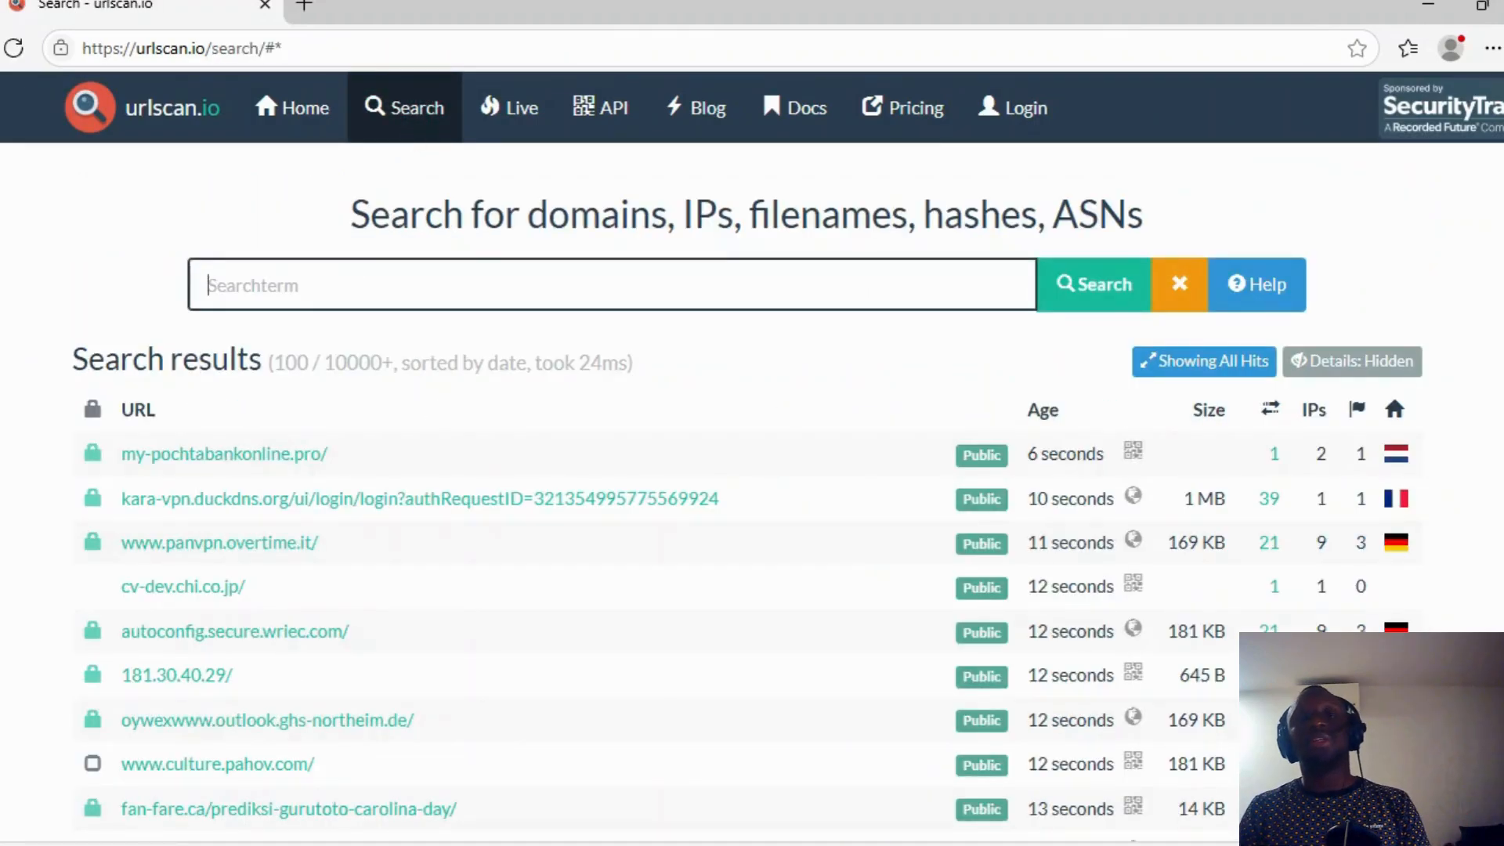
{"action": "left_click", "coordinate": [144, 107]}
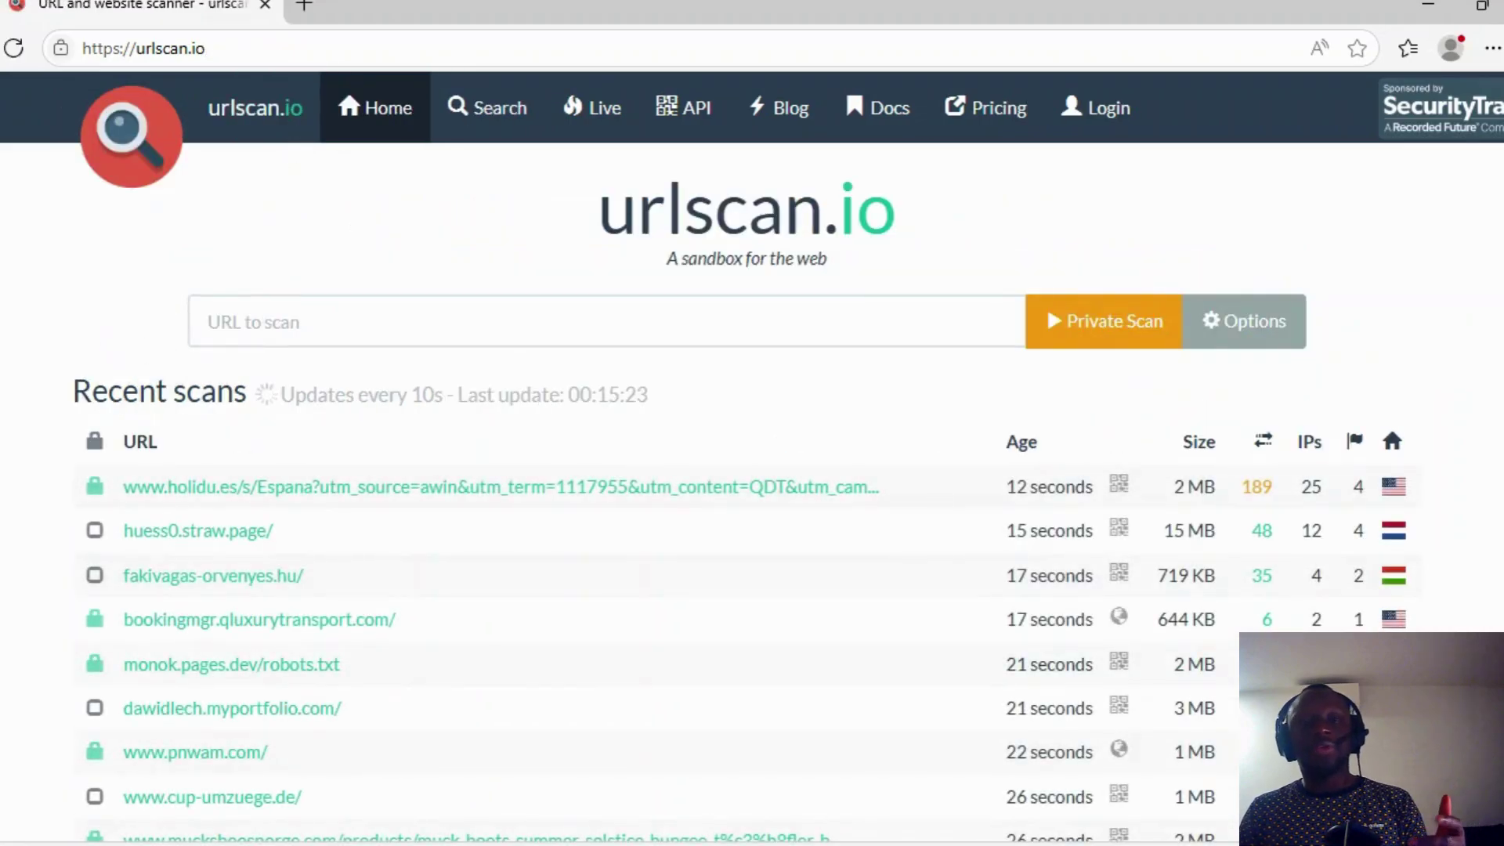
{"action": "scroll", "scroll_direction": "down", "scroll_amount": 3}
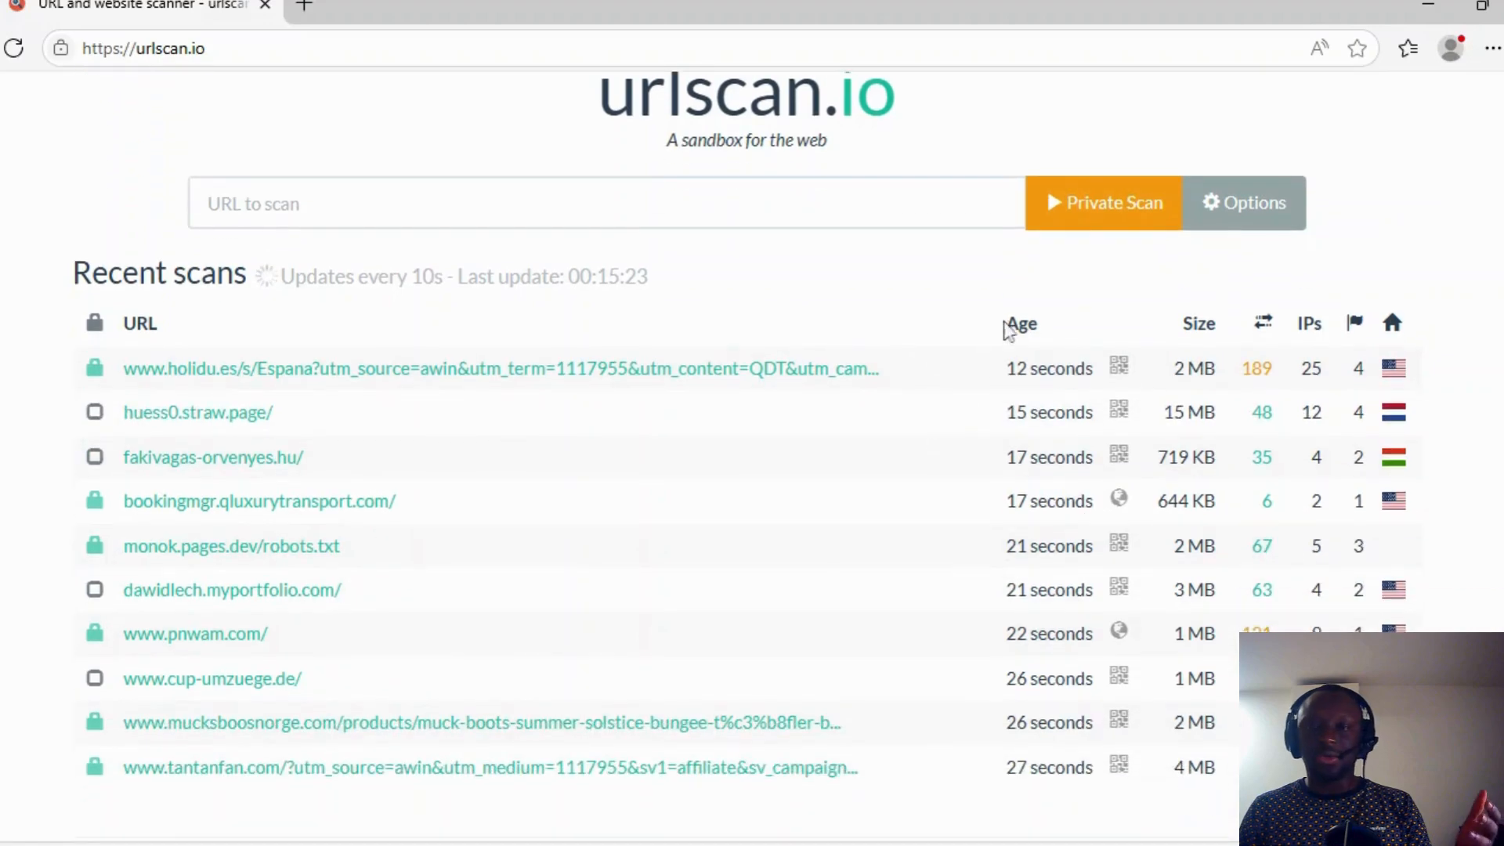
{"action": "mouse_move", "coordinate": [144, 346]}
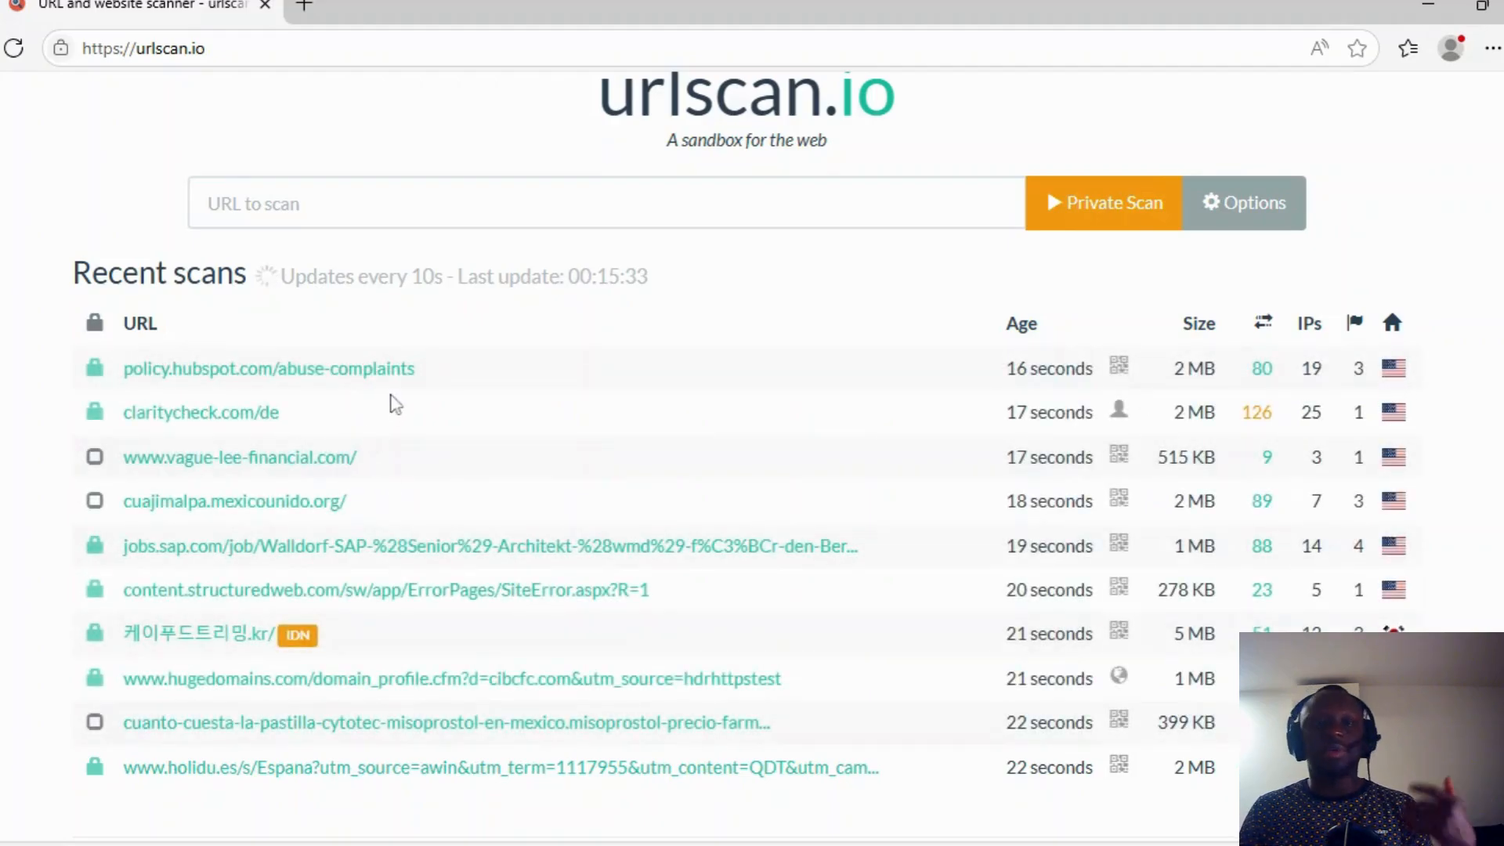
{"action": "scroll", "scroll_direction": "down", "scroll_amount": 3}
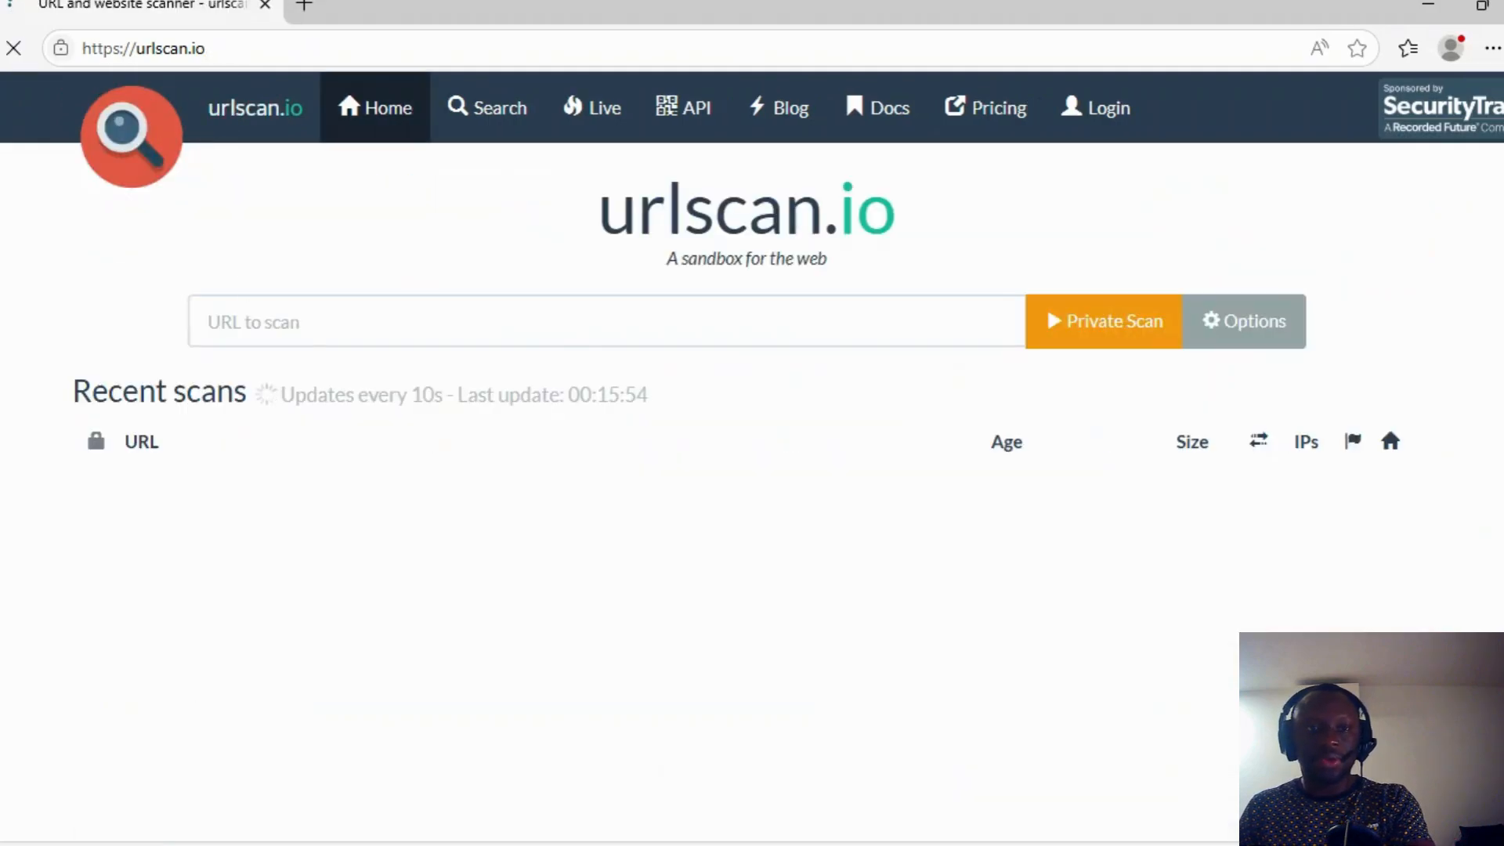
{"action": "type", "text": "https://tiendacuidandodetubien.com/"}
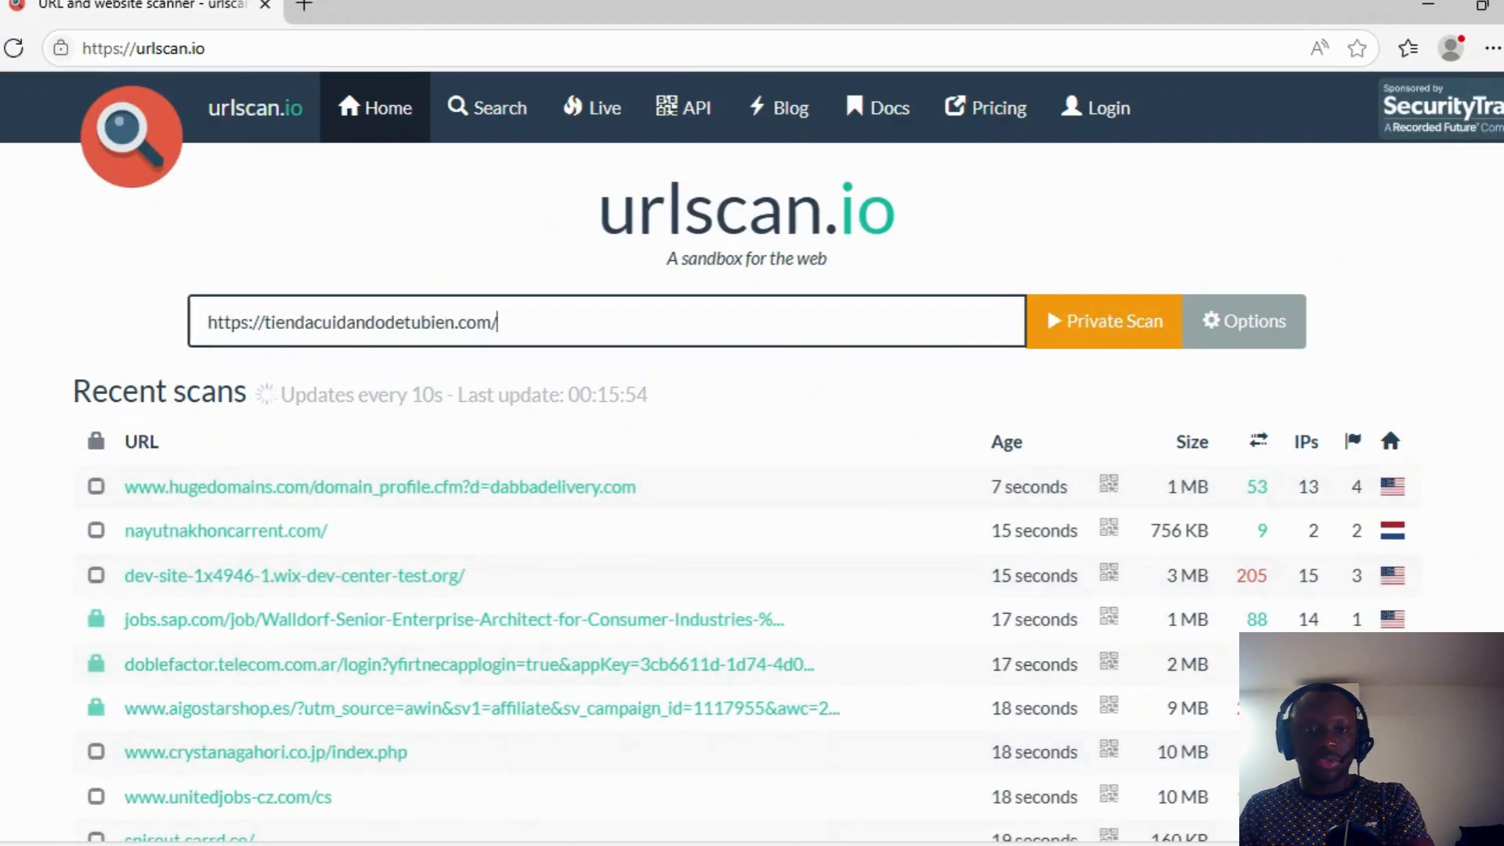
{"action": "left_click", "coordinate": [1104, 321]}
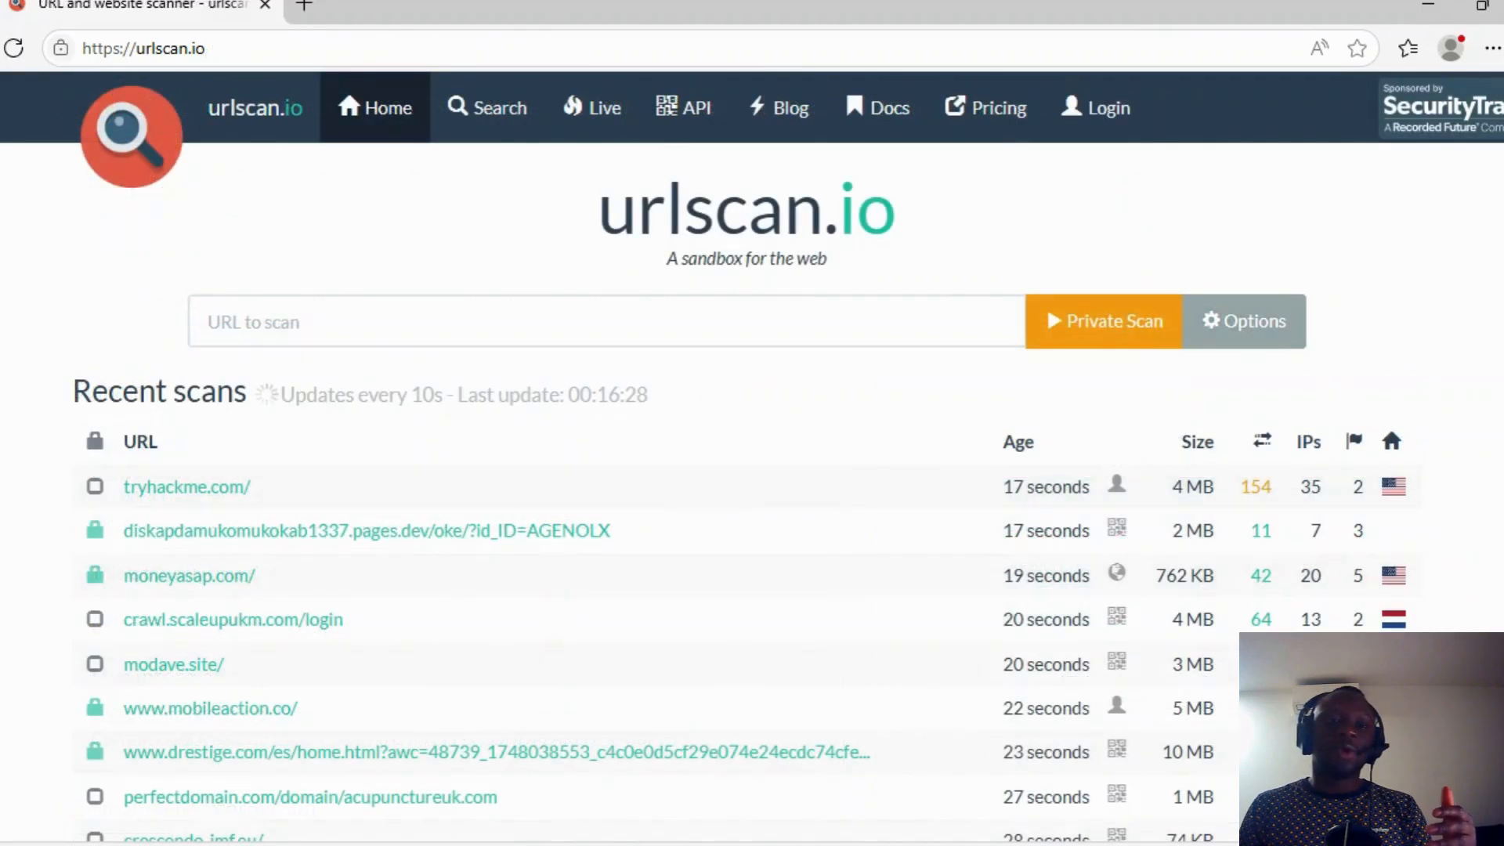
{"action": "mouse_move", "coordinate": [396, 139]}
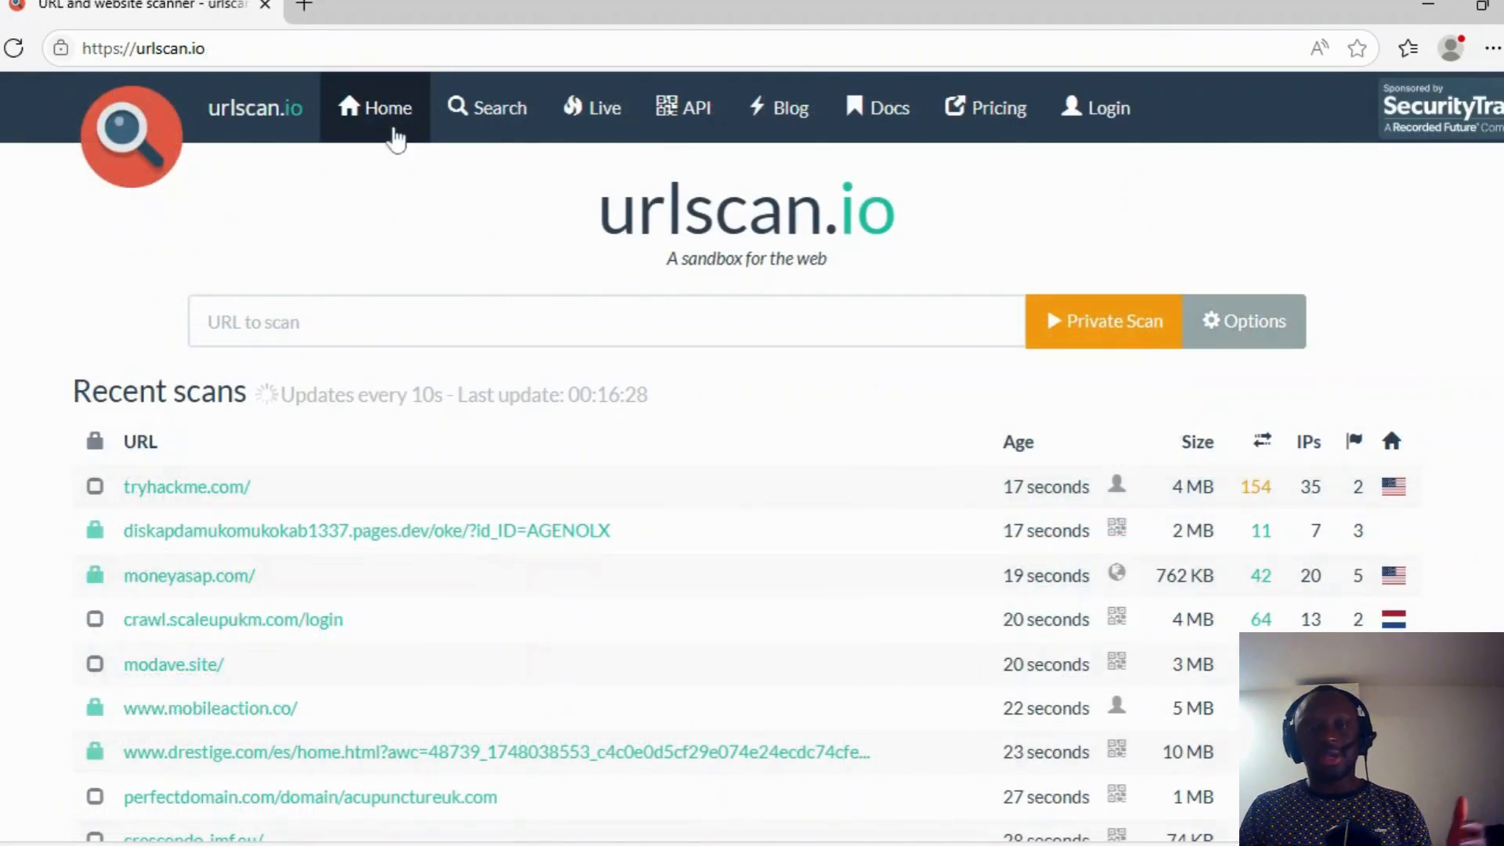
Show the scan options and switch visibility to Public, then back to Private
{"action": "left_click", "coordinate": [1243, 320]}
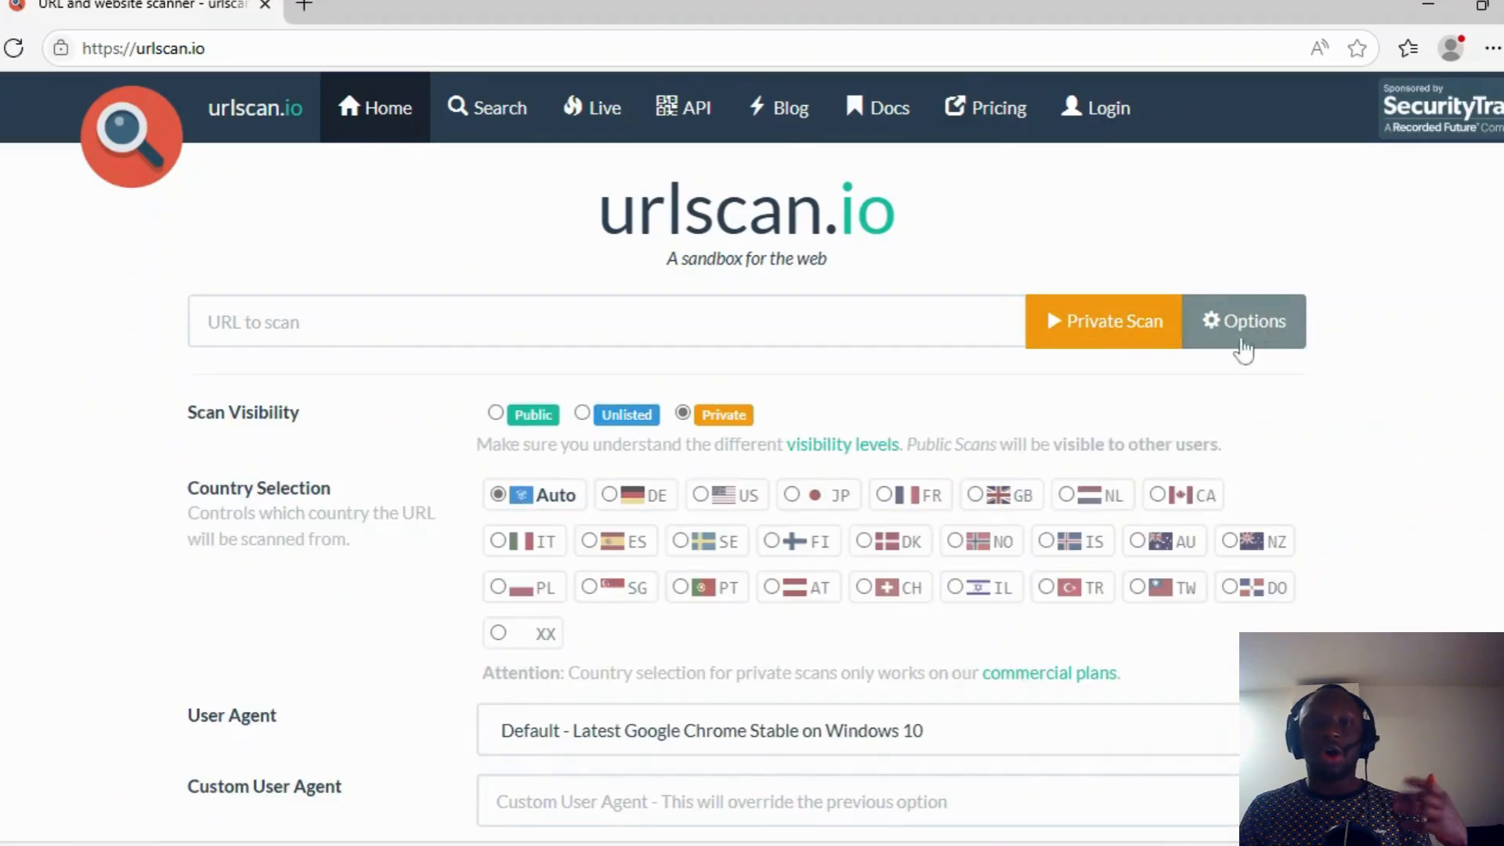
{"action": "mouse_move", "coordinate": [363, 414]}
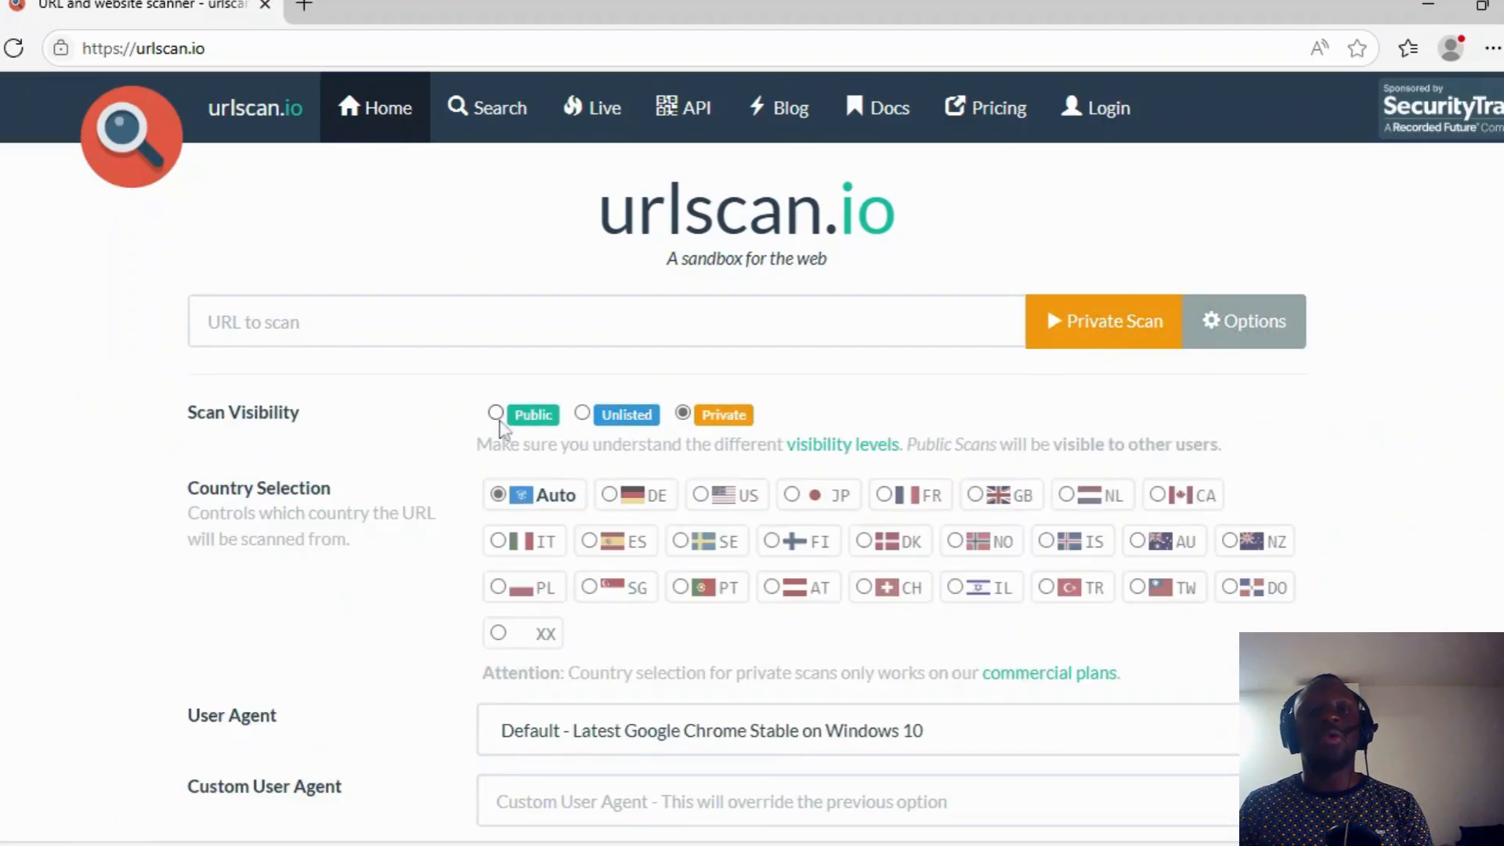
{"action": "left_click", "coordinate": [497, 414]}
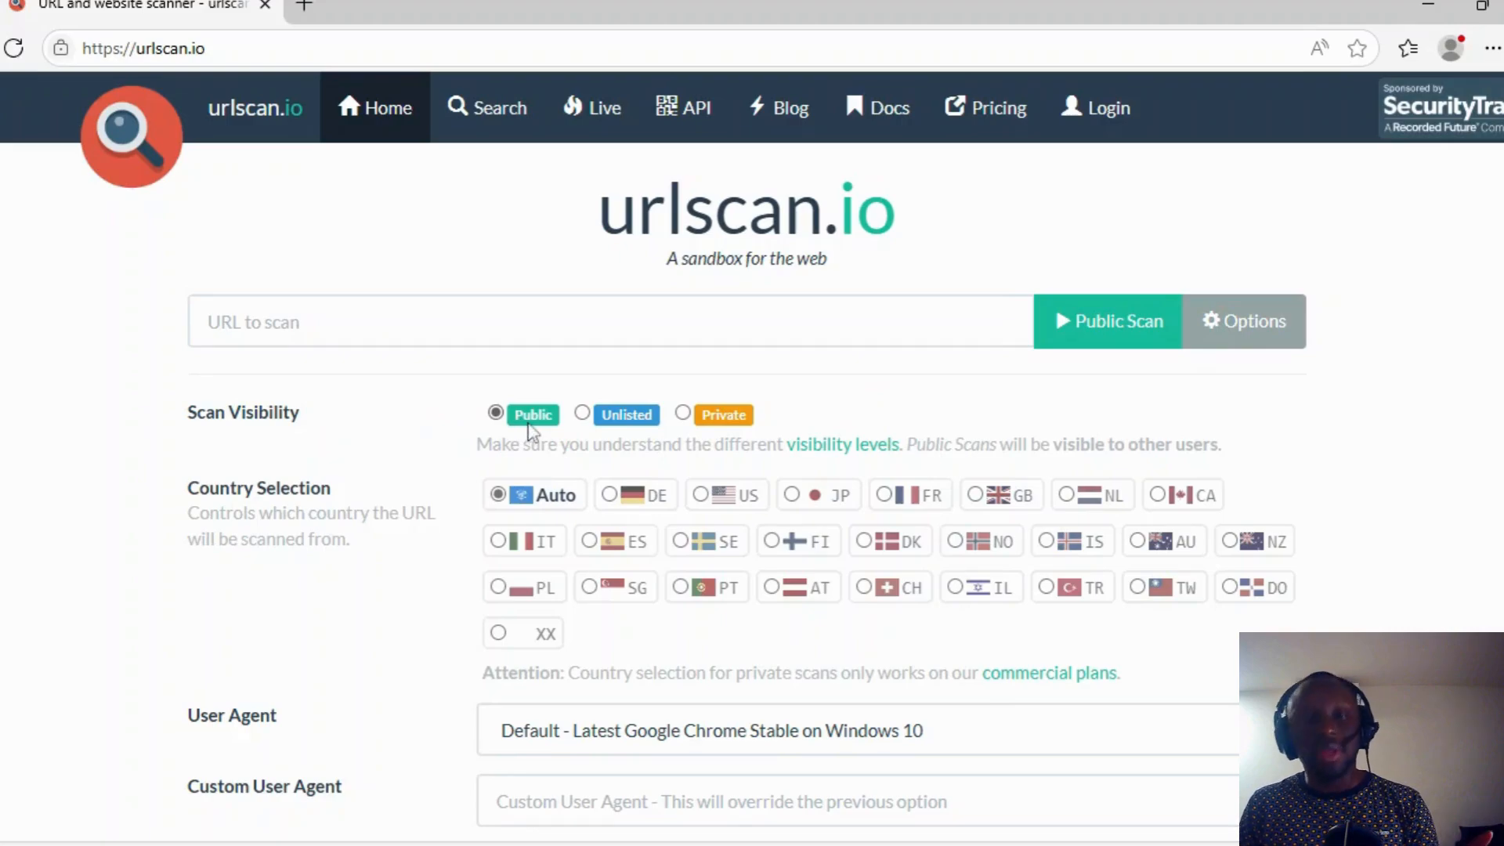
{"action": "mouse_move", "coordinate": [582, 414]}
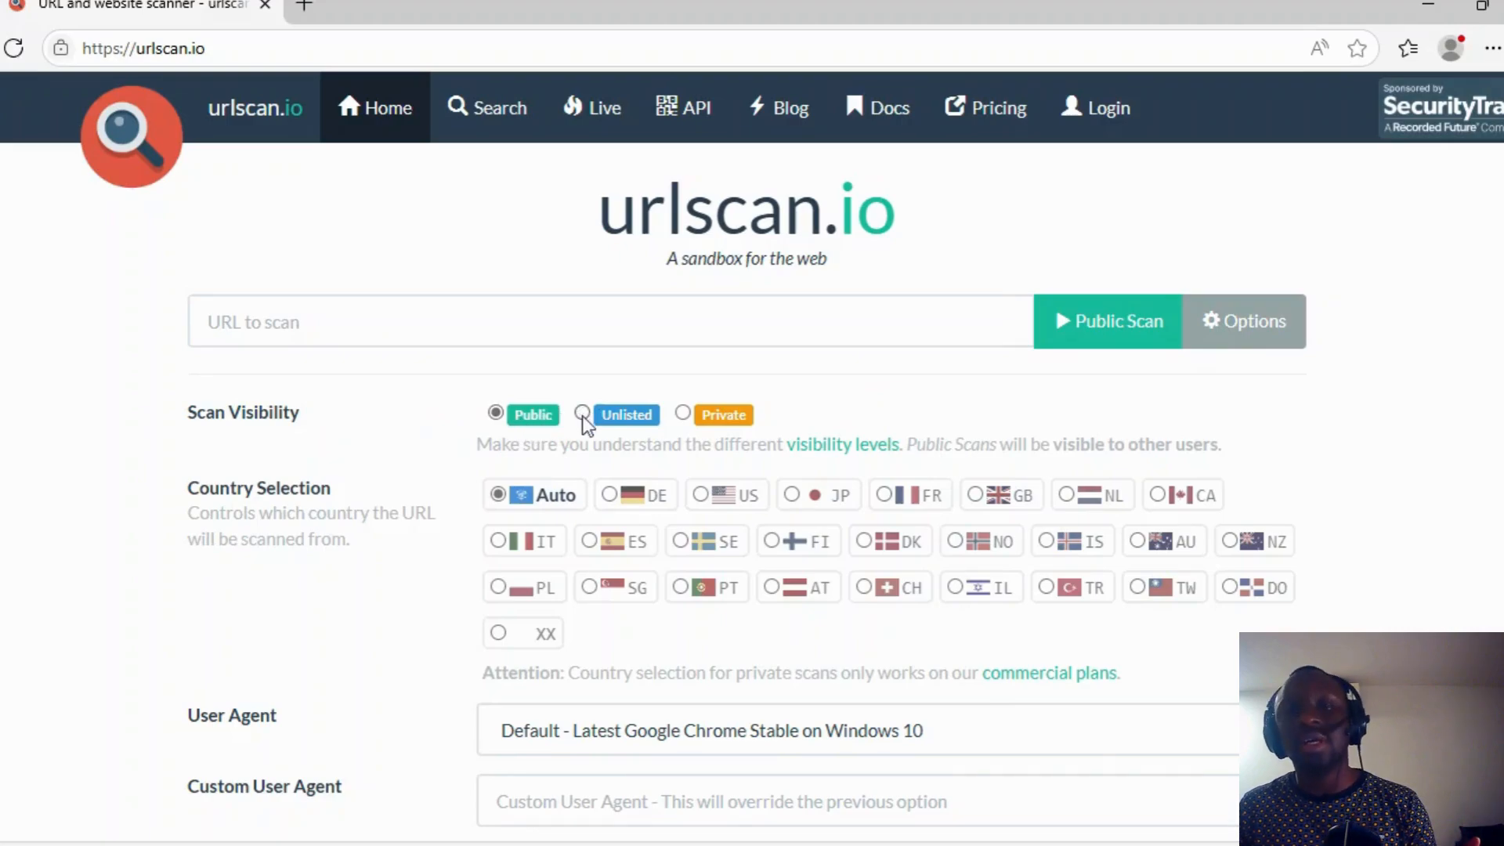
{"action": "mouse_move", "coordinate": [587, 427]}
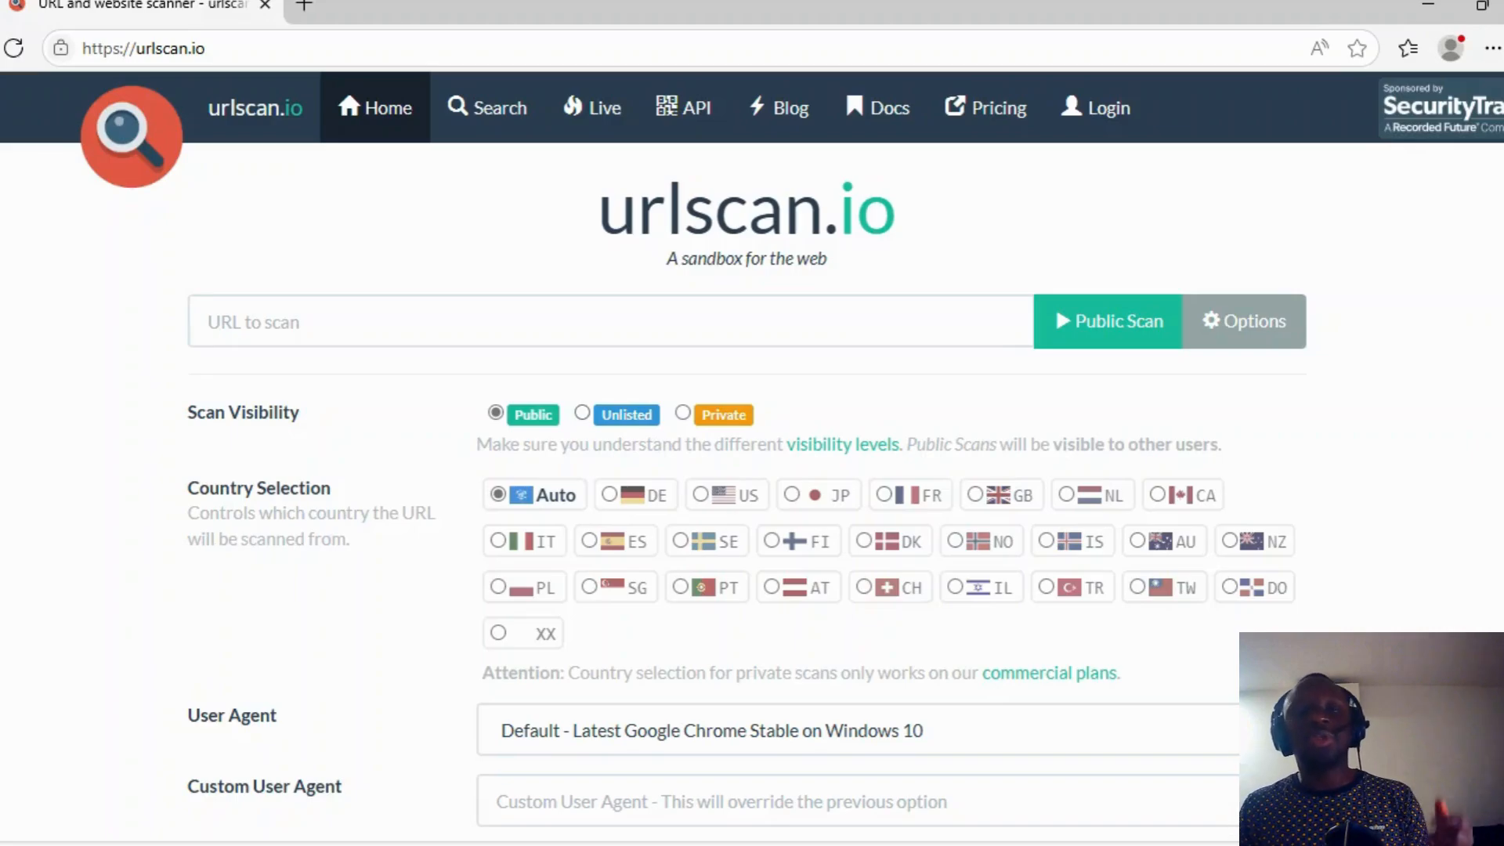
{"action": "mouse_move", "coordinate": [710, 418]}
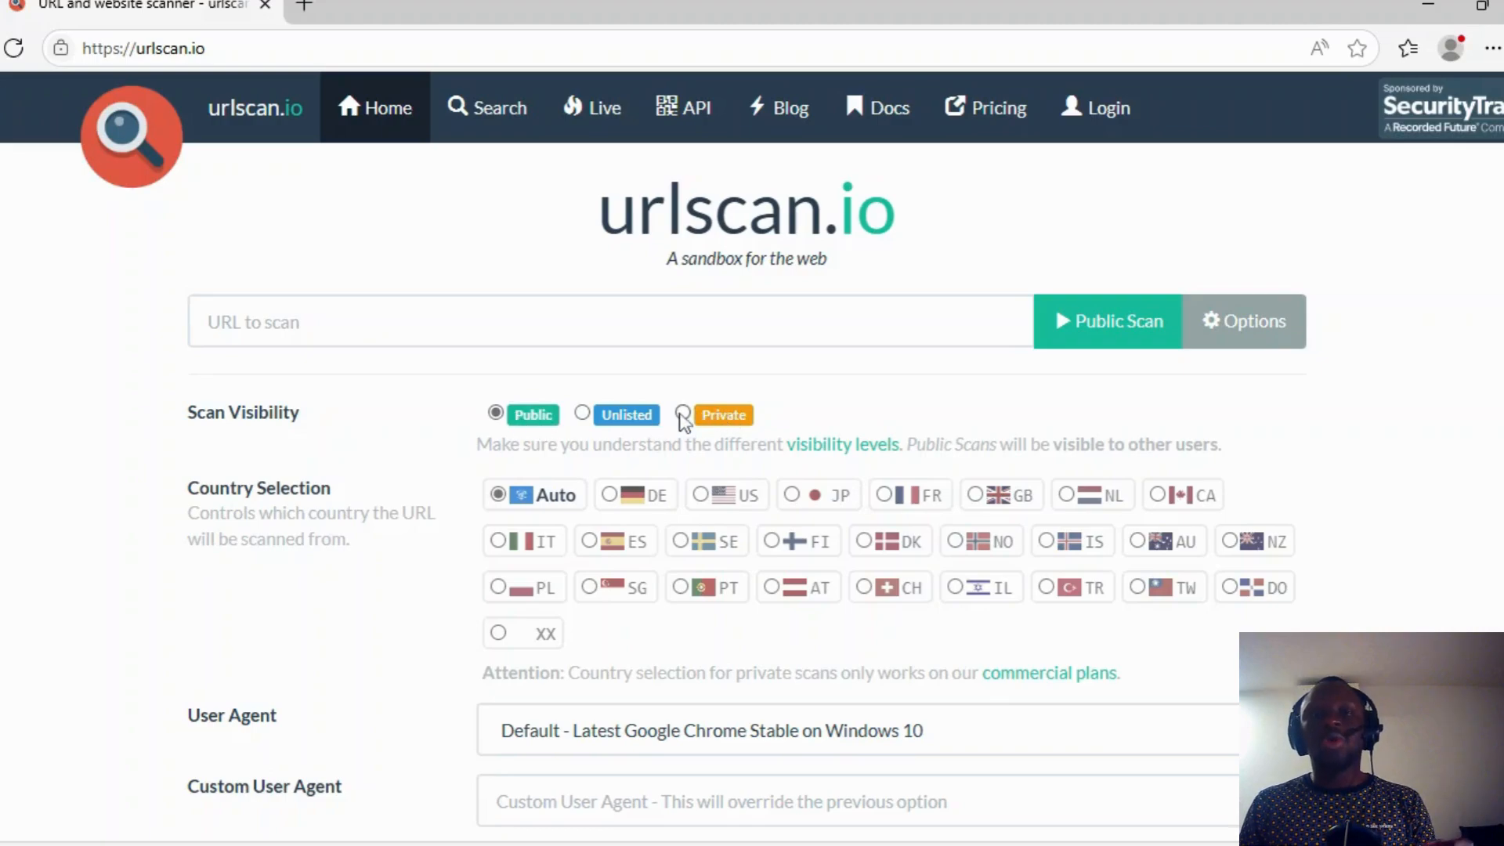
{"action": "left_click", "coordinate": [683, 414]}
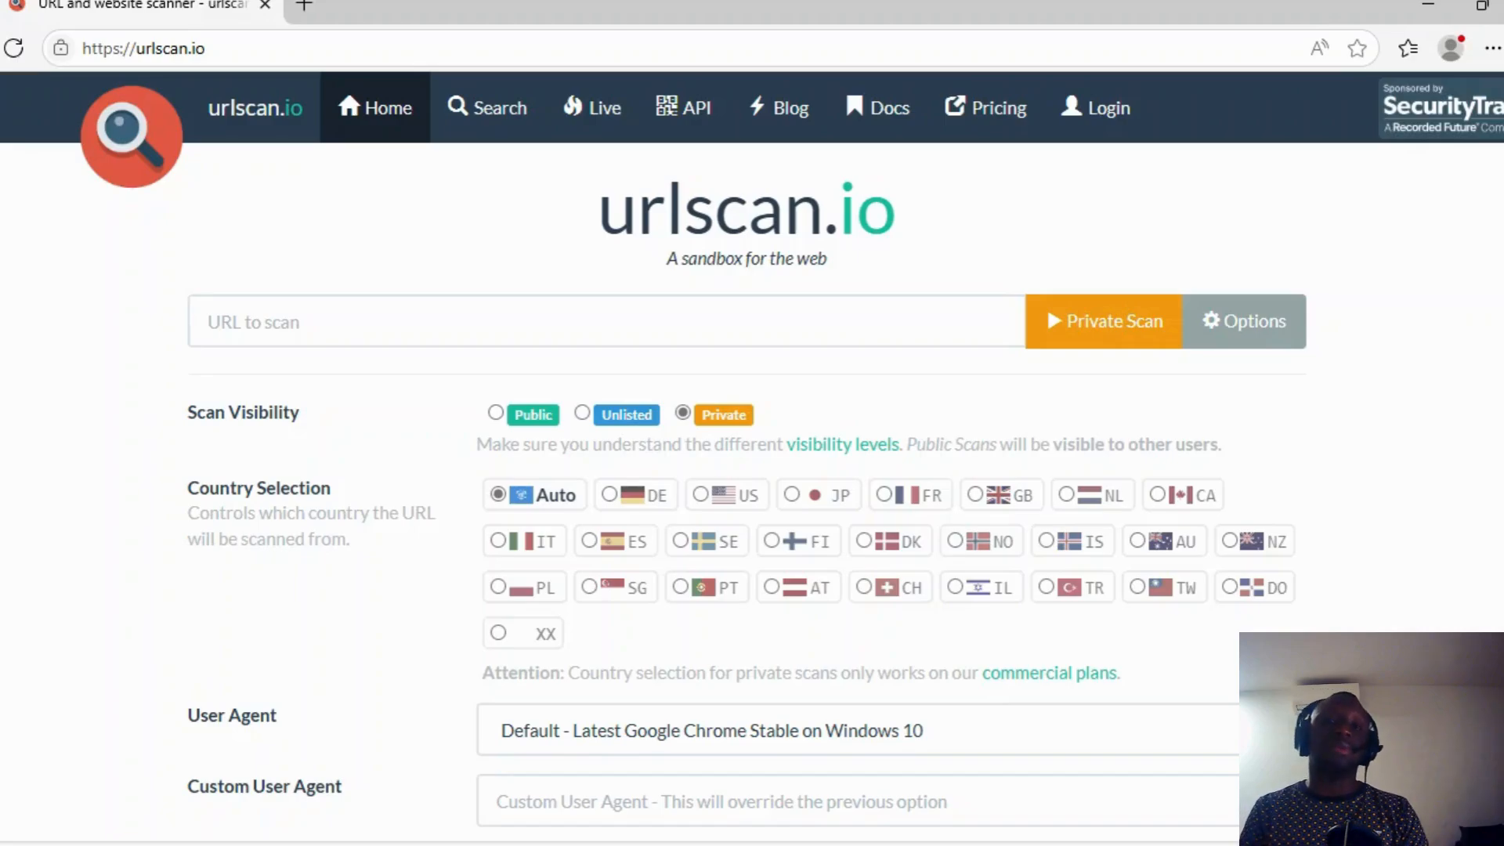
{"action": "scroll", "scroll_direction": "down", "scroll_amount": 3}
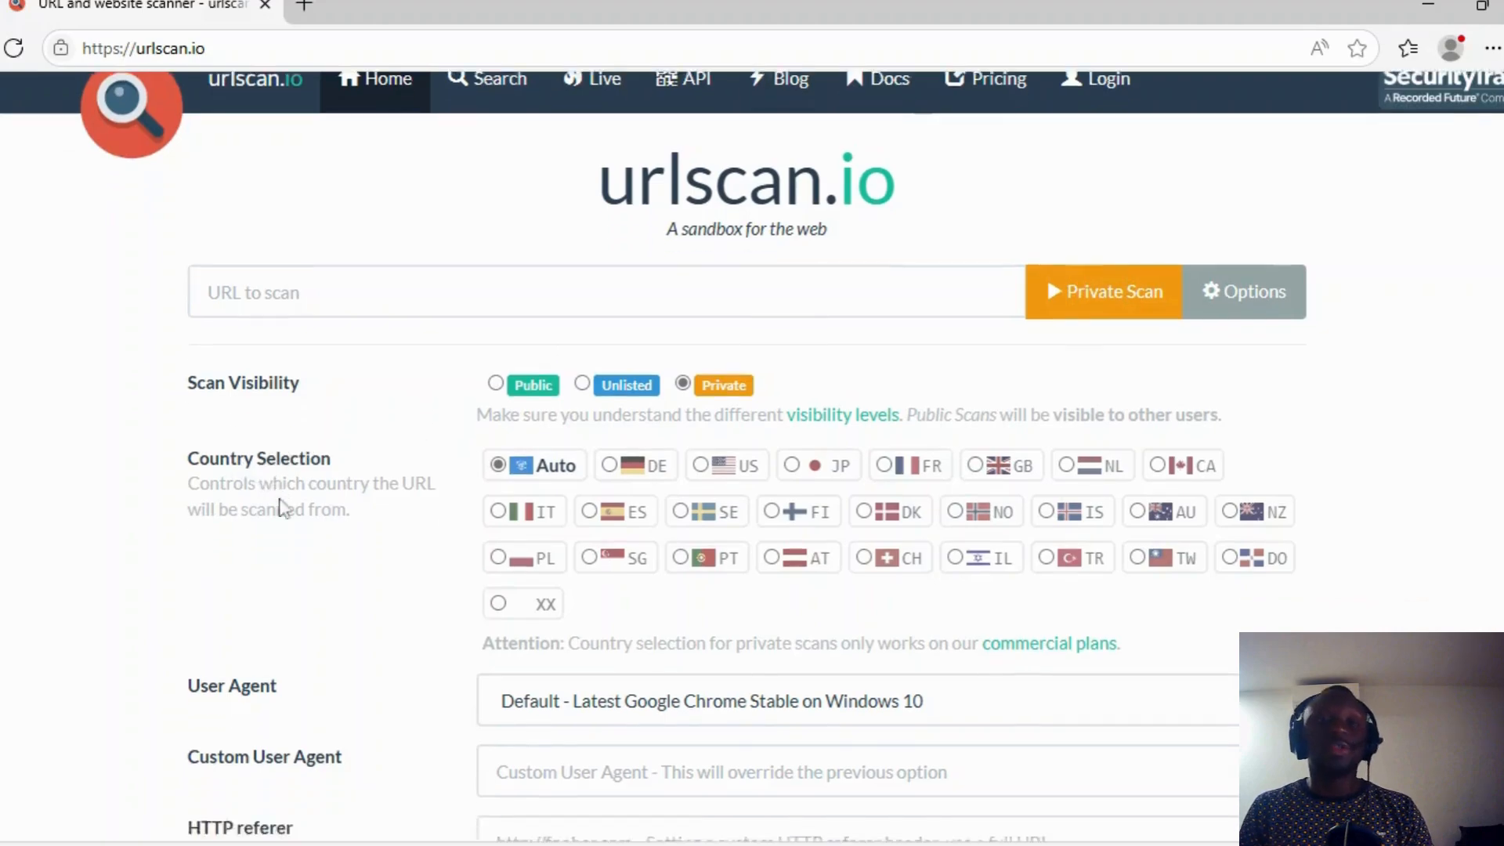
{"action": "scroll", "scroll_direction": "down", "scroll_amount": 3}
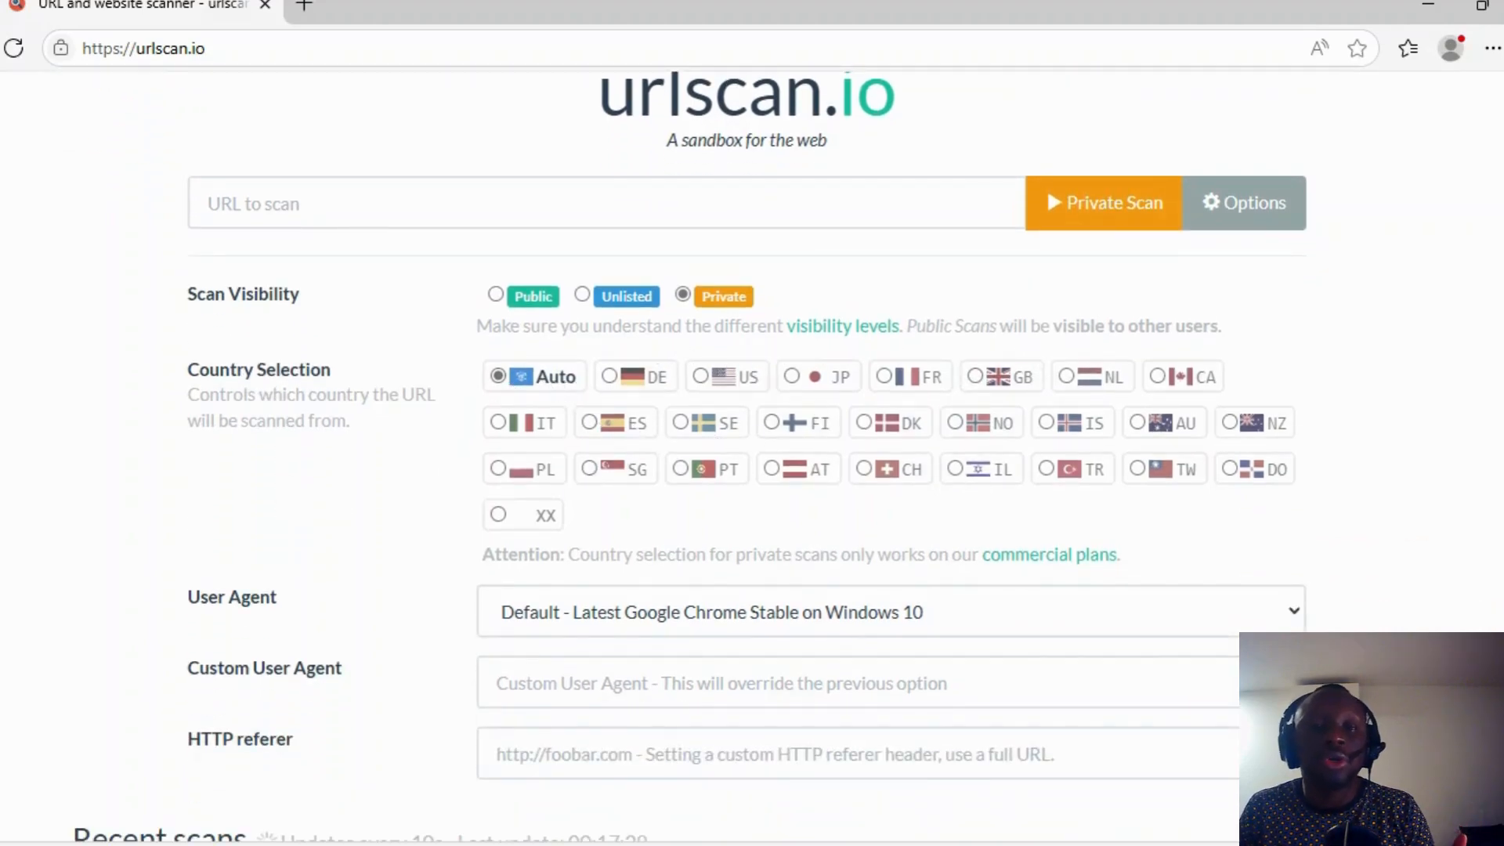
{"action": "mouse_move", "coordinate": [965, 451]}
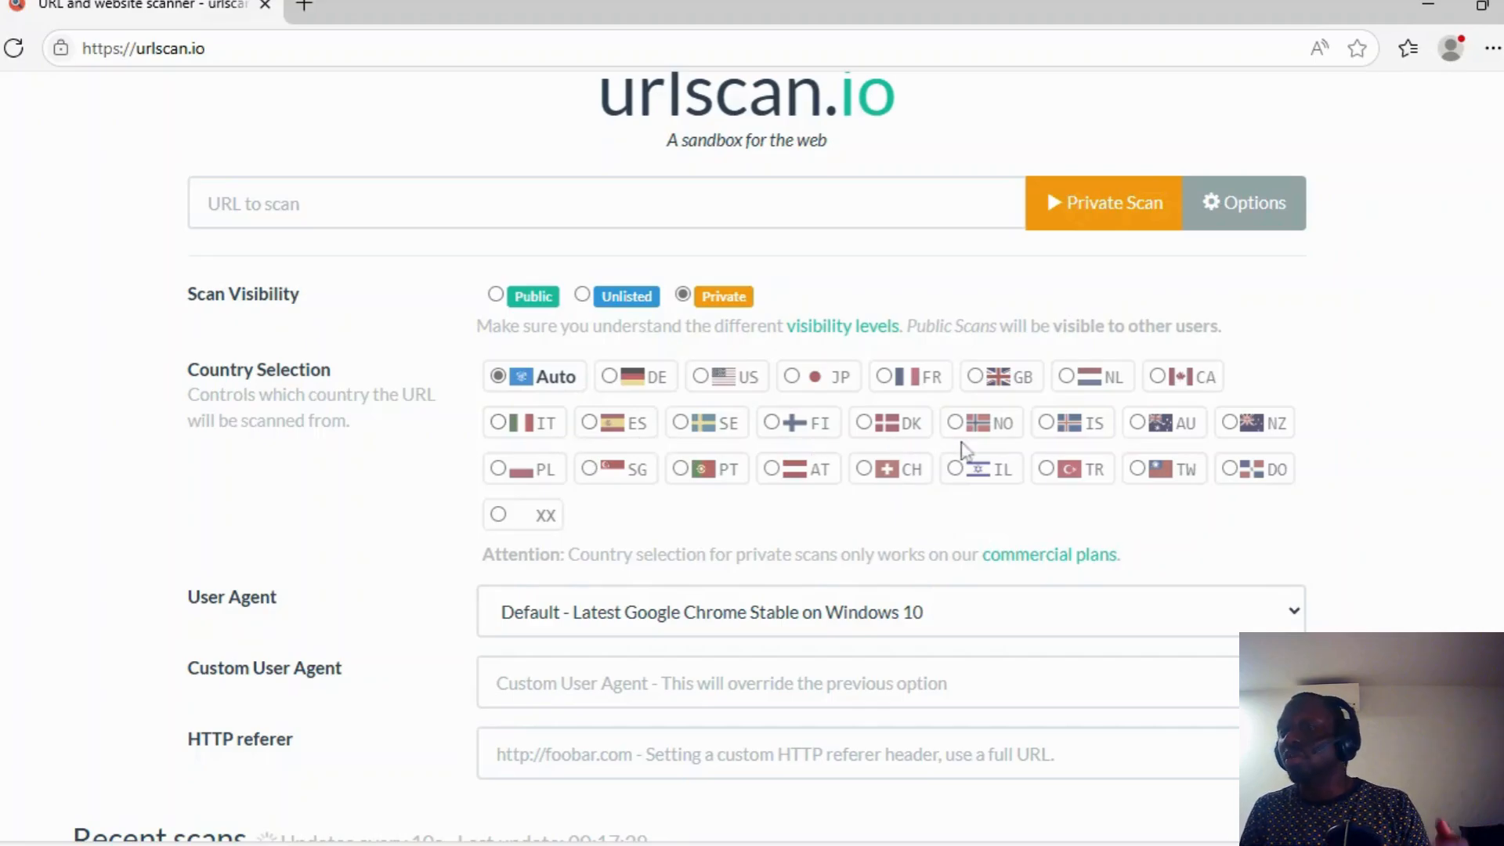
{"action": "left_click", "coordinate": [497, 514]}
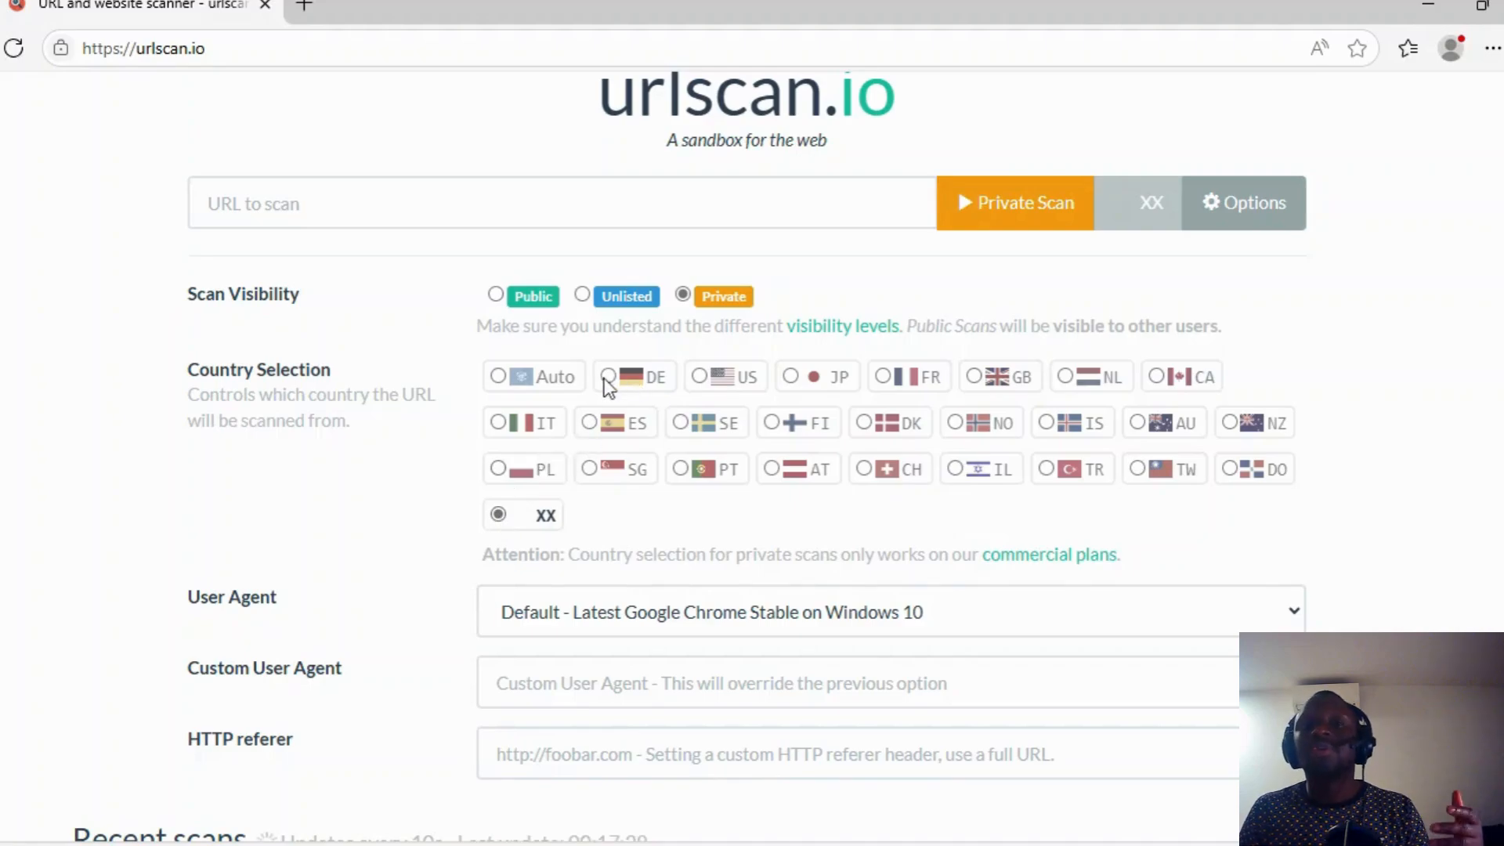
{"action": "left_click", "coordinate": [497, 375]}
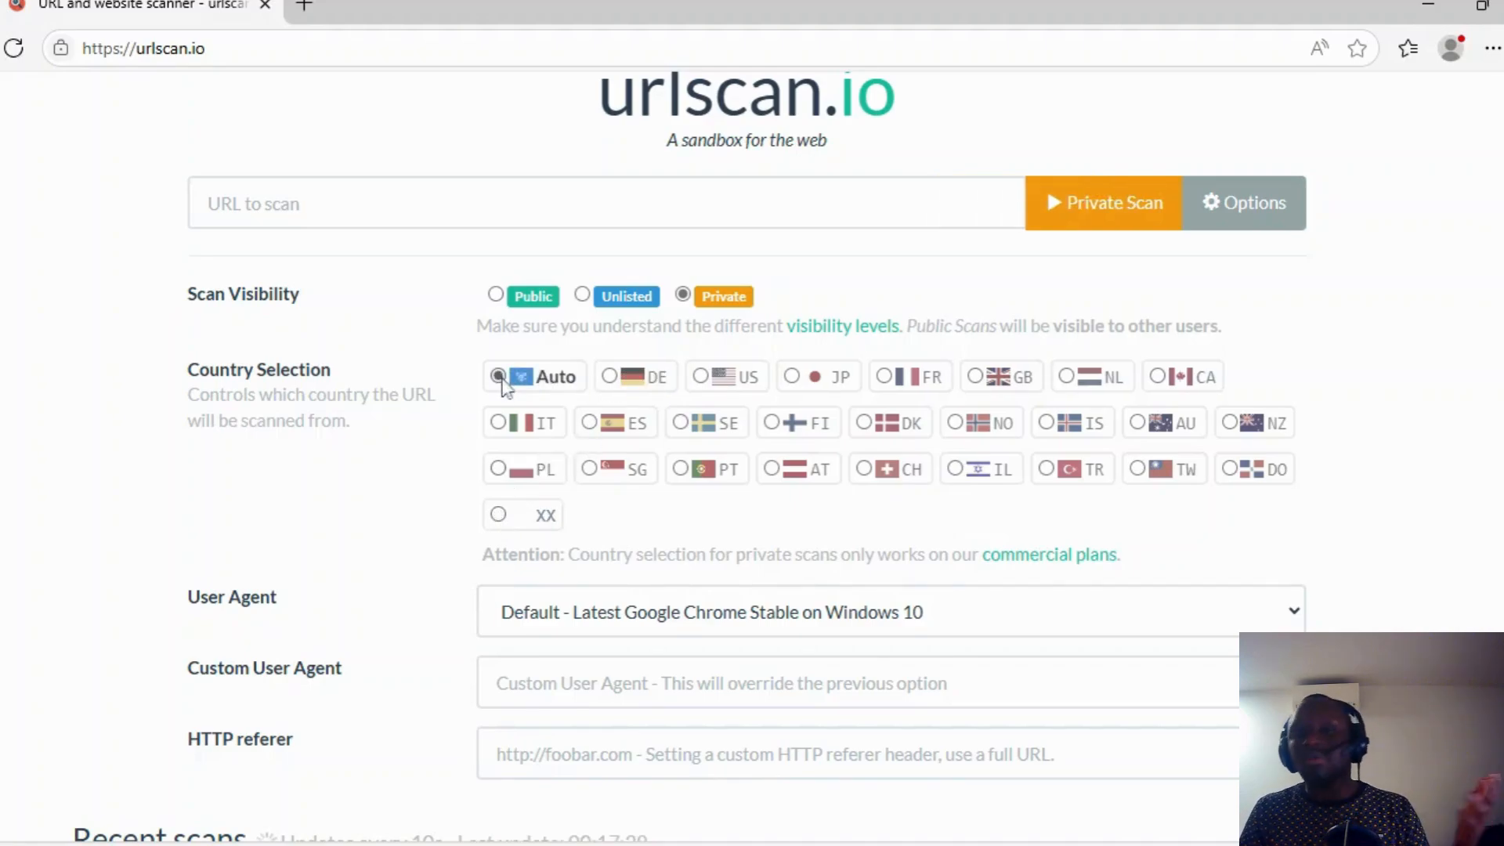
{"action": "scroll", "scroll_direction": "down", "scroll_amount": 3}
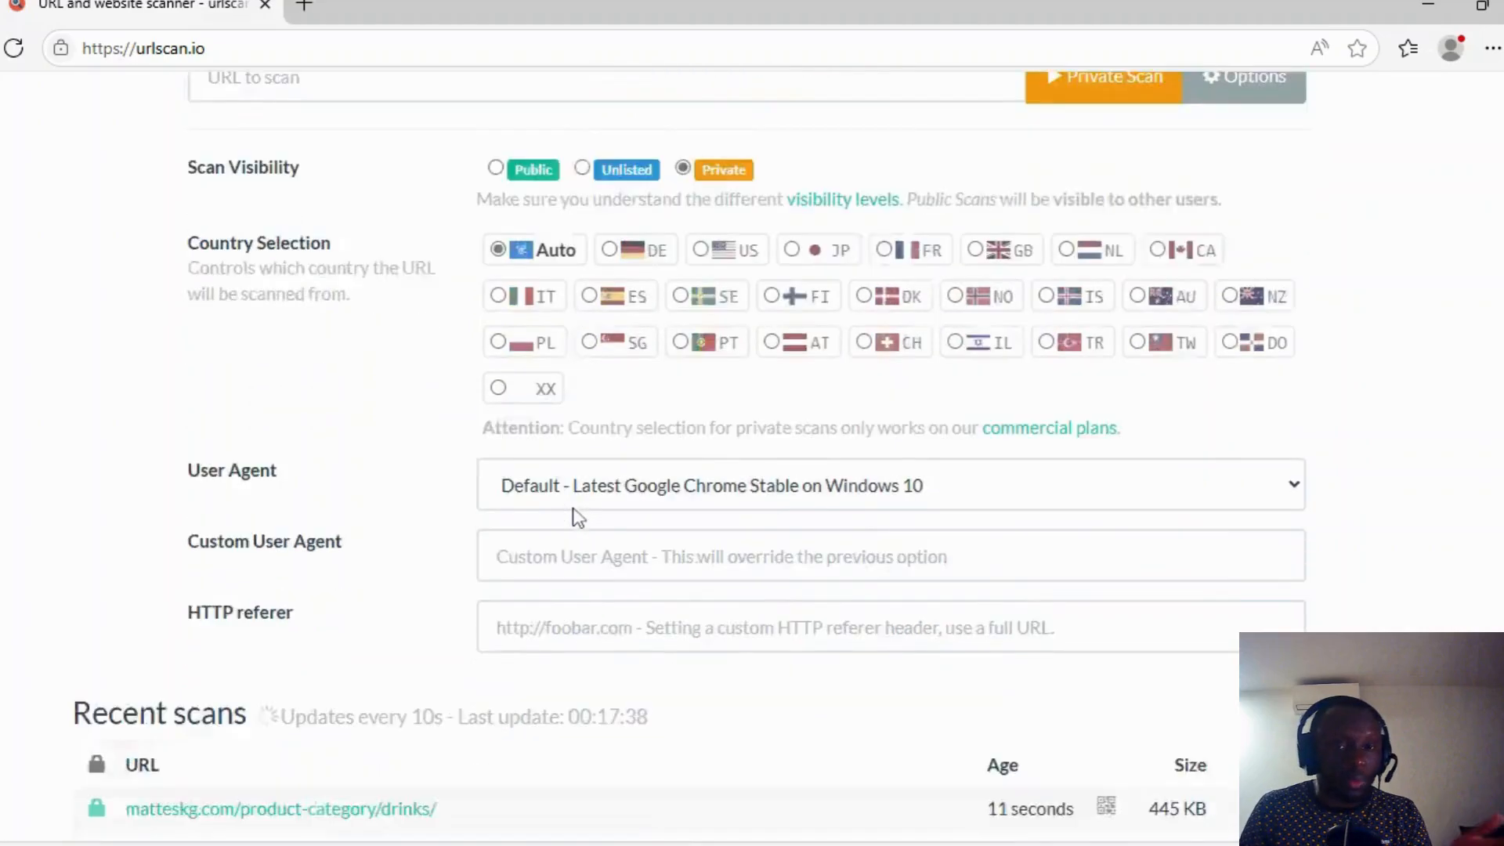
{"action": "scroll", "scroll_direction": "down", "scroll_amount": 3}
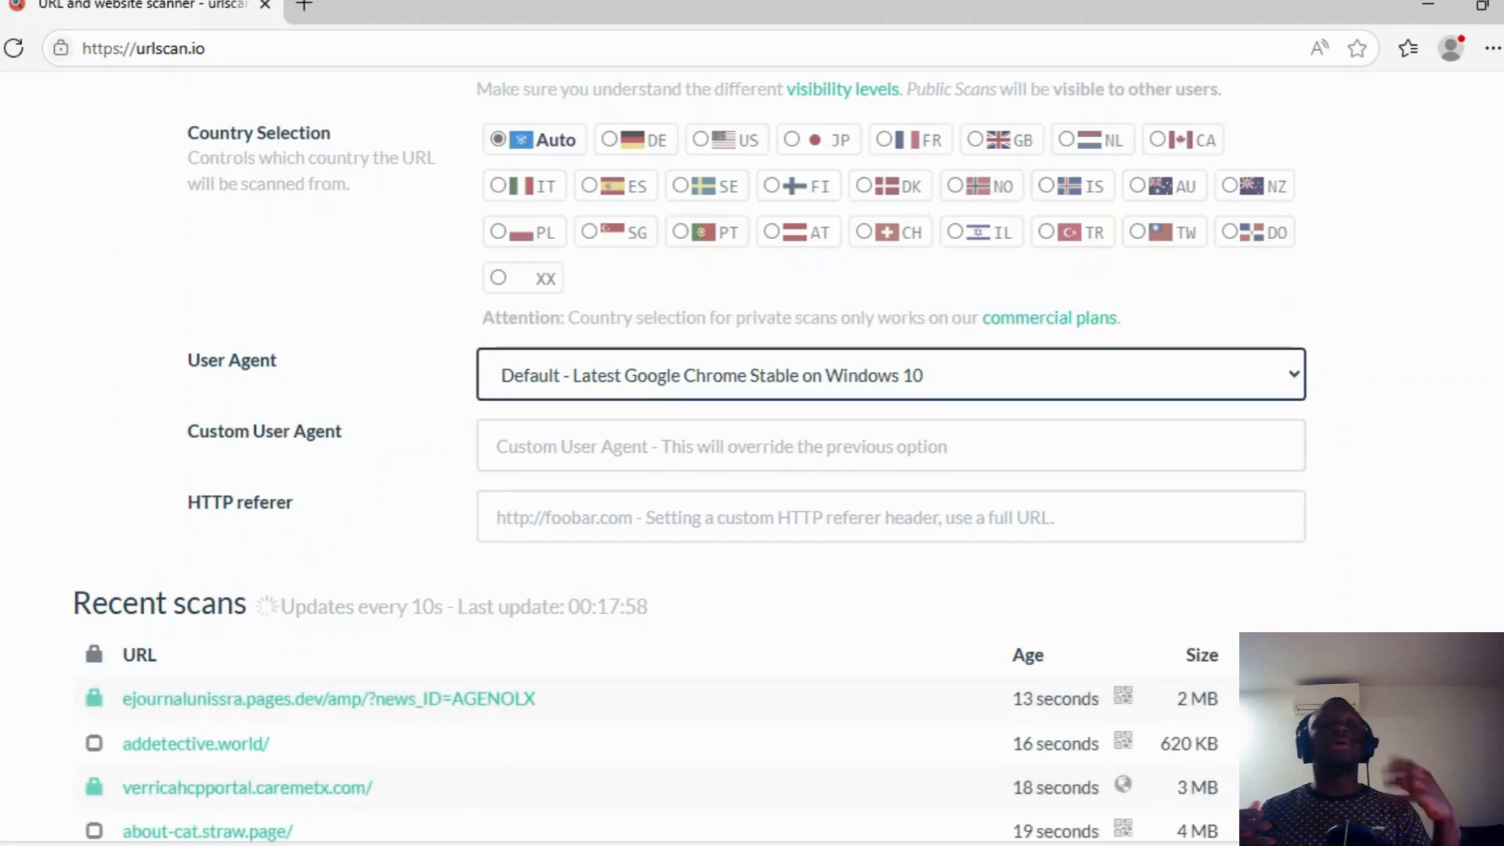
{"action": "mouse_move", "coordinate": [112, 415]}
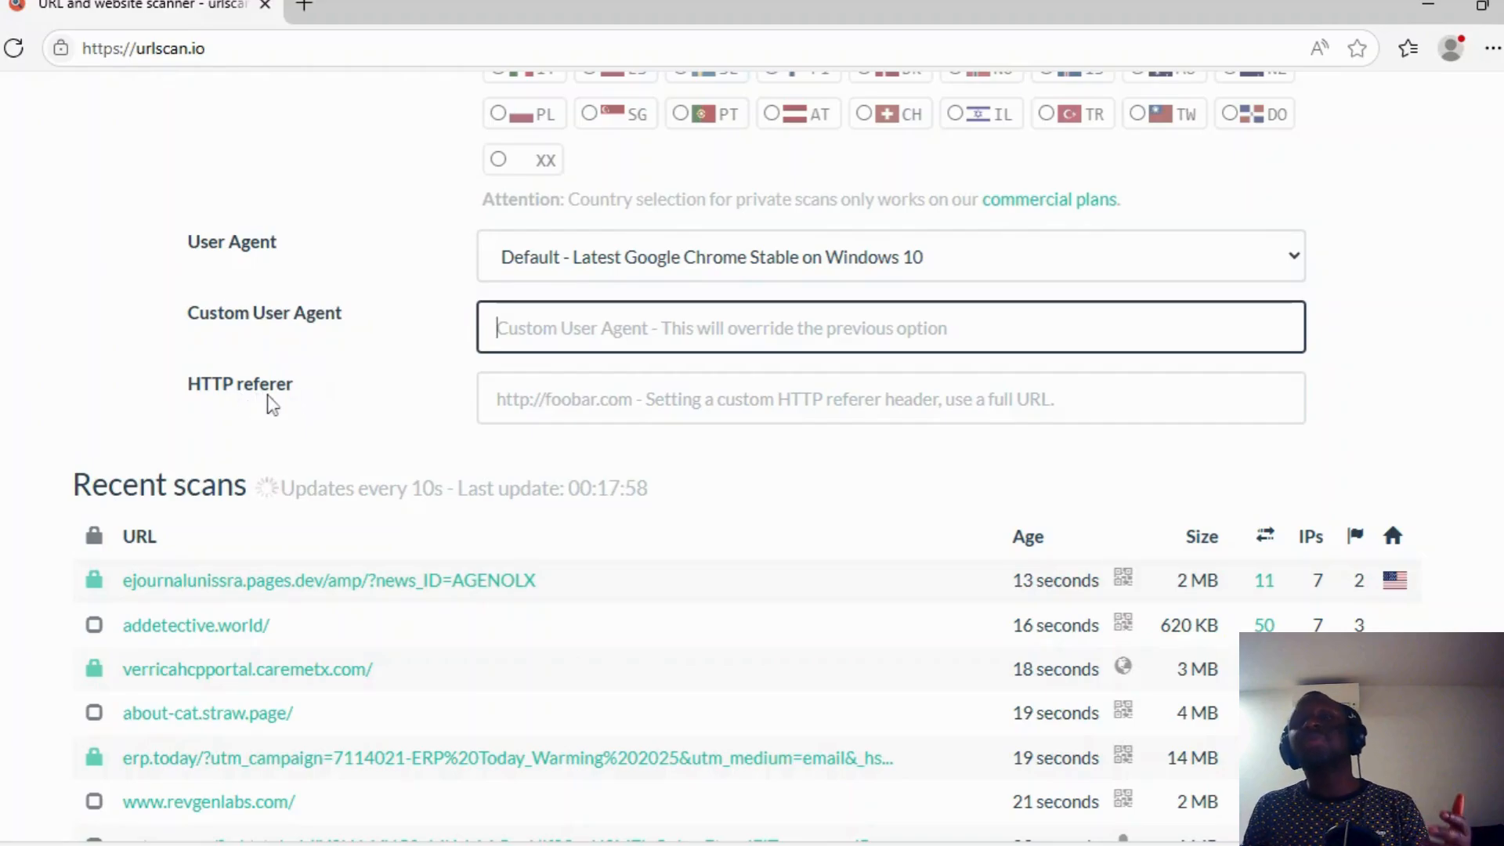
{"action": "scroll", "scroll_direction": "up", "scroll_amount": 3}
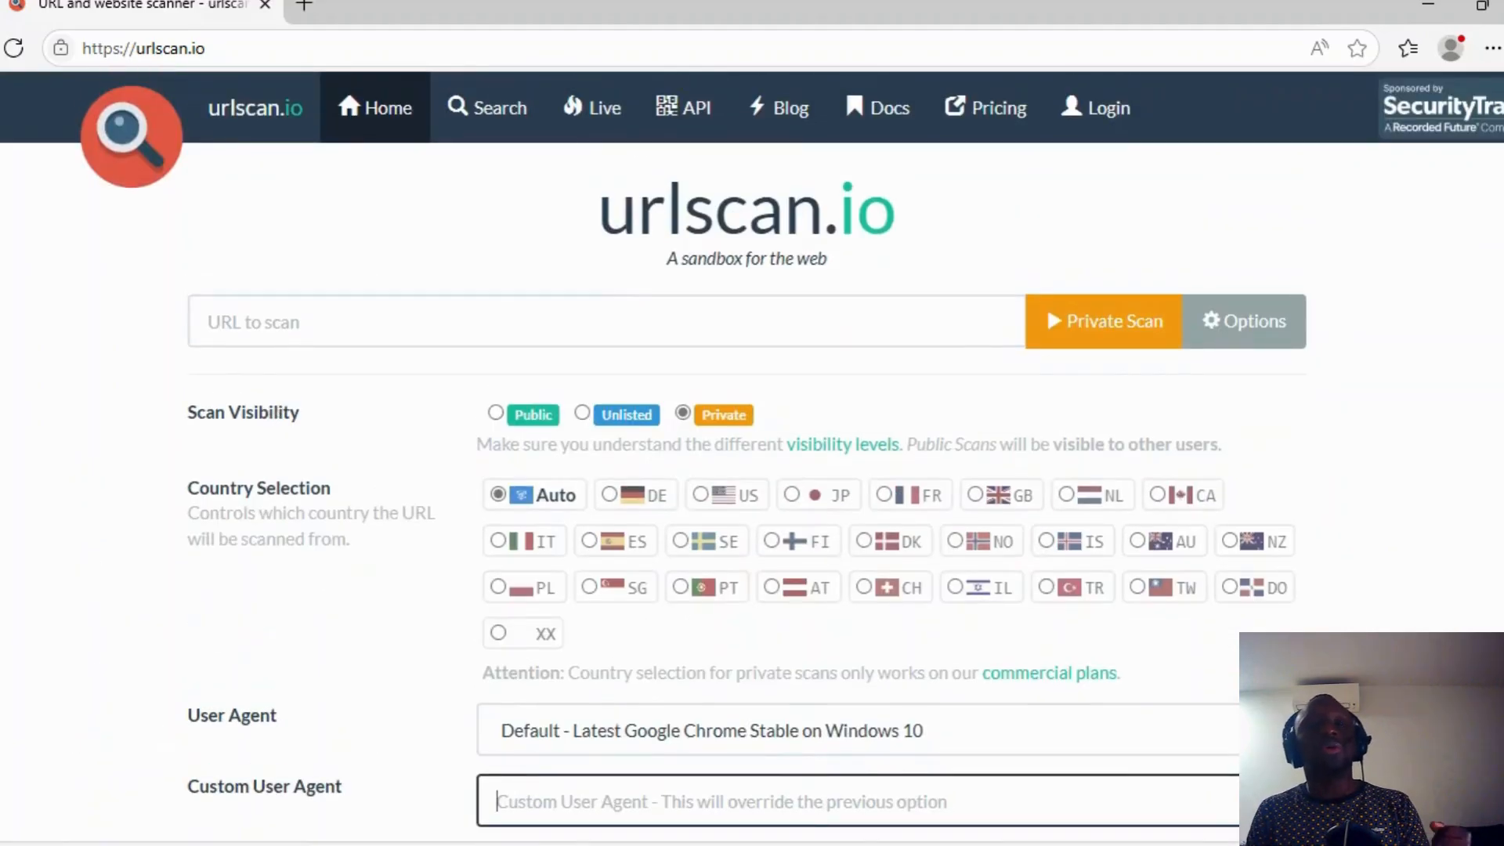
{"action": "left_click", "coordinate": [255, 107]}
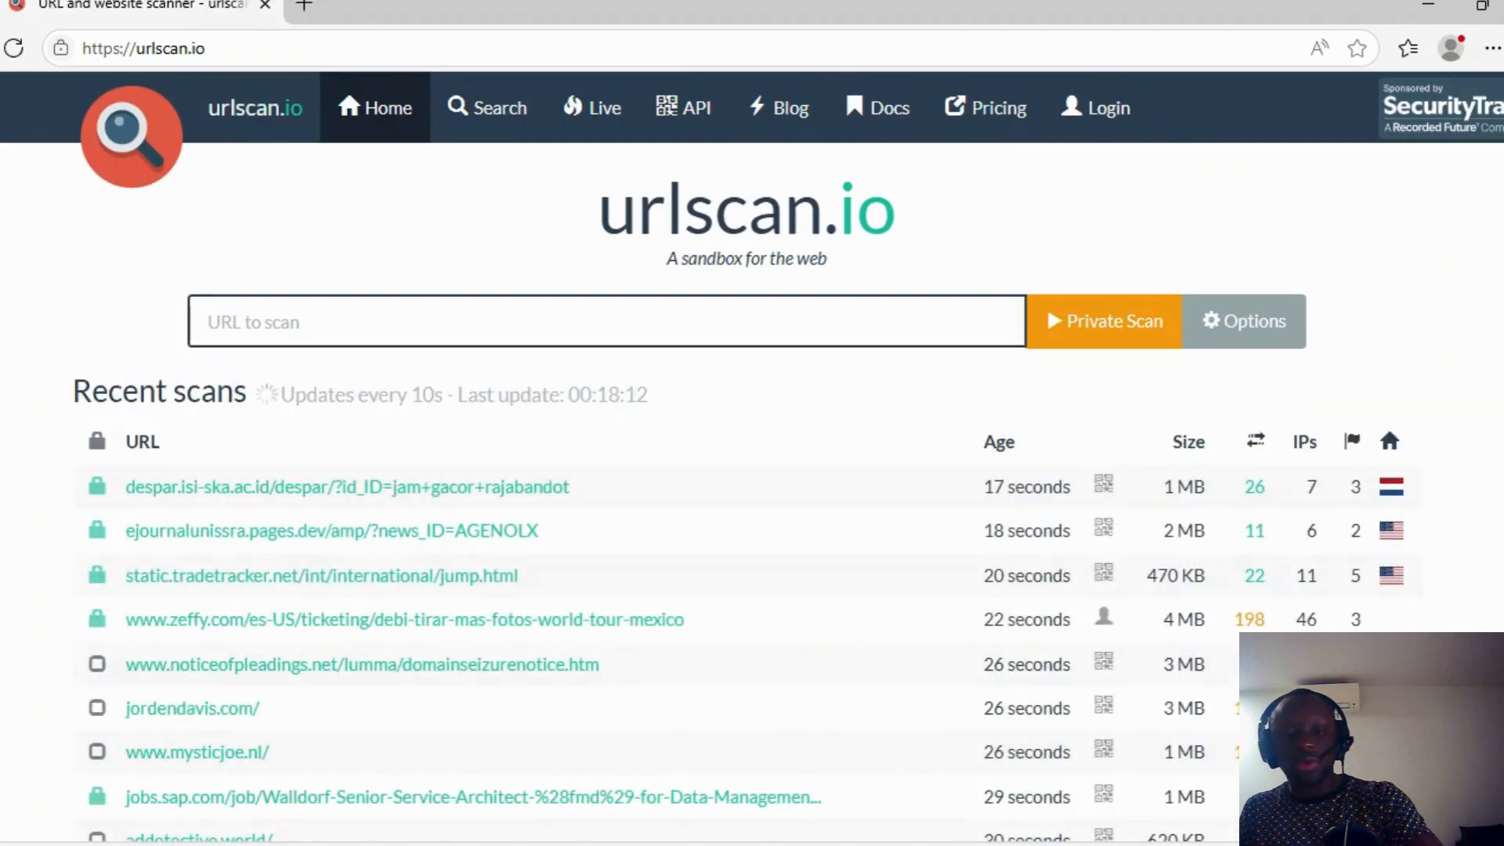
{"action": "type", "text": "https://tiendacuidandodetubien.com/"}
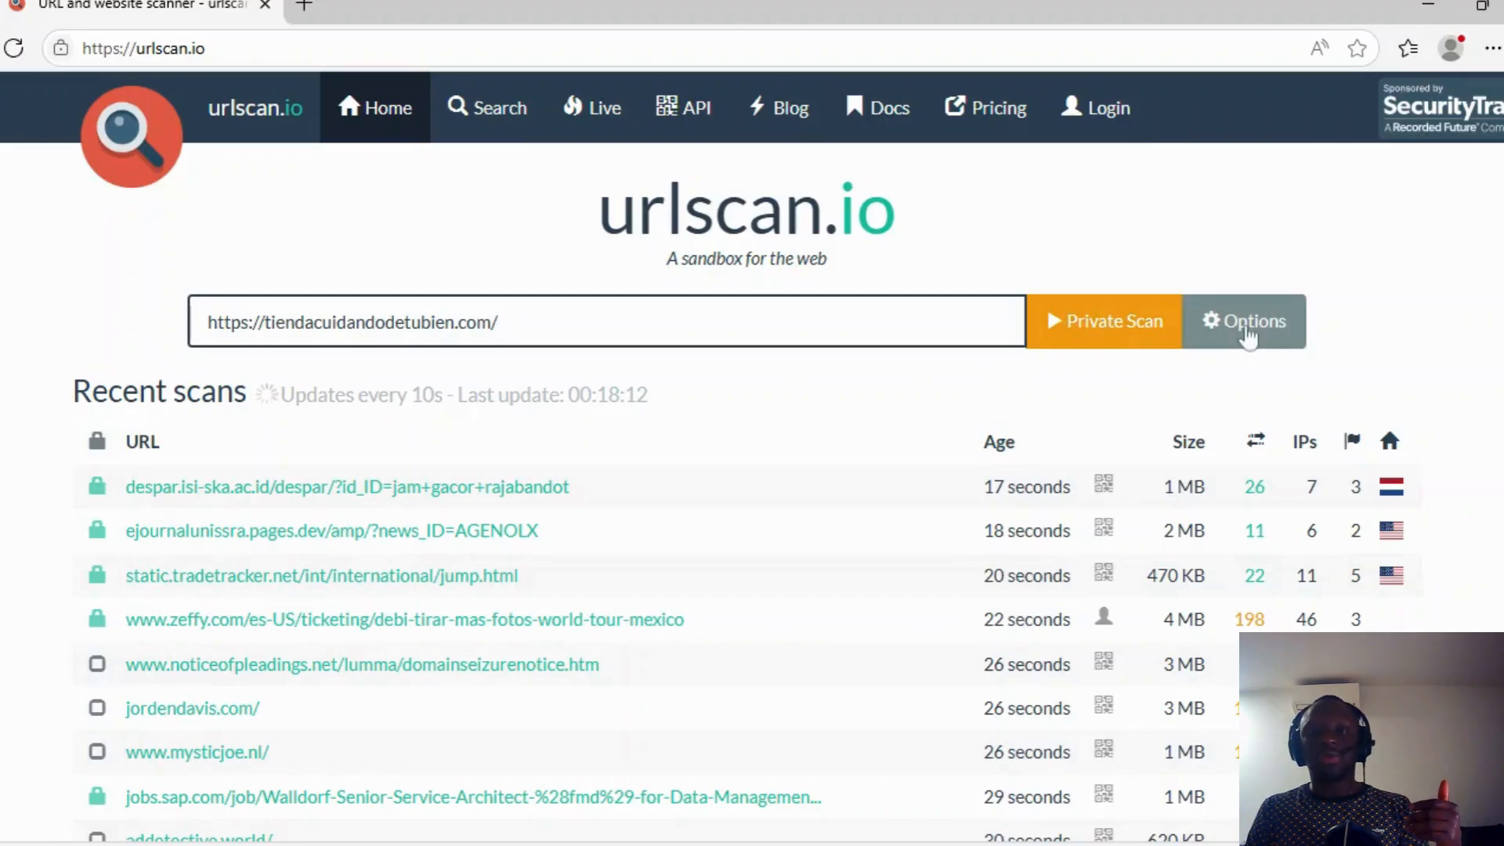
{"action": "left_click", "coordinate": [1244, 320]}
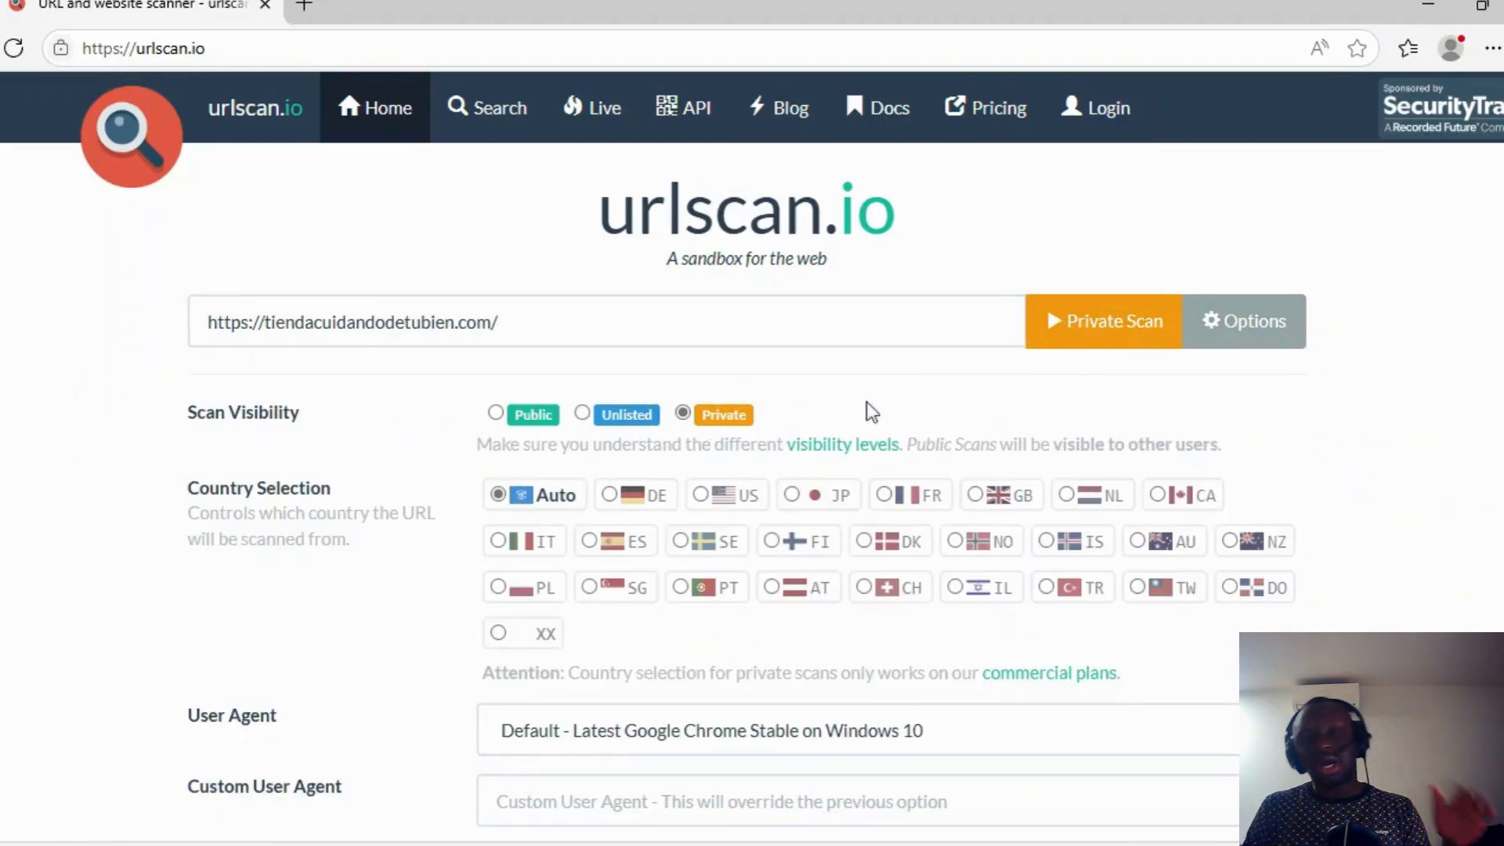
{"action": "mouse_move", "coordinate": [1103, 321]}
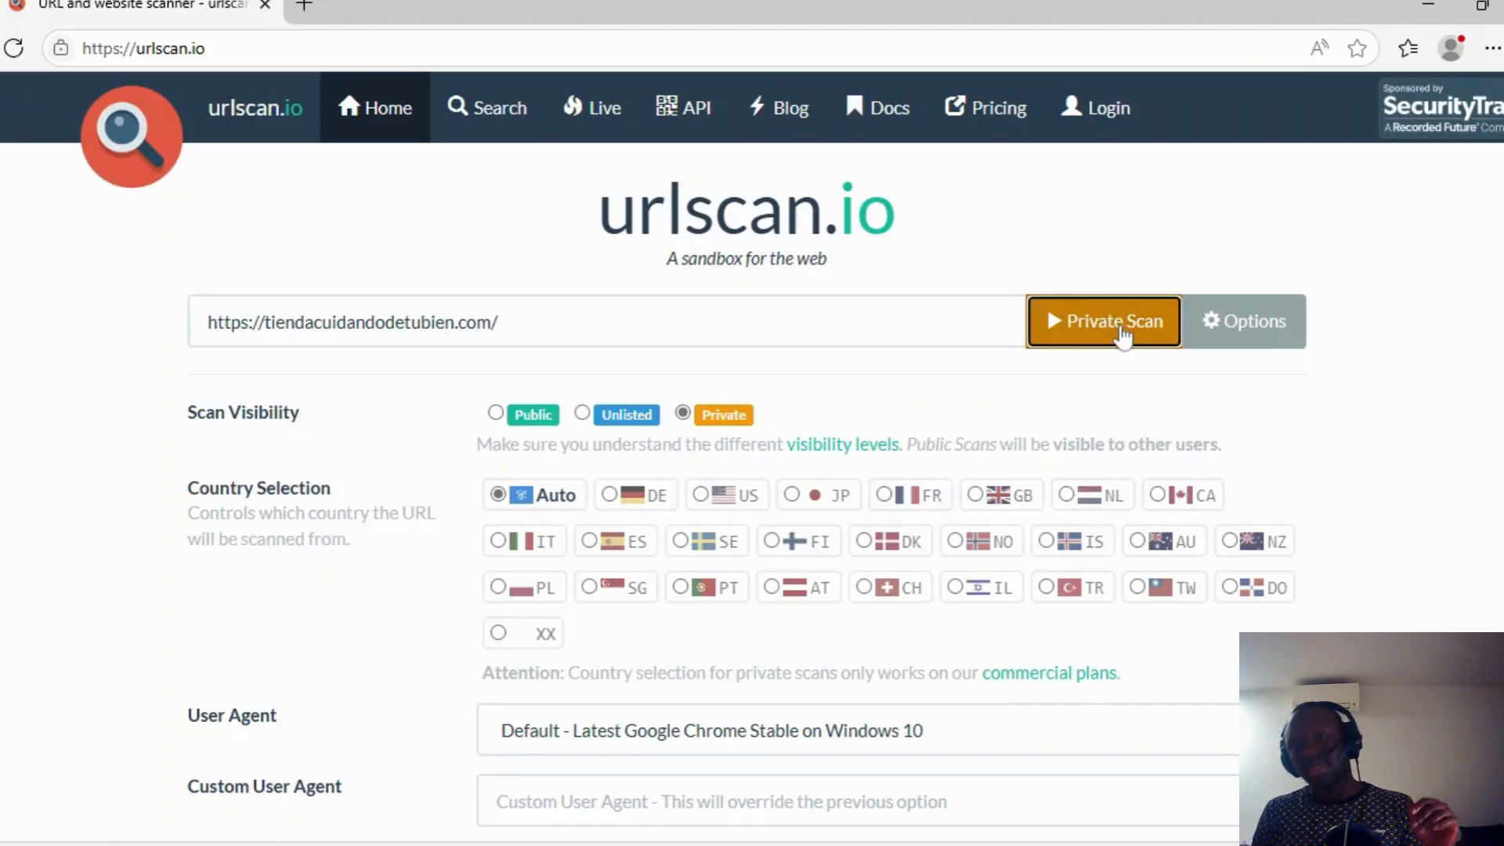
{"action": "left_click", "coordinate": [1103, 321]}
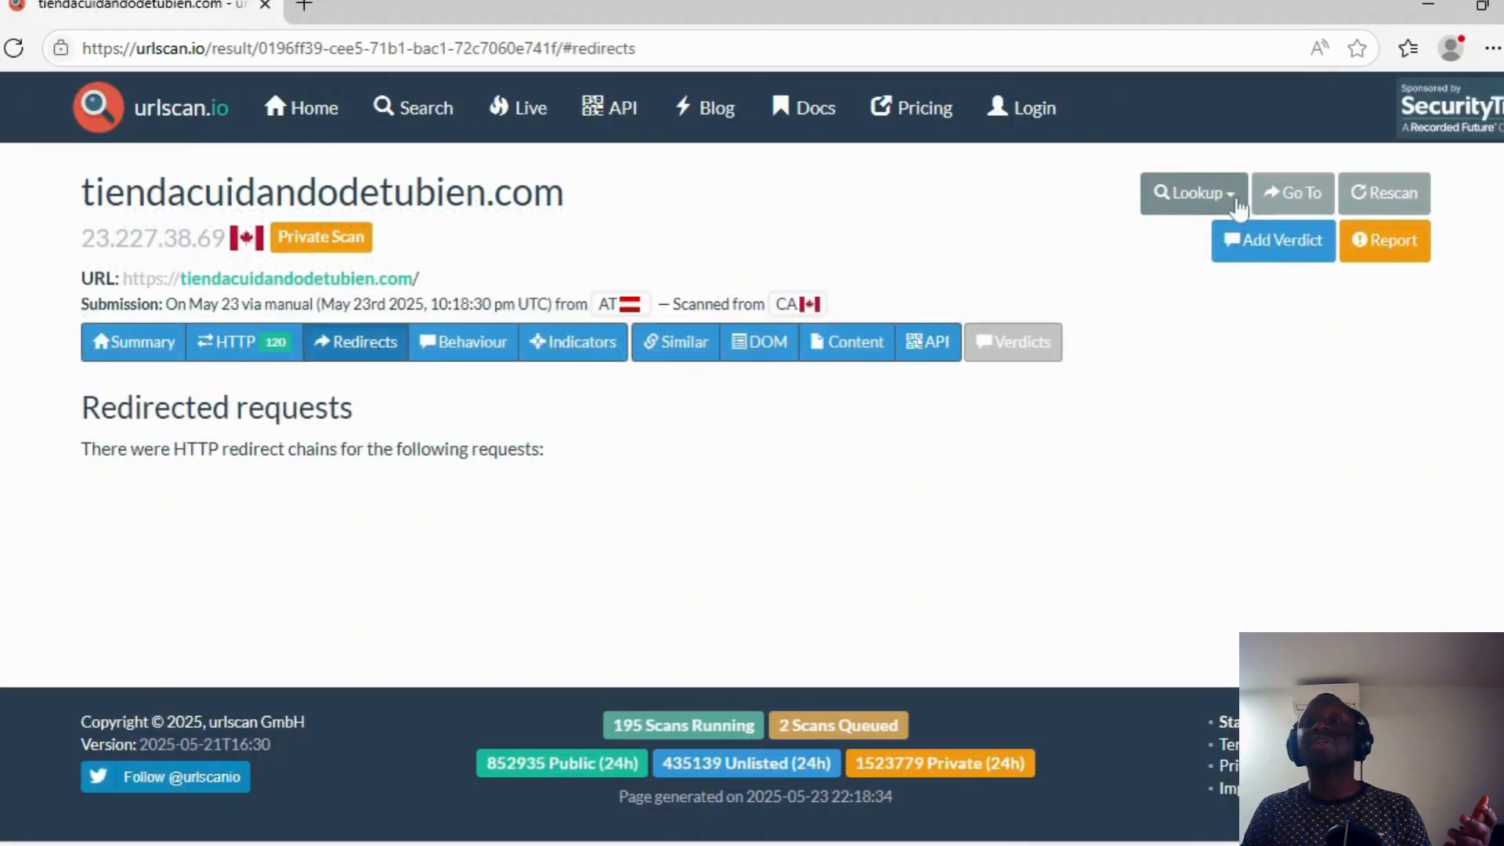
Peek at the Lookup services list, then view the Summary showing 23 IPs and 18 domains
{"action": "left_click", "coordinate": [1192, 193]}
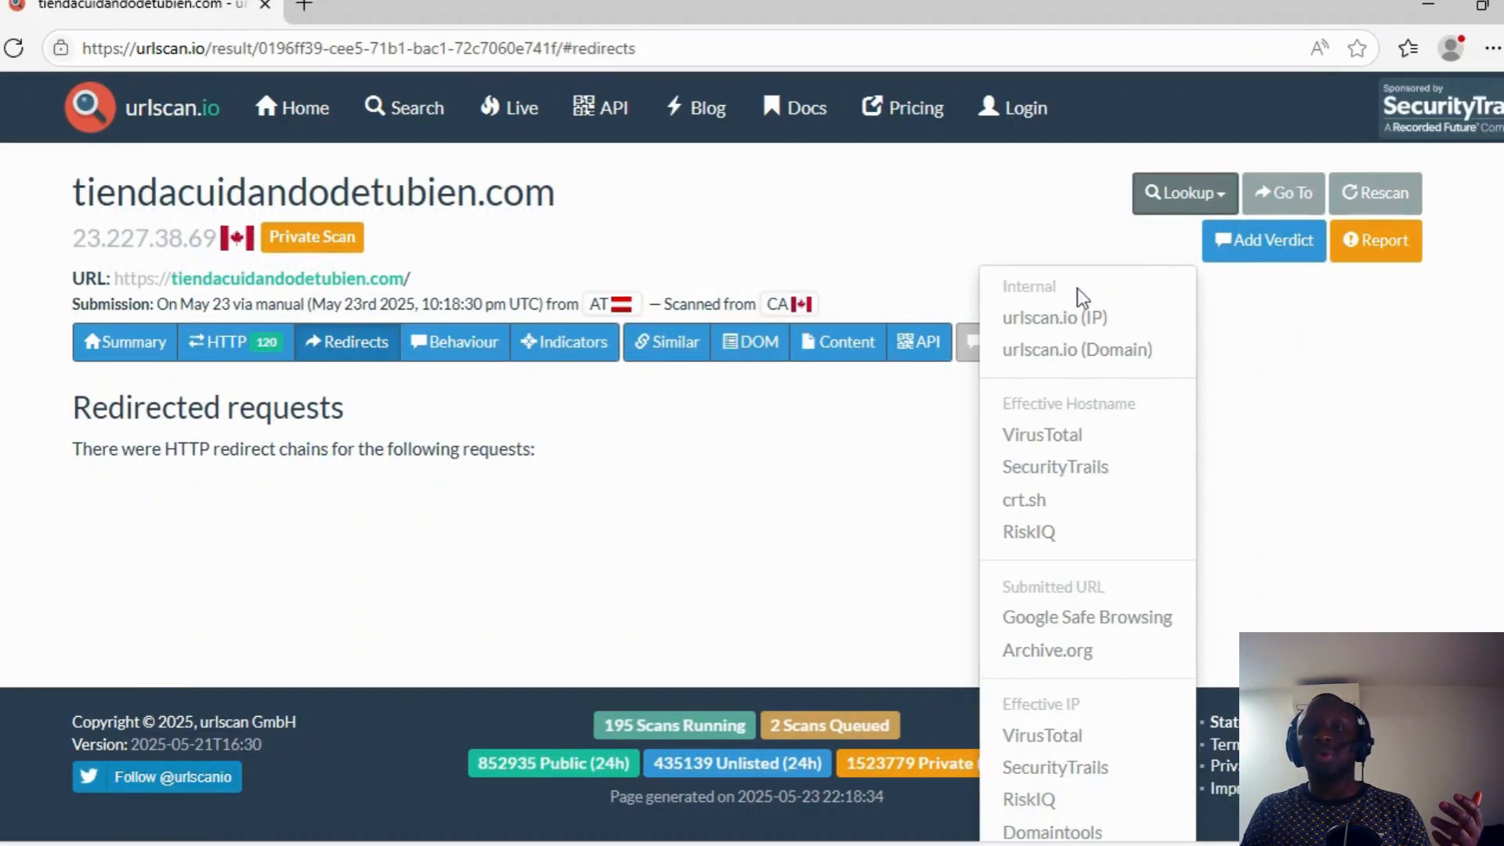
{"action": "mouse_move", "coordinate": [1077, 349]}
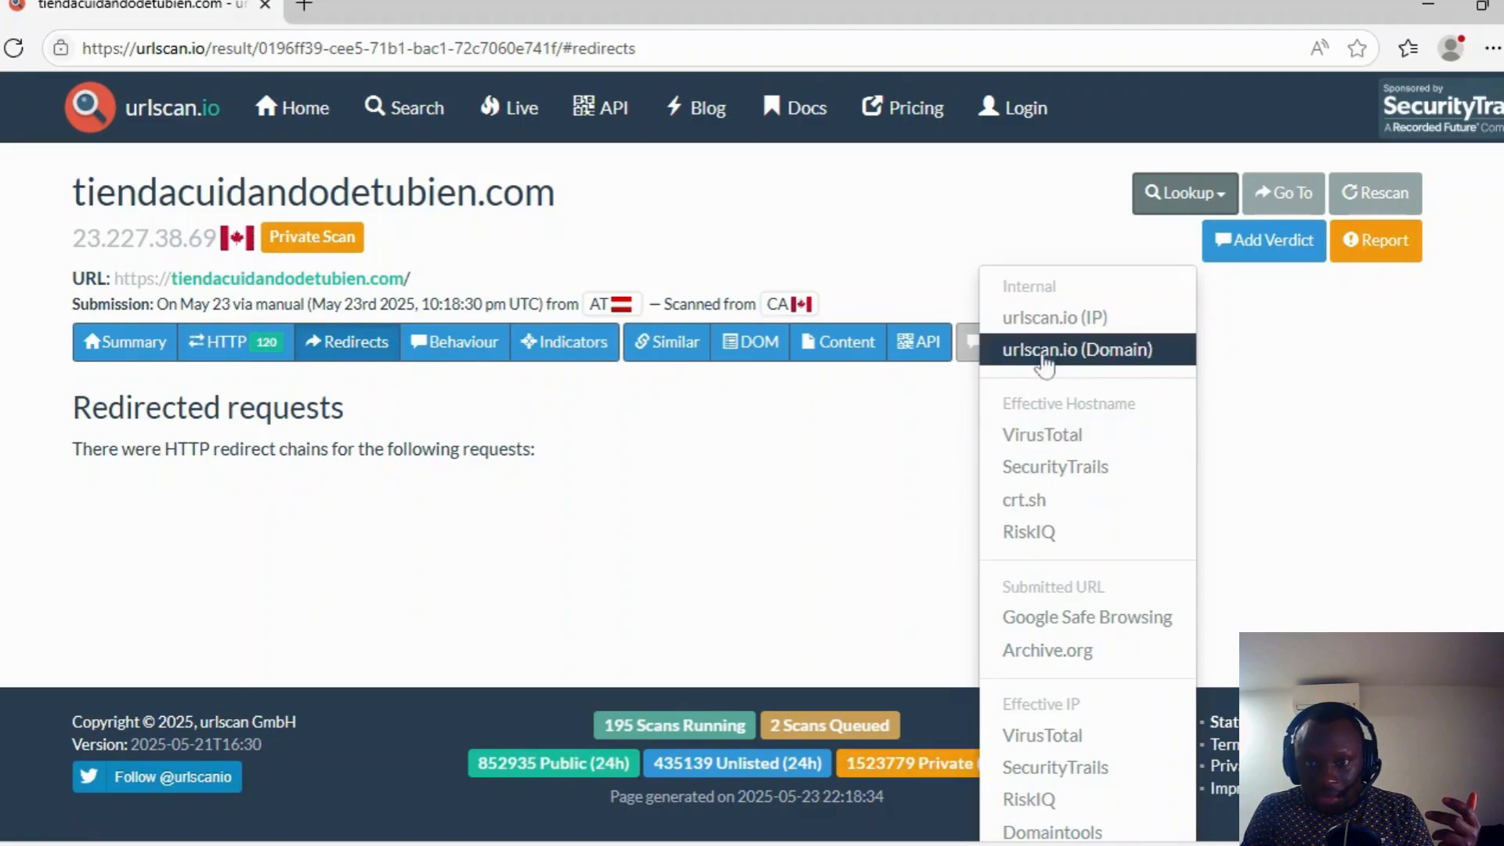
{"action": "mouse_move", "coordinate": [1074, 425]}
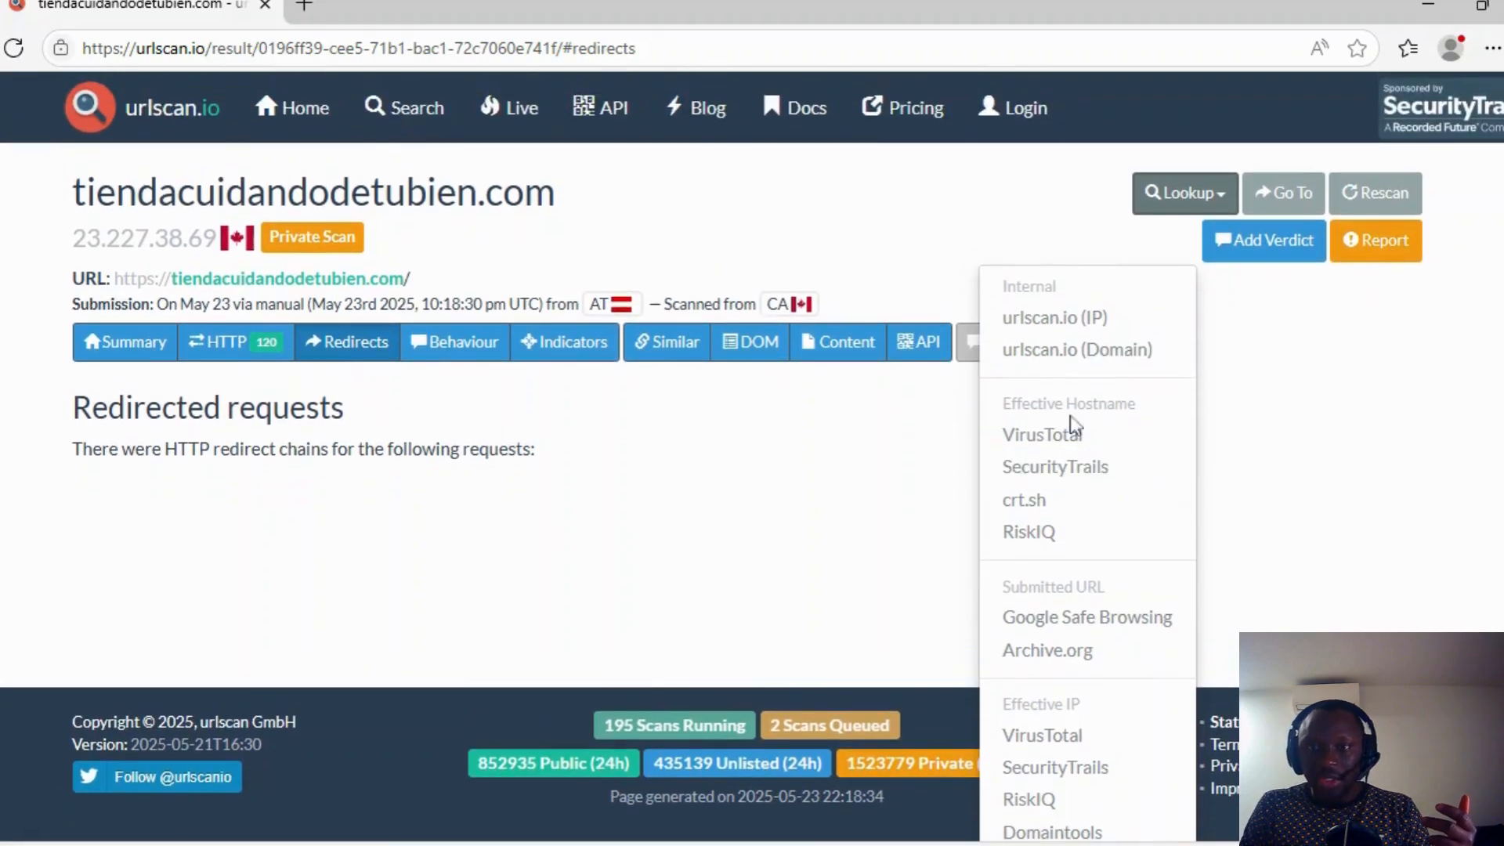
{"action": "left_click", "coordinate": [1328, 401]}
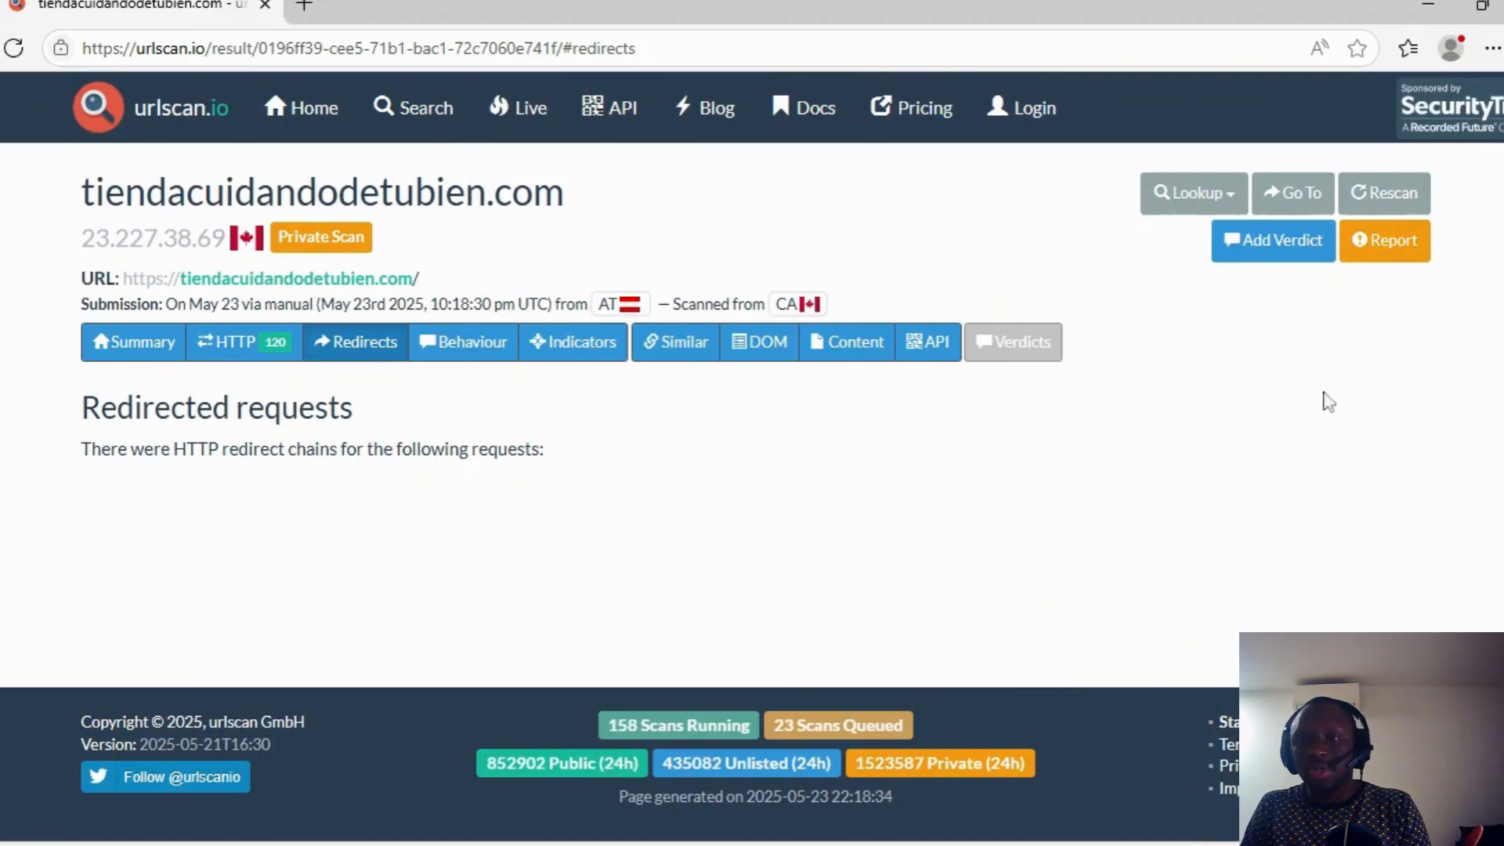
{"action": "mouse_move", "coordinate": [1384, 240]}
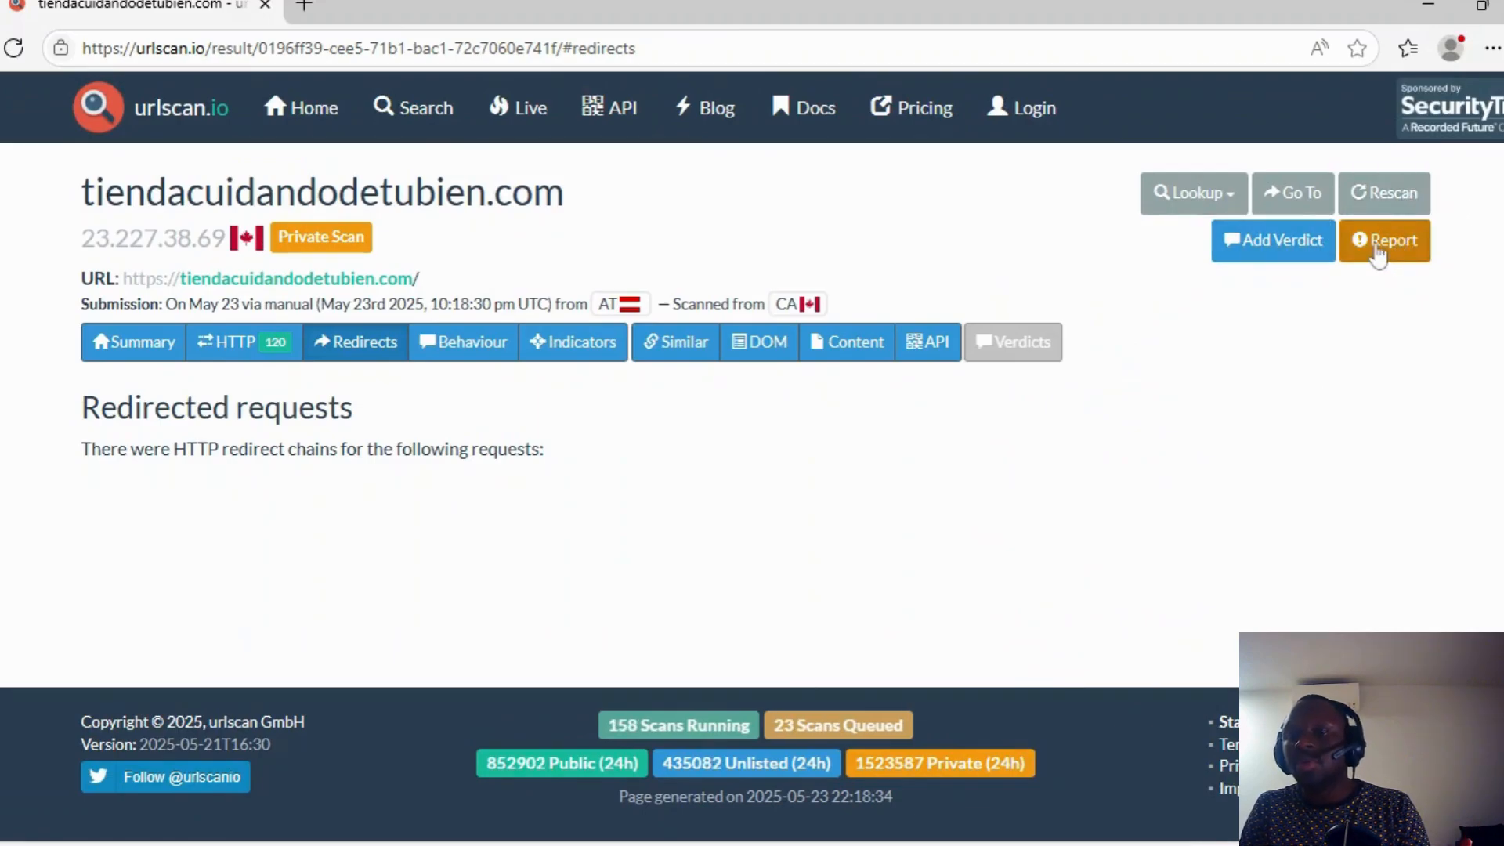
{"action": "mouse_move", "coordinate": [451, 394]}
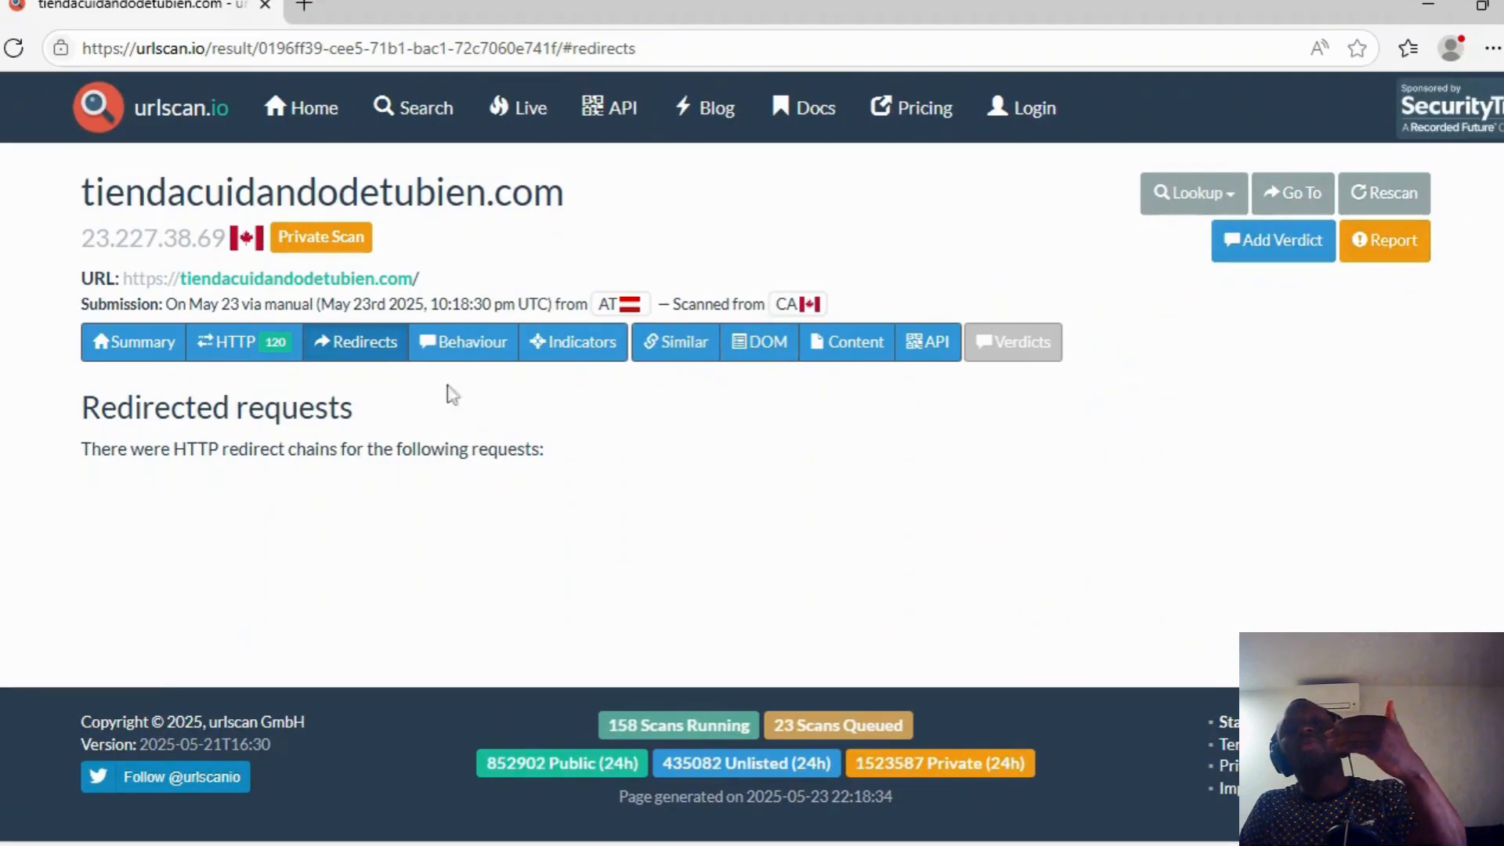
{"action": "left_click", "coordinate": [134, 342]}
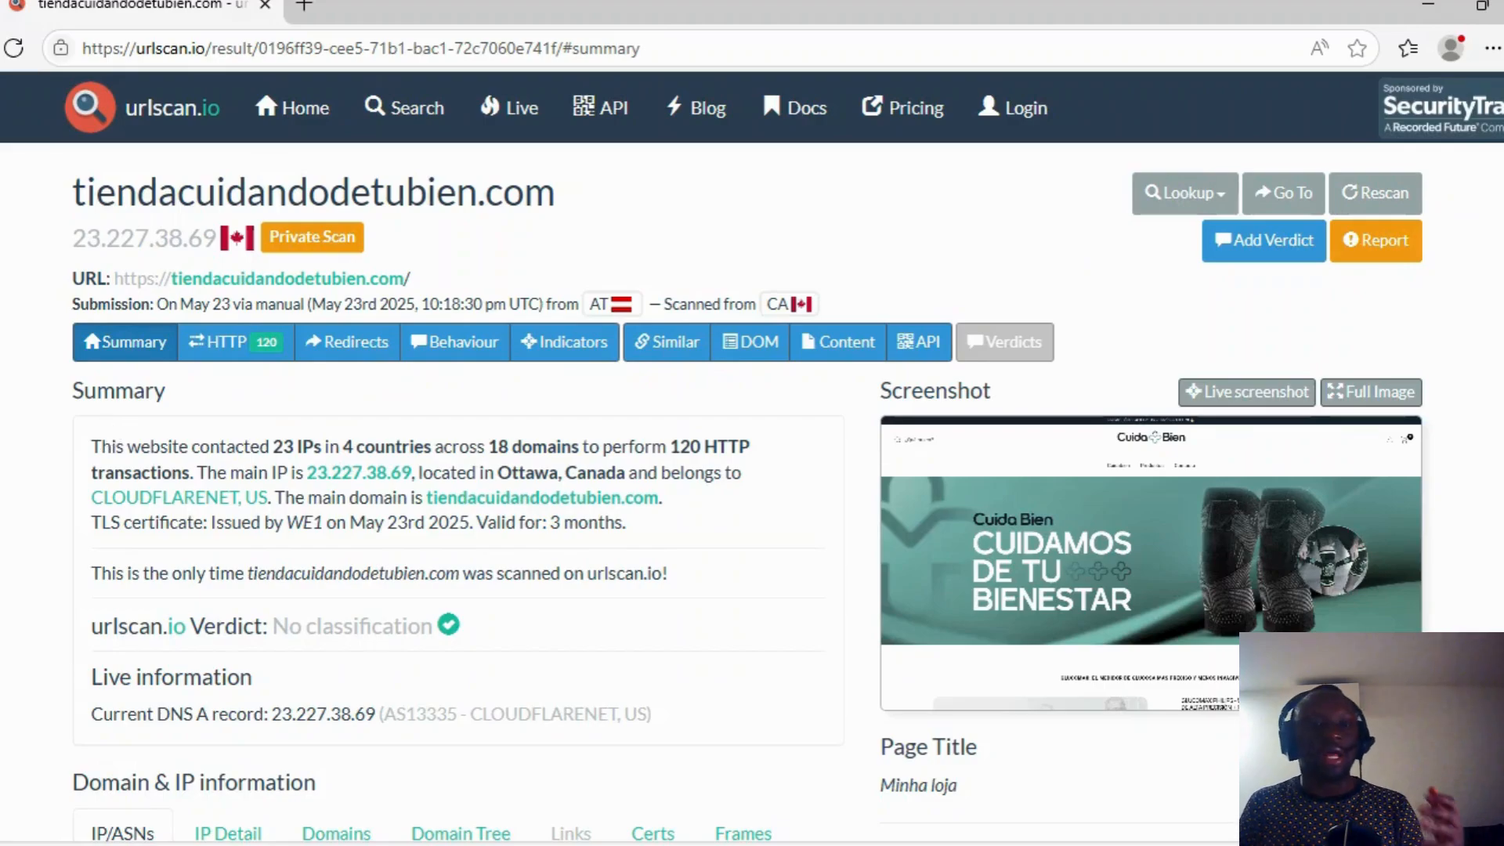
{"action": "scroll", "scroll_direction": "down", "scroll_amount": 3}
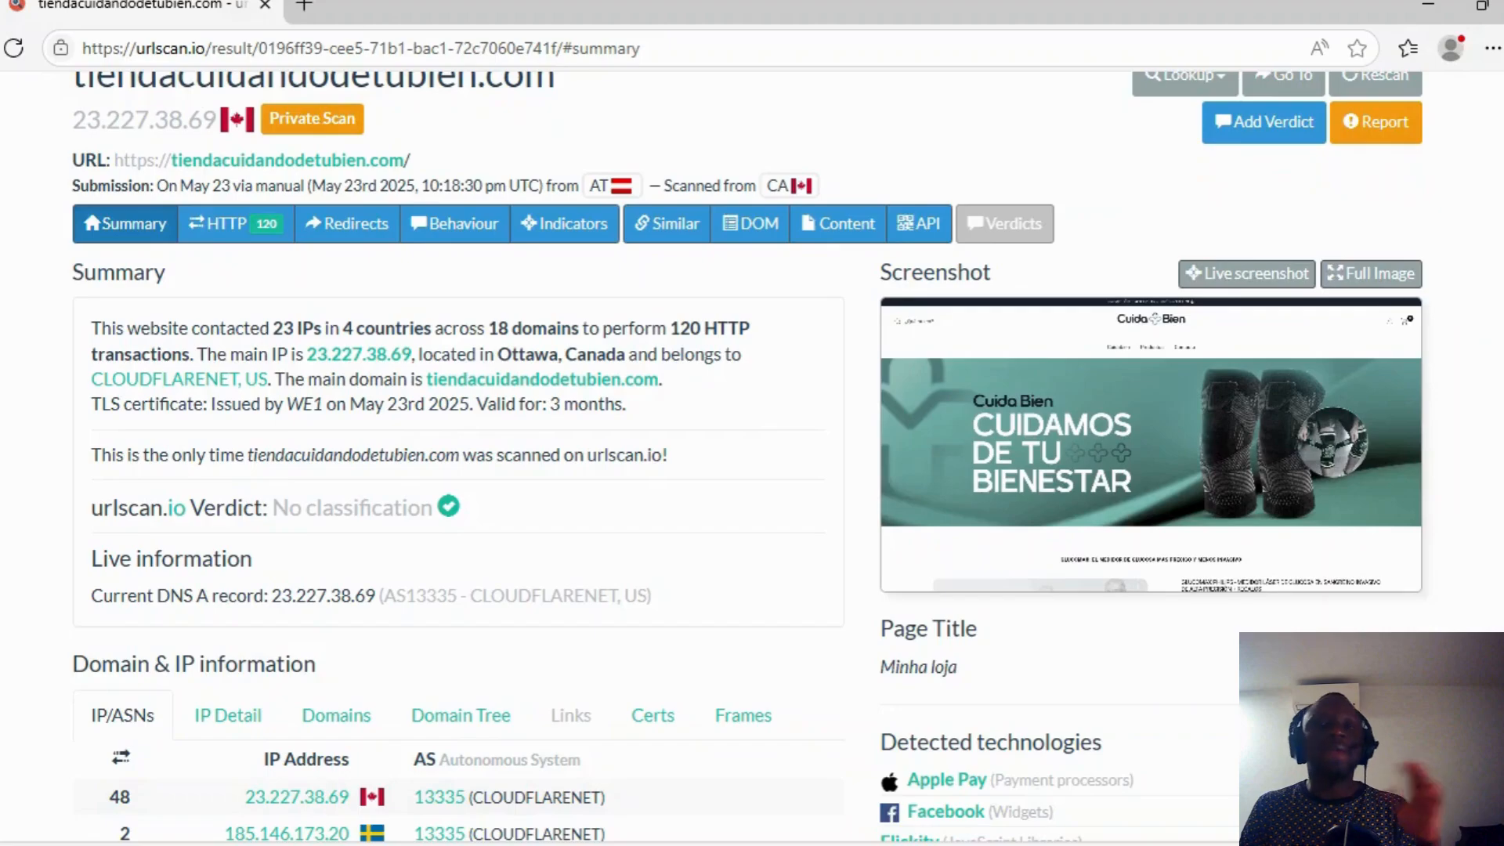
{"action": "scroll", "scroll_direction": "up", "scroll_amount": 3}
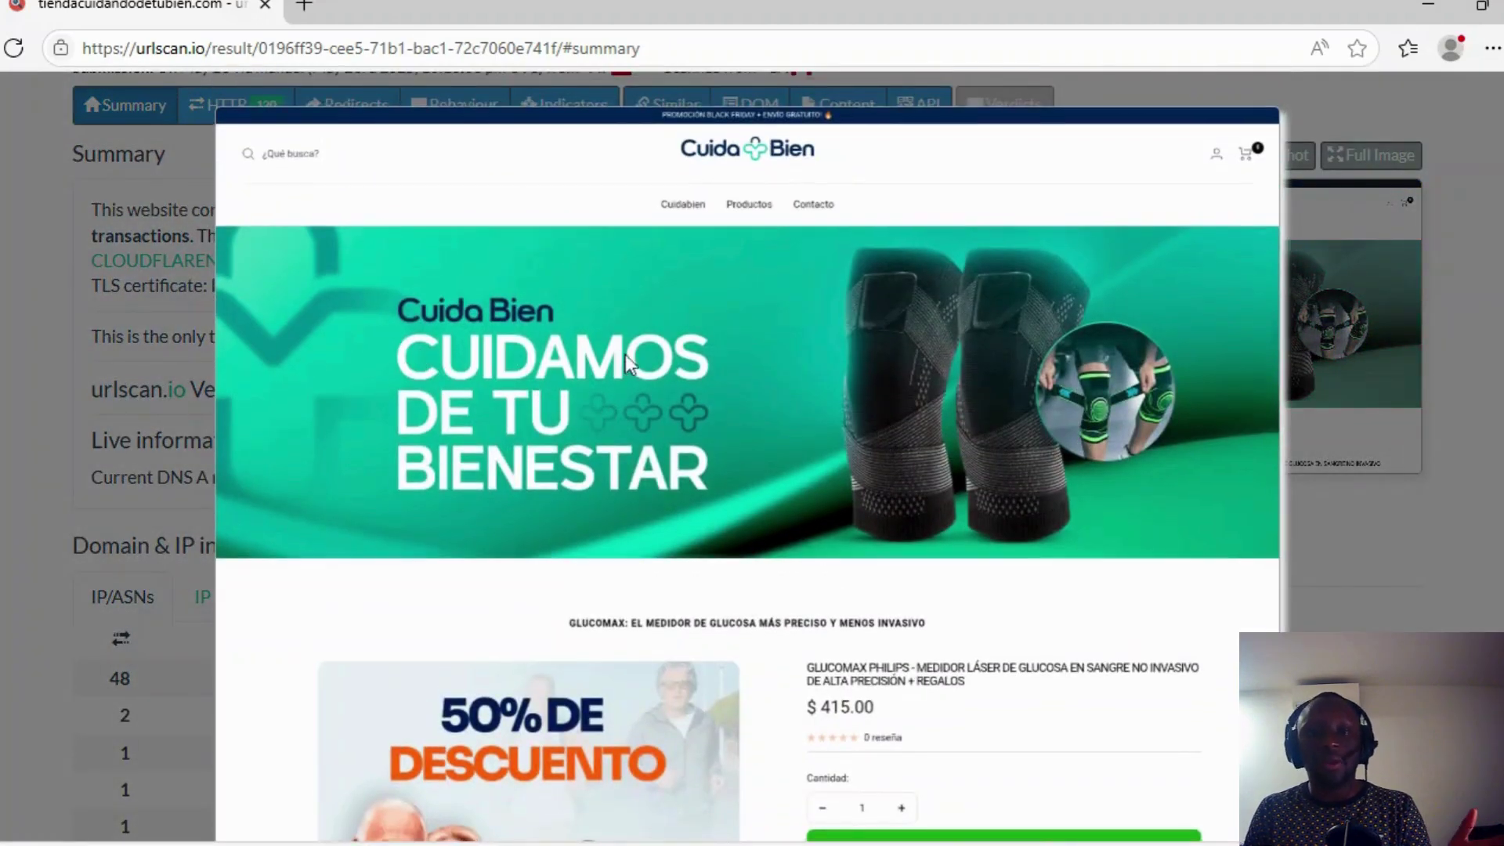
{"action": "scroll", "scroll_direction": "down", "scroll_amount": 3}
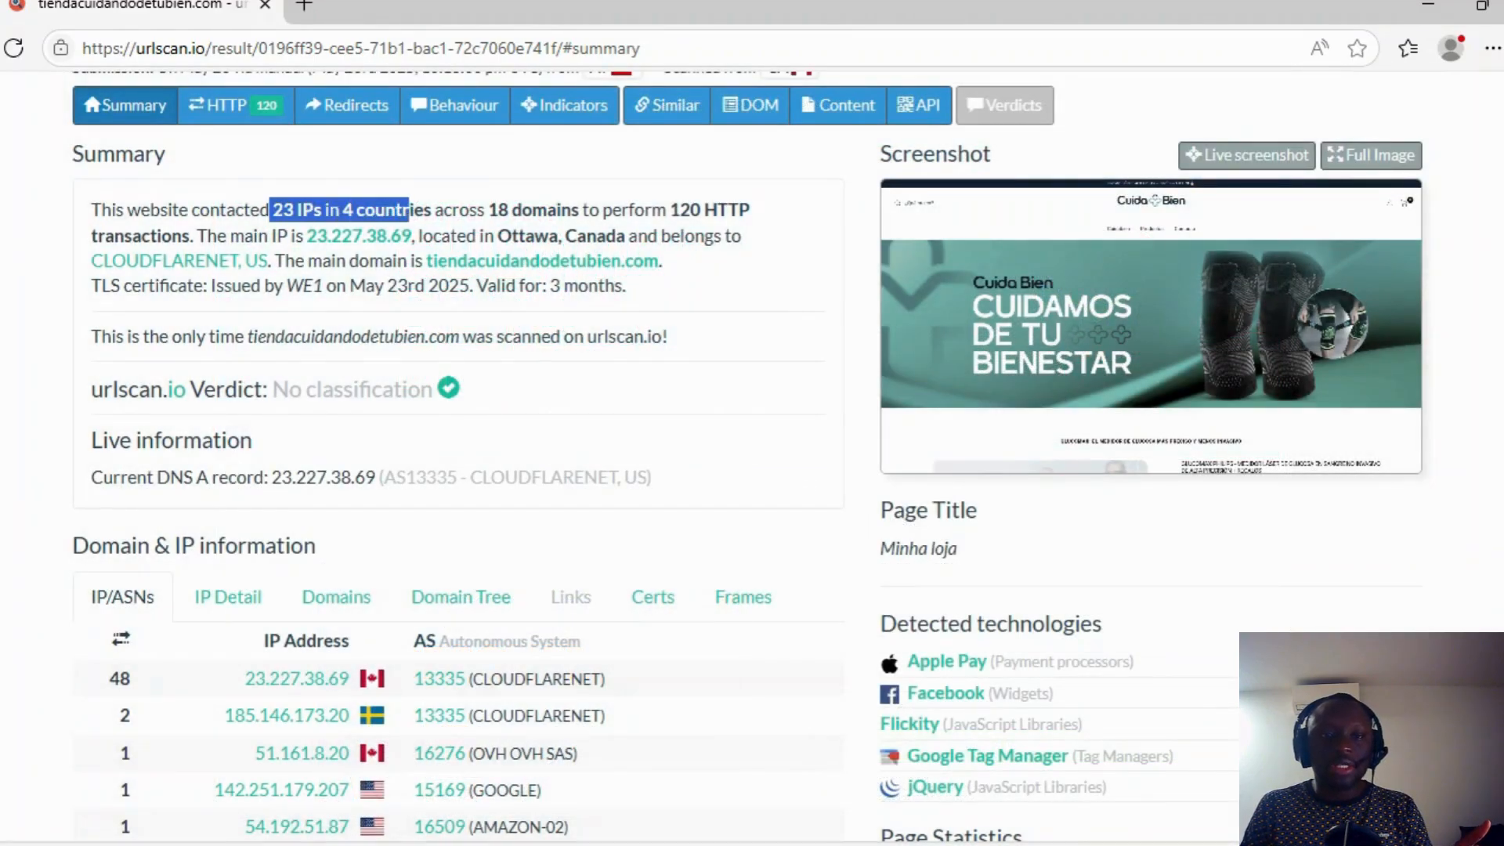
{"action": "left_click_drag", "start_coordinate": [272, 209], "coordinate": [705, 235]}
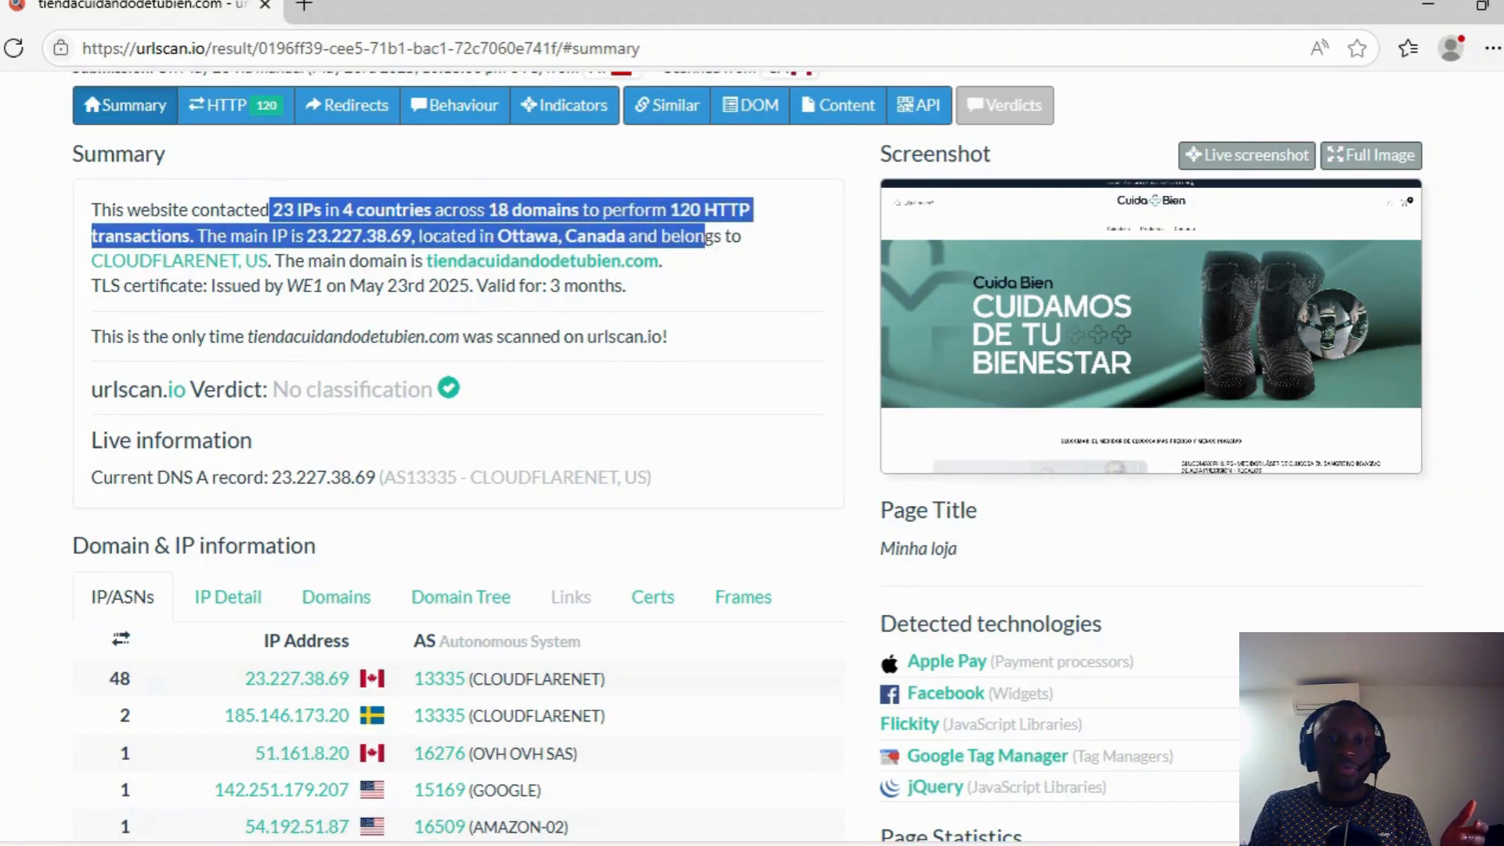
{"action": "left_click", "coordinate": [416, 402]}
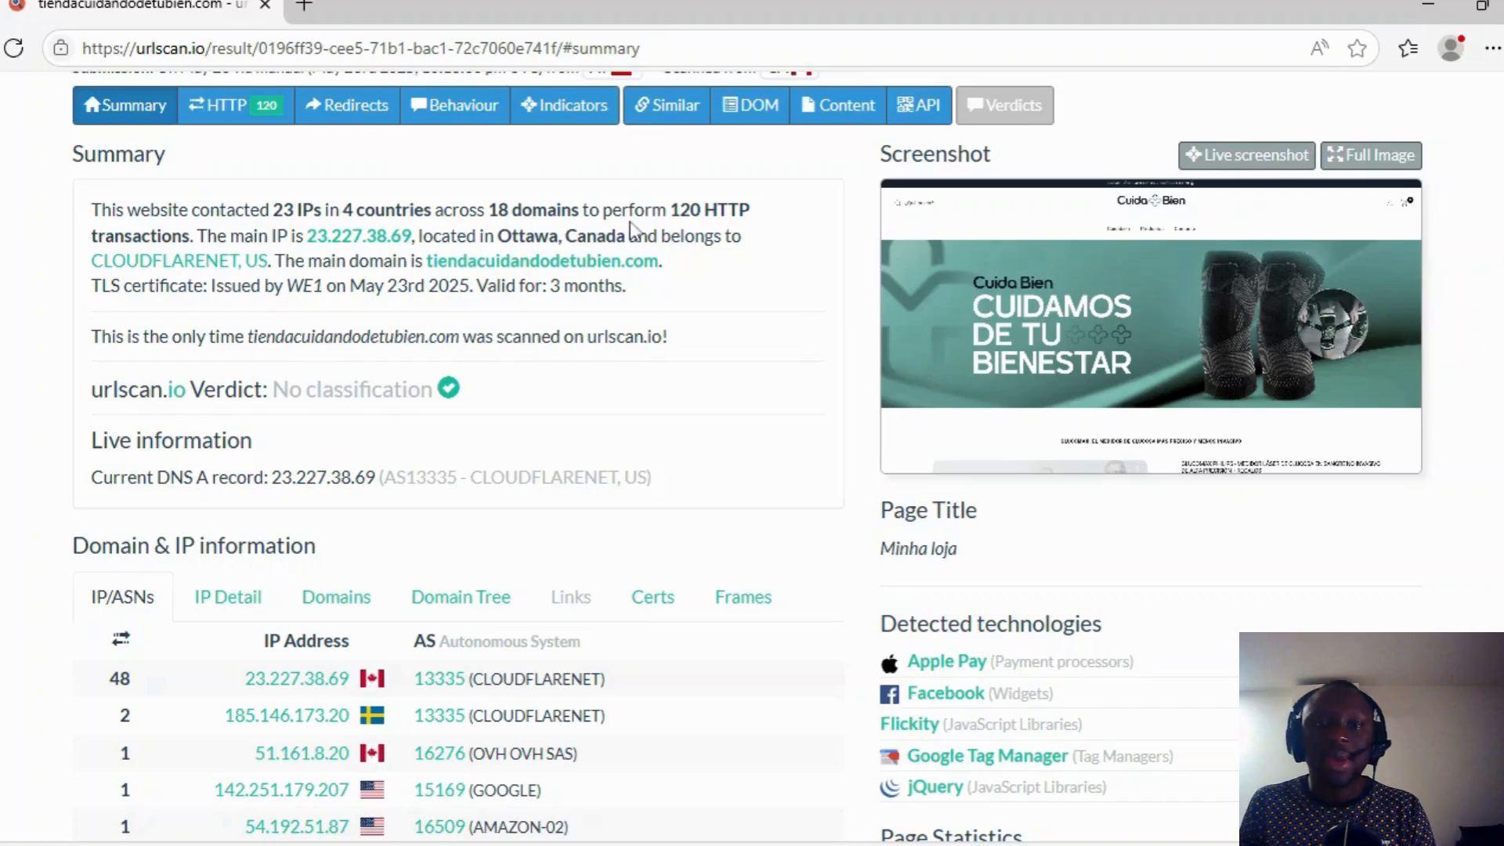
{"action": "mouse_move", "coordinate": [360, 235]}
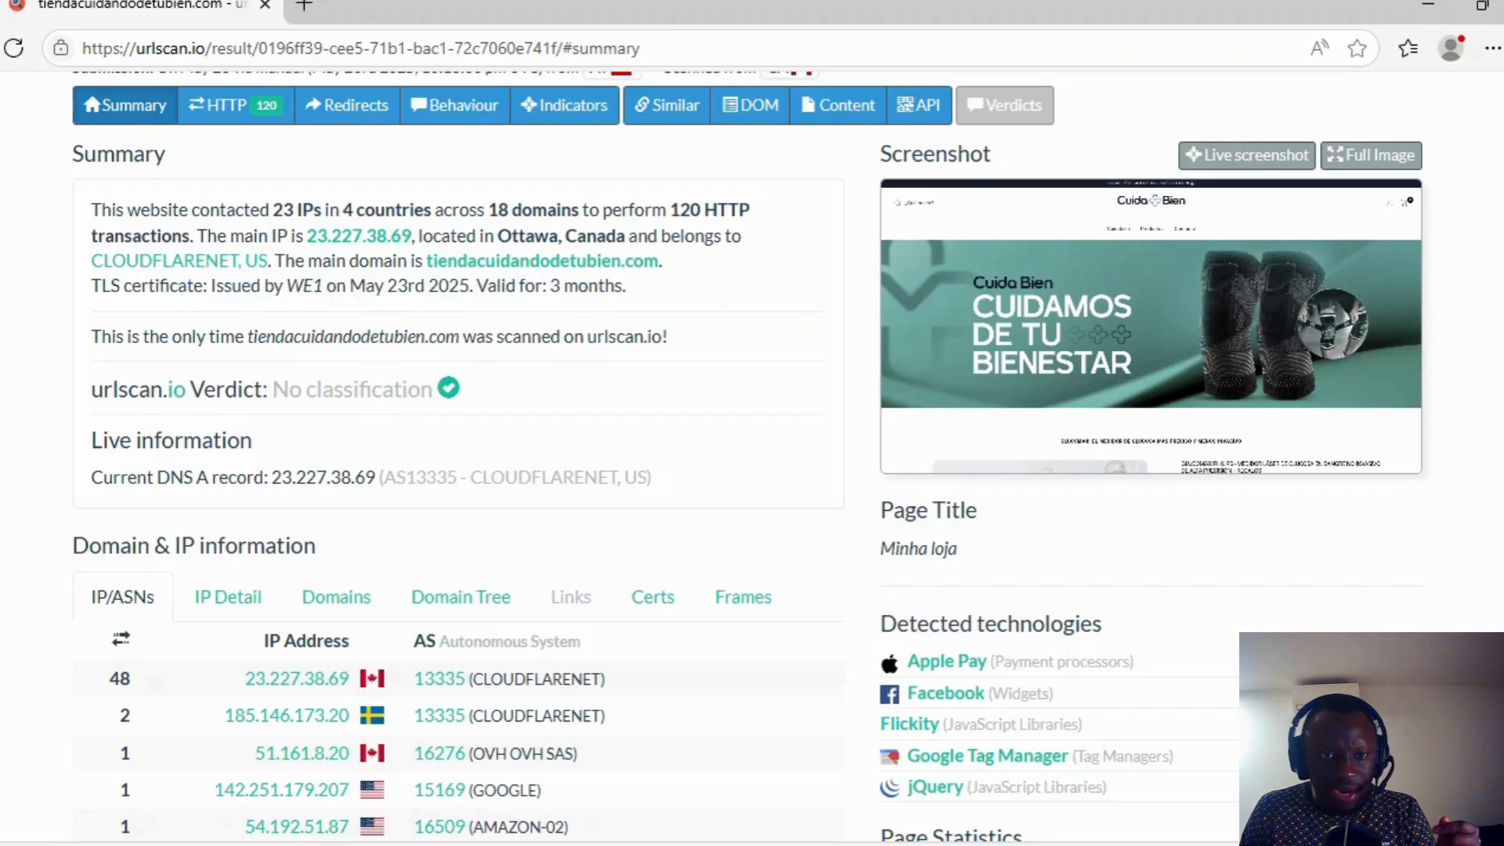
{"action": "mouse_move", "coordinate": [393, 307]}
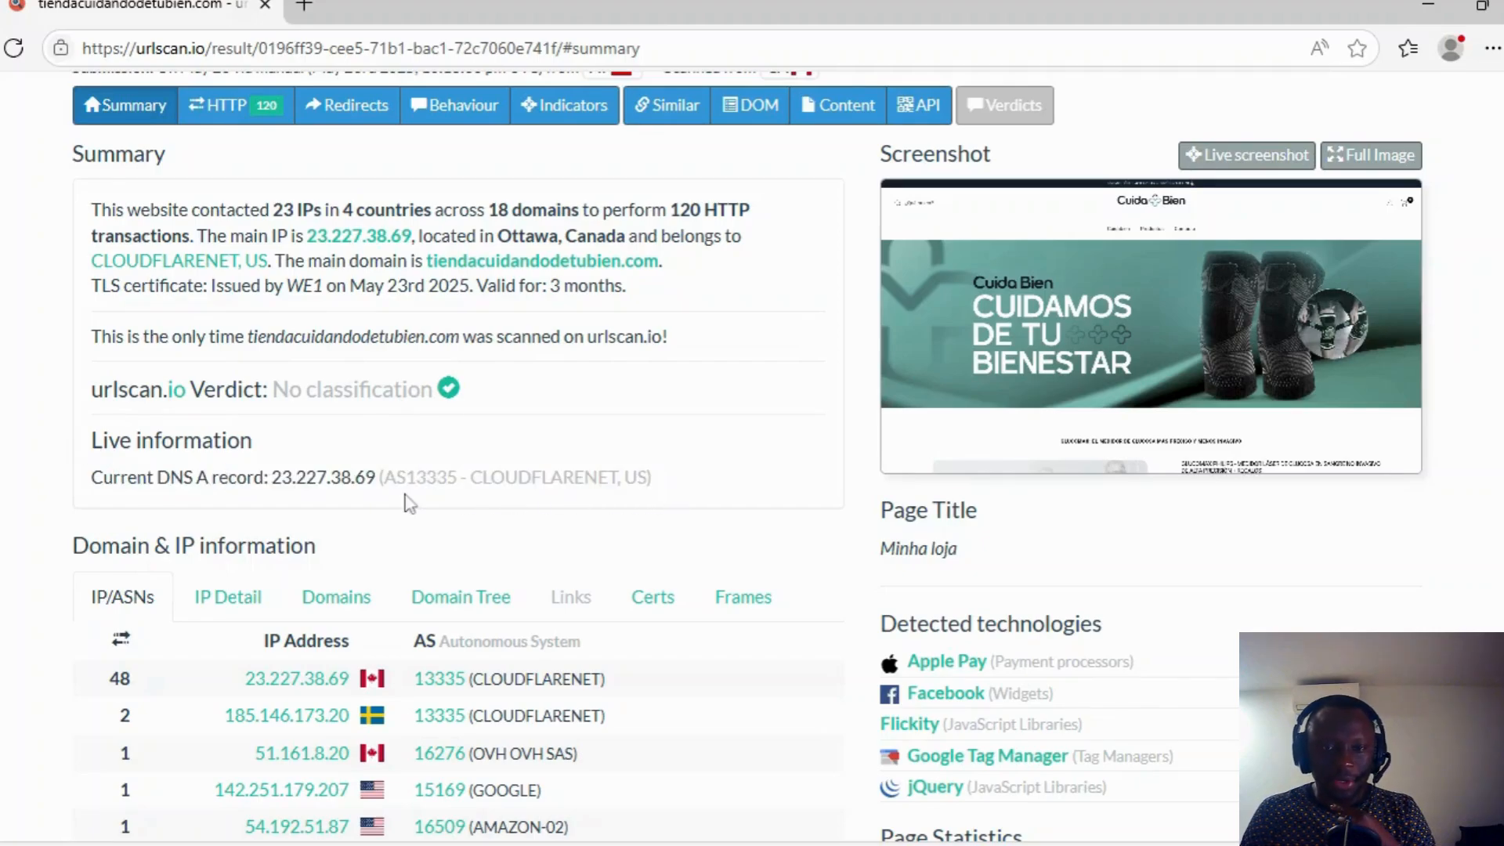
{"action": "scroll", "scroll_direction": "down", "scroll_amount": 3}
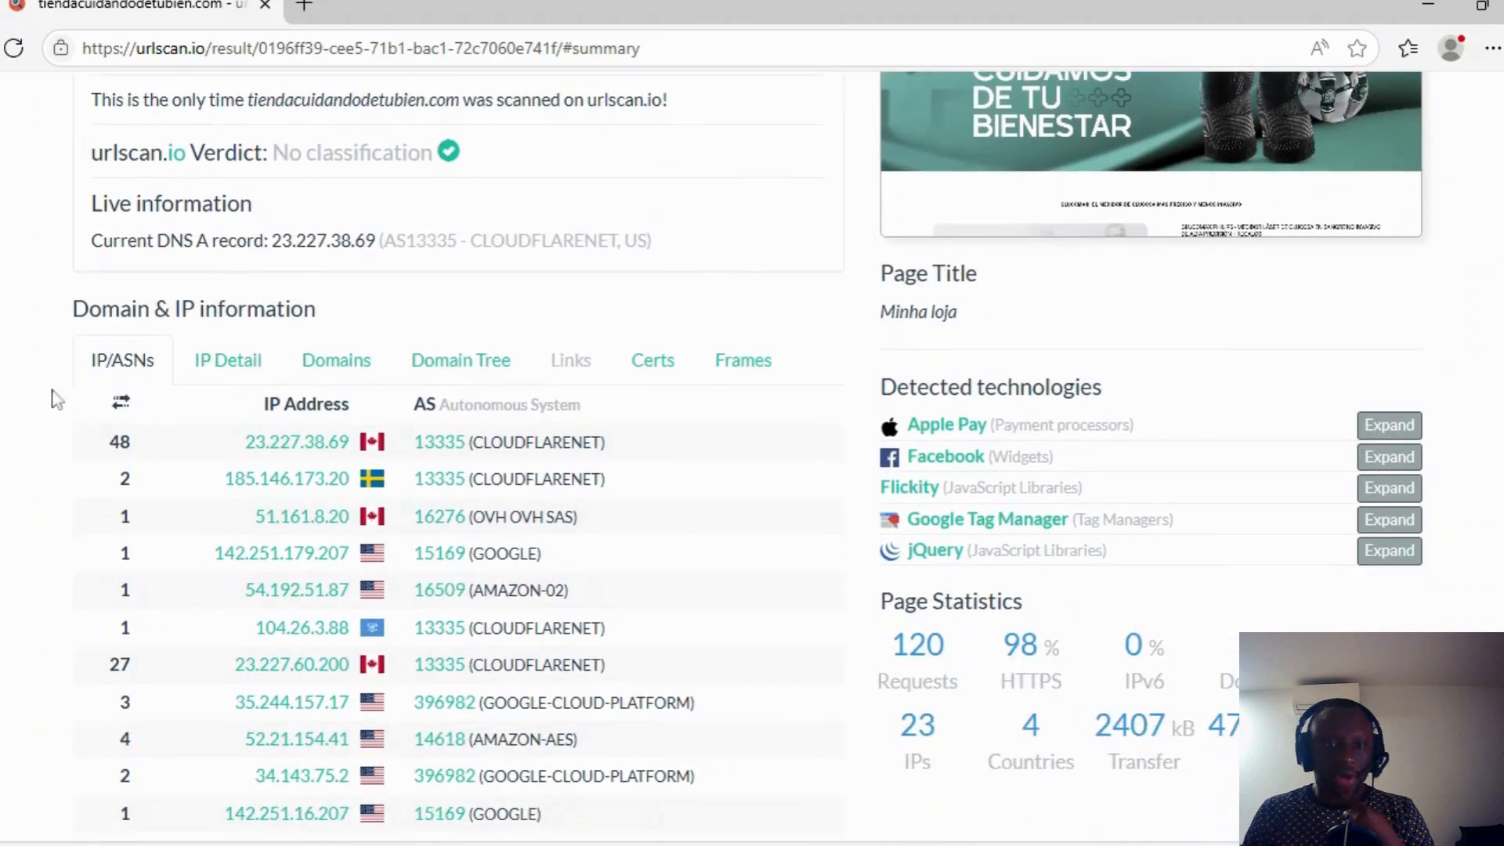
{"action": "mouse_move", "coordinate": [129, 348]}
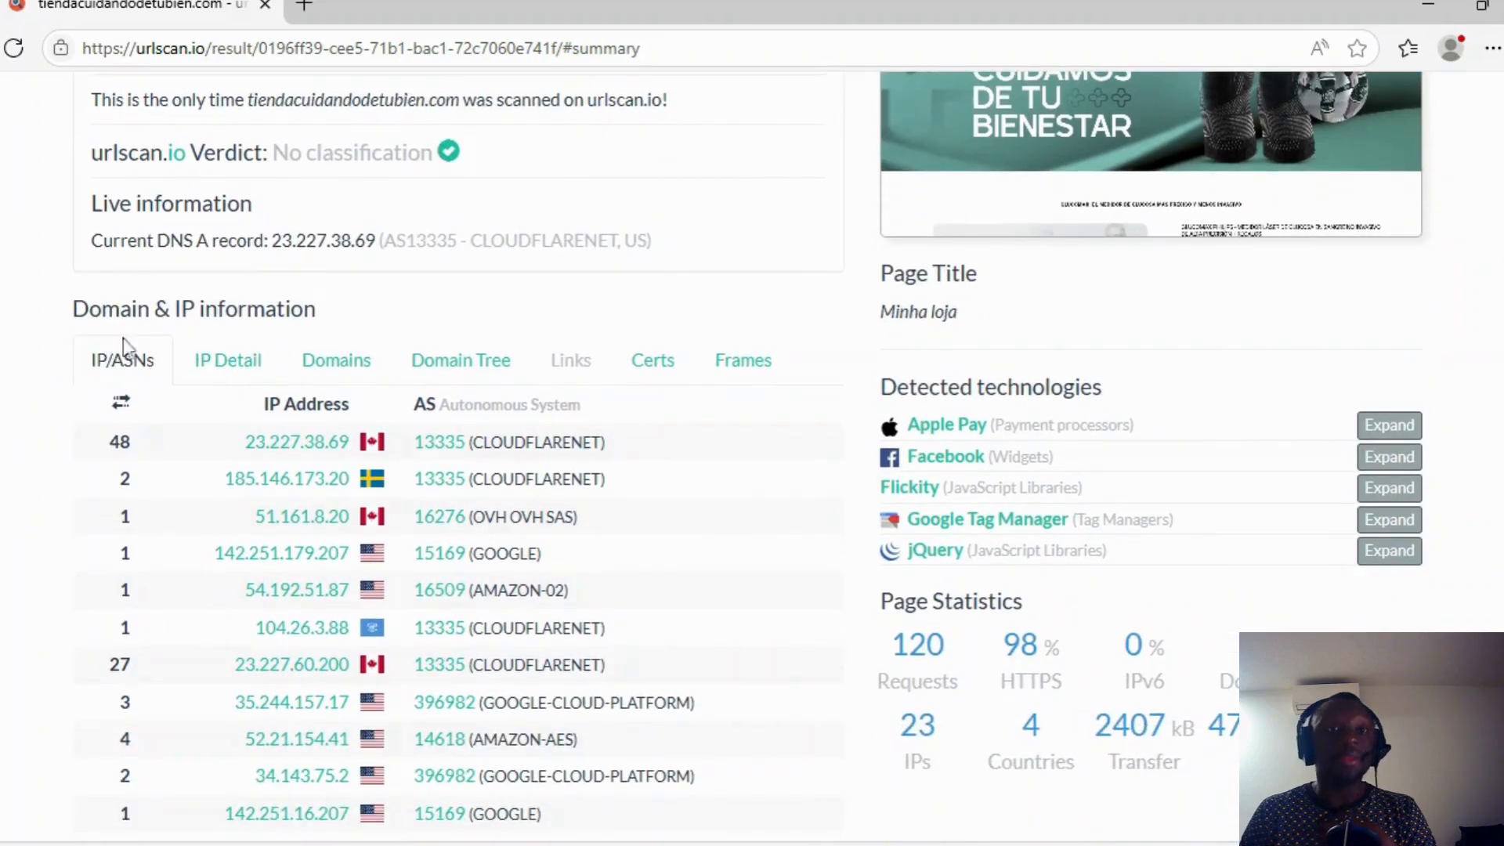
{"action": "scroll", "scroll_direction": "down", "scroll_amount": 3}
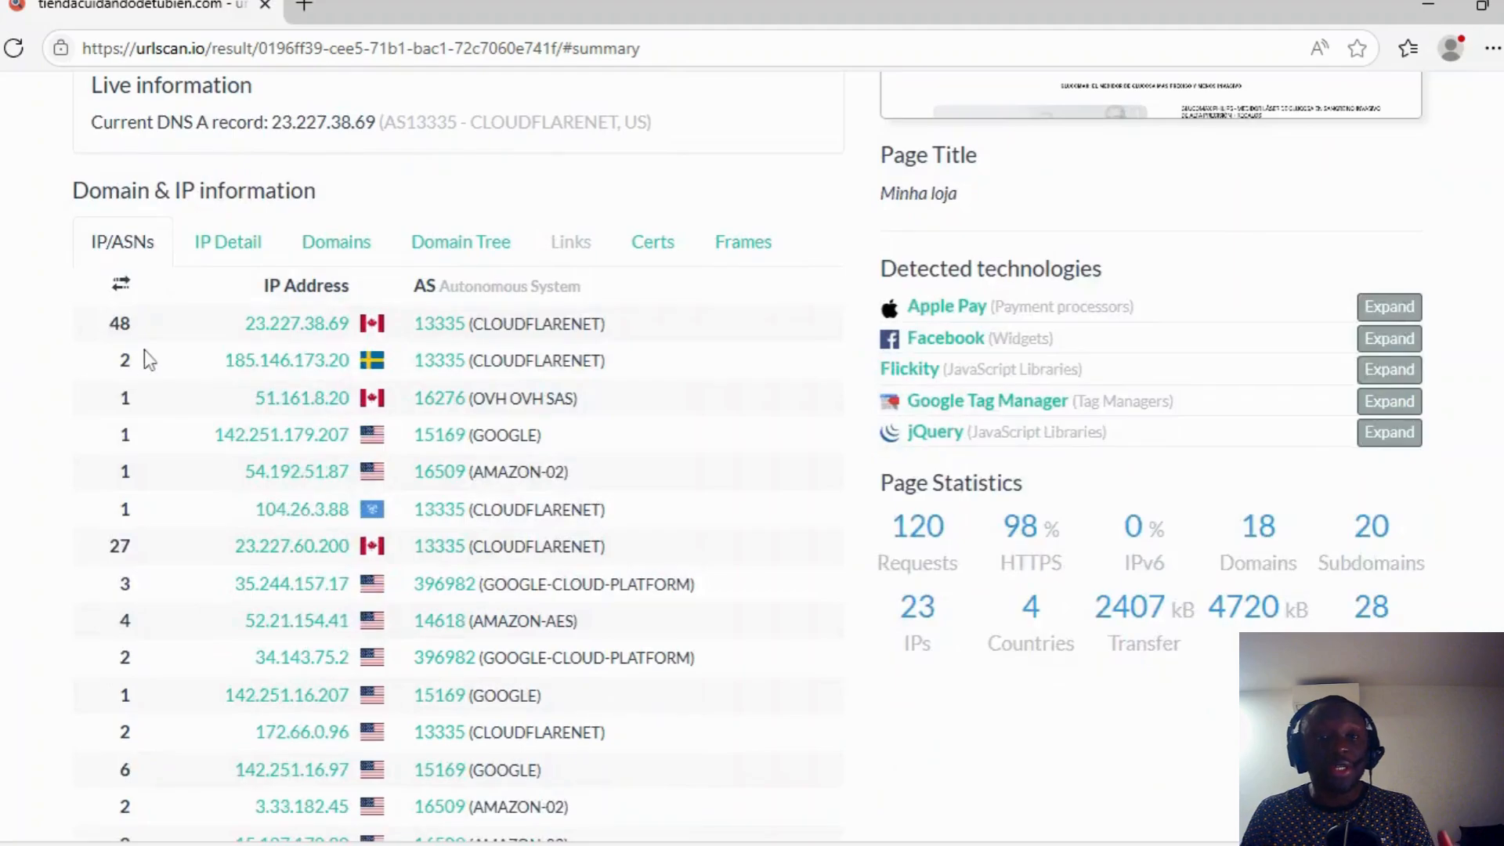
{"action": "mouse_move", "coordinate": [213, 367]}
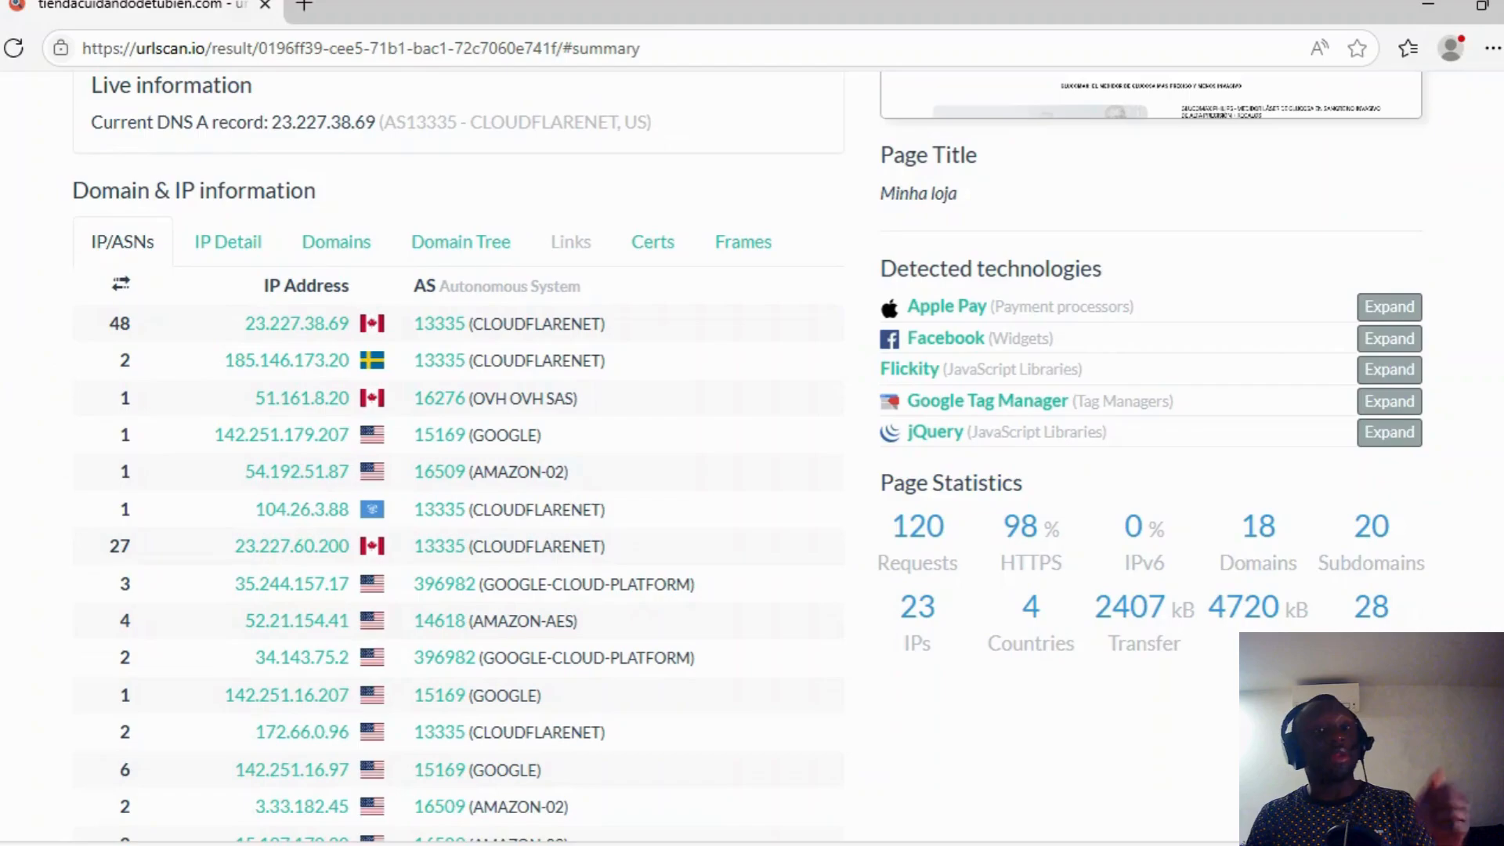
{"action": "scroll", "scroll_direction": "down", "scroll_amount": 3}
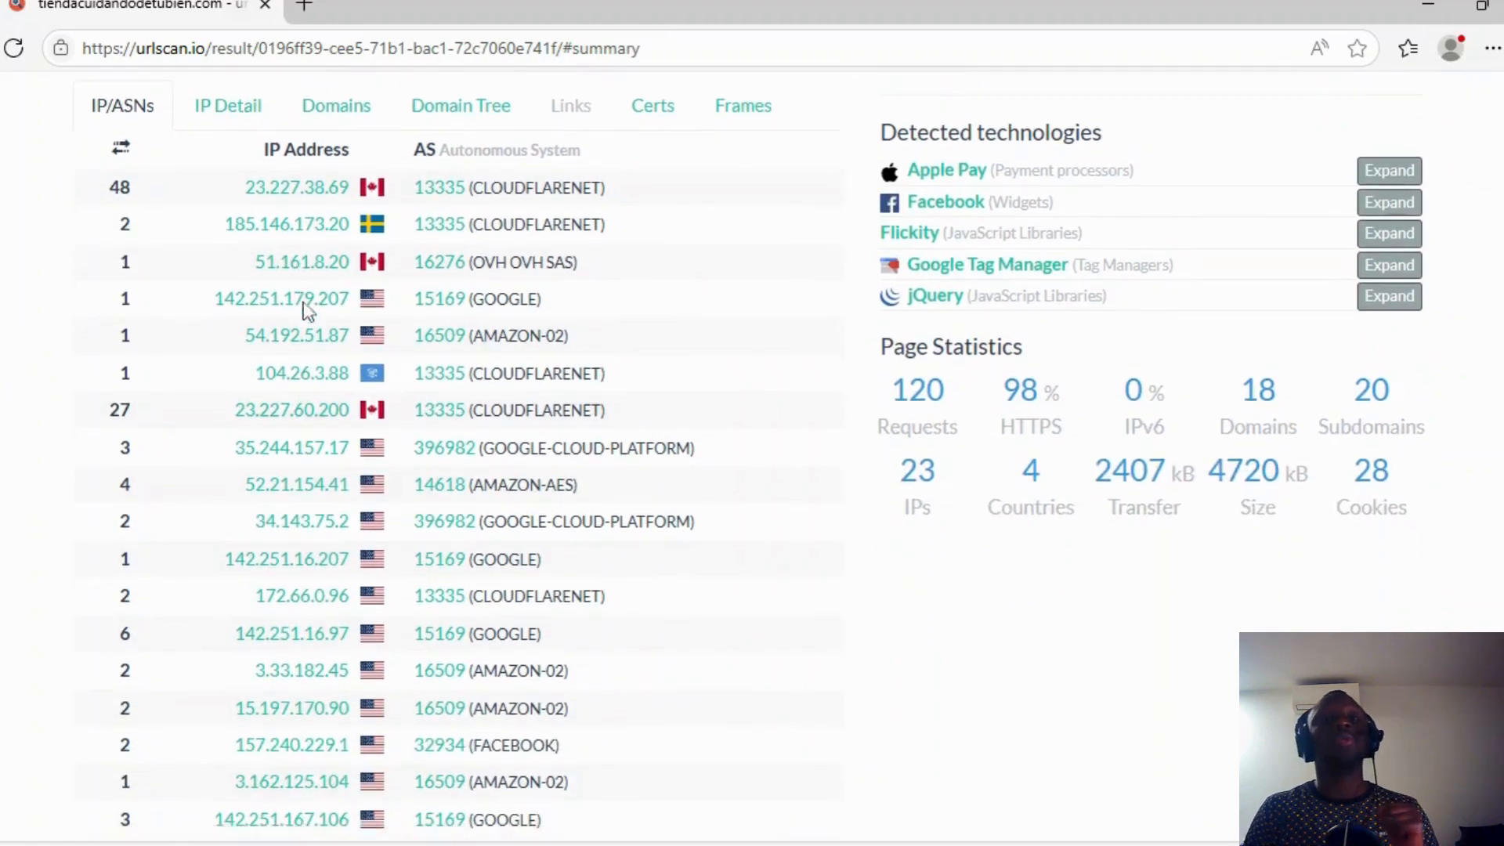
Show the IP Detail breakdown and the lookup services available for 23.227.38.69
{"action": "left_click", "coordinate": [227, 106]}
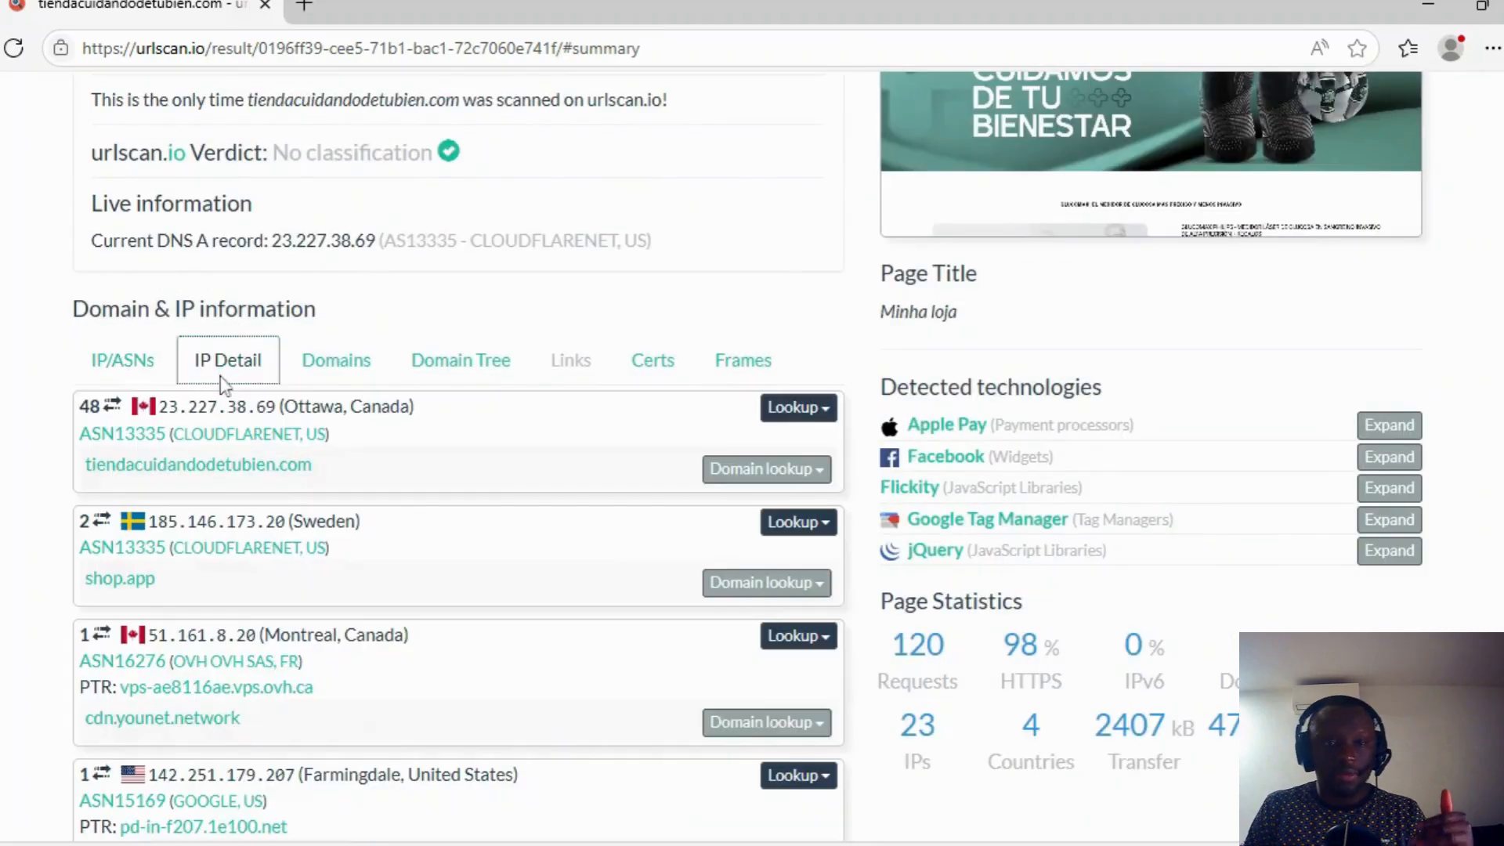
{"action": "scroll", "scroll_direction": "down", "scroll_amount": 3}
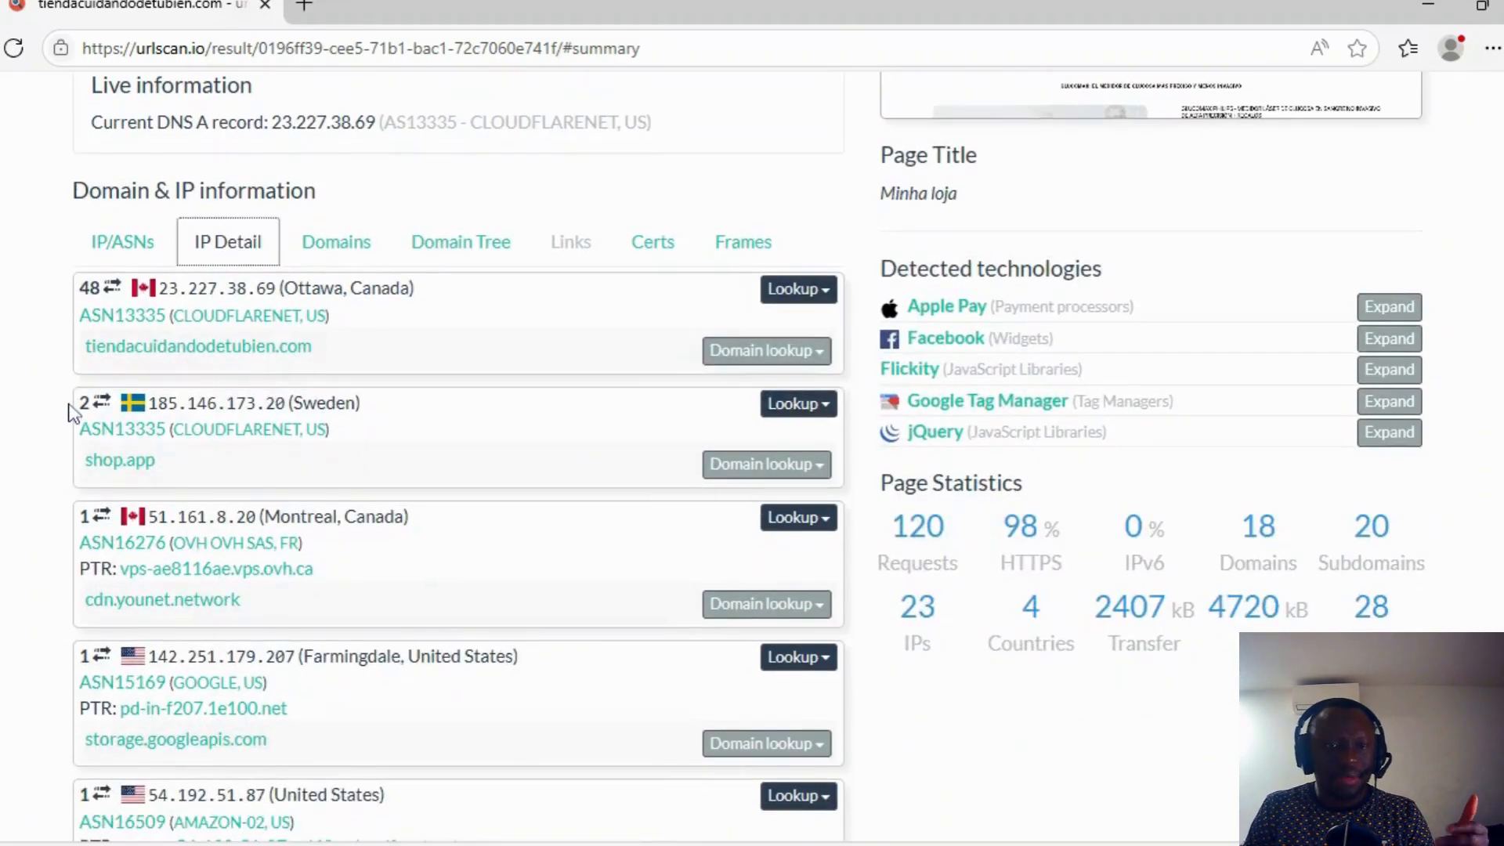
{"action": "mouse_move", "coordinate": [317, 492]}
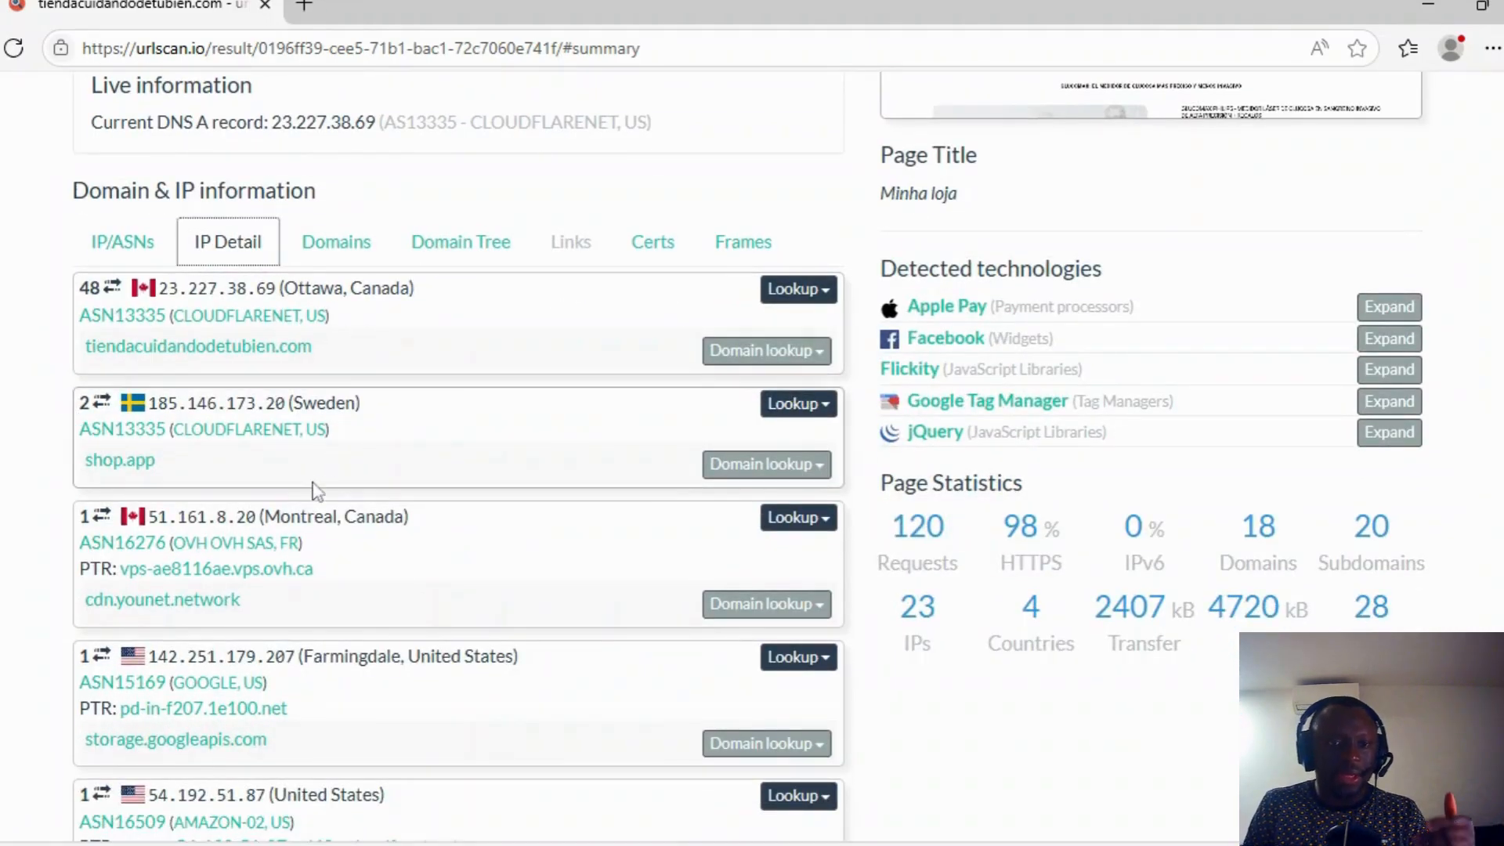
{"action": "left_click", "coordinate": [797, 289]}
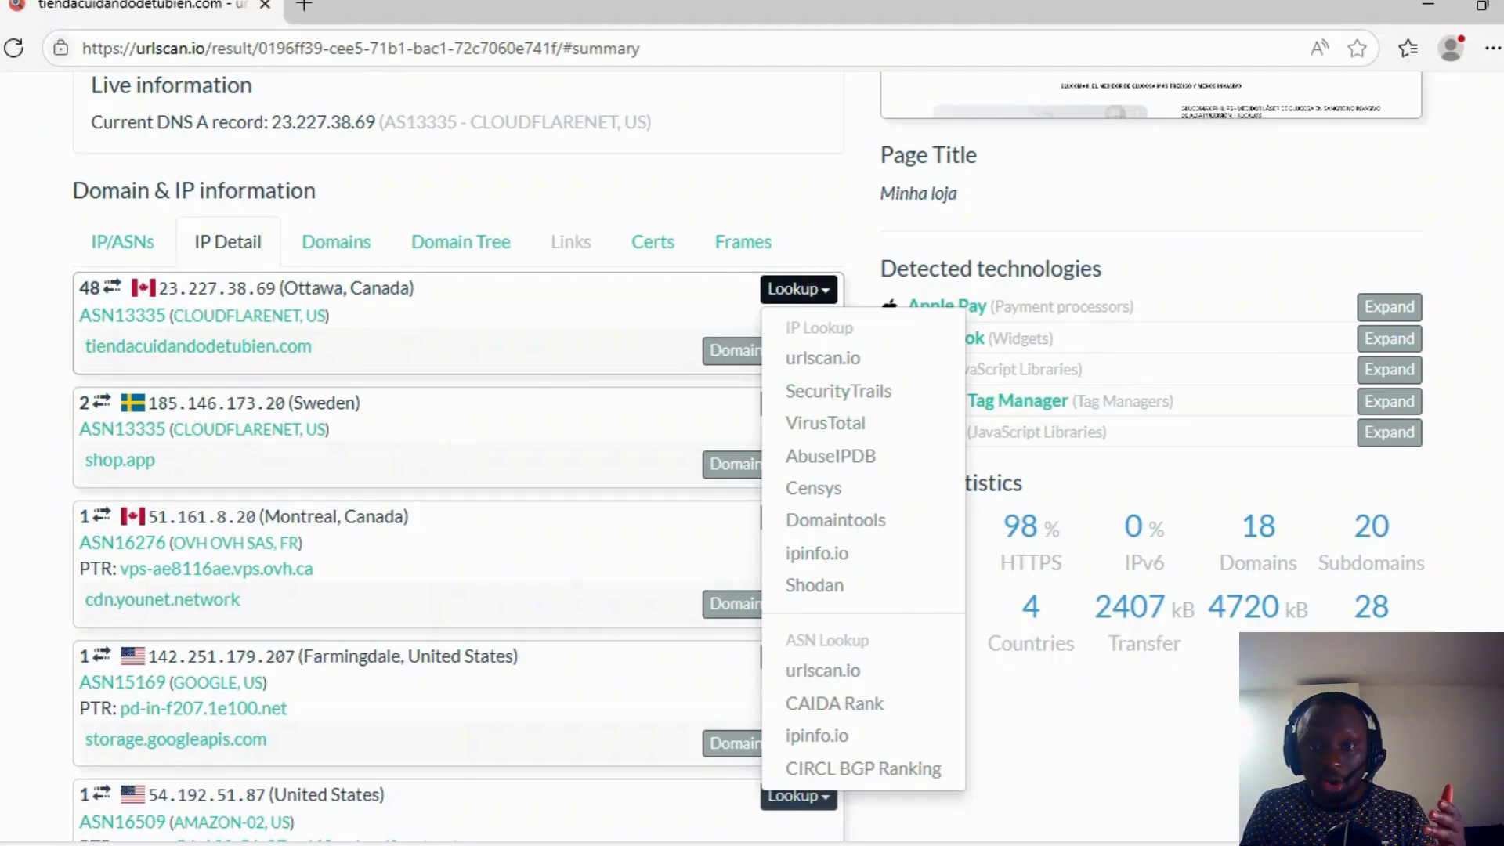
{"action": "mouse_move", "coordinate": [837, 390]}
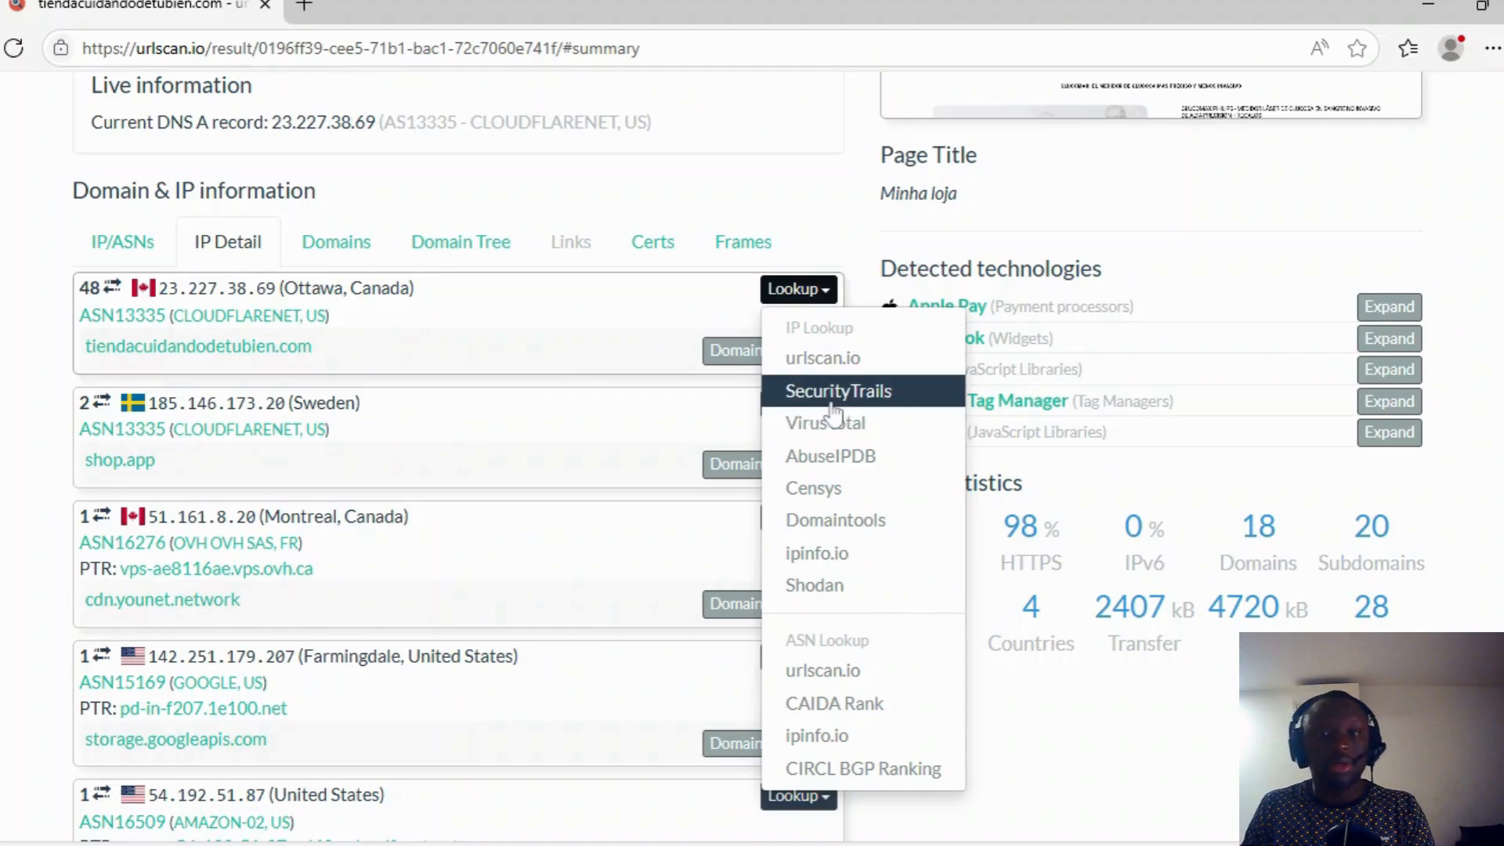
{"action": "mouse_move", "coordinate": [825, 423]}
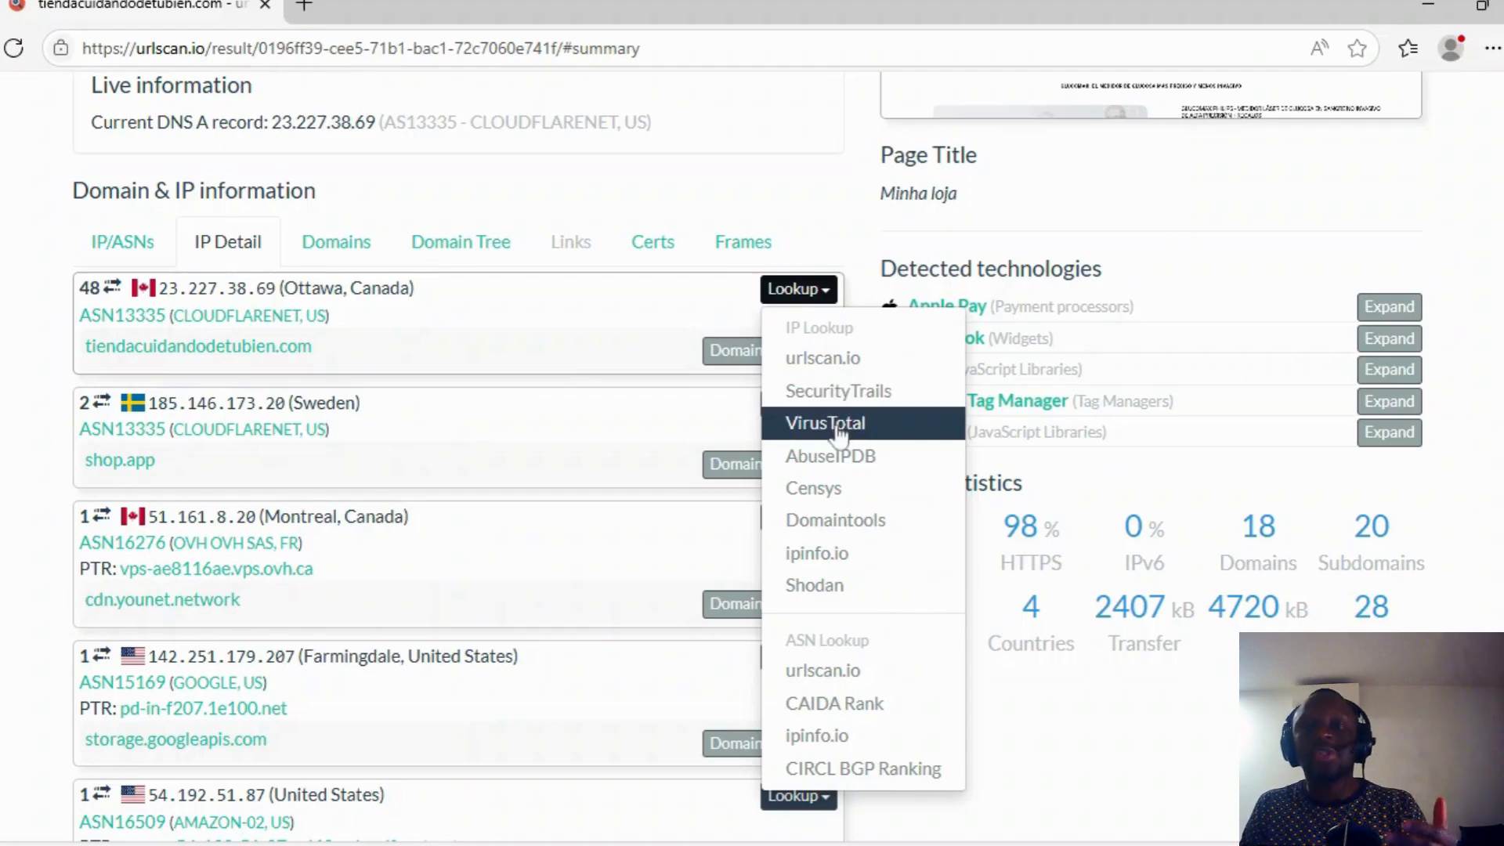
{"action": "mouse_move", "coordinate": [813, 487]}
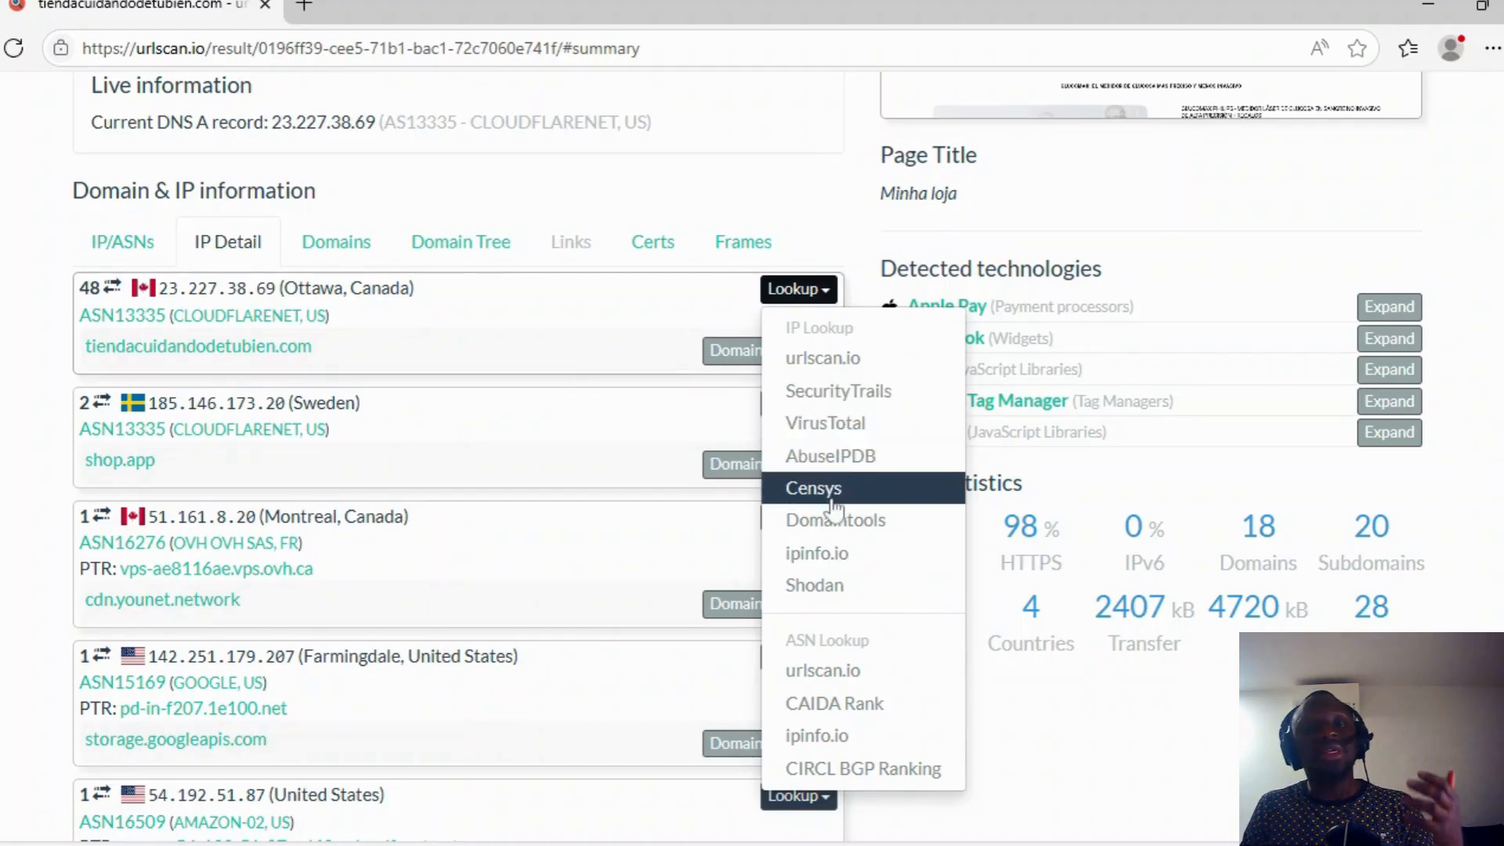
{"action": "mouse_move", "coordinate": [813, 585]}
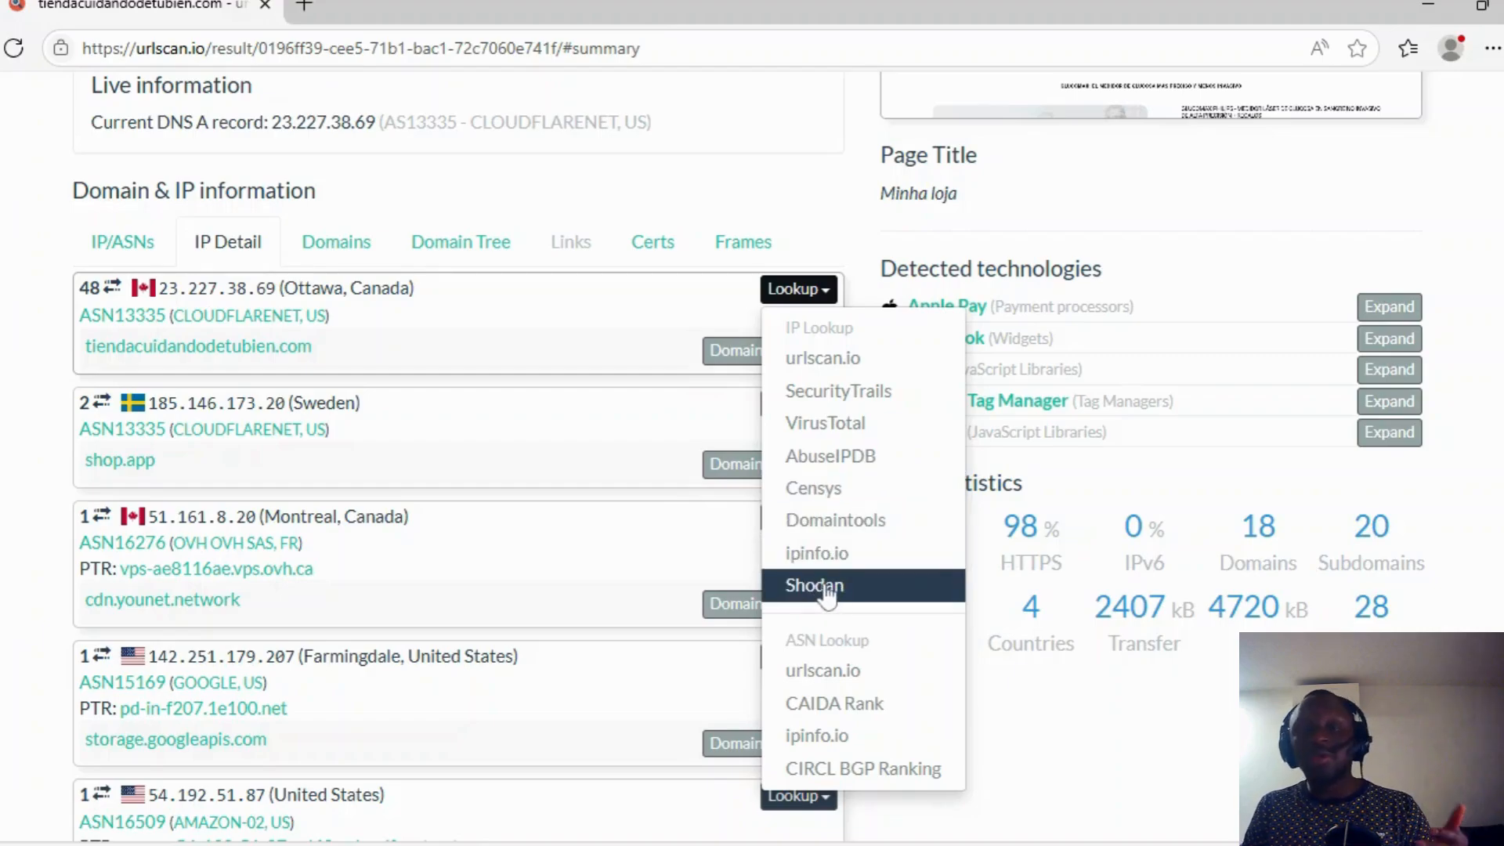
{"action": "mouse_move", "coordinate": [834, 704]}
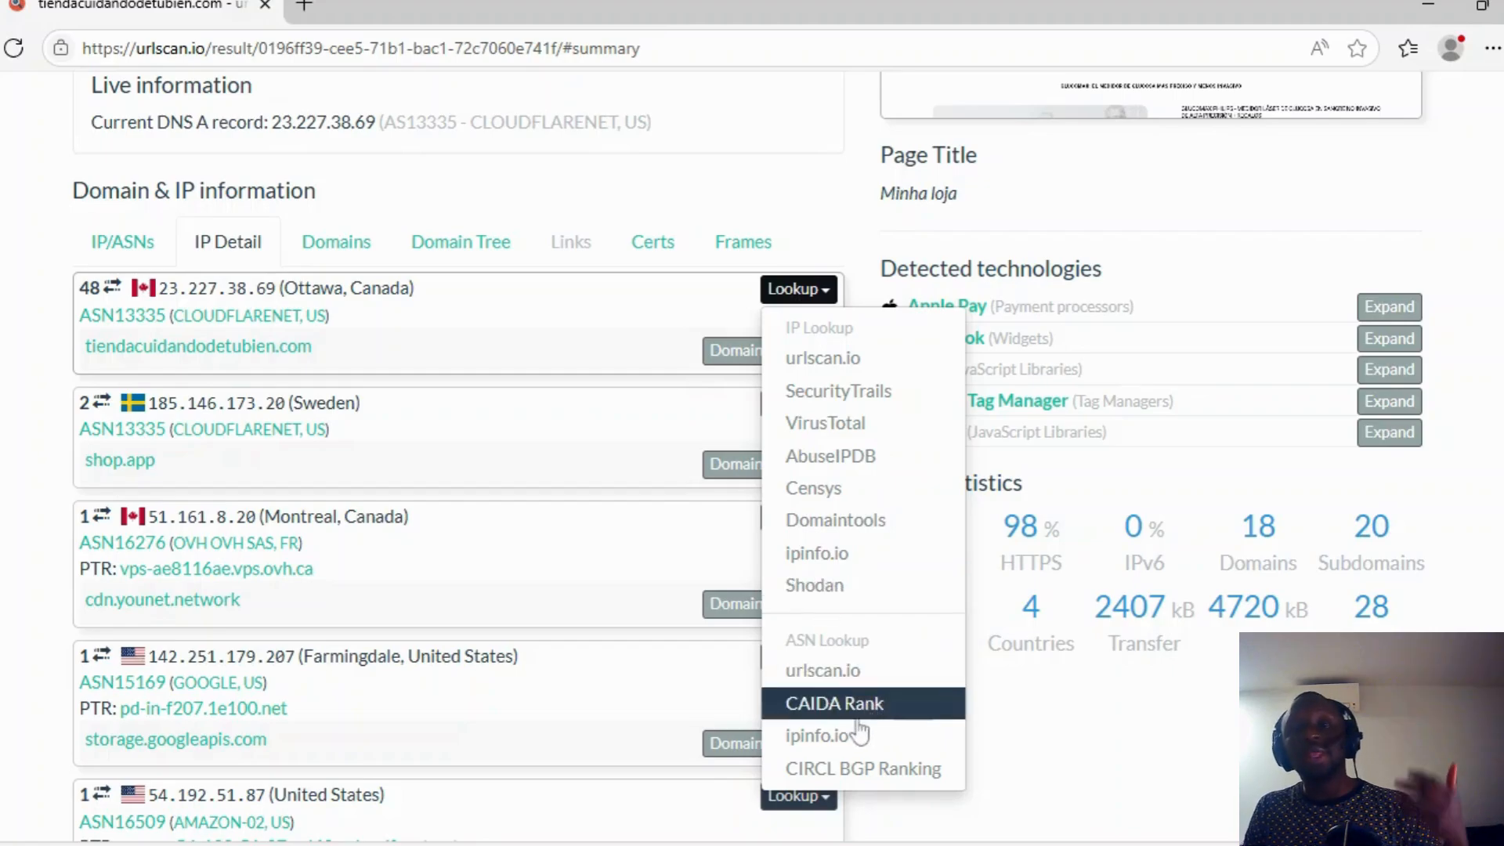
{"action": "mouse_move", "coordinate": [816, 735]}
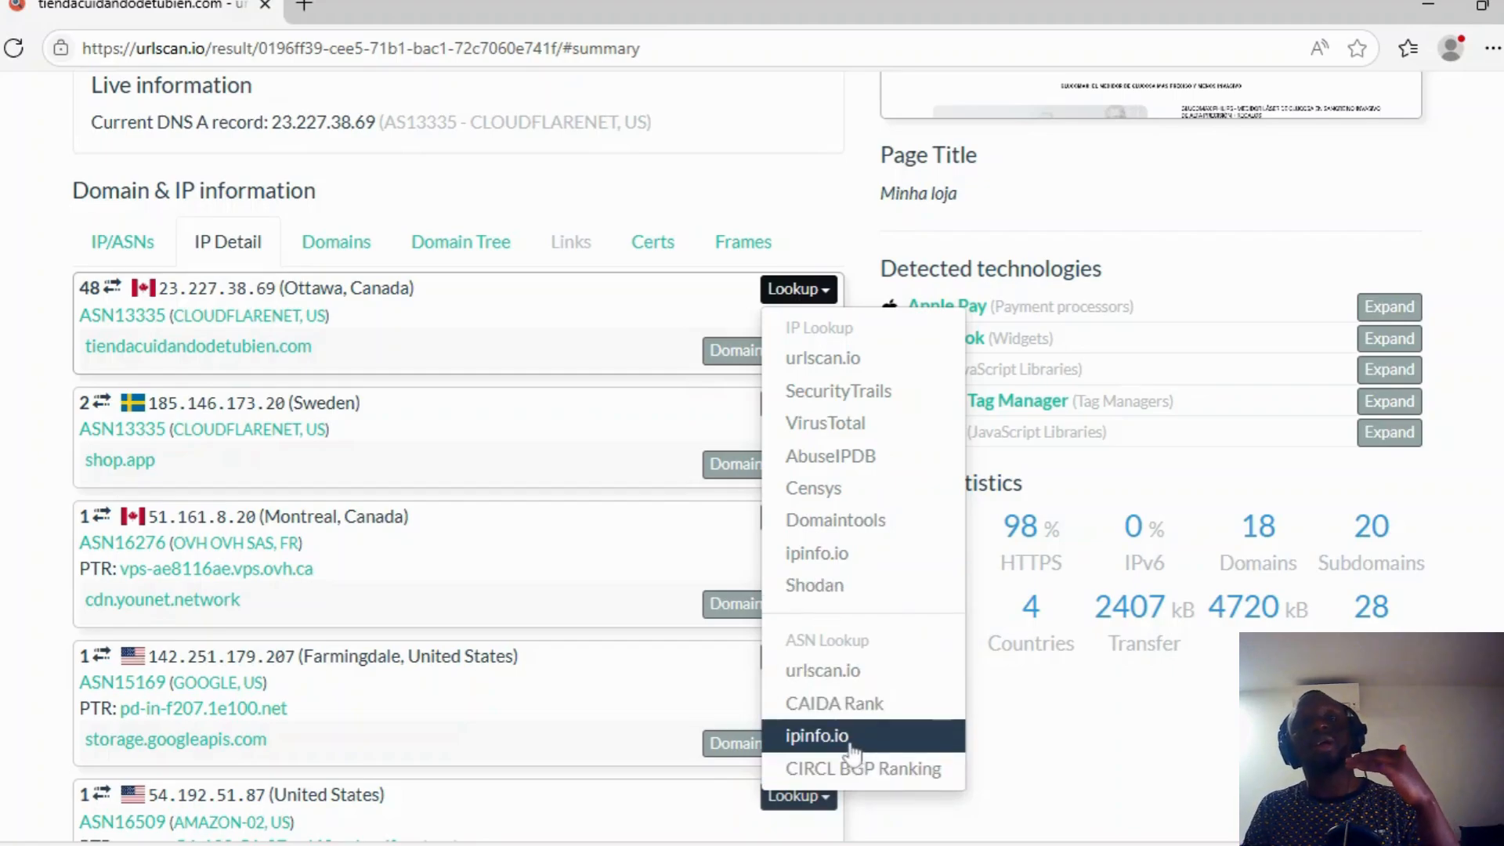
{"action": "mouse_move", "coordinate": [48, 402]}
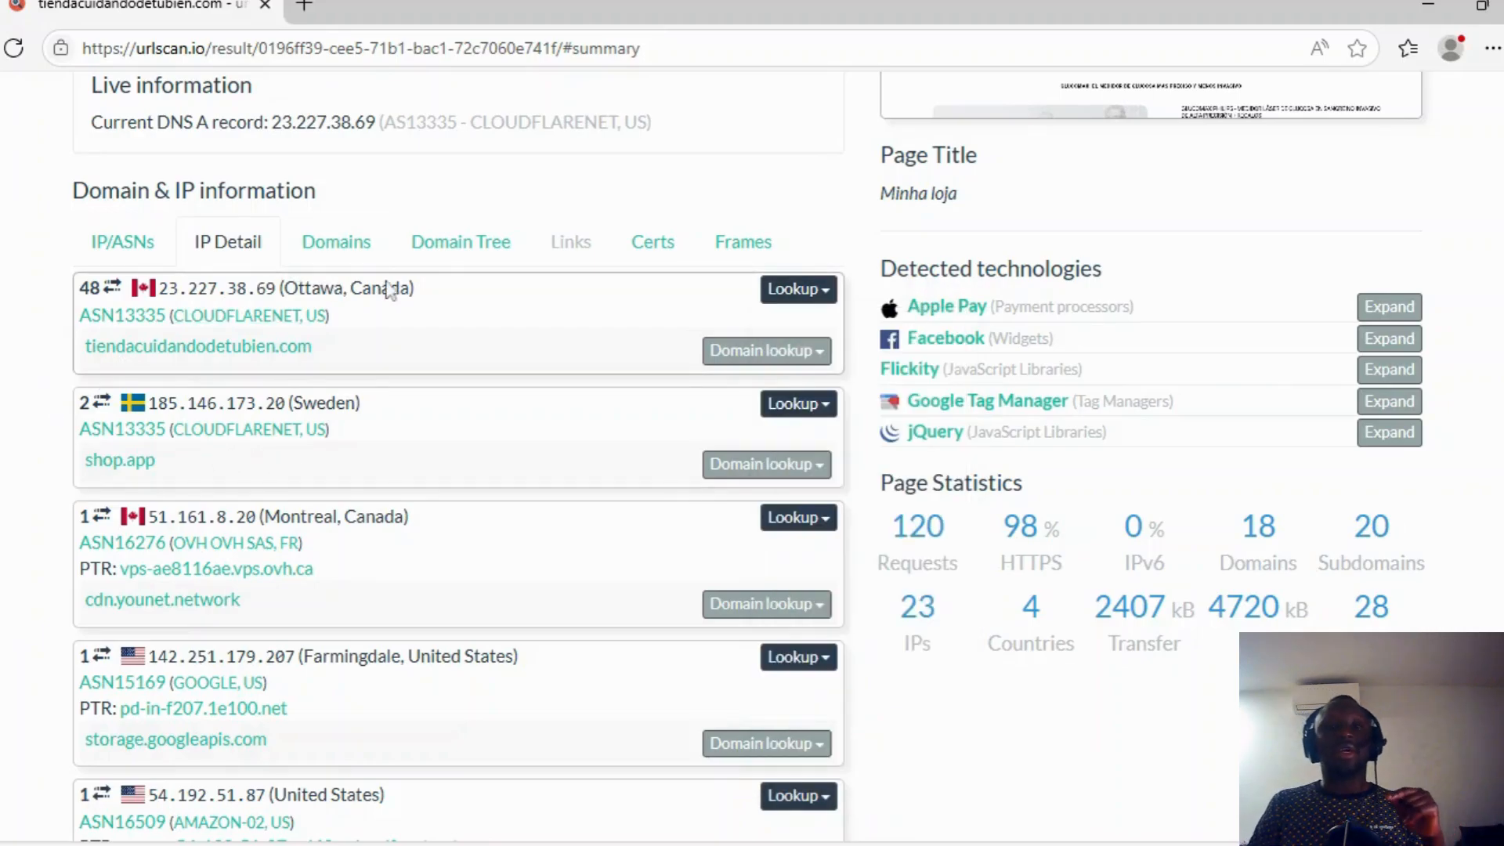
{"action": "left_click", "coordinate": [765, 350]}
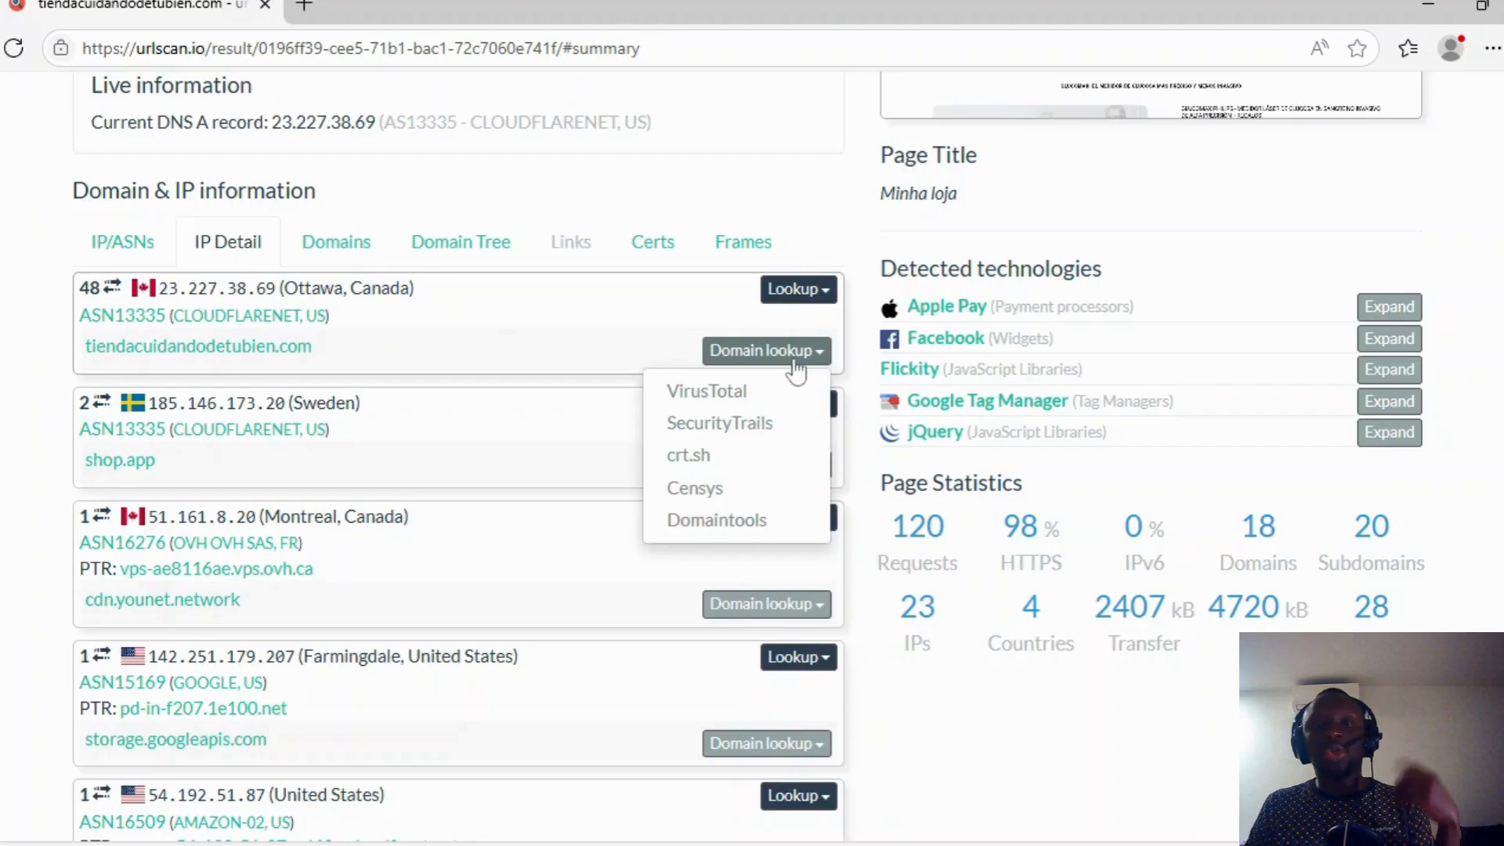
{"action": "mouse_move", "coordinate": [688, 454]}
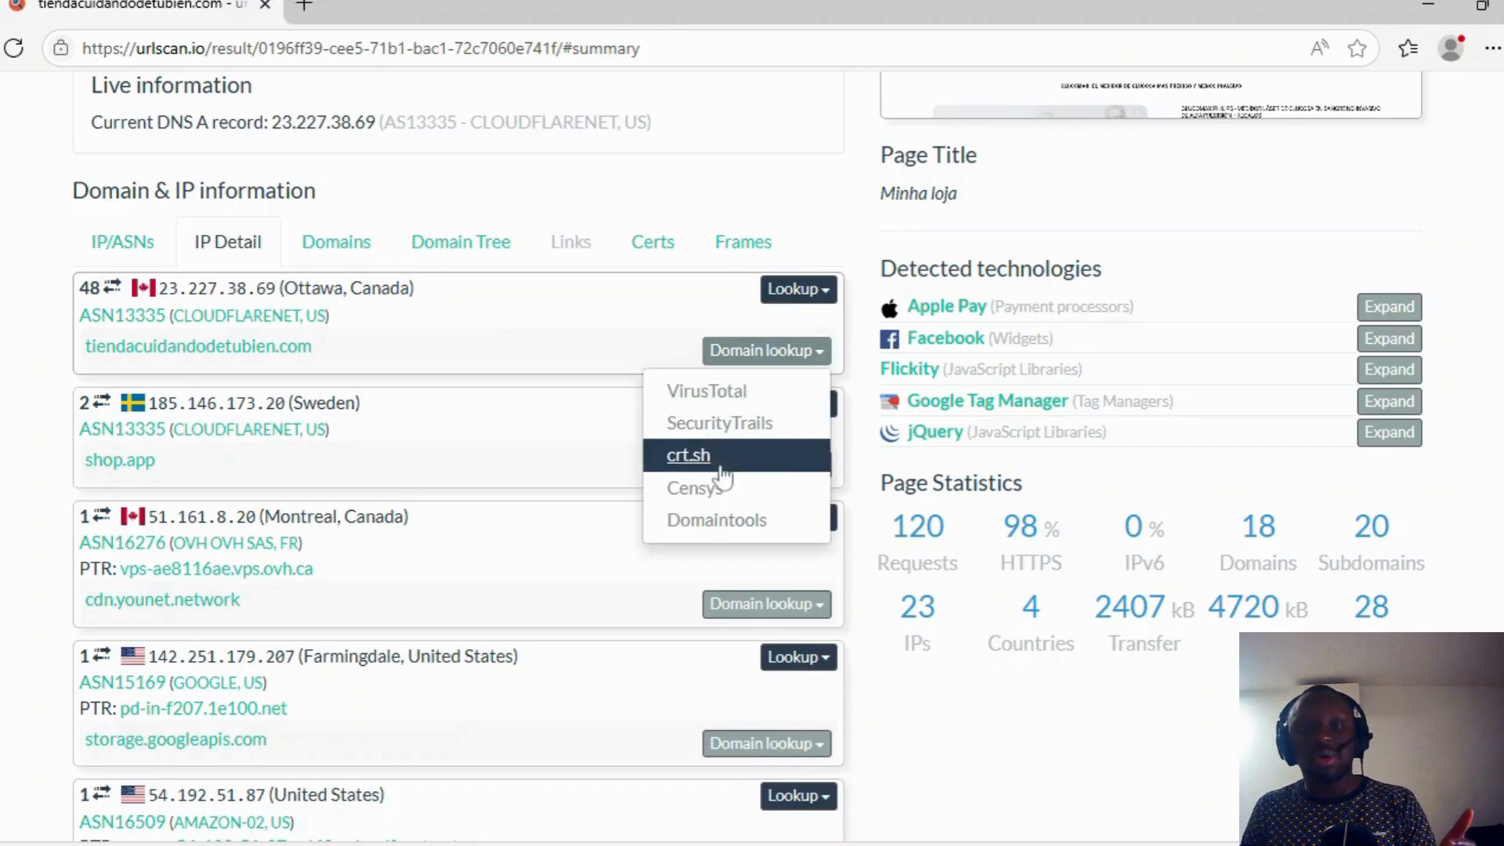
{"action": "mouse_move", "coordinate": [688, 469]}
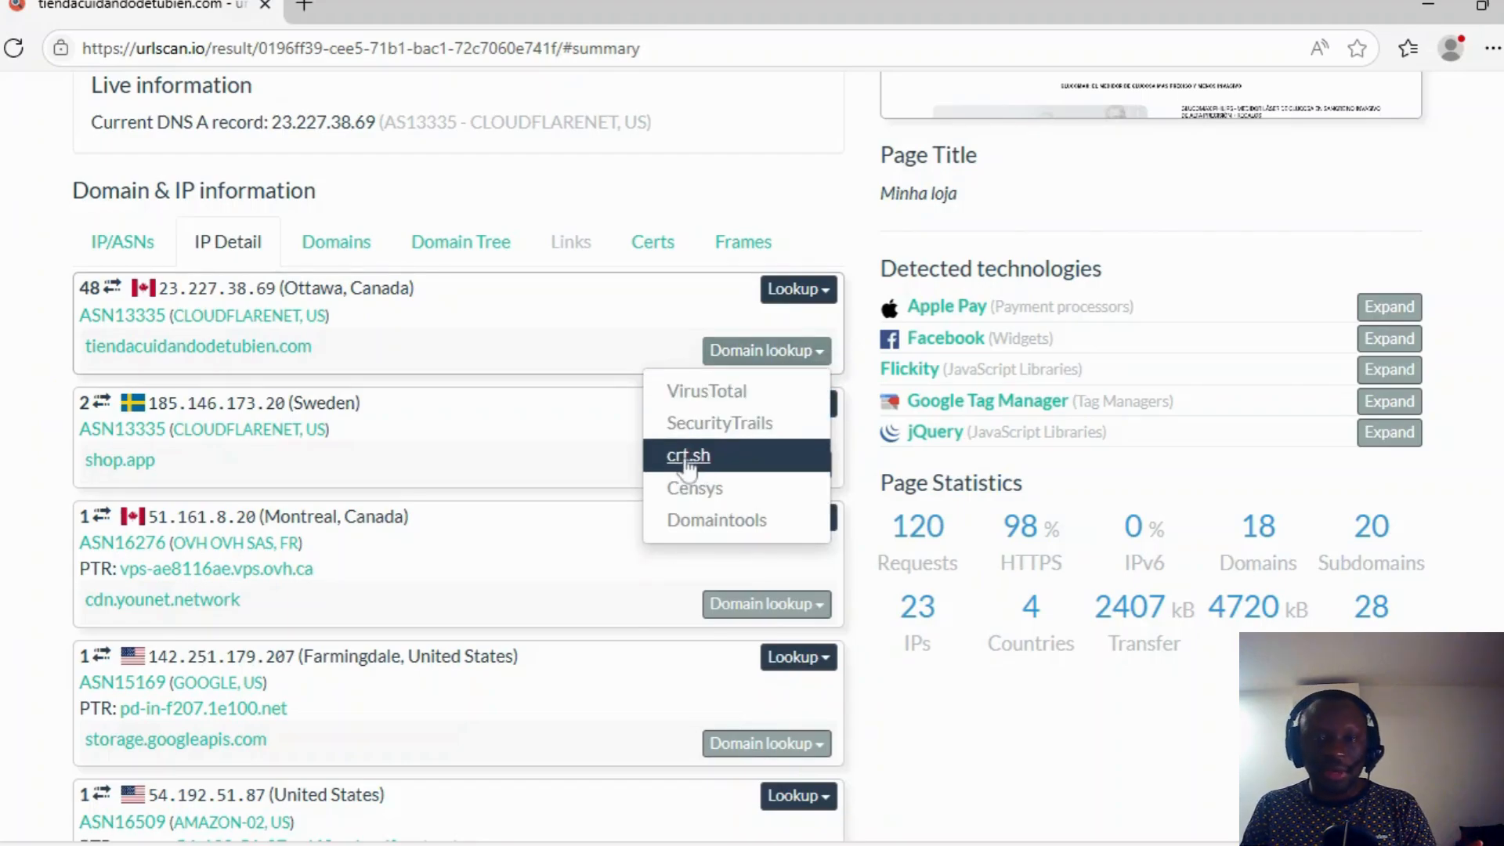
{"action": "mouse_move", "coordinate": [693, 487]}
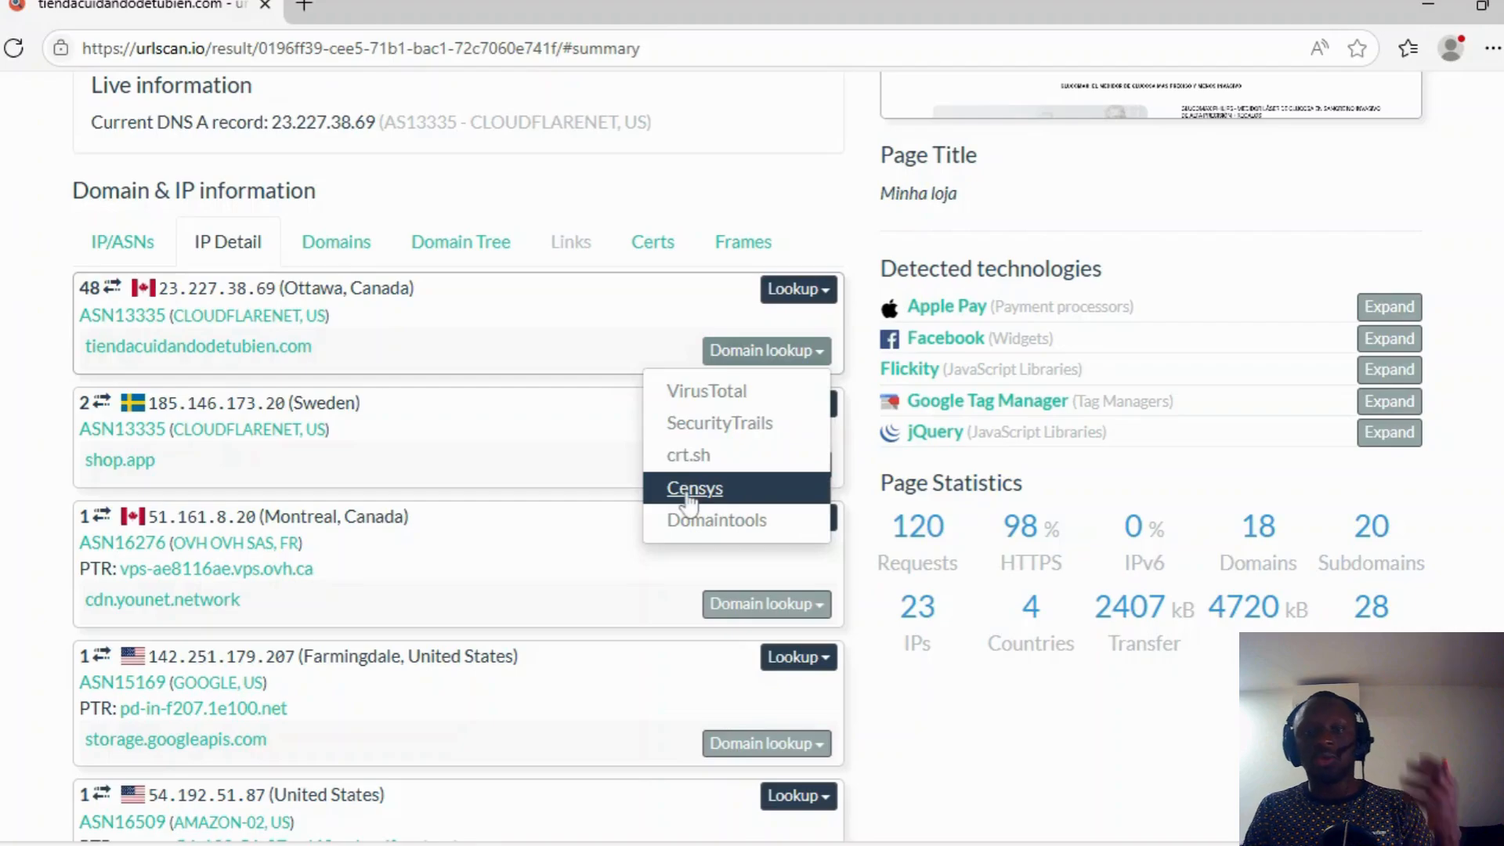
{"action": "mouse_move", "coordinate": [715, 520]}
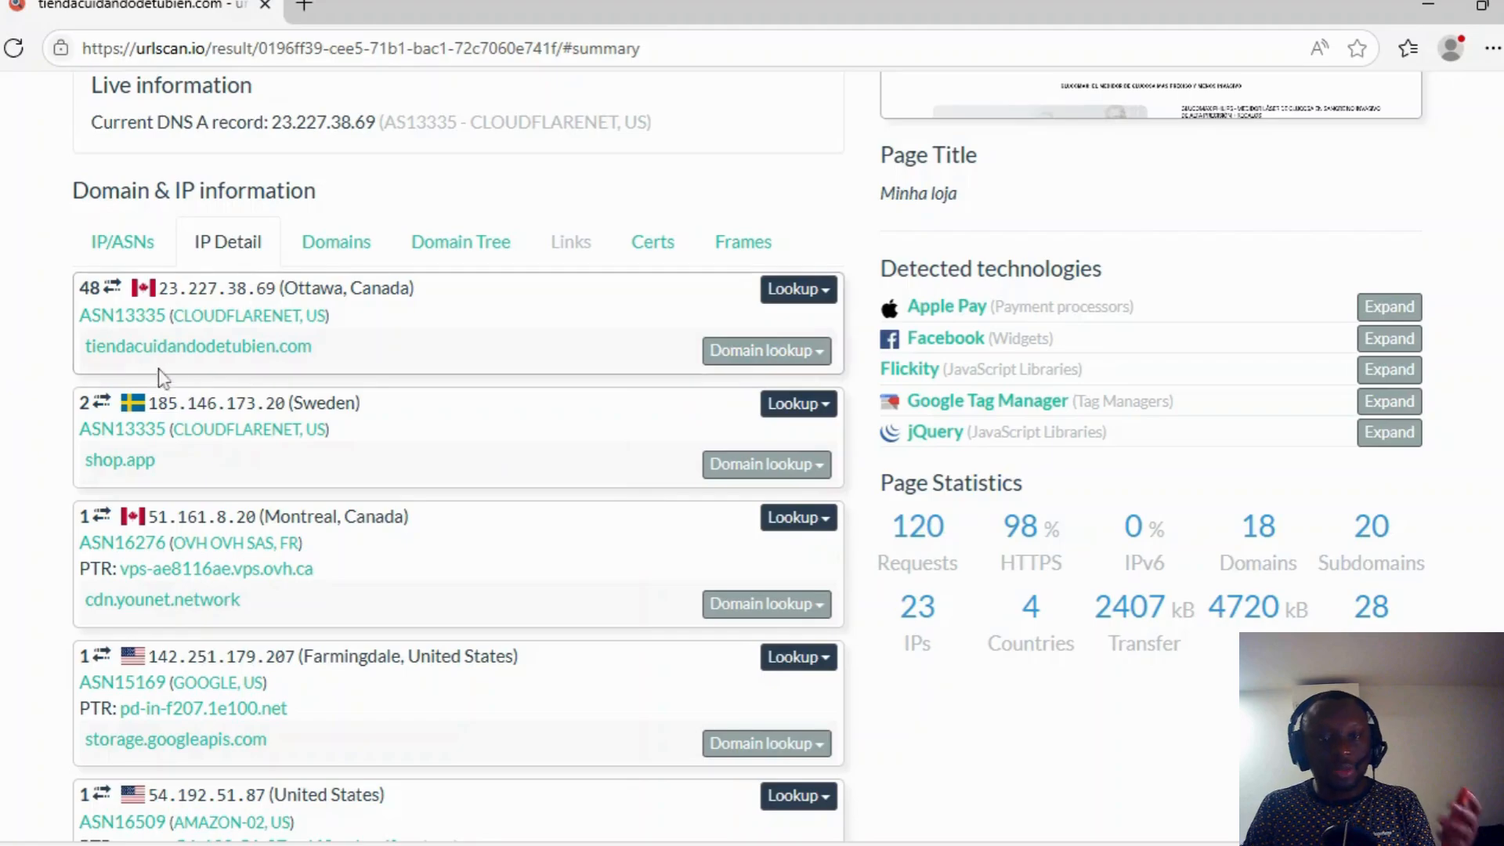
Scroll through the IP Detail entries to the Domains list with request counts and sizes
{"action": "scroll", "scroll_direction": "down", "scroll_amount": 3}
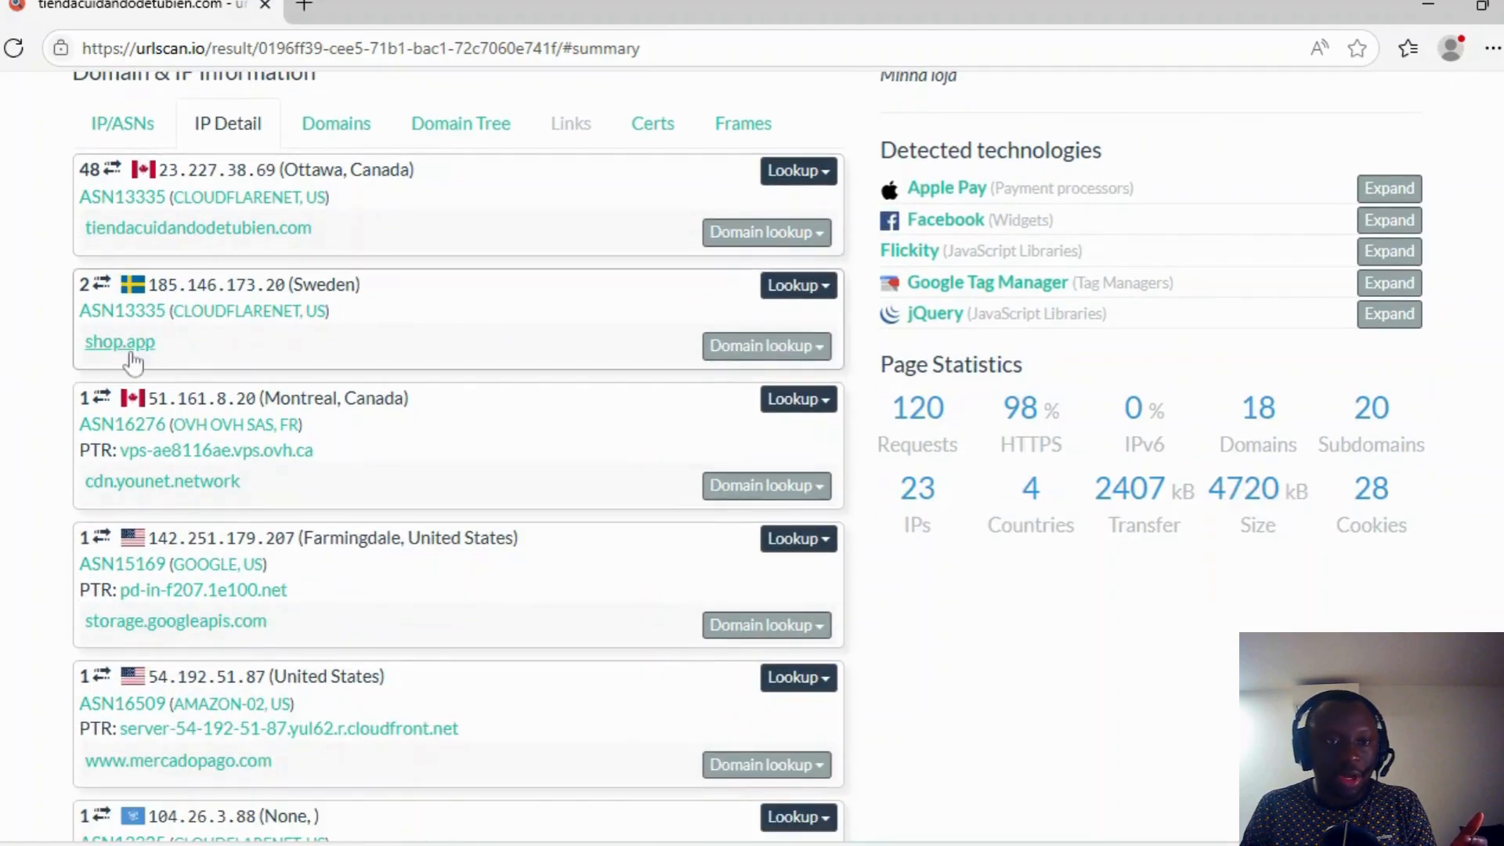
{"action": "mouse_move", "coordinate": [336, 342]}
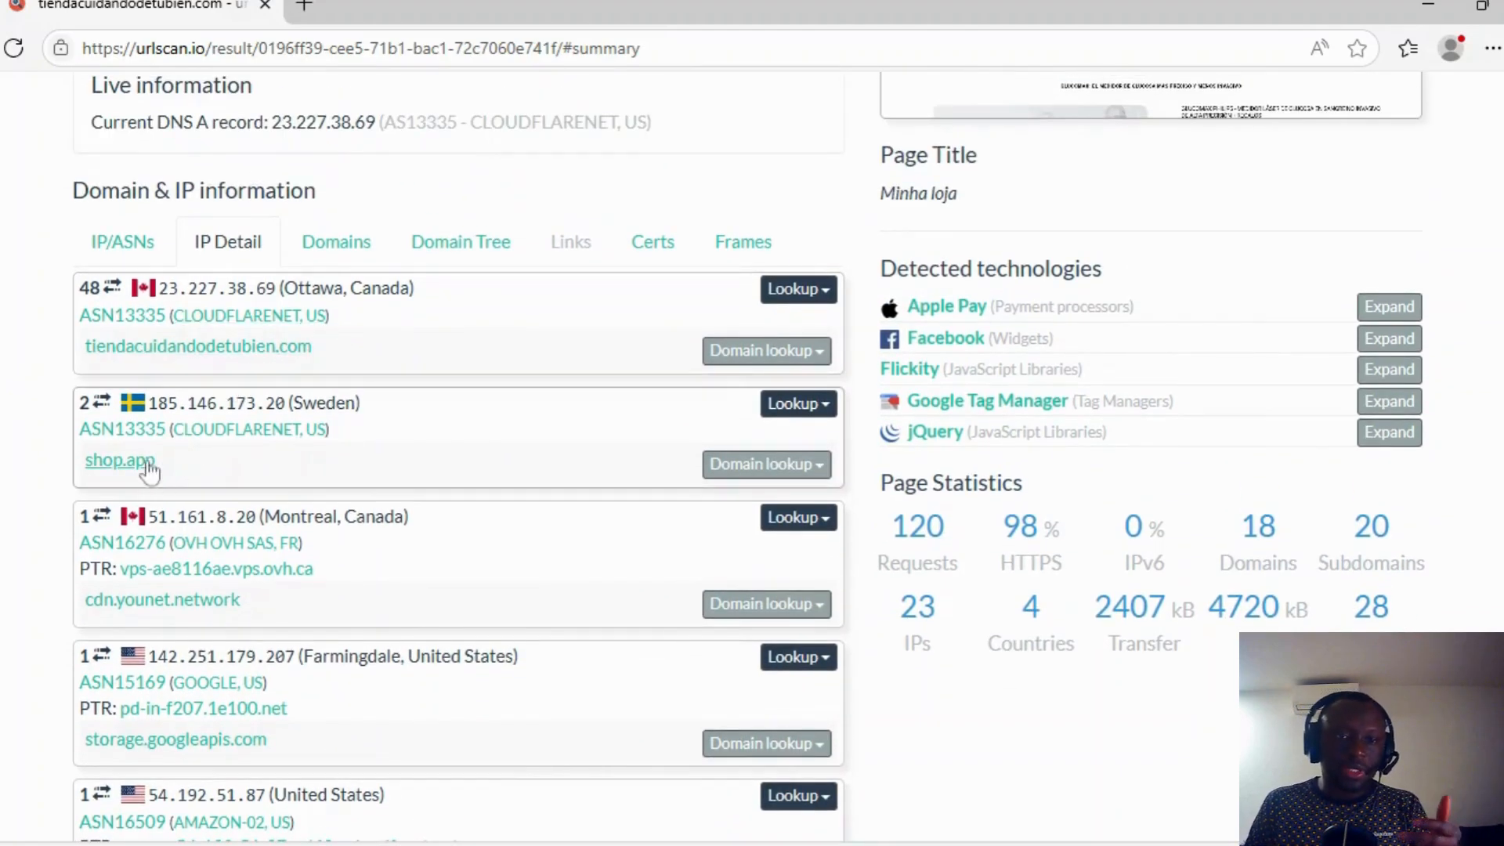
{"action": "mouse_move", "coordinate": [324, 452]}
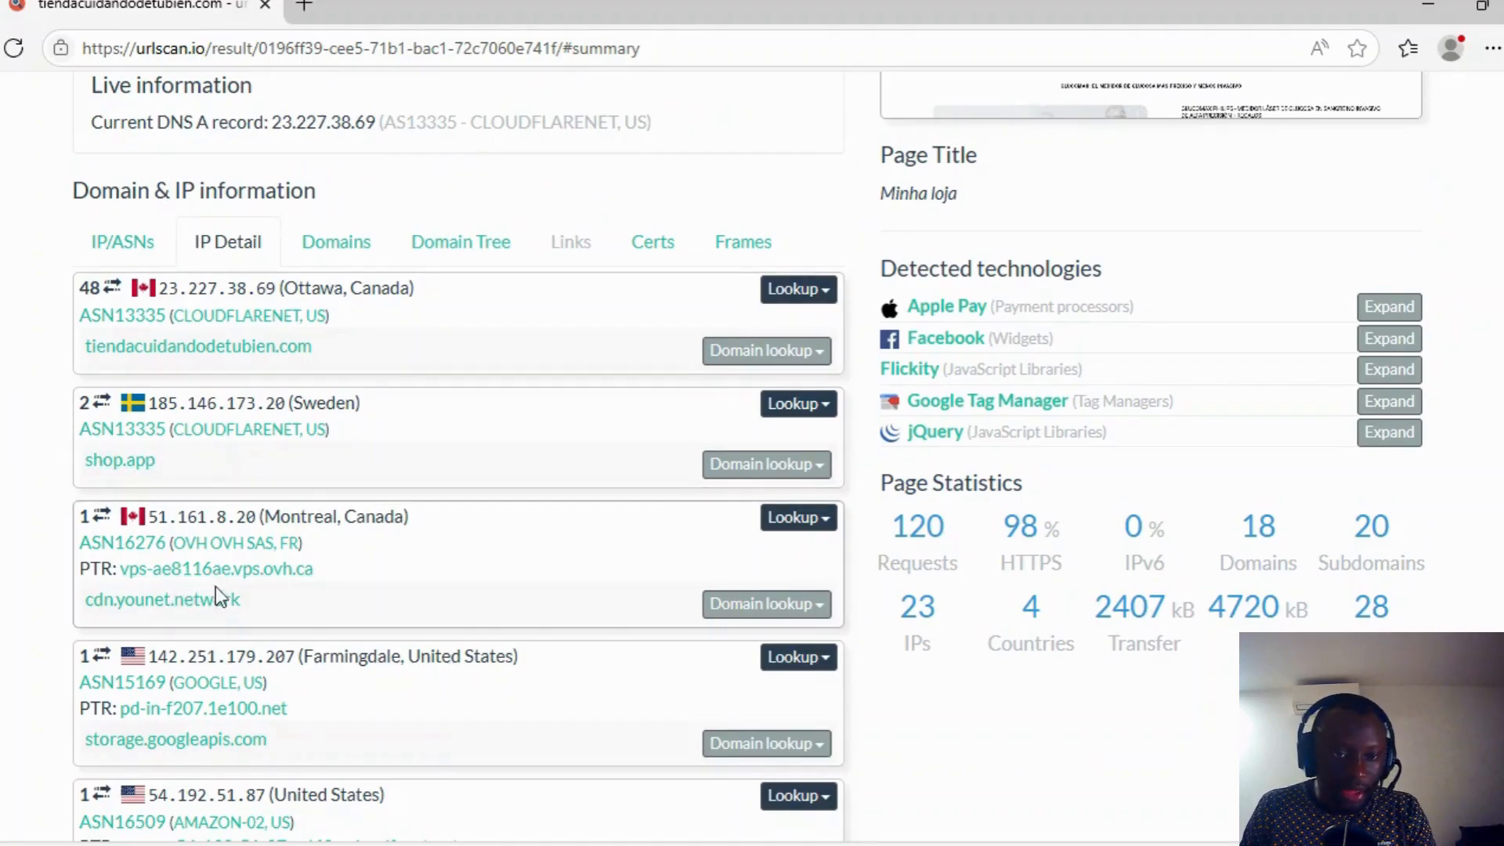
{"action": "mouse_move", "coordinate": [162, 600]}
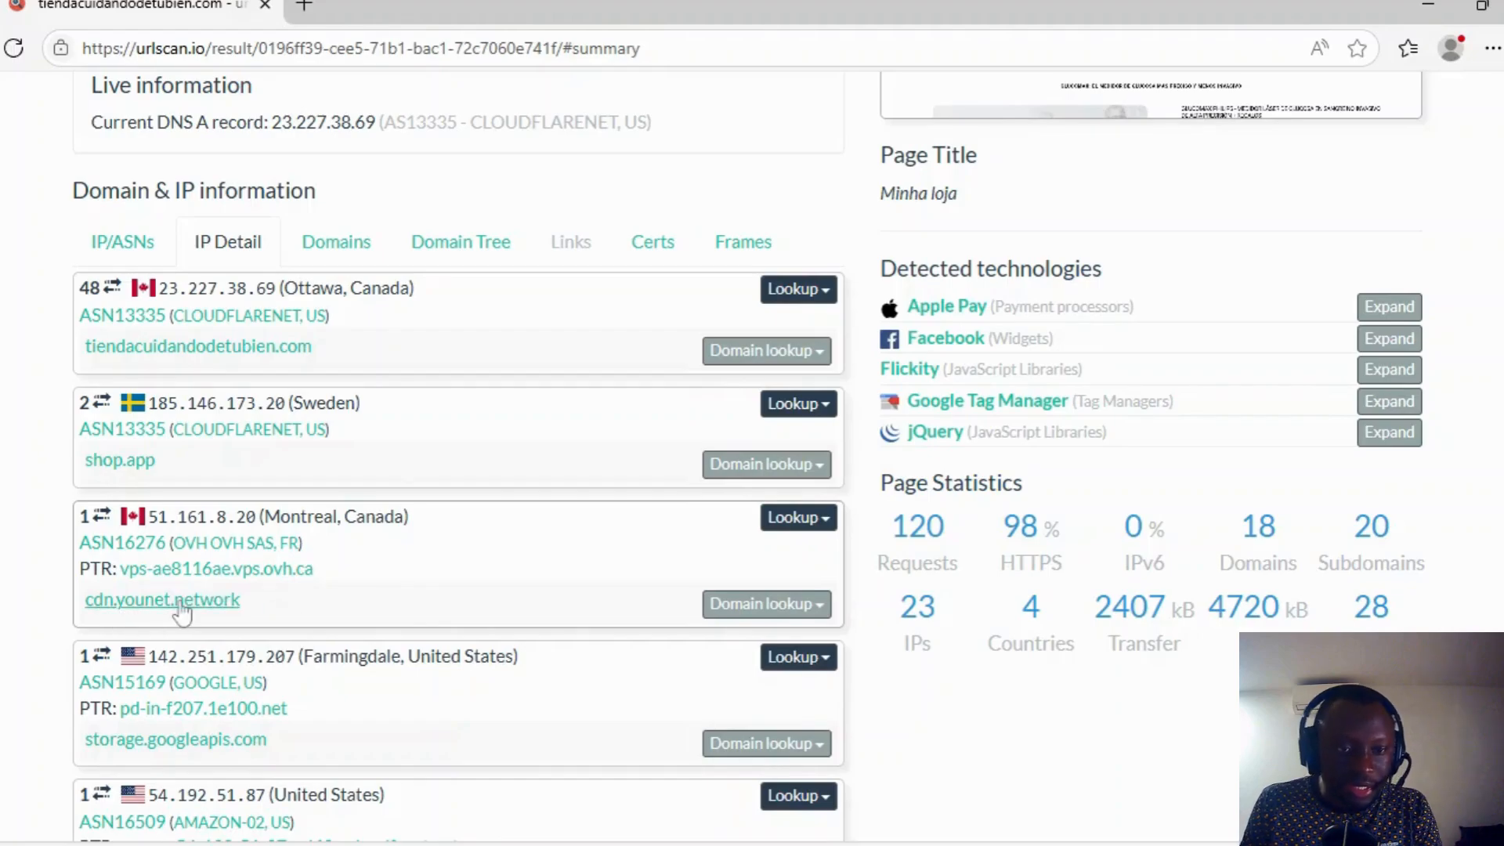
{"action": "mouse_move", "coordinate": [559, 568]}
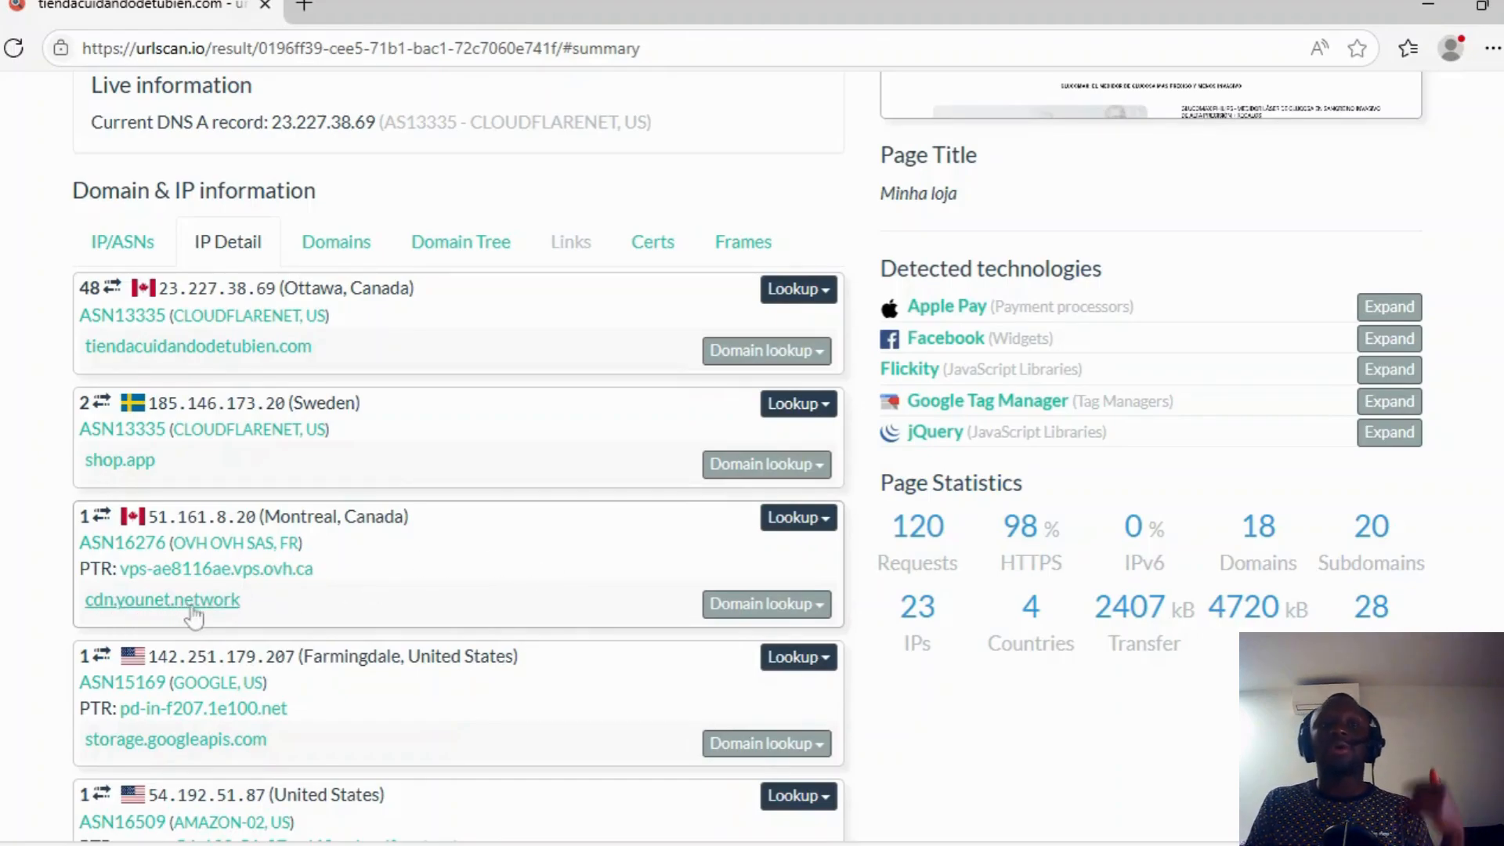
{"action": "mouse_move", "coordinate": [296, 590]}
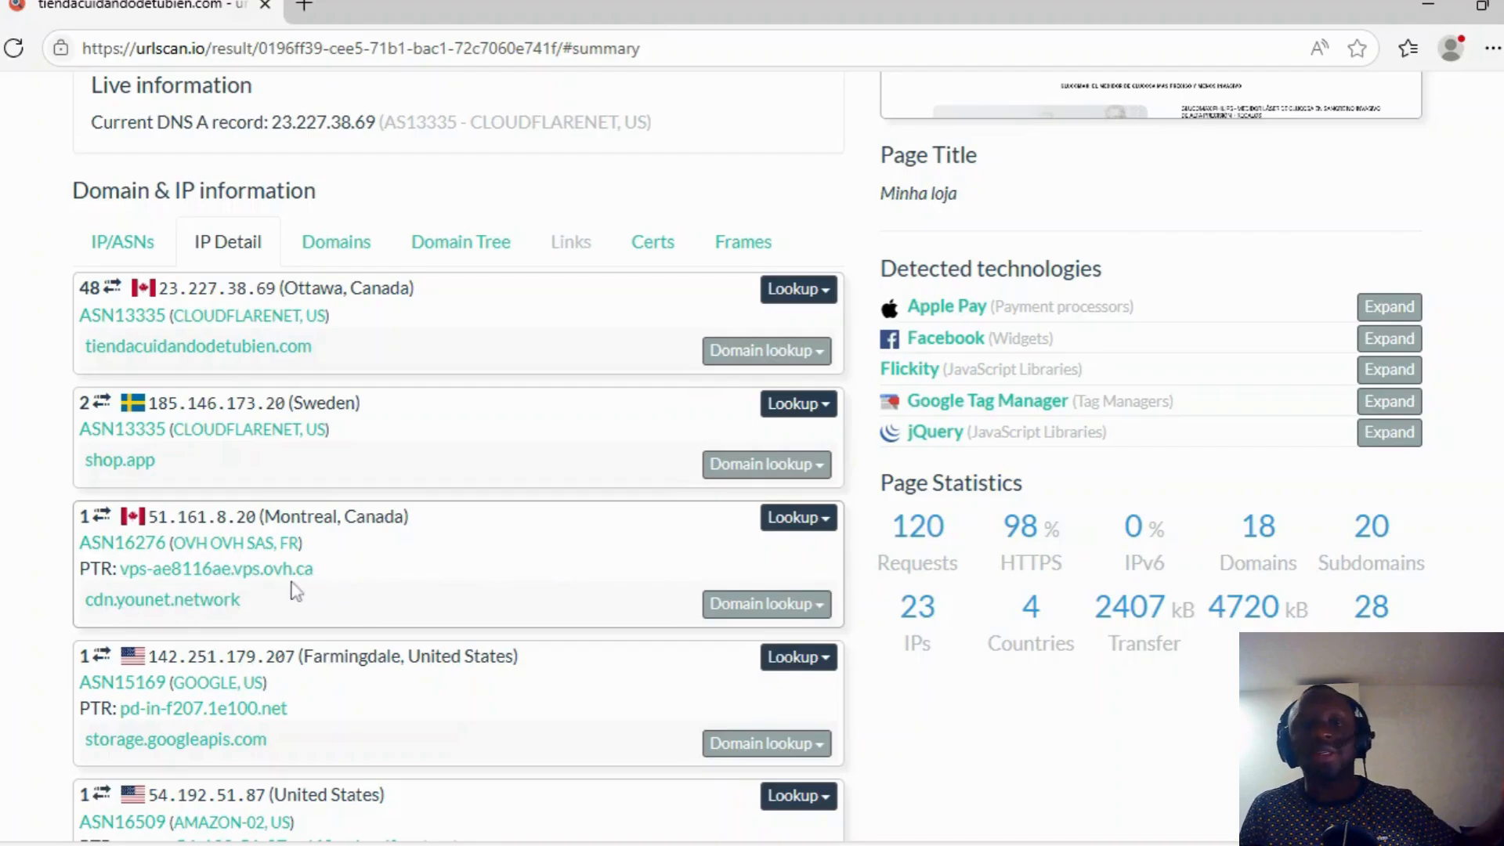
{"action": "scroll", "scroll_direction": "down", "scroll_amount": 3}
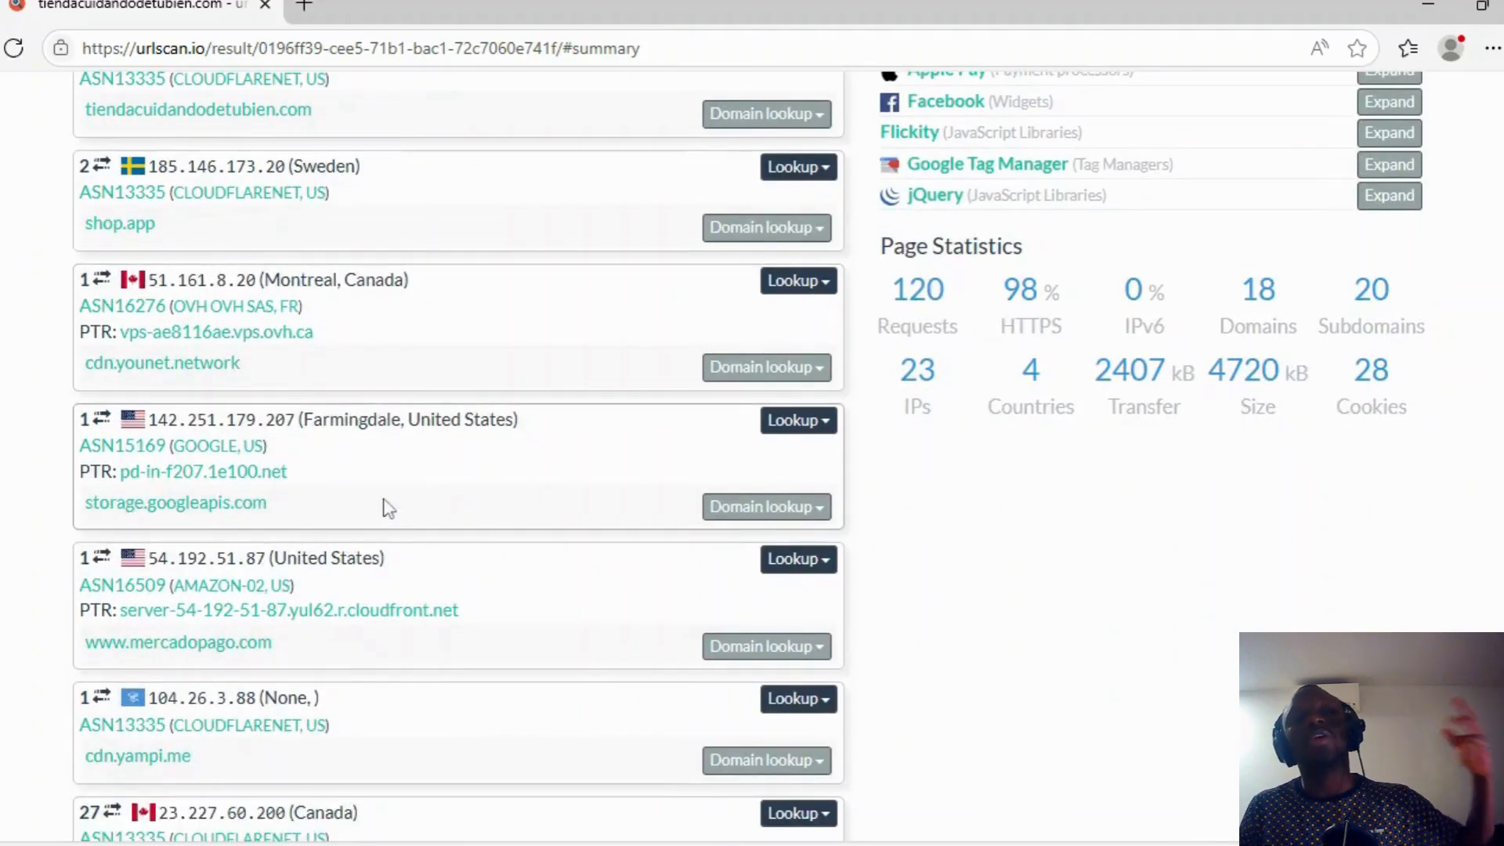
{"action": "mouse_move", "coordinate": [213, 523]}
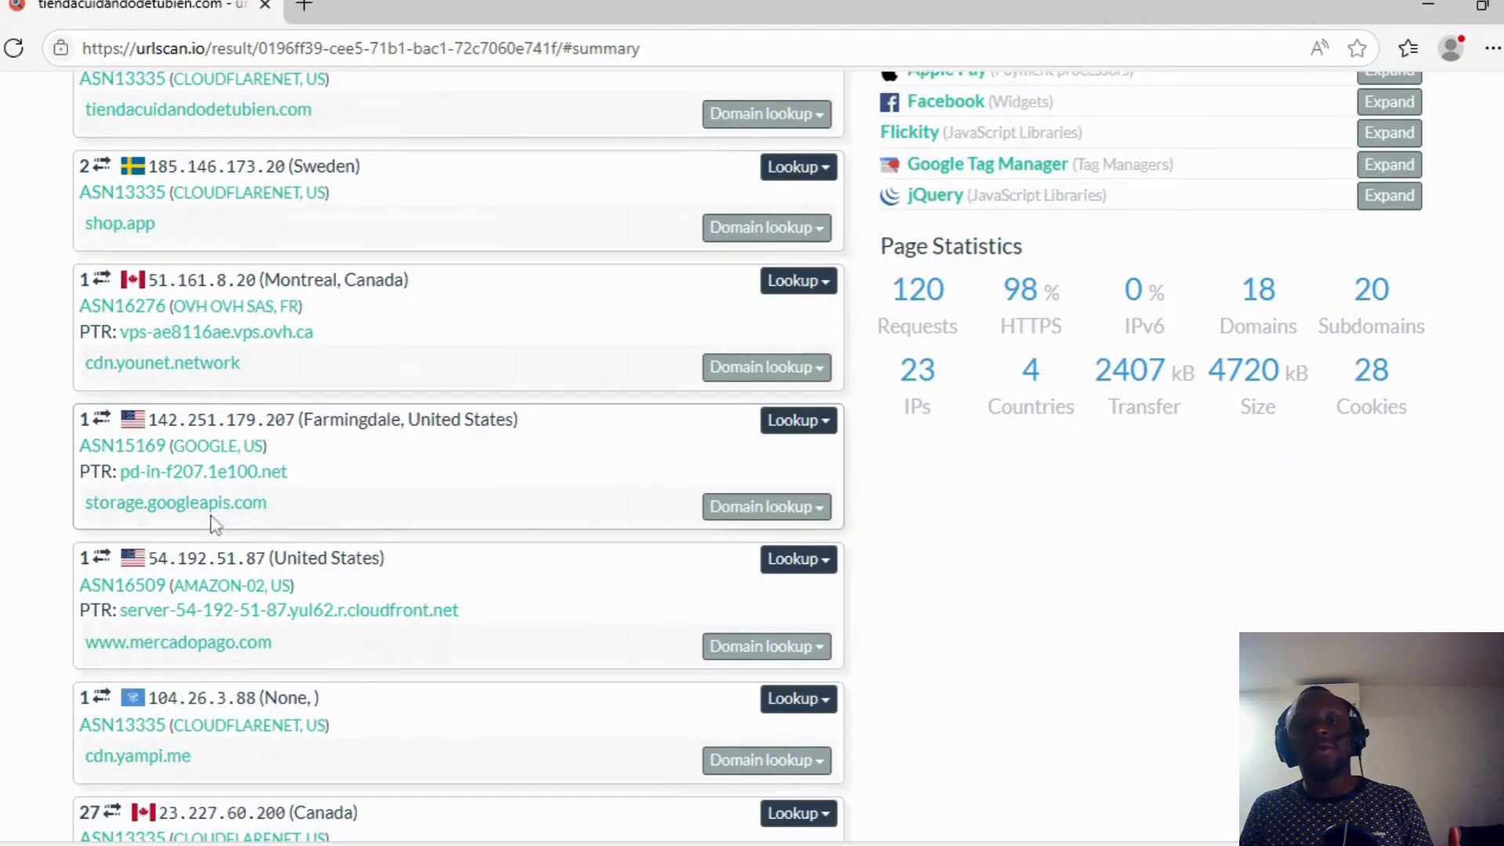
{"action": "mouse_move", "coordinate": [290, 519]}
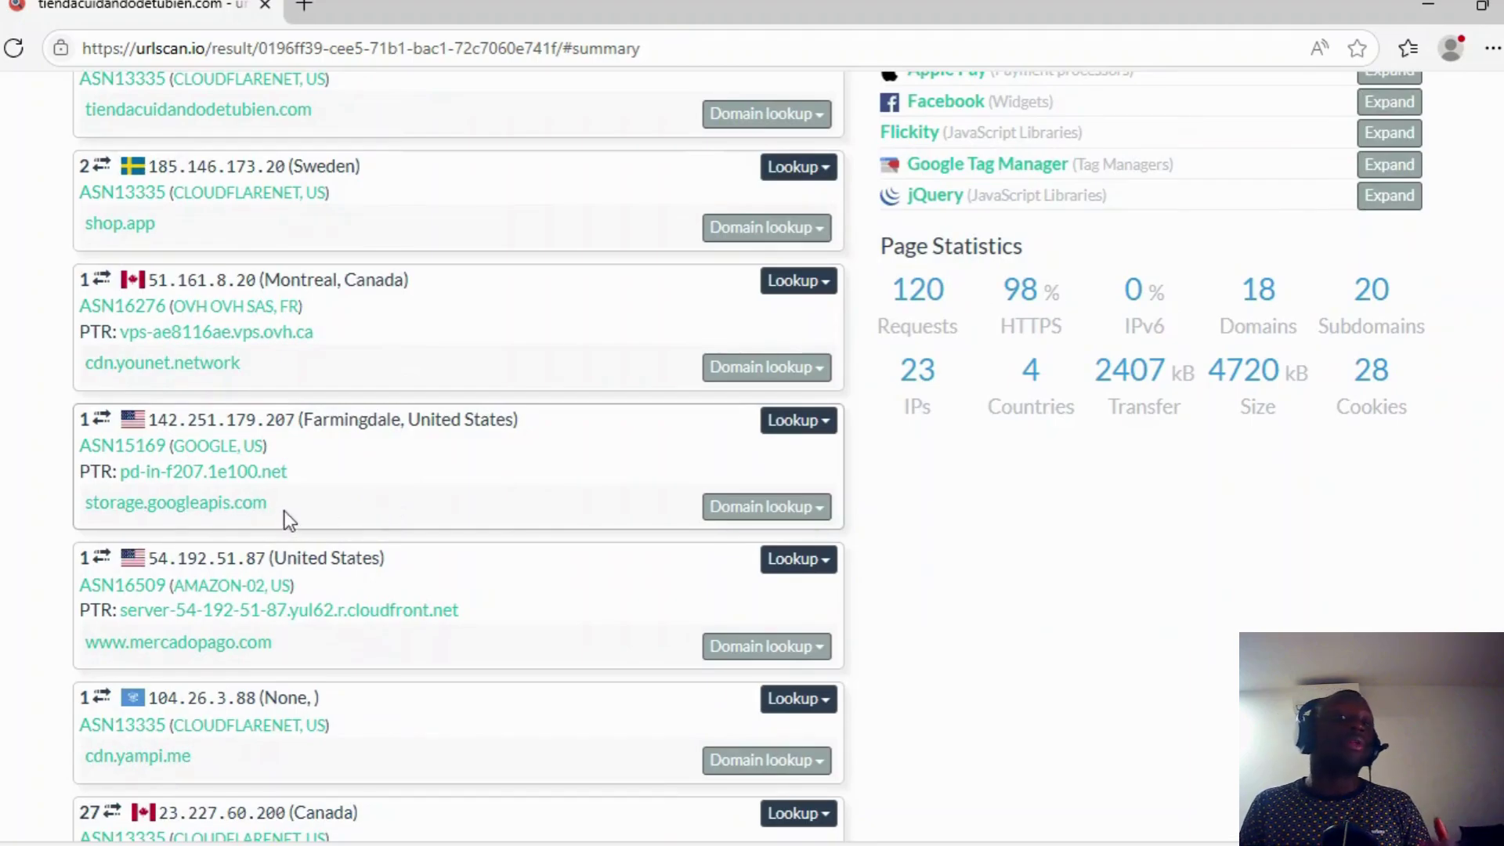
{"action": "mouse_move", "coordinate": [375, 498]}
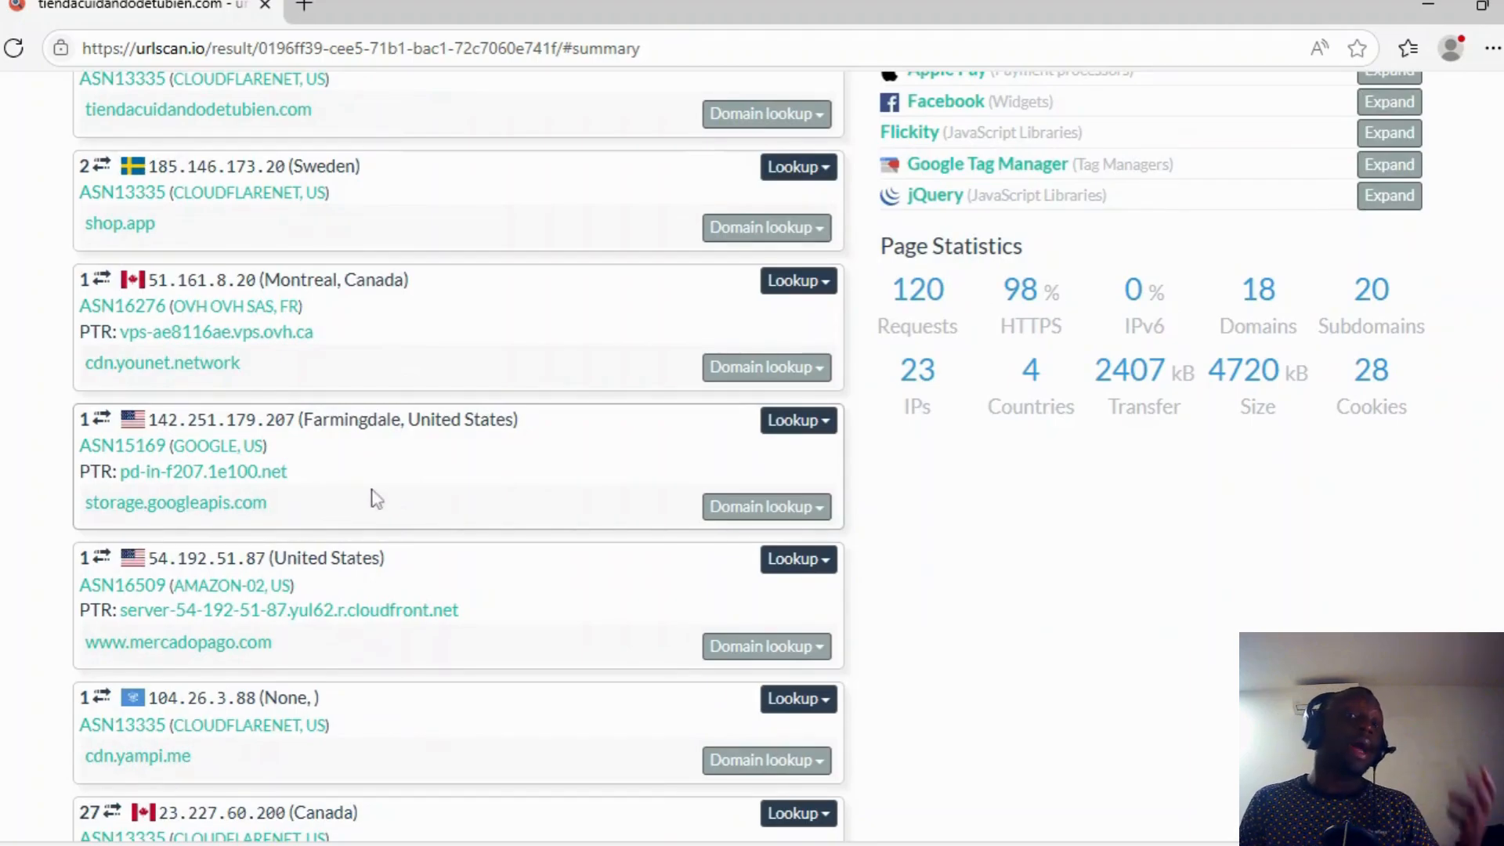
{"action": "mouse_move", "coordinate": [384, 504]}
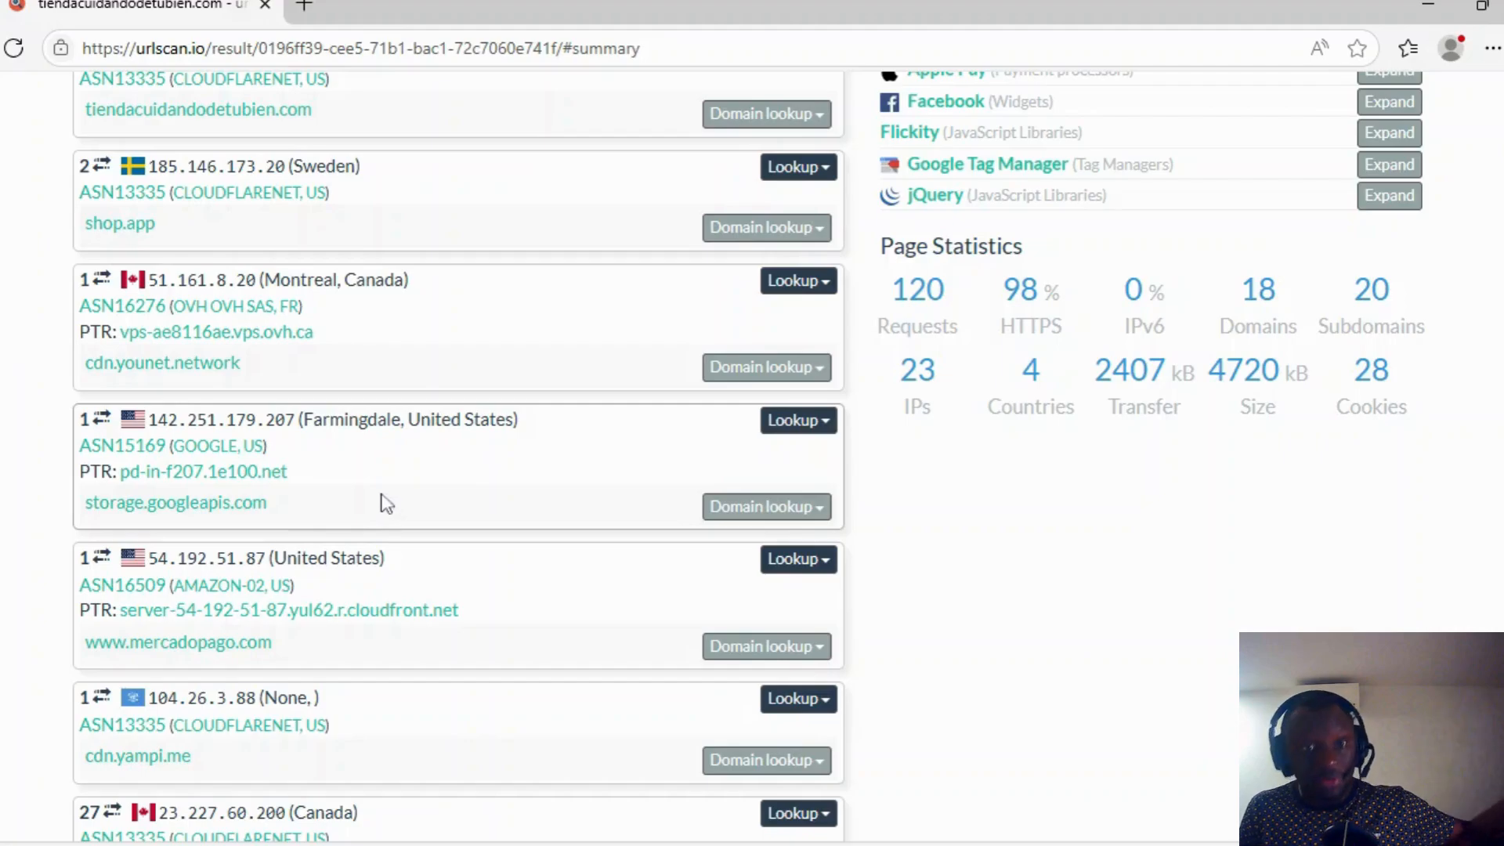
{"action": "scroll", "scroll_direction": "up", "scroll_amount": 3}
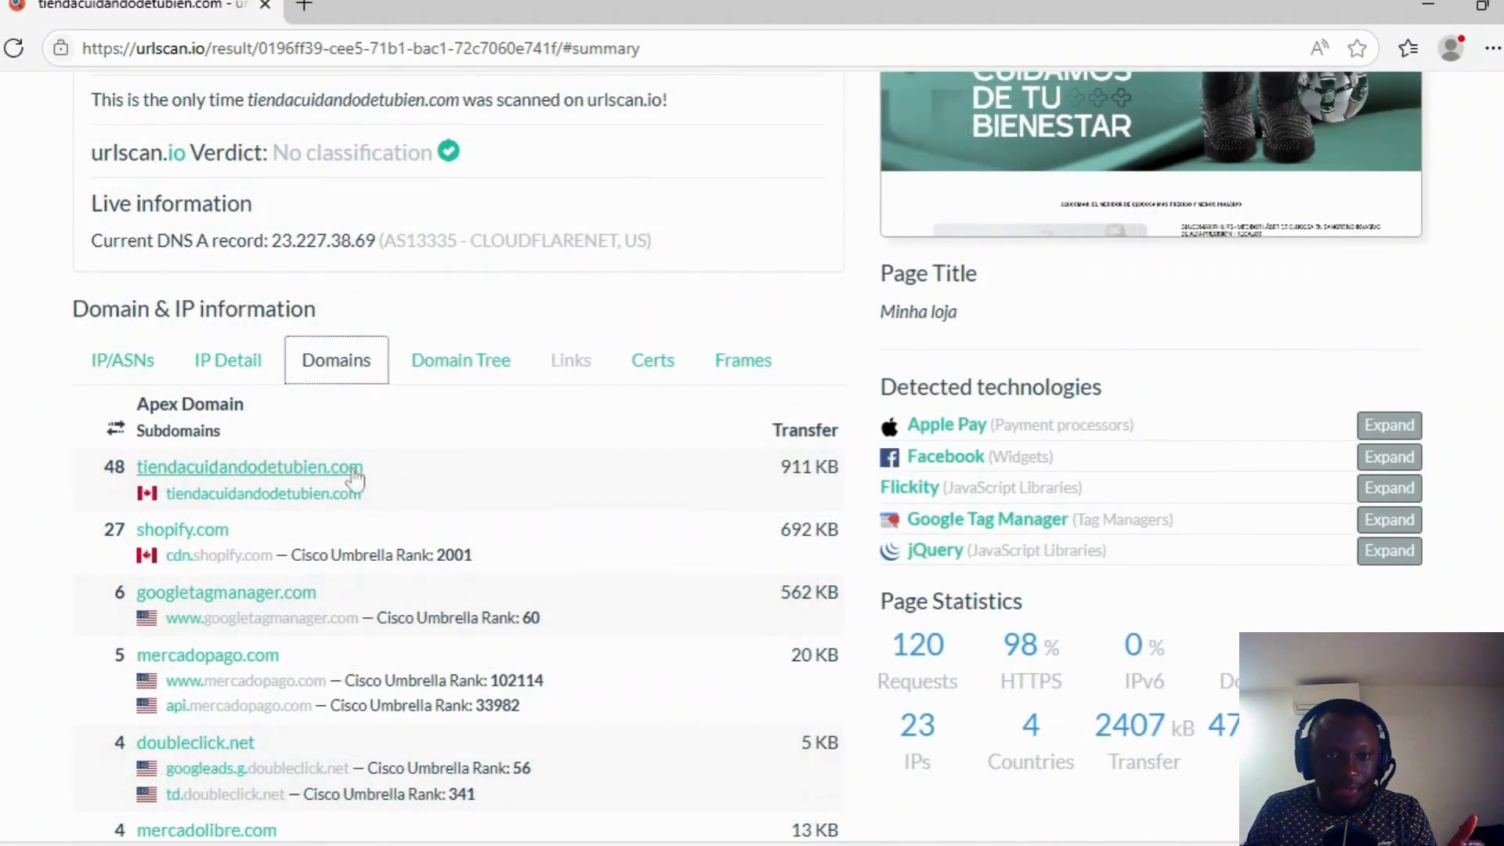
Look over the Domain Tree of requesting hosts, then open Links, which shows none
{"action": "scroll", "scroll_direction": "down", "scroll_amount": 3}
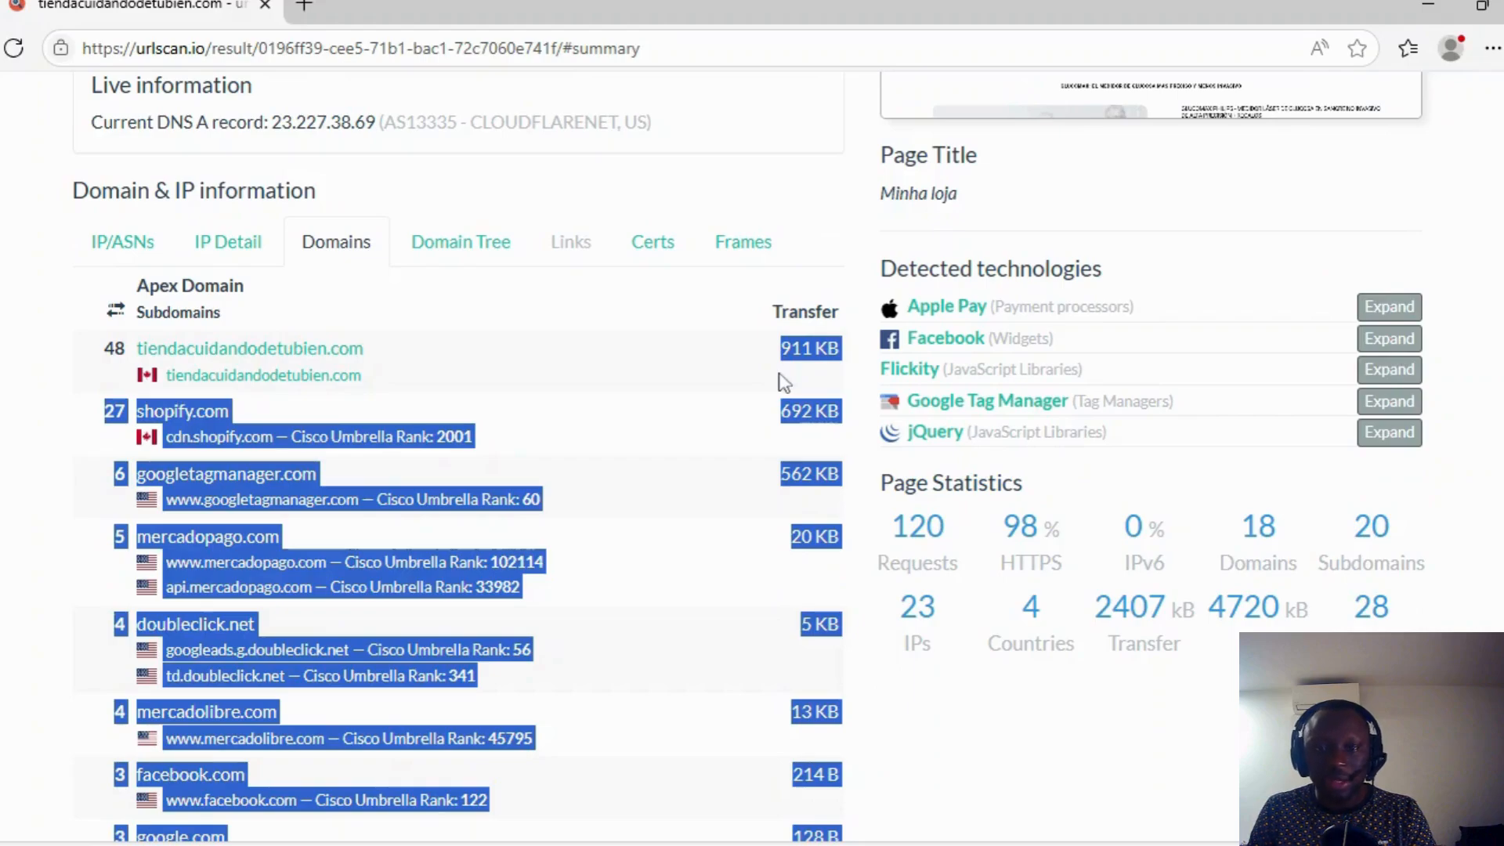
{"action": "scroll", "scroll_direction": "down", "scroll_amount": 3}
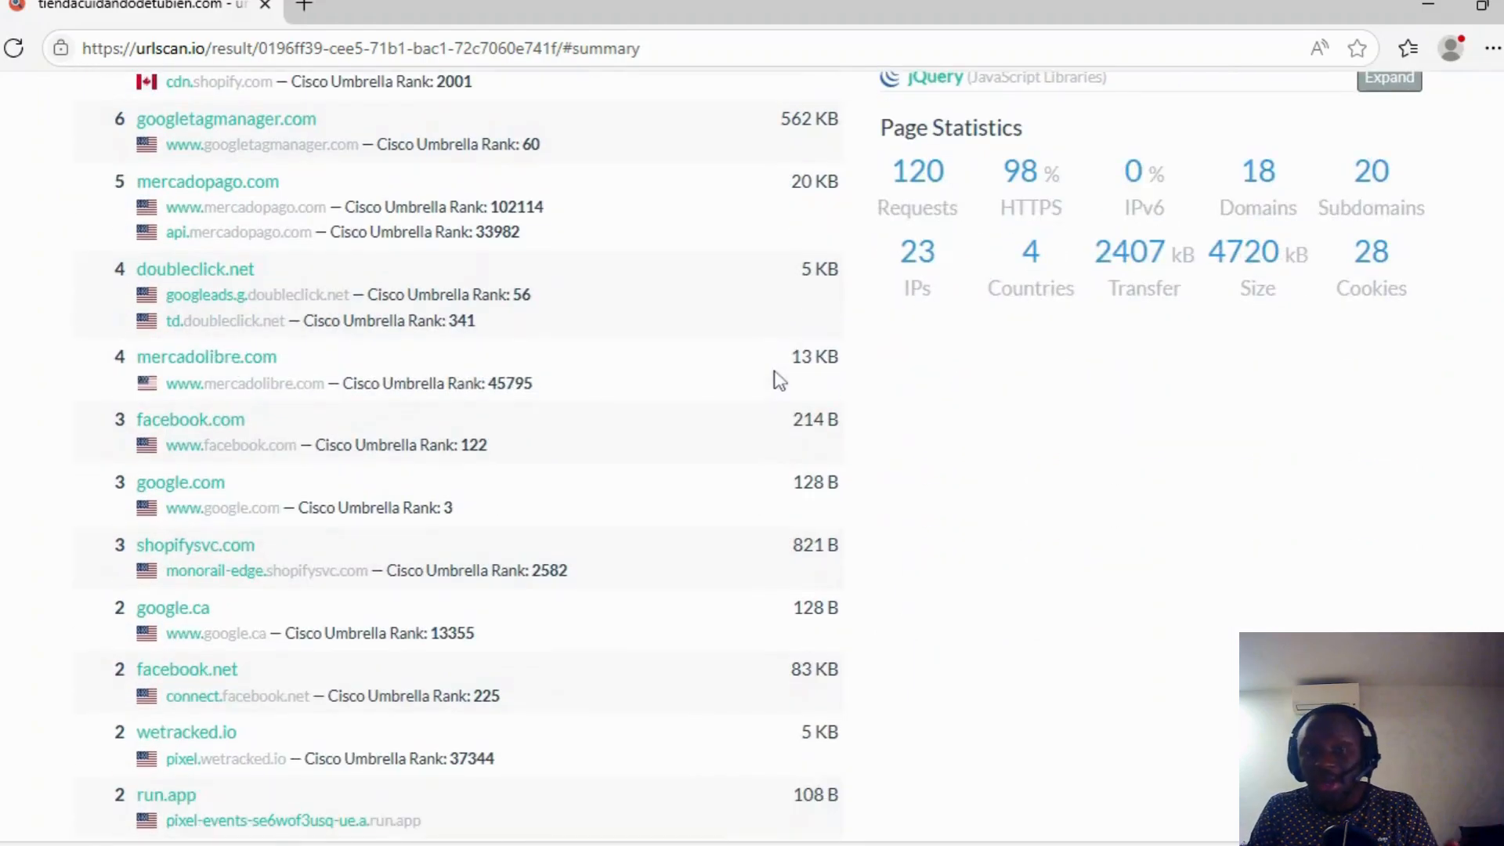
{"action": "scroll", "scroll_direction": "down", "scroll_amount": 3}
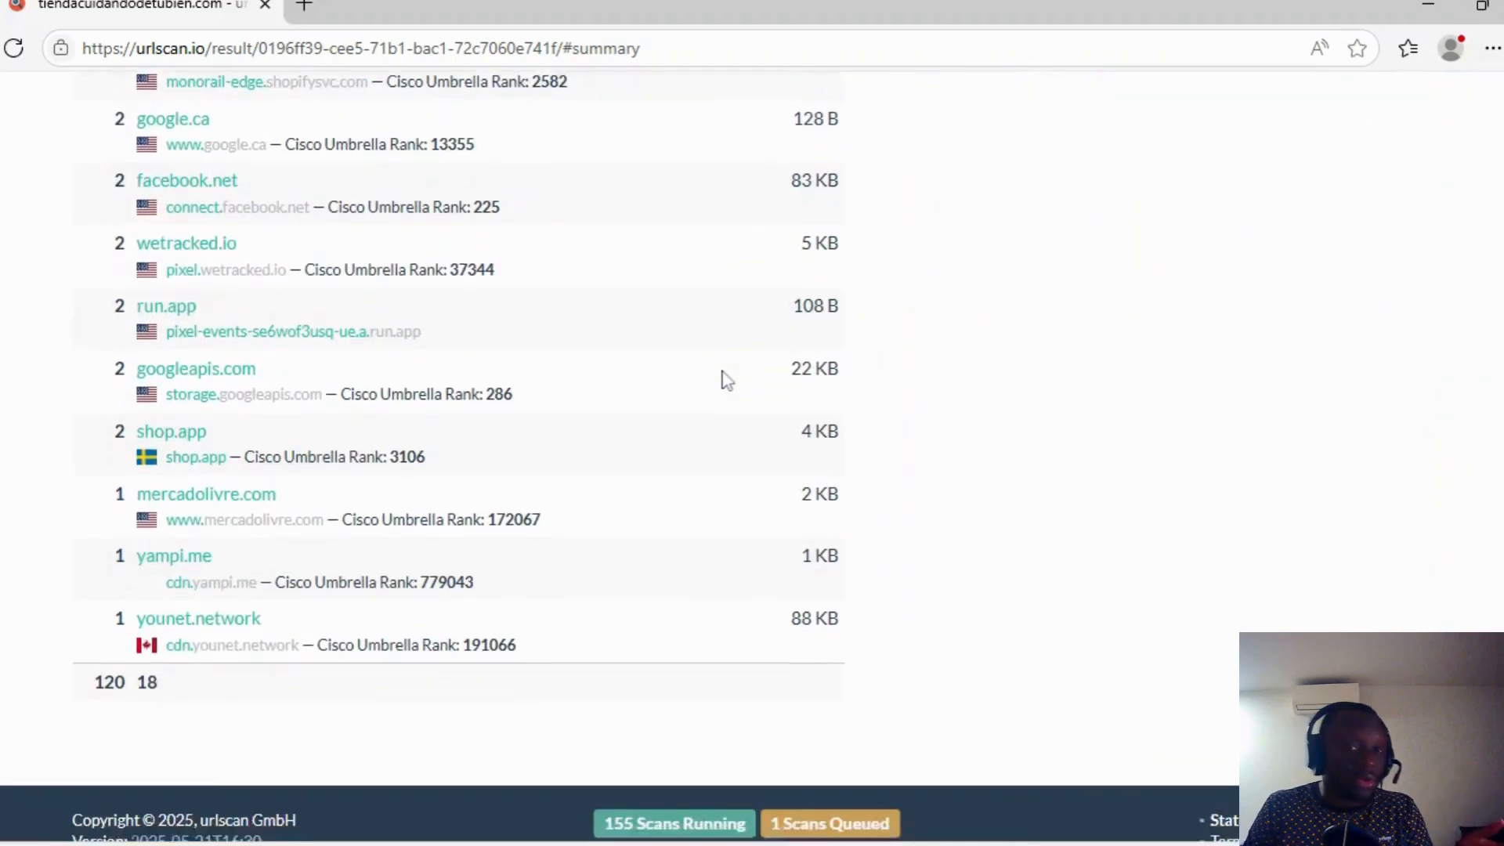
{"action": "scroll", "scroll_direction": "down", "scroll_amount": 3}
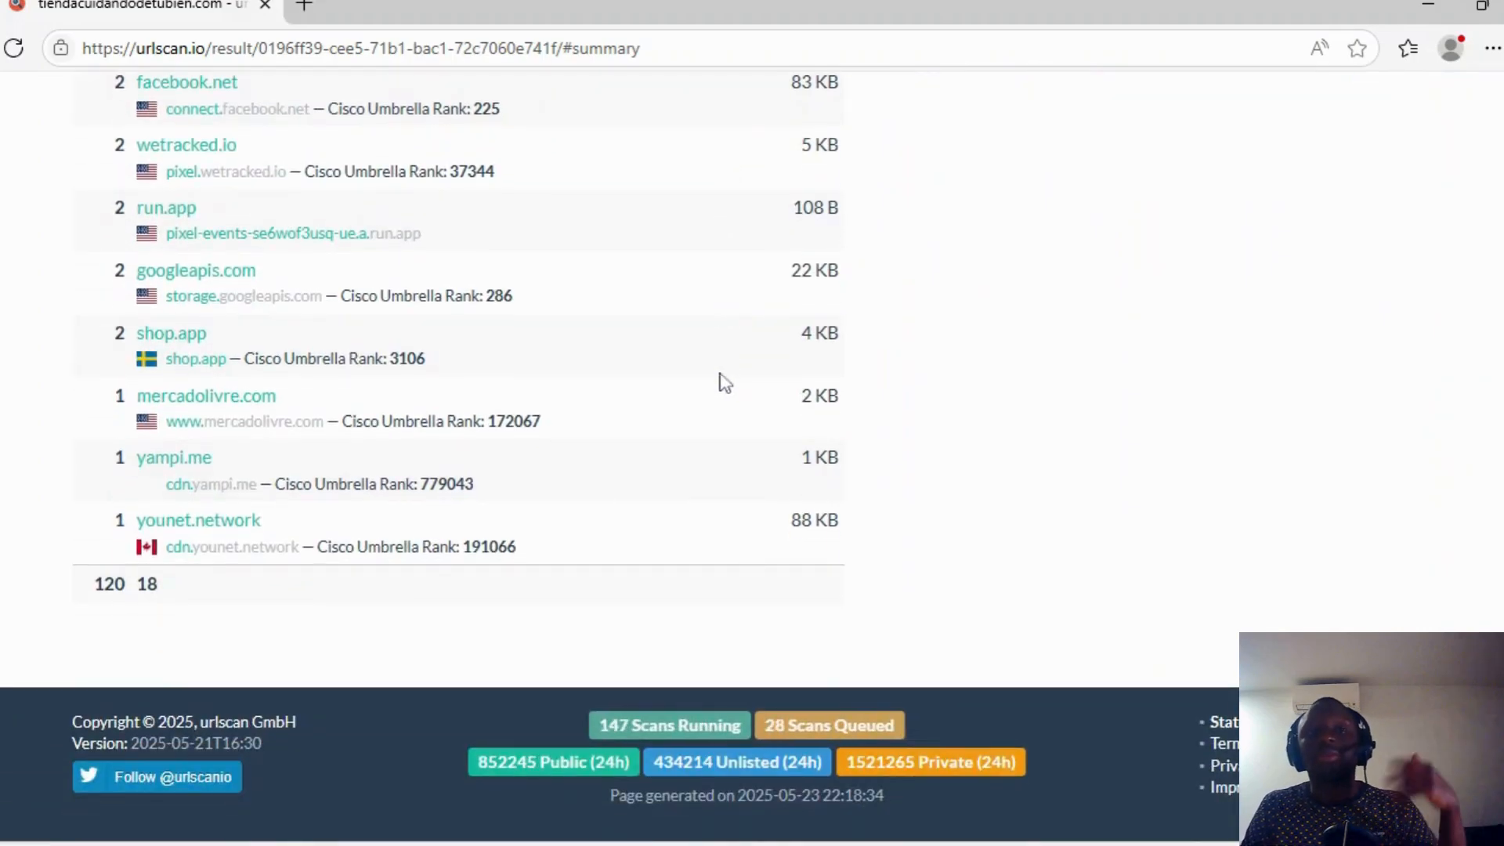
{"action": "mouse_move", "coordinate": [825, 494]}
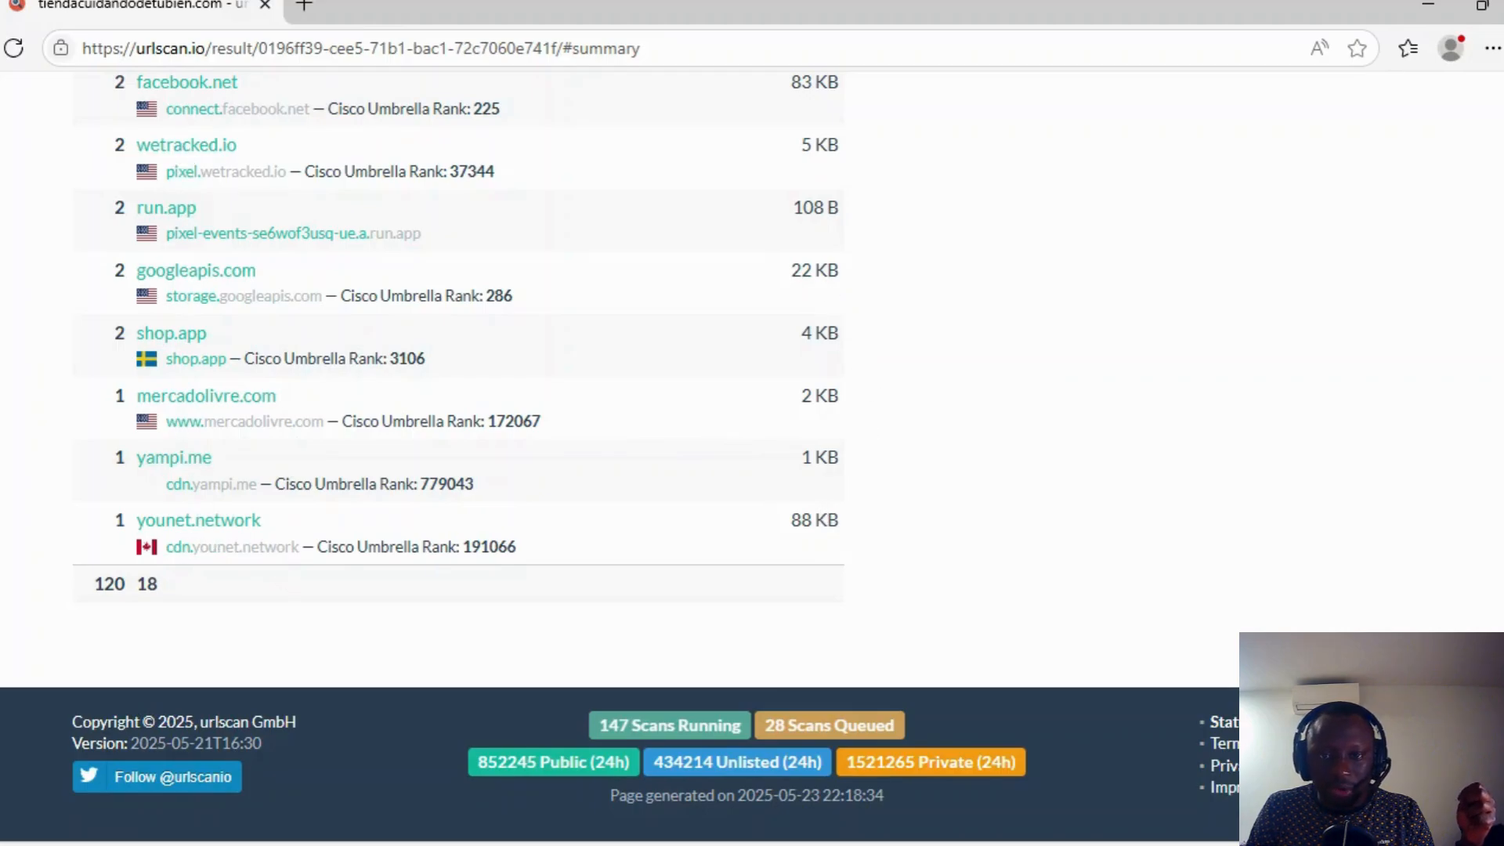
{"action": "scroll", "scroll_direction": "up", "scroll_amount": 3}
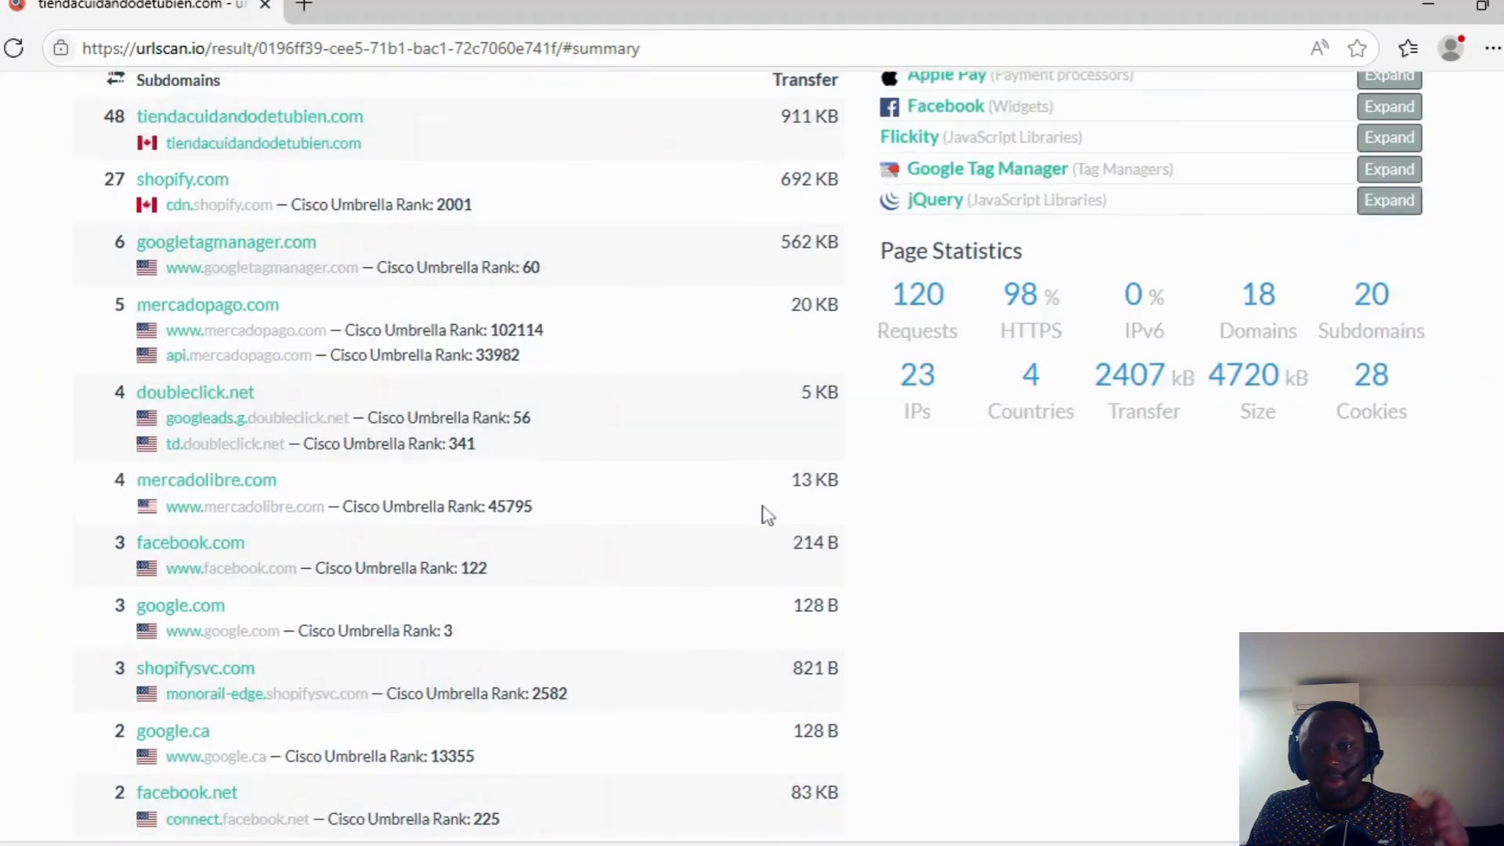
{"action": "scroll", "scroll_direction": "up", "scroll_amount": 3}
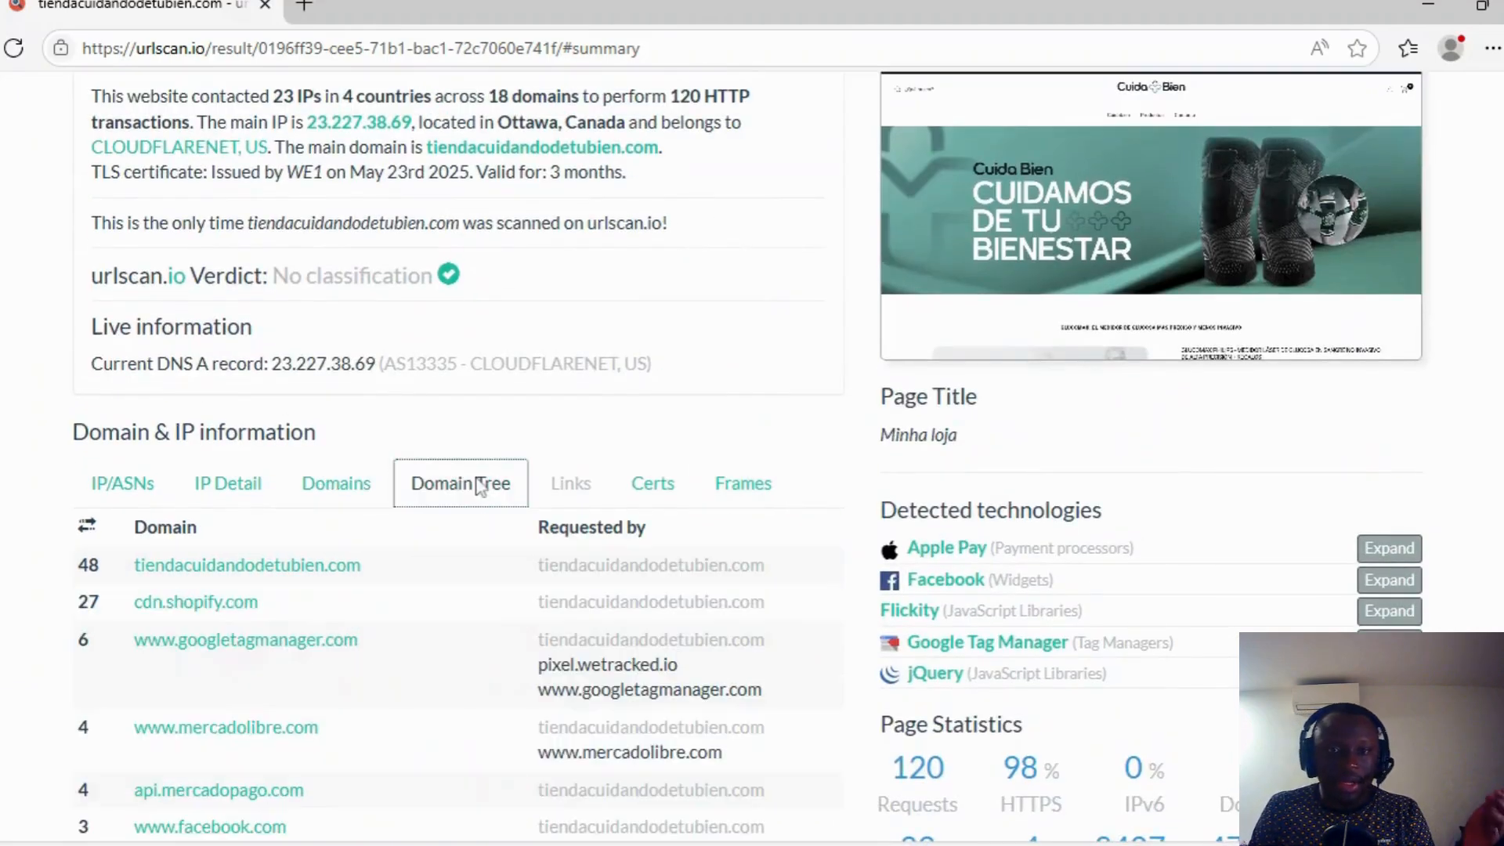
{"action": "scroll", "scroll_direction": "down", "scroll_amount": 3}
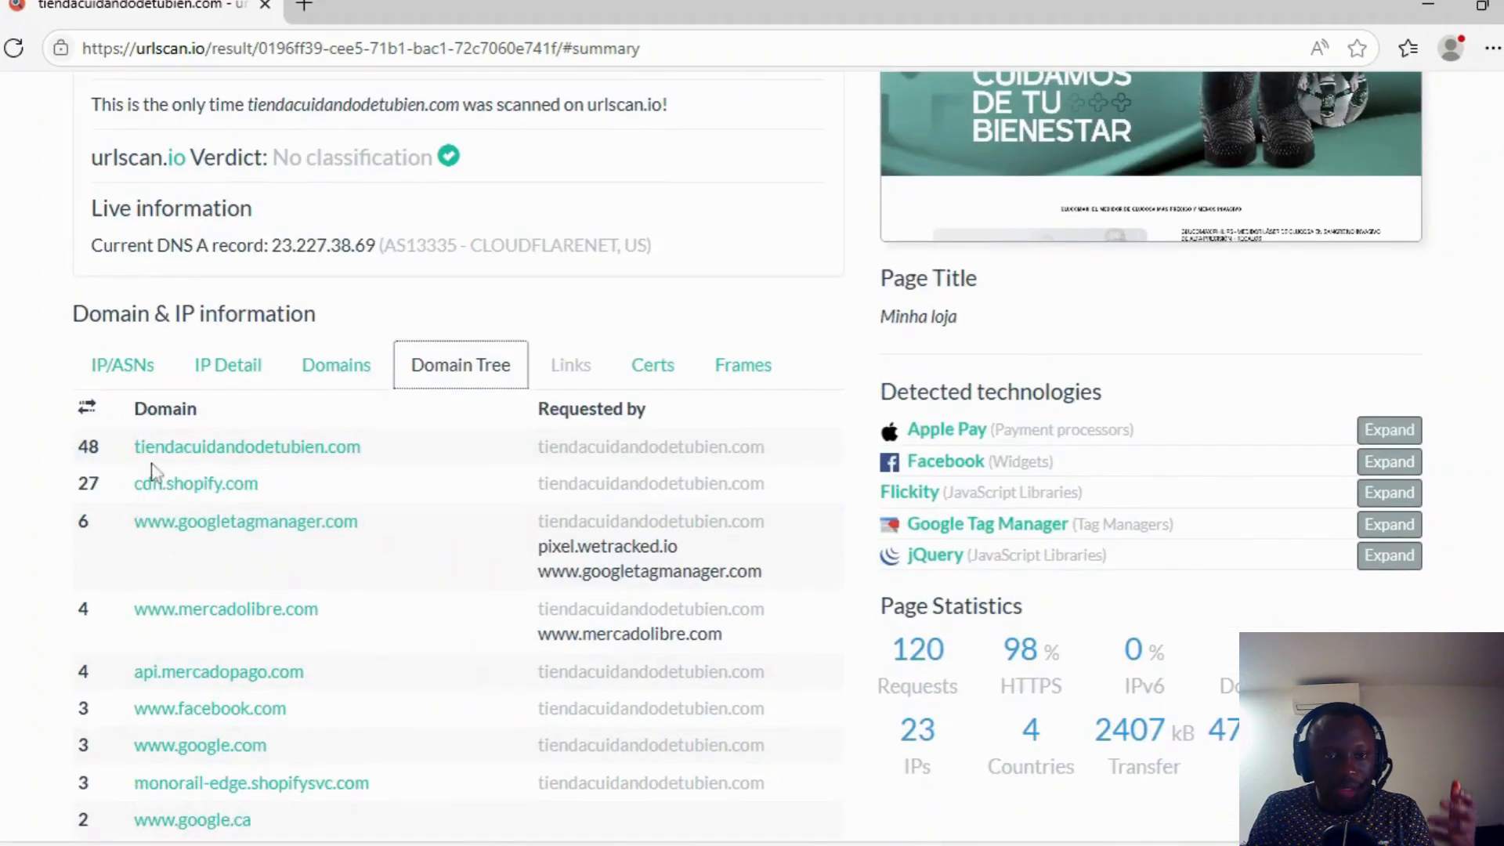
{"action": "scroll", "scroll_direction": "down", "scroll_amount": 3}
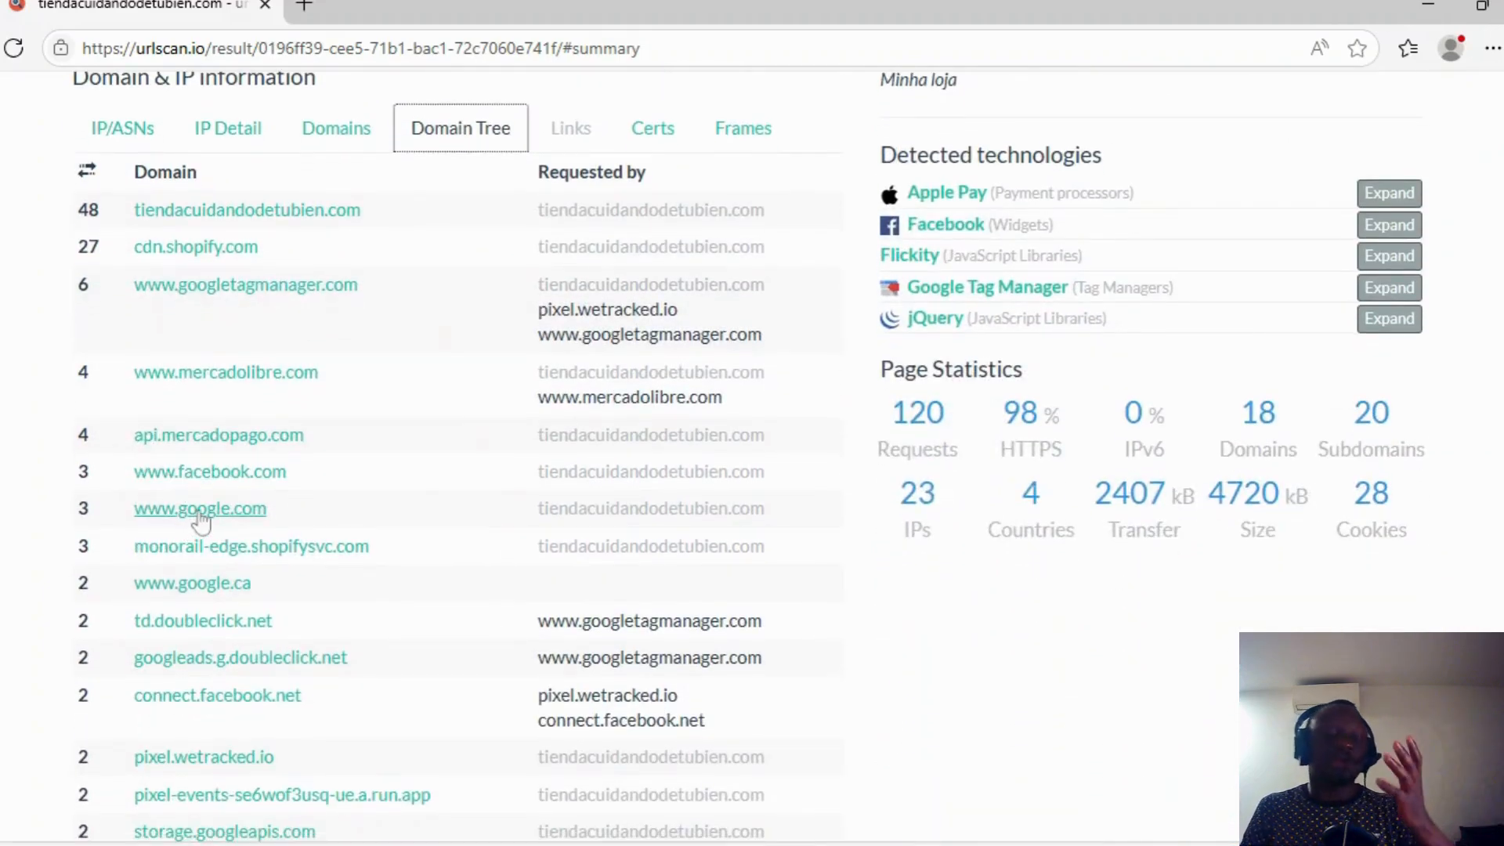
{"action": "scroll", "scroll_direction": "up", "scroll_amount": 3}
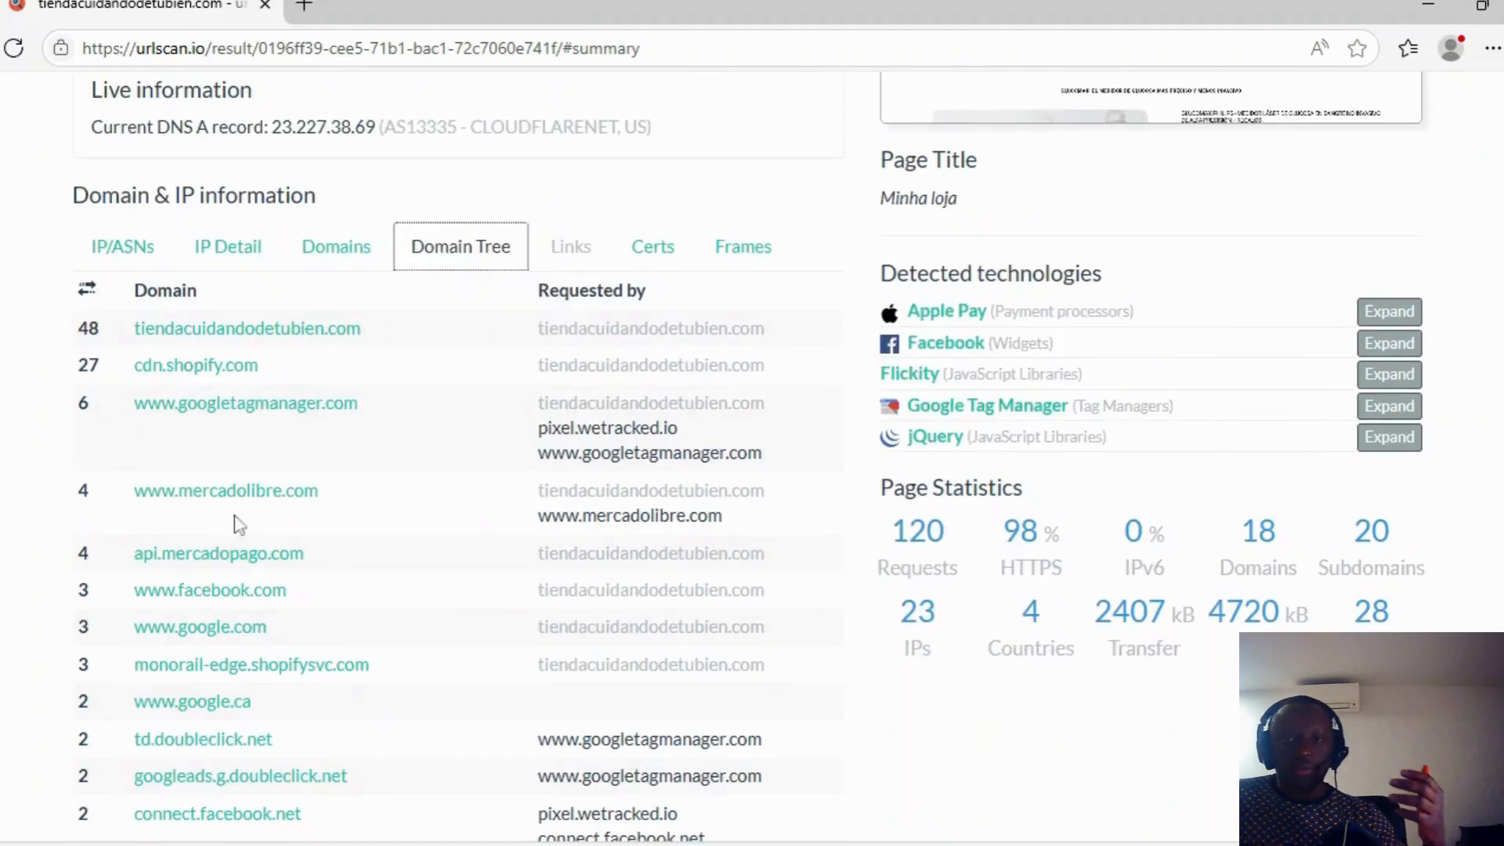
{"action": "left_click", "coordinate": [570, 247]}
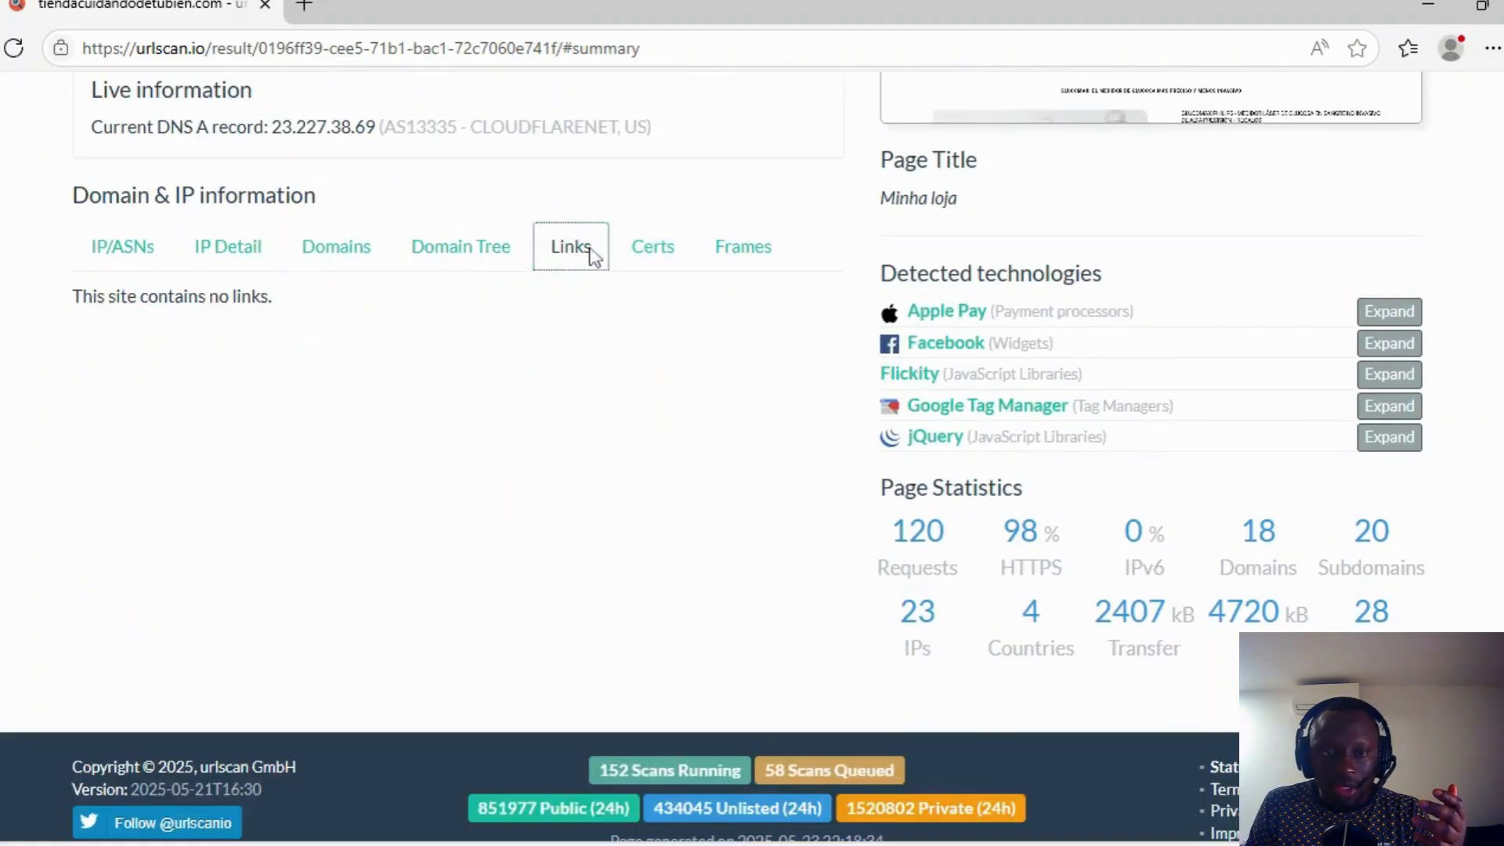
Browse the TLS certificates in the Certs tab, then show the Frames tab's 7 frames
{"action": "left_click", "coordinate": [652, 245]}
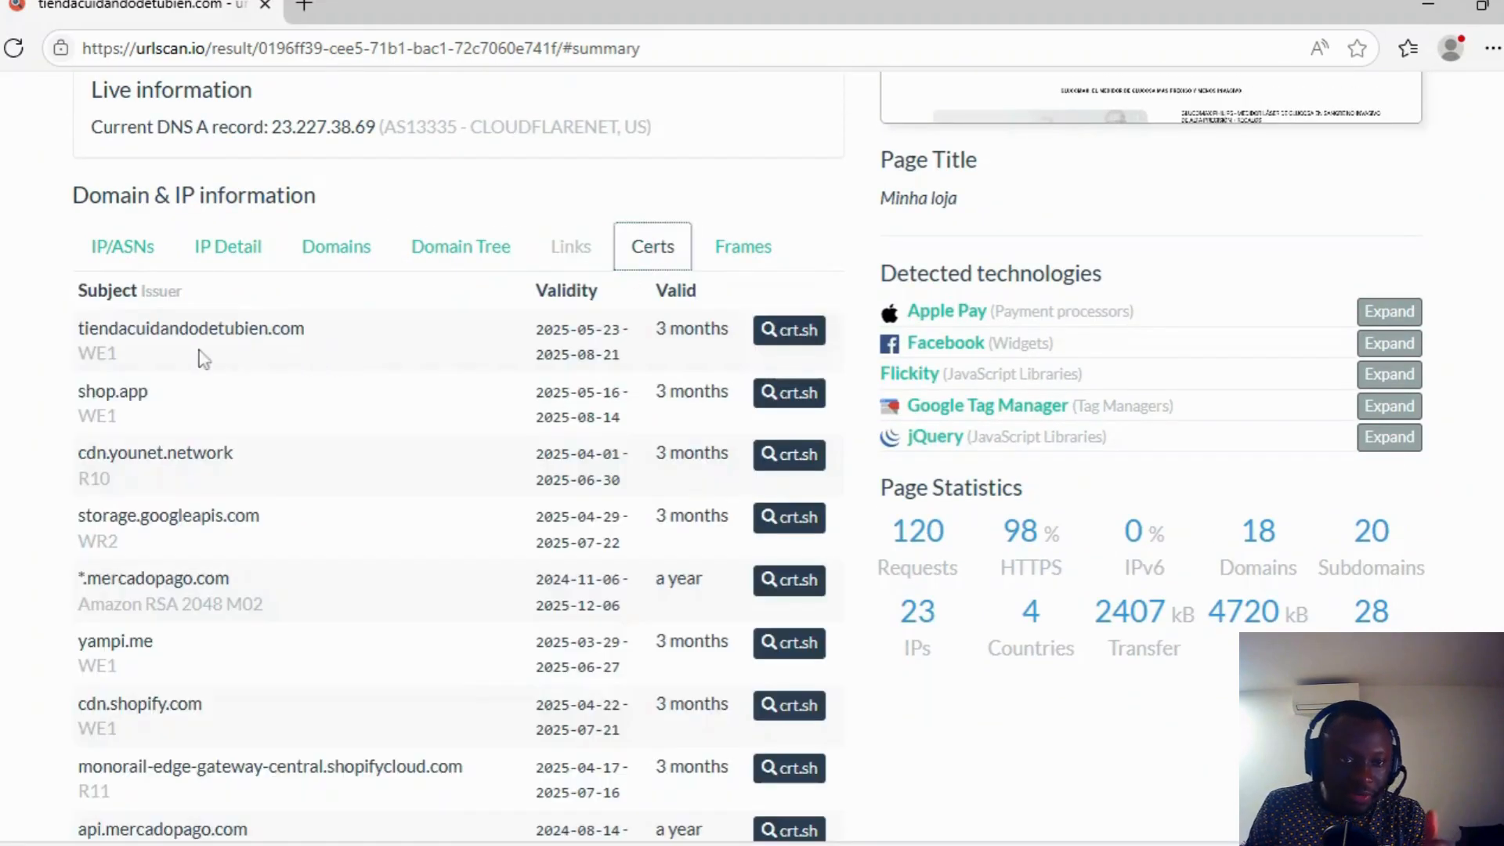
{"action": "mouse_move", "coordinate": [777, 413]}
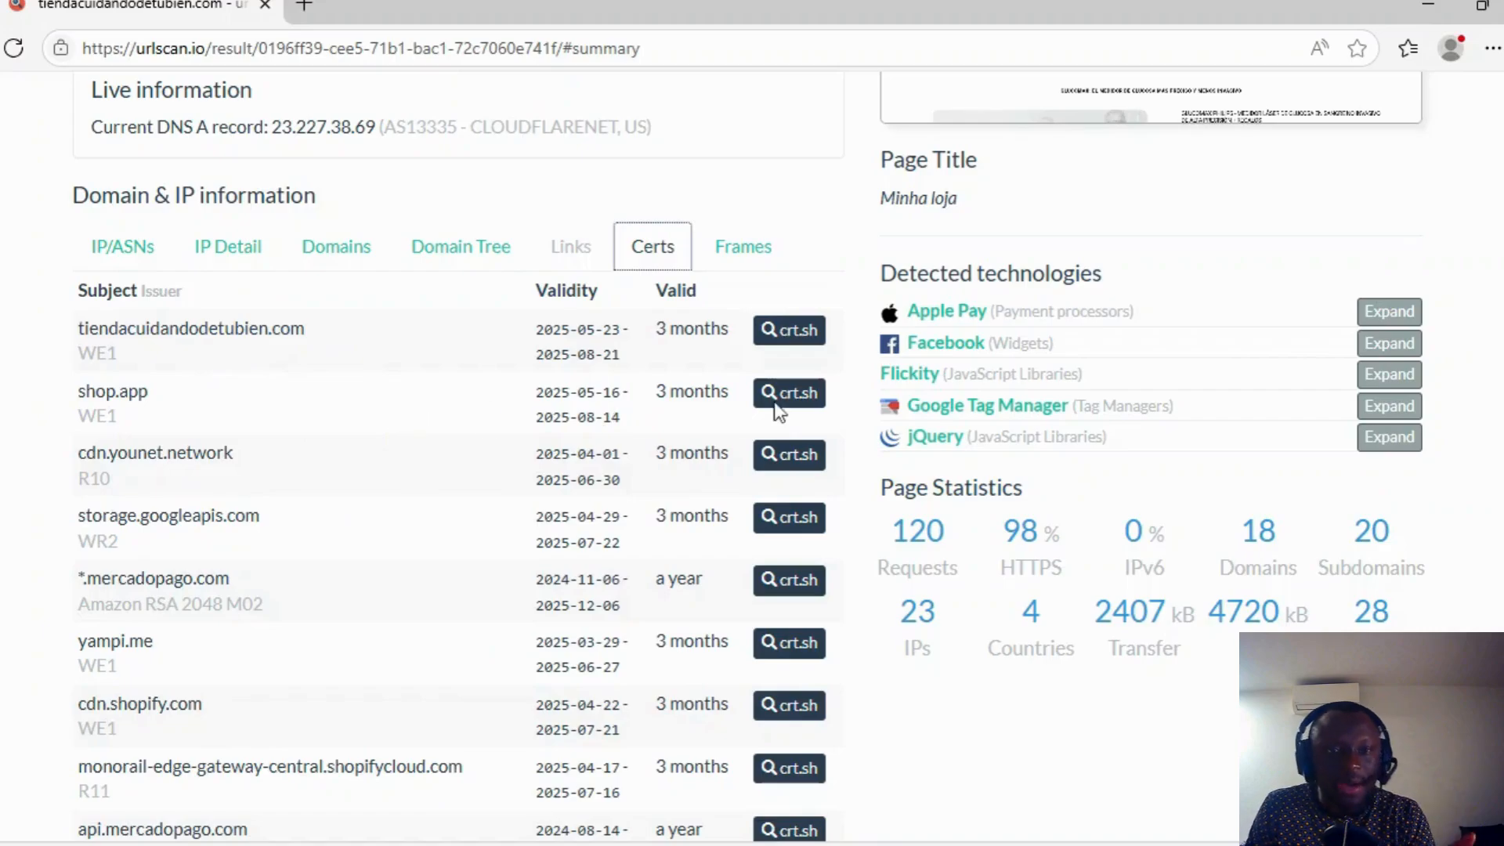
{"action": "mouse_move", "coordinate": [796, 376]}
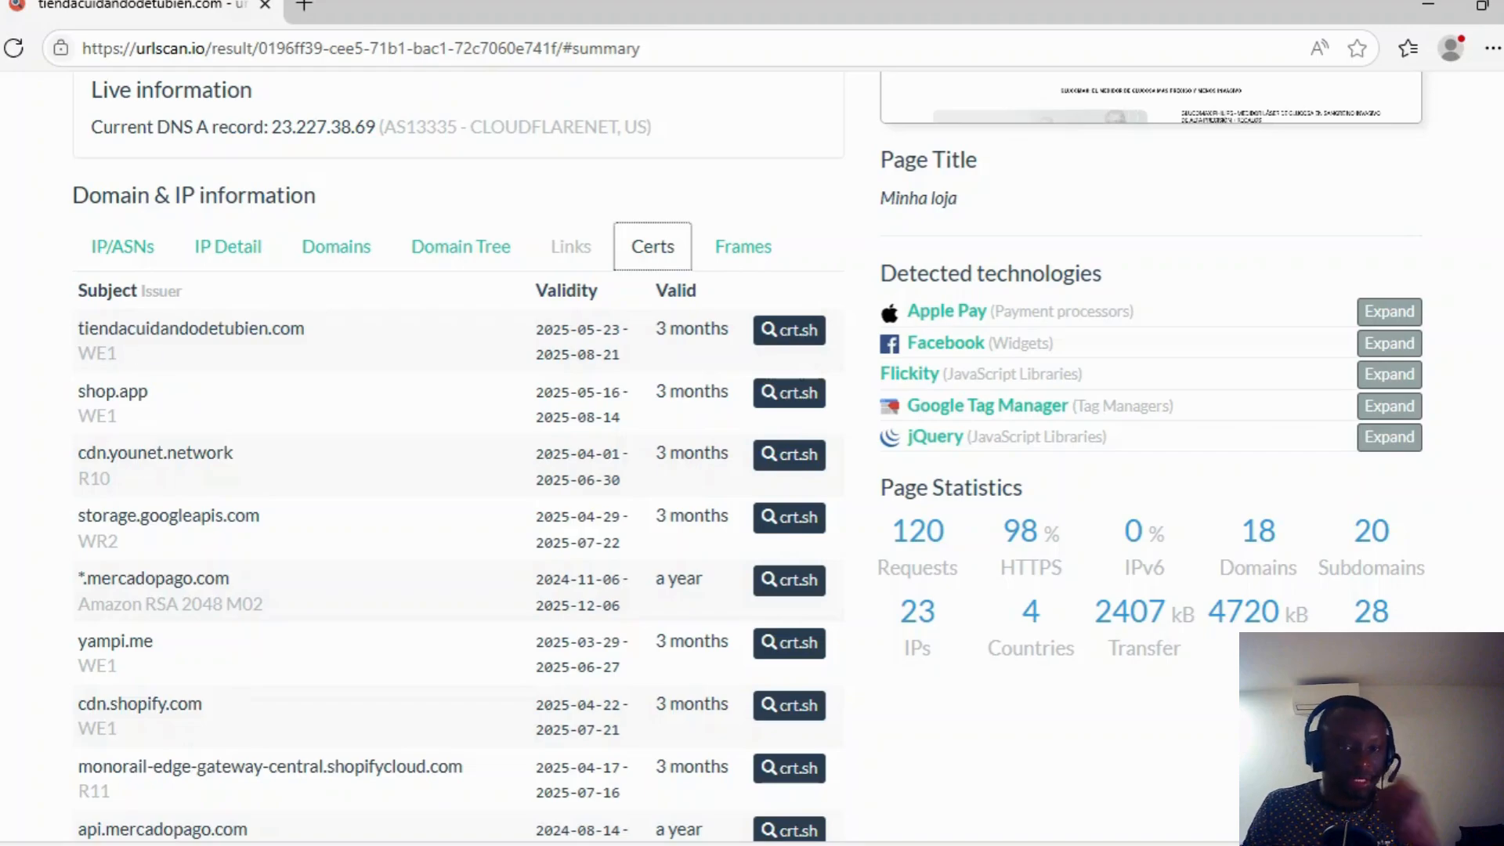
{"action": "scroll", "scroll_direction": "down", "scroll_amount": 3}
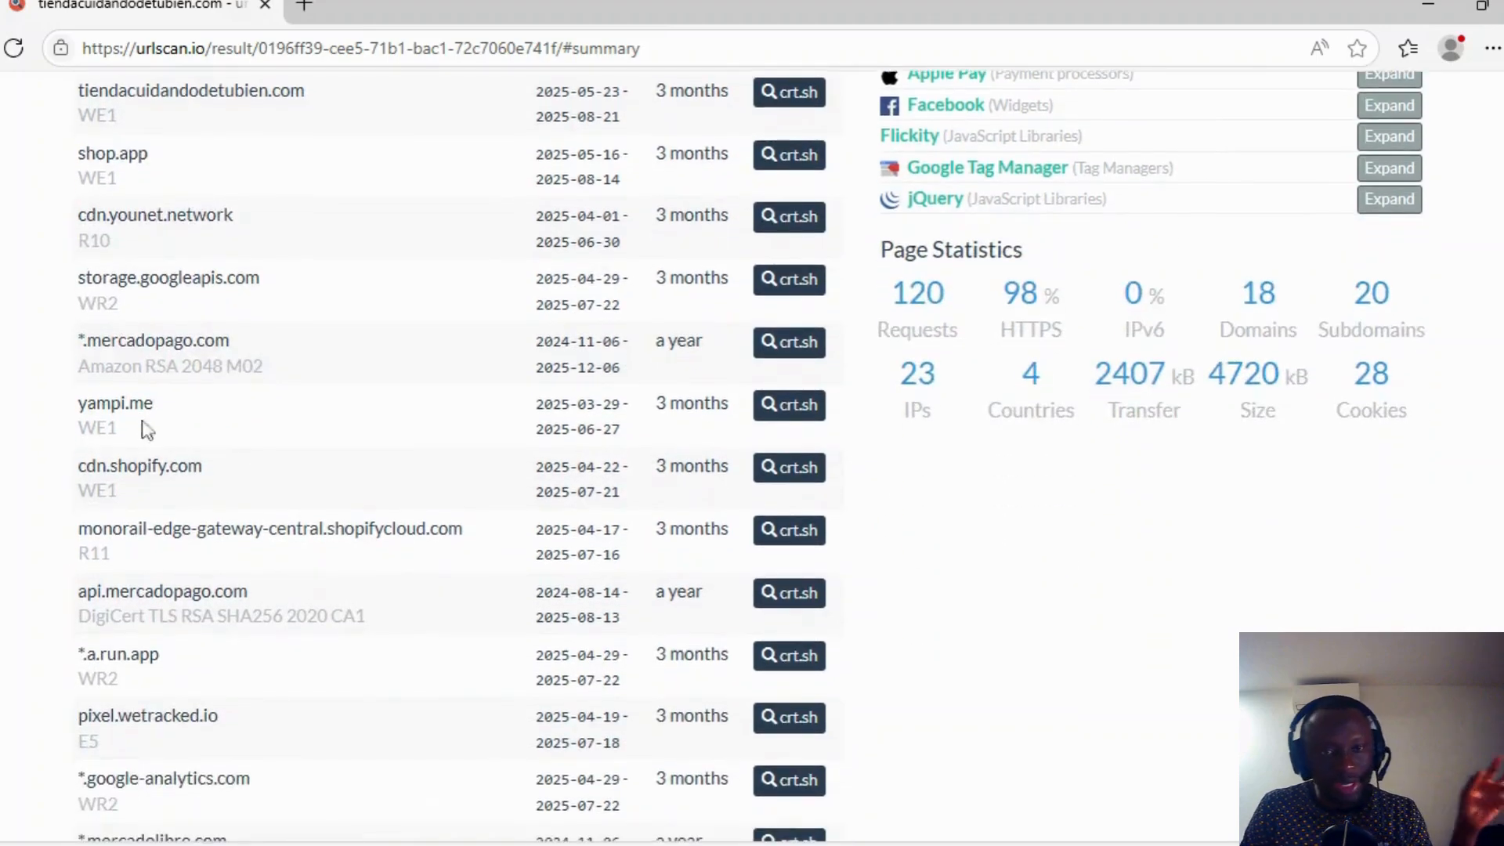
{"action": "scroll", "scroll_direction": "down", "scroll_amount": 3}
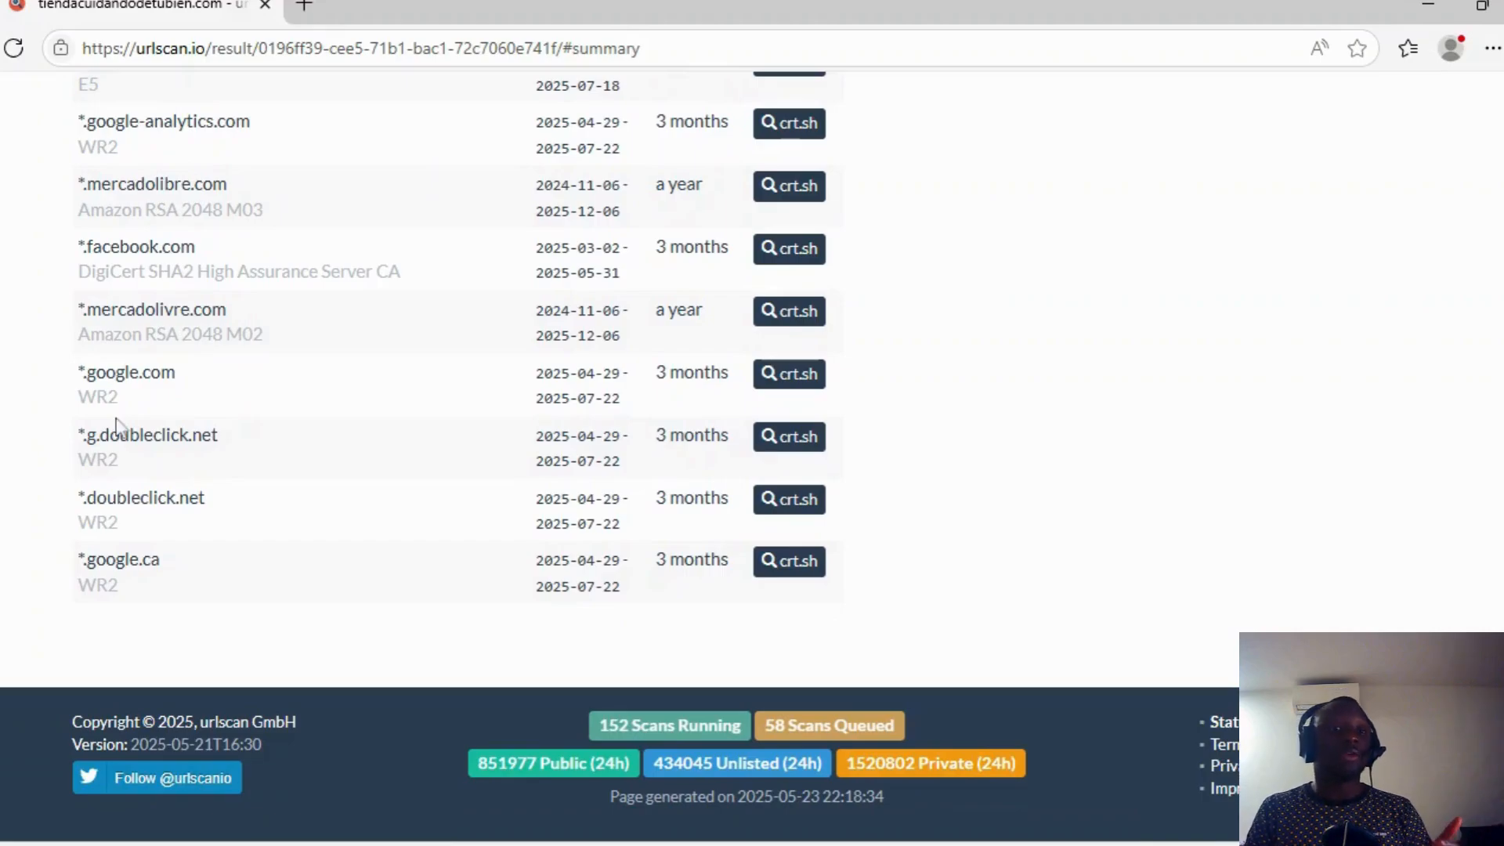
{"action": "mouse_move", "coordinate": [108, 351]}
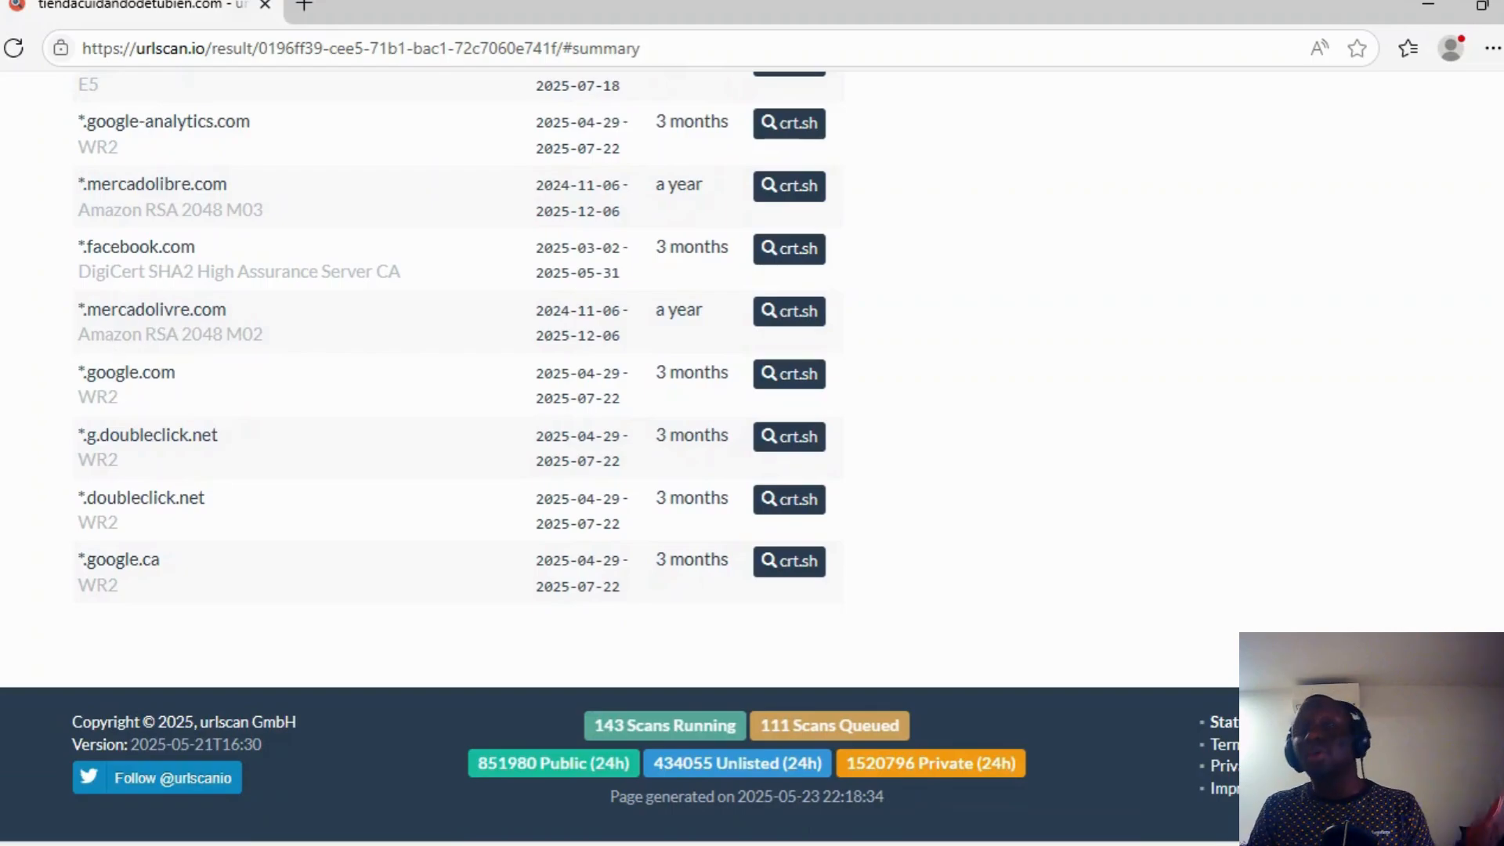
{"action": "scroll", "scroll_direction": "up", "scroll_amount": 3}
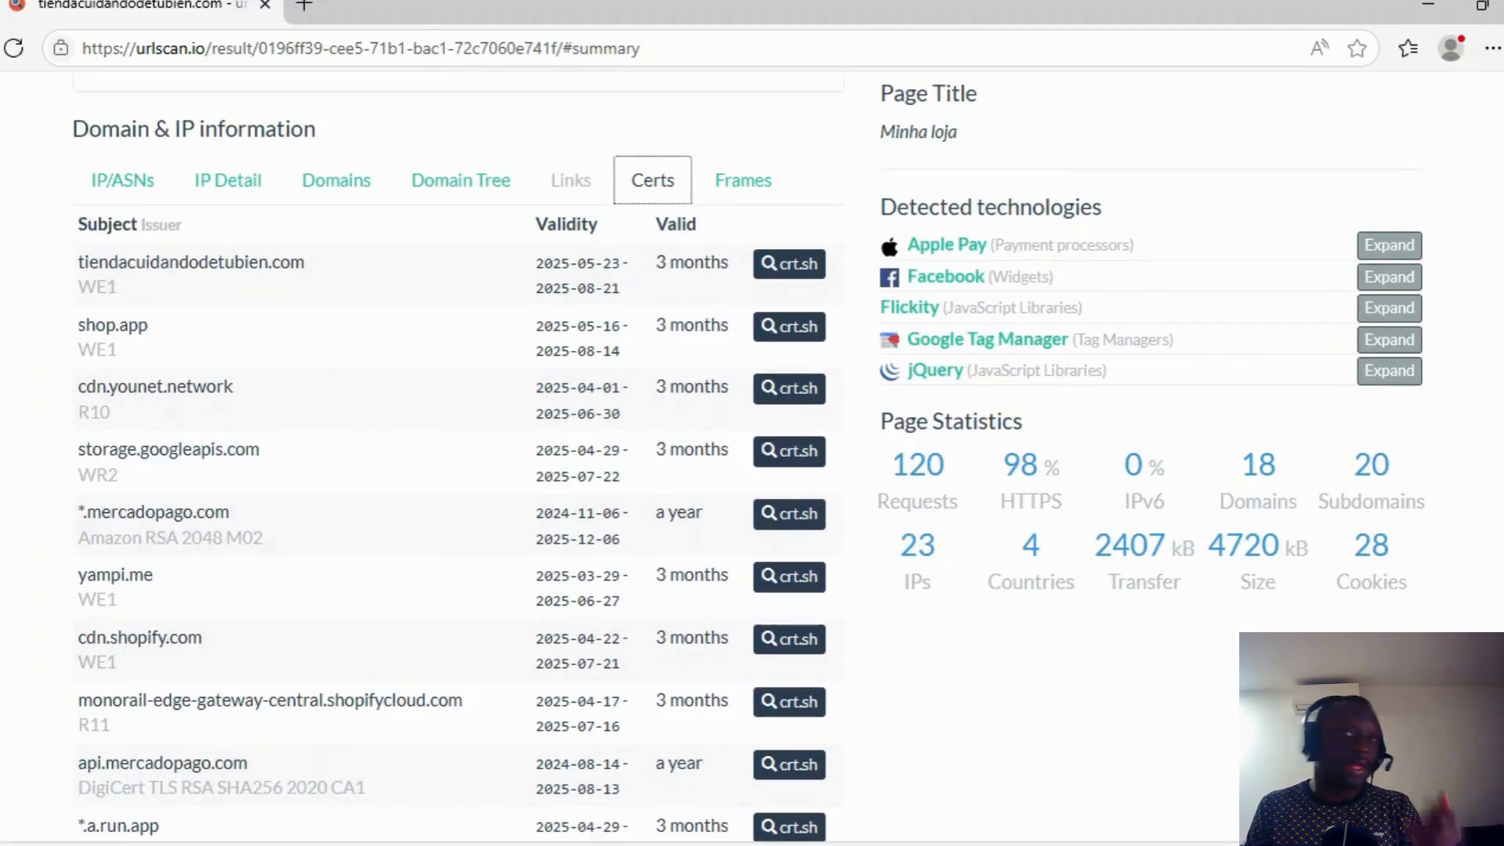
{"action": "left_click", "coordinate": [743, 180]}
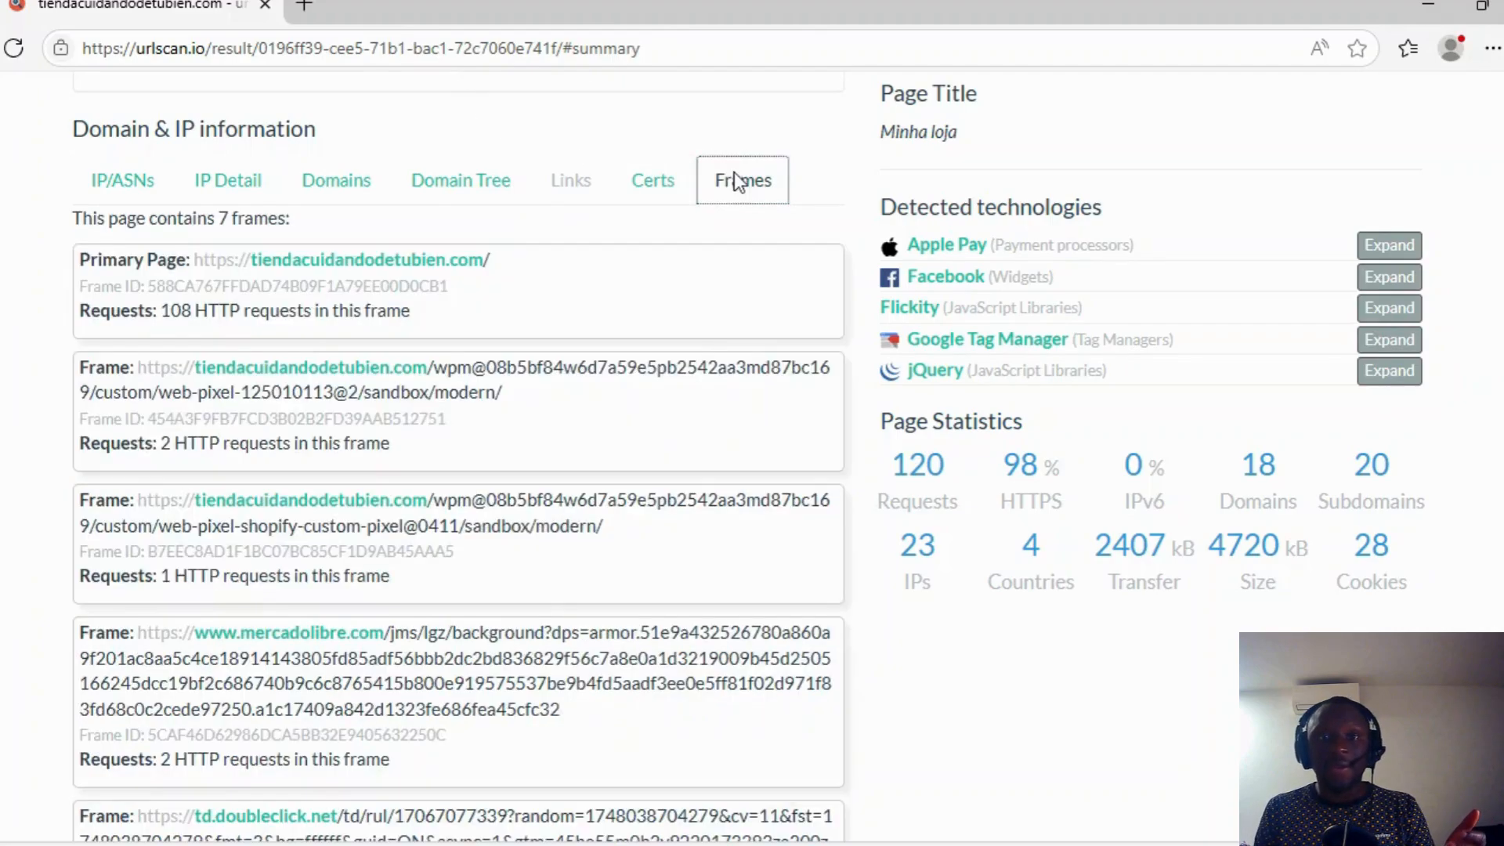
{"action": "mouse_move", "coordinate": [330, 350]}
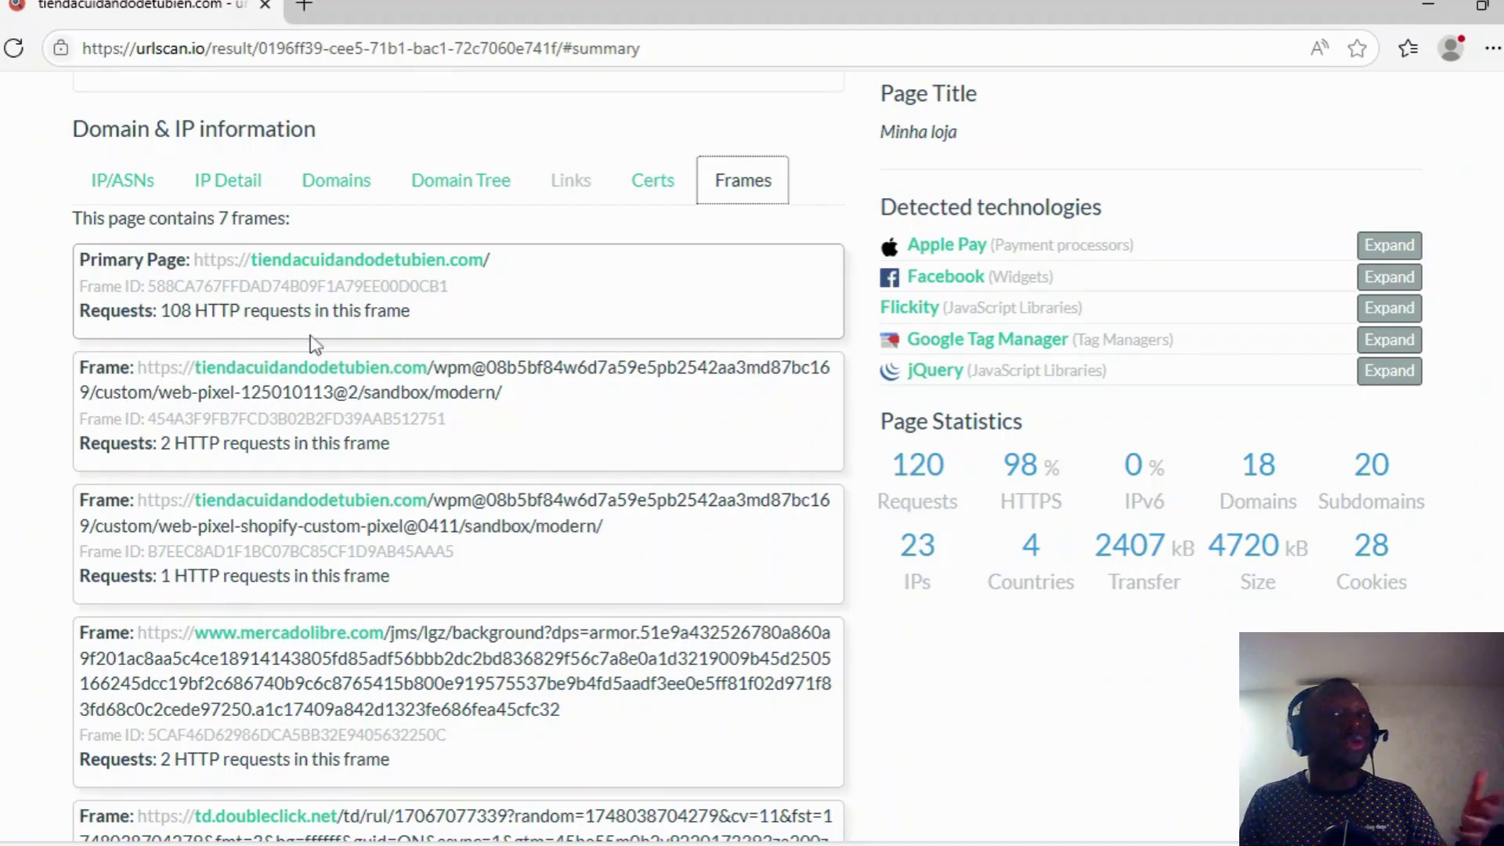
{"action": "scroll", "scroll_direction": "up", "scroll_amount": 3}
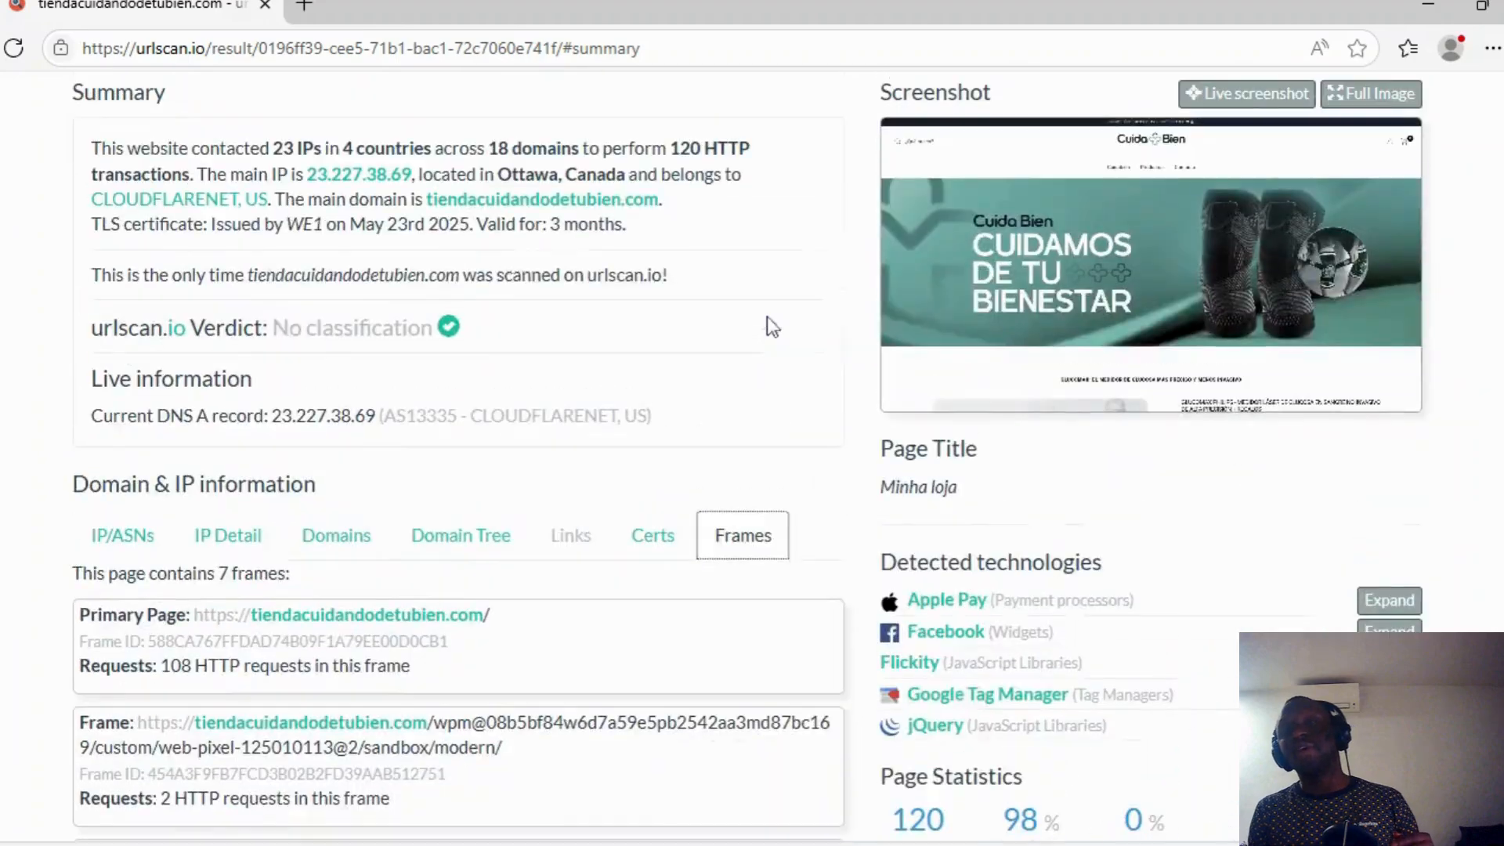
Scroll the detected technologies and view the detection details for Flickity
{"action": "scroll", "scroll_direction": "down", "scroll_amount": 3}
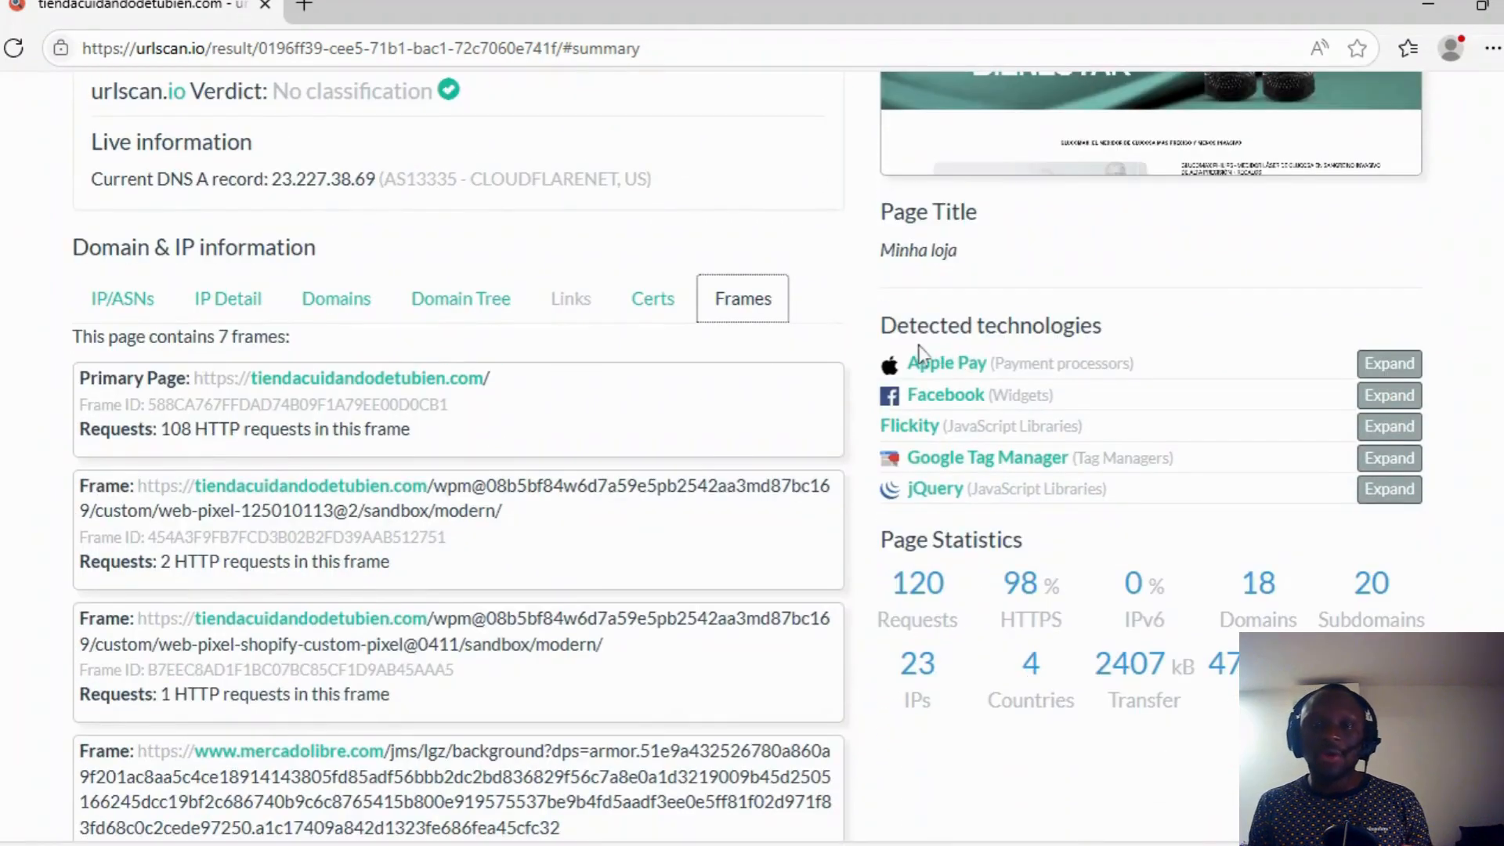
{"action": "mouse_move", "coordinate": [1132, 319]}
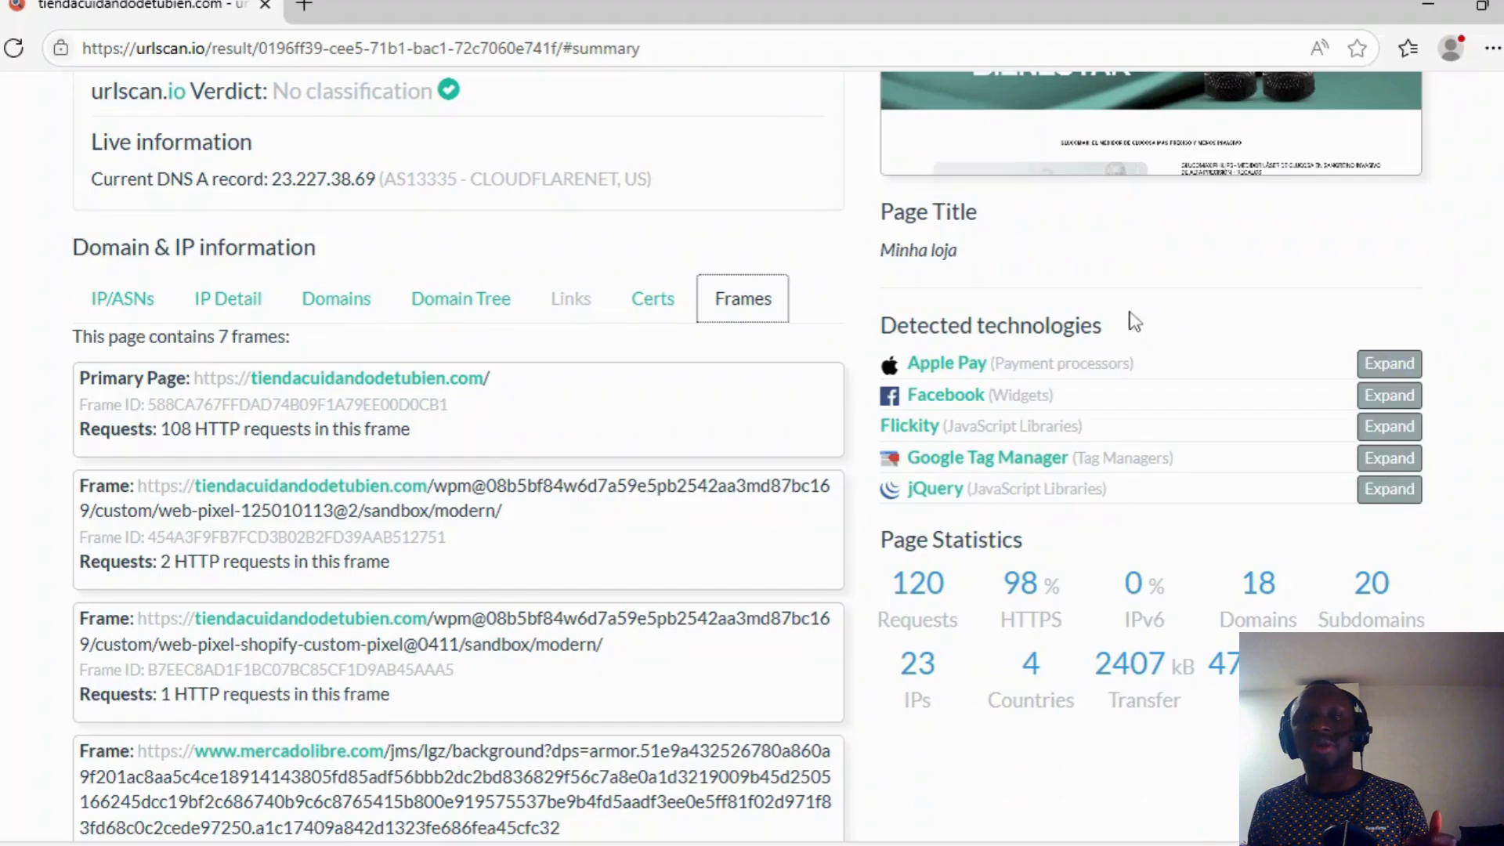
{"action": "scroll", "scroll_direction": "down", "scroll_amount": 3}
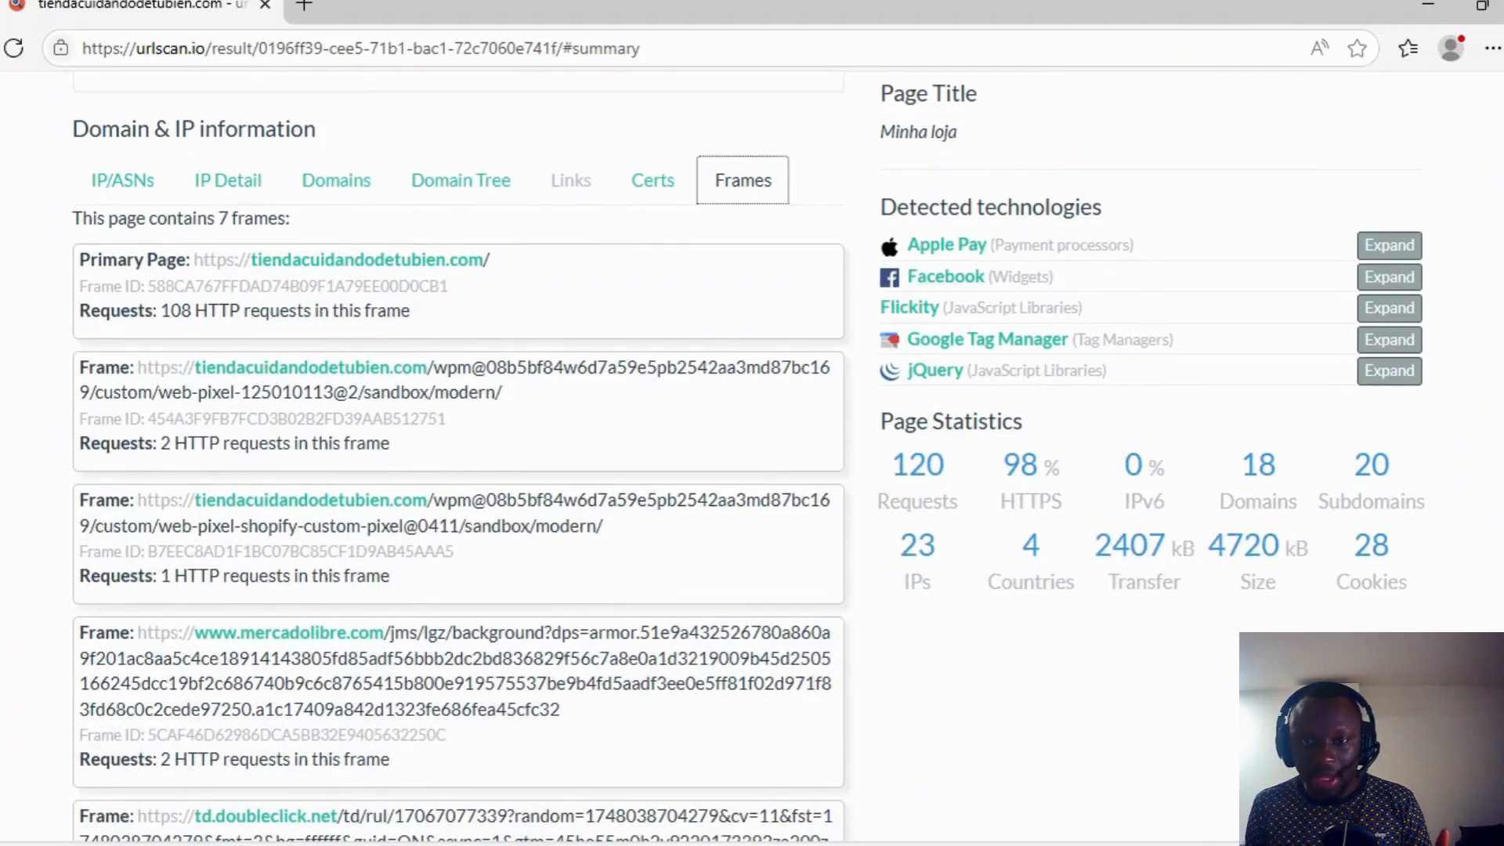
{"action": "scroll", "scroll_direction": "down", "scroll_amount": 3}
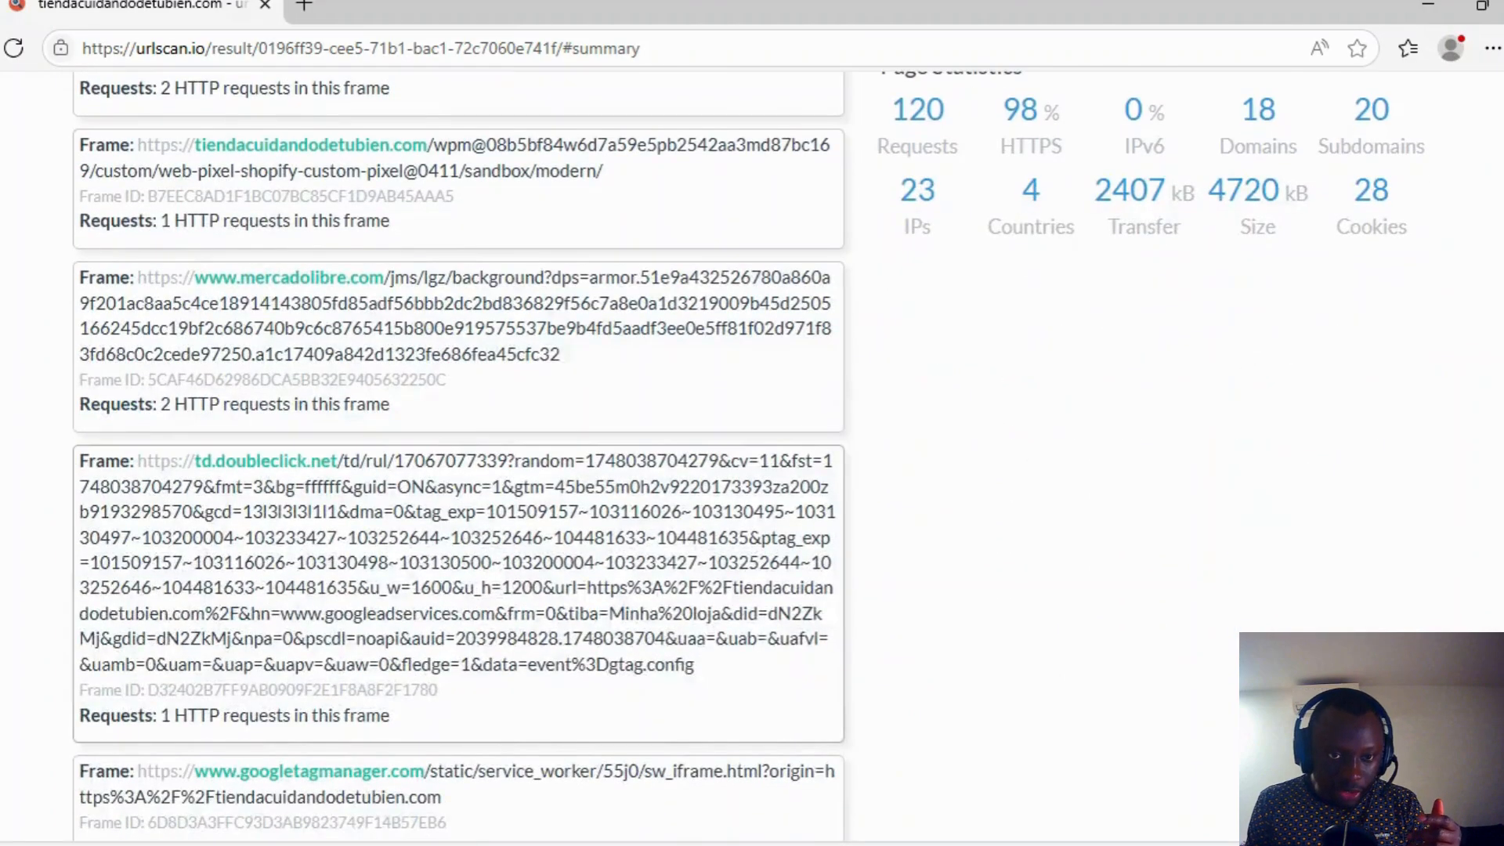
{"action": "scroll", "scroll_direction": "up", "scroll_amount": 3}
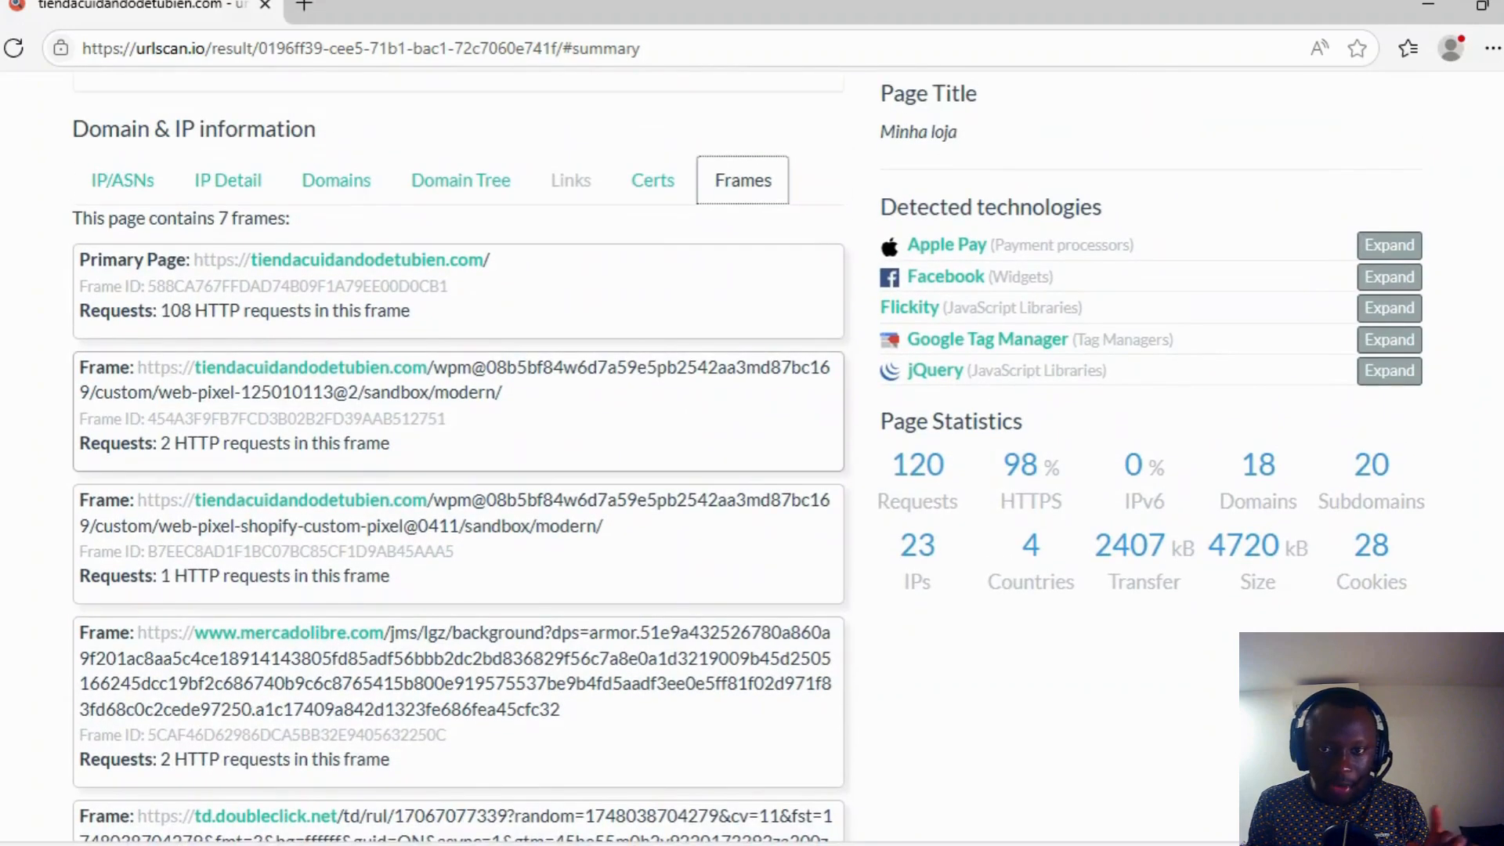
{"action": "mouse_move", "coordinate": [945, 276]}
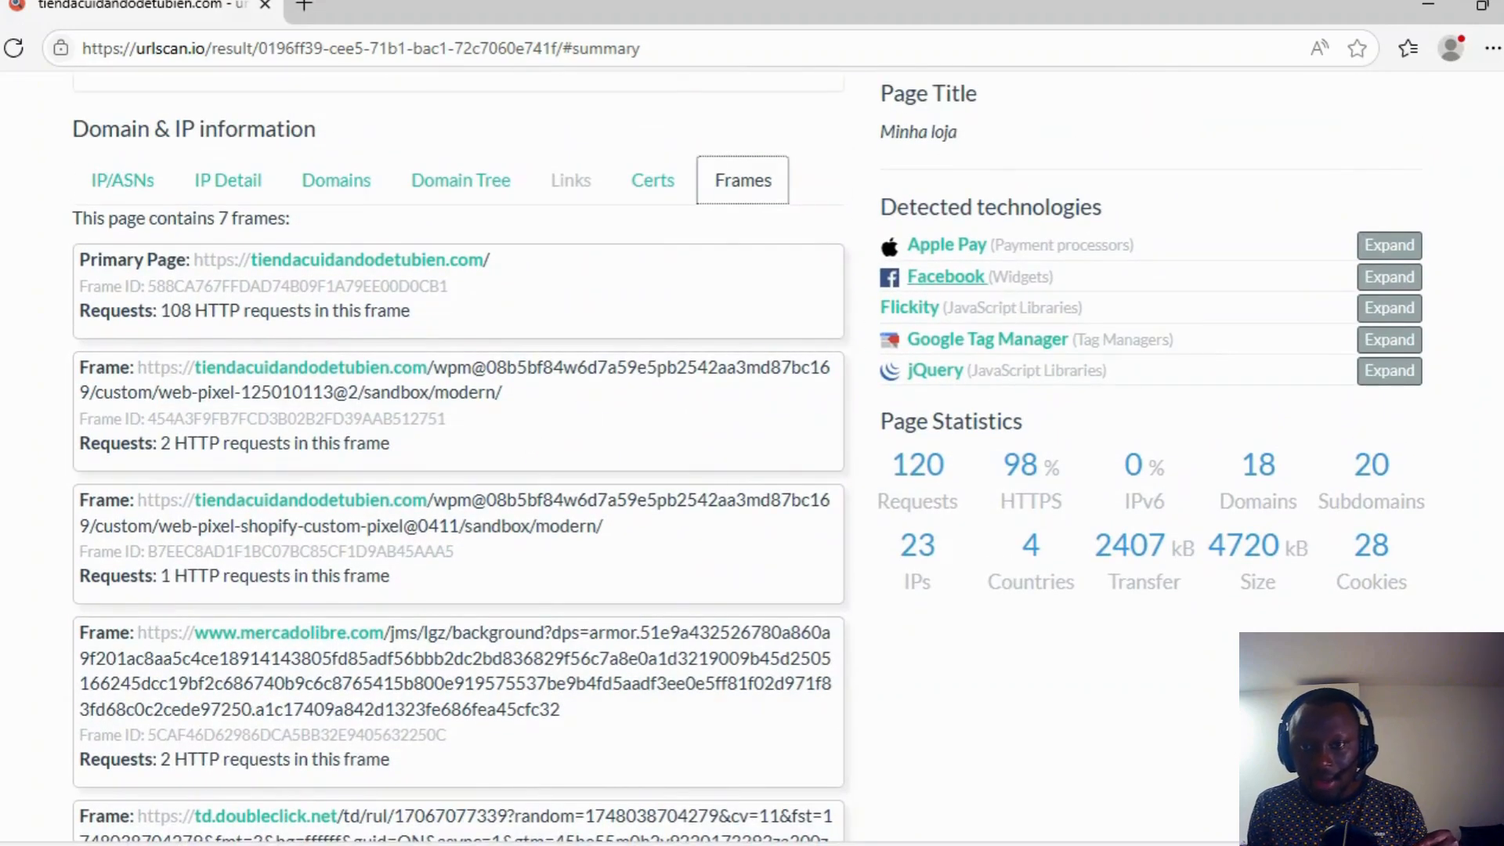
{"action": "mouse_move", "coordinate": [918, 334]}
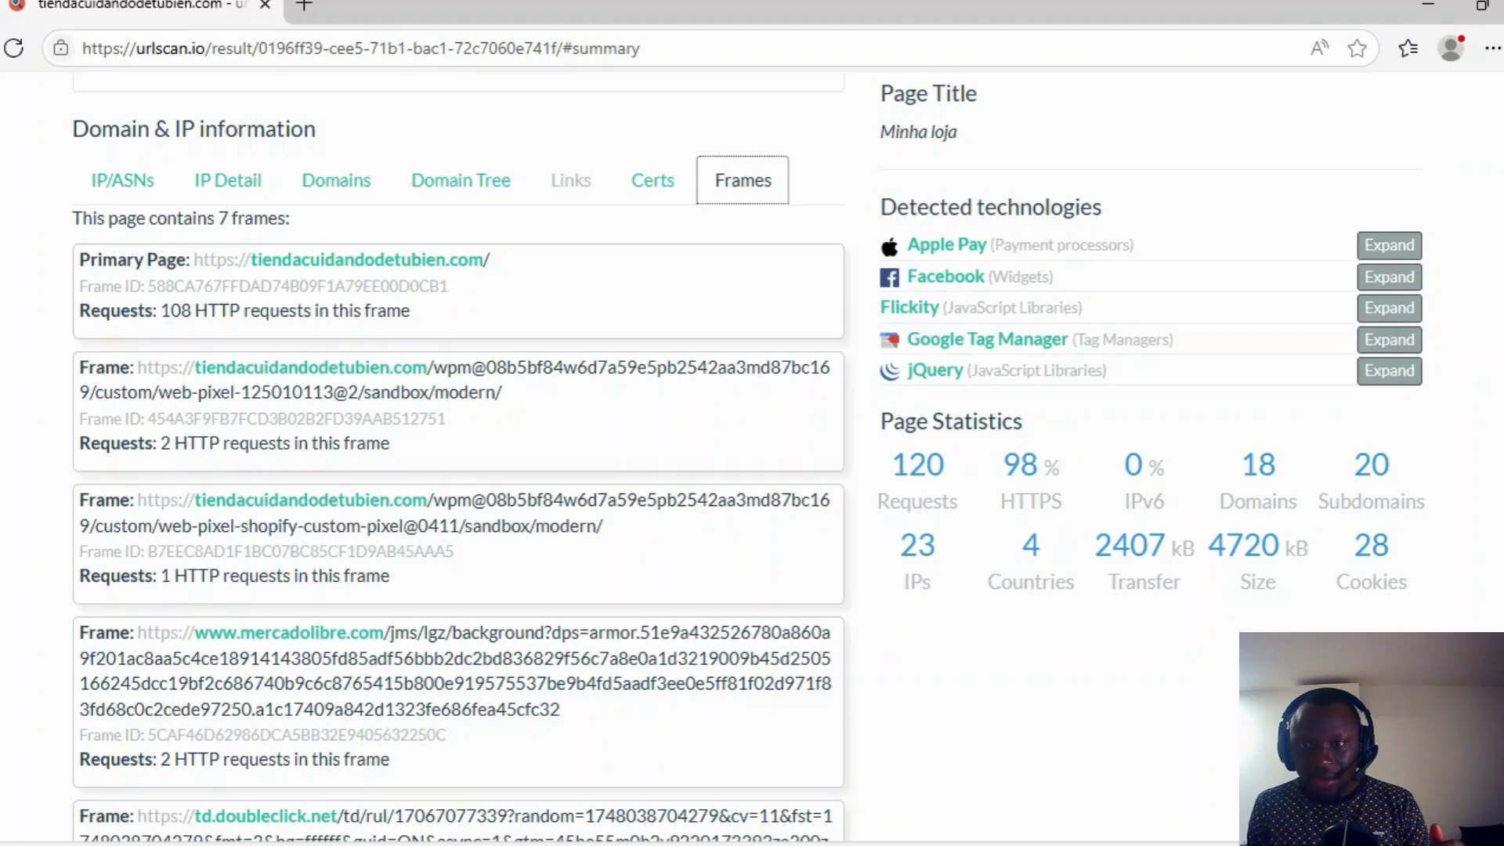
{"action": "mouse_move", "coordinate": [1389, 308]}
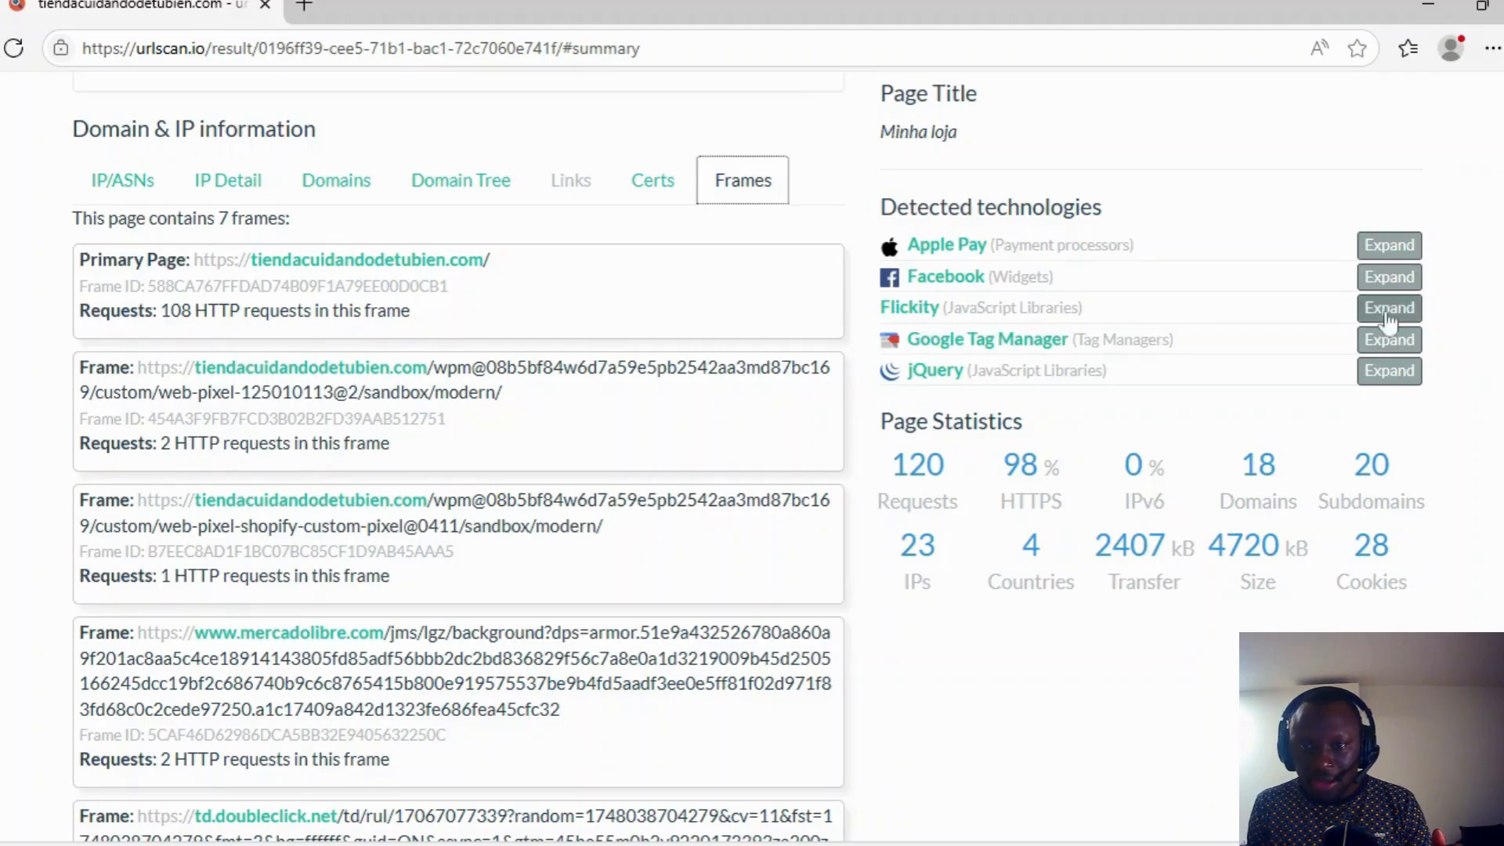
{"action": "left_click", "coordinate": [1388, 307]}
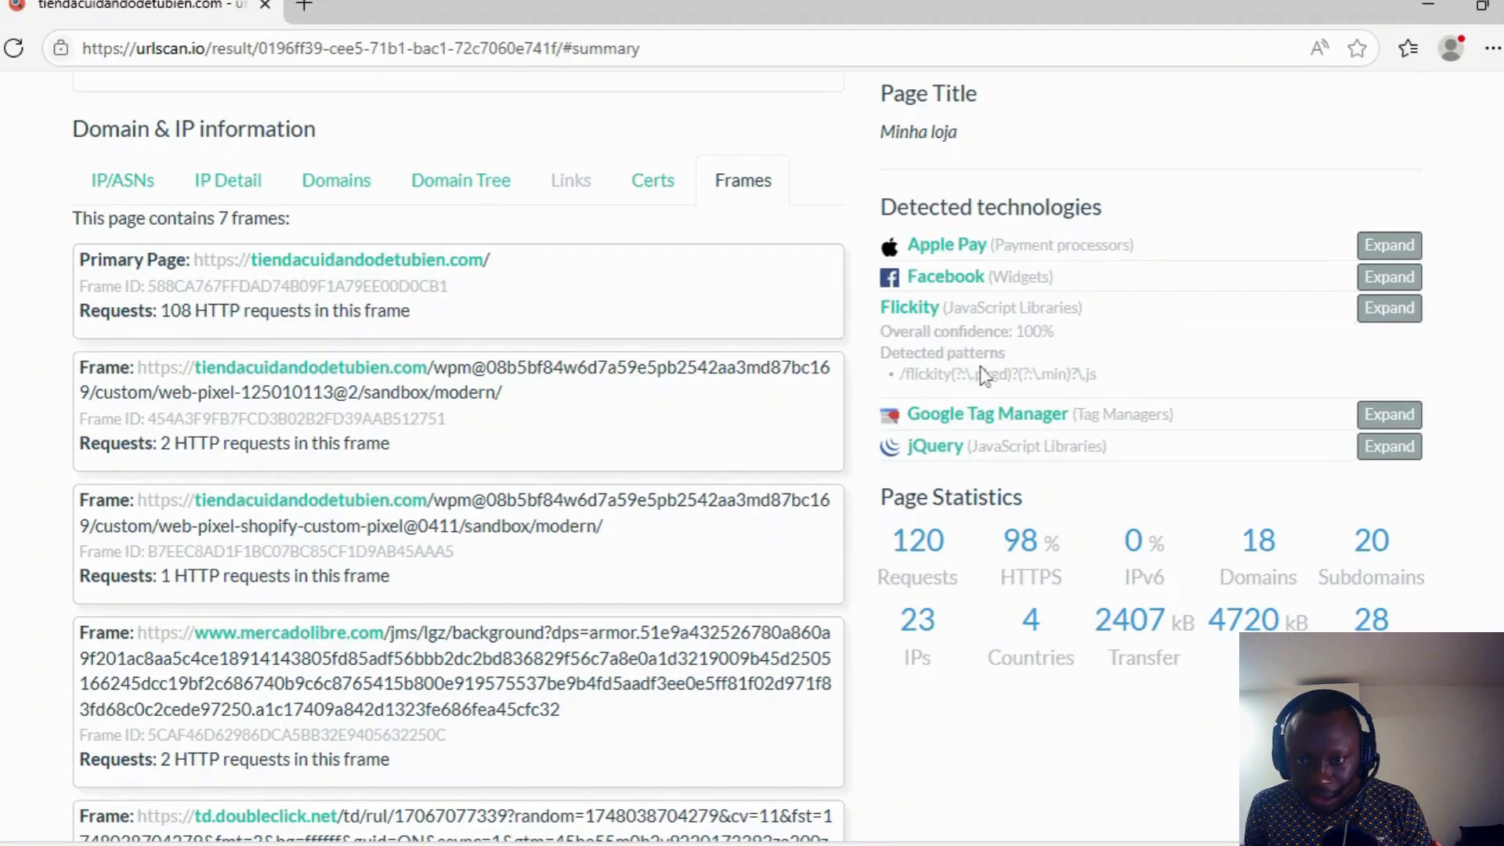
{"action": "double_click", "coordinate": [997, 374]}
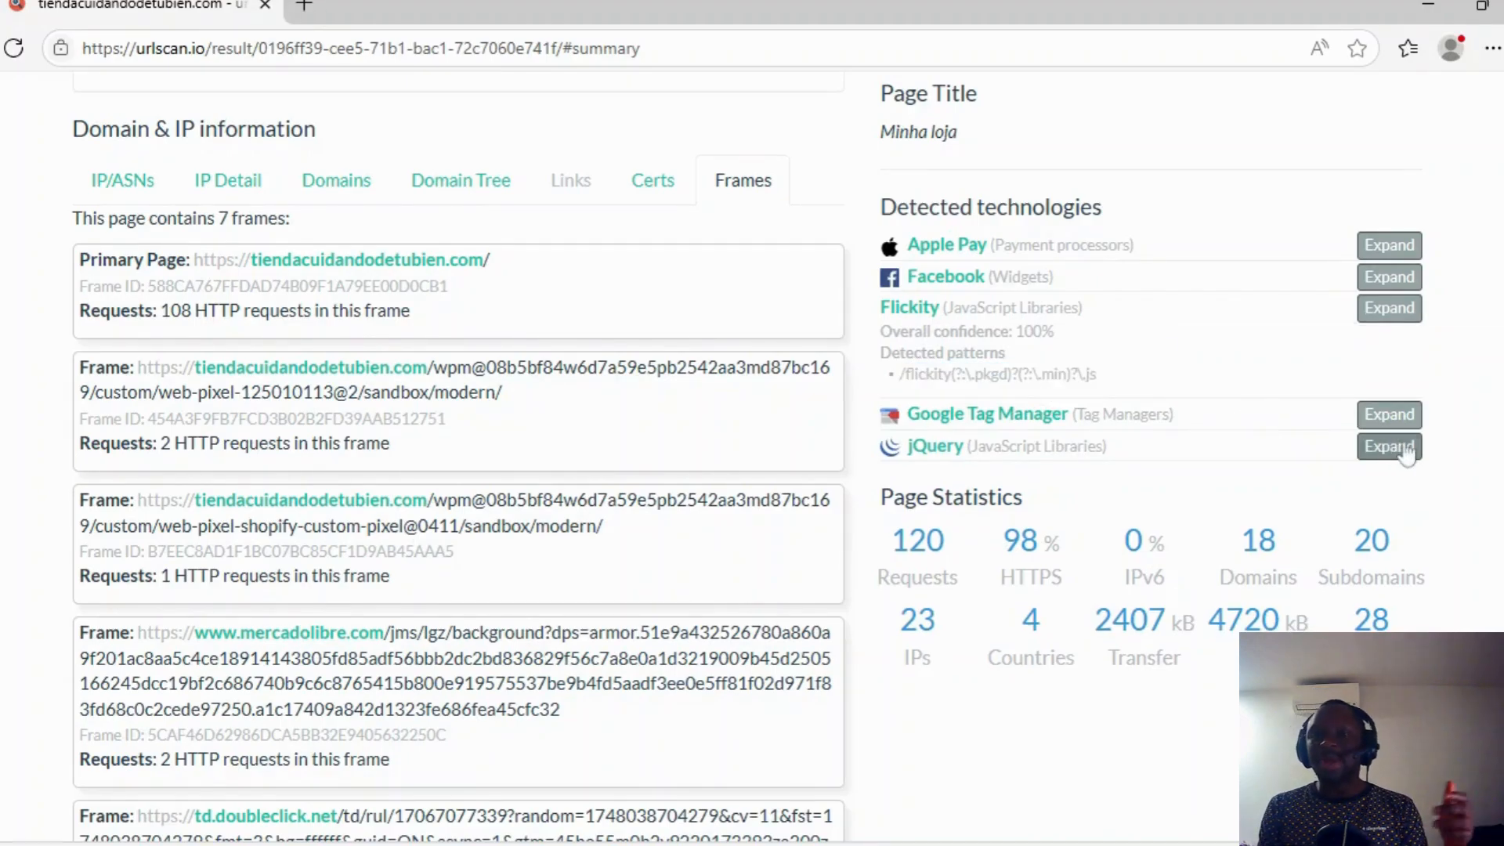
Scroll back up and bring up the HTTP tab listing 120 transactions
{"action": "scroll", "scroll_direction": "down", "scroll_amount": 3}
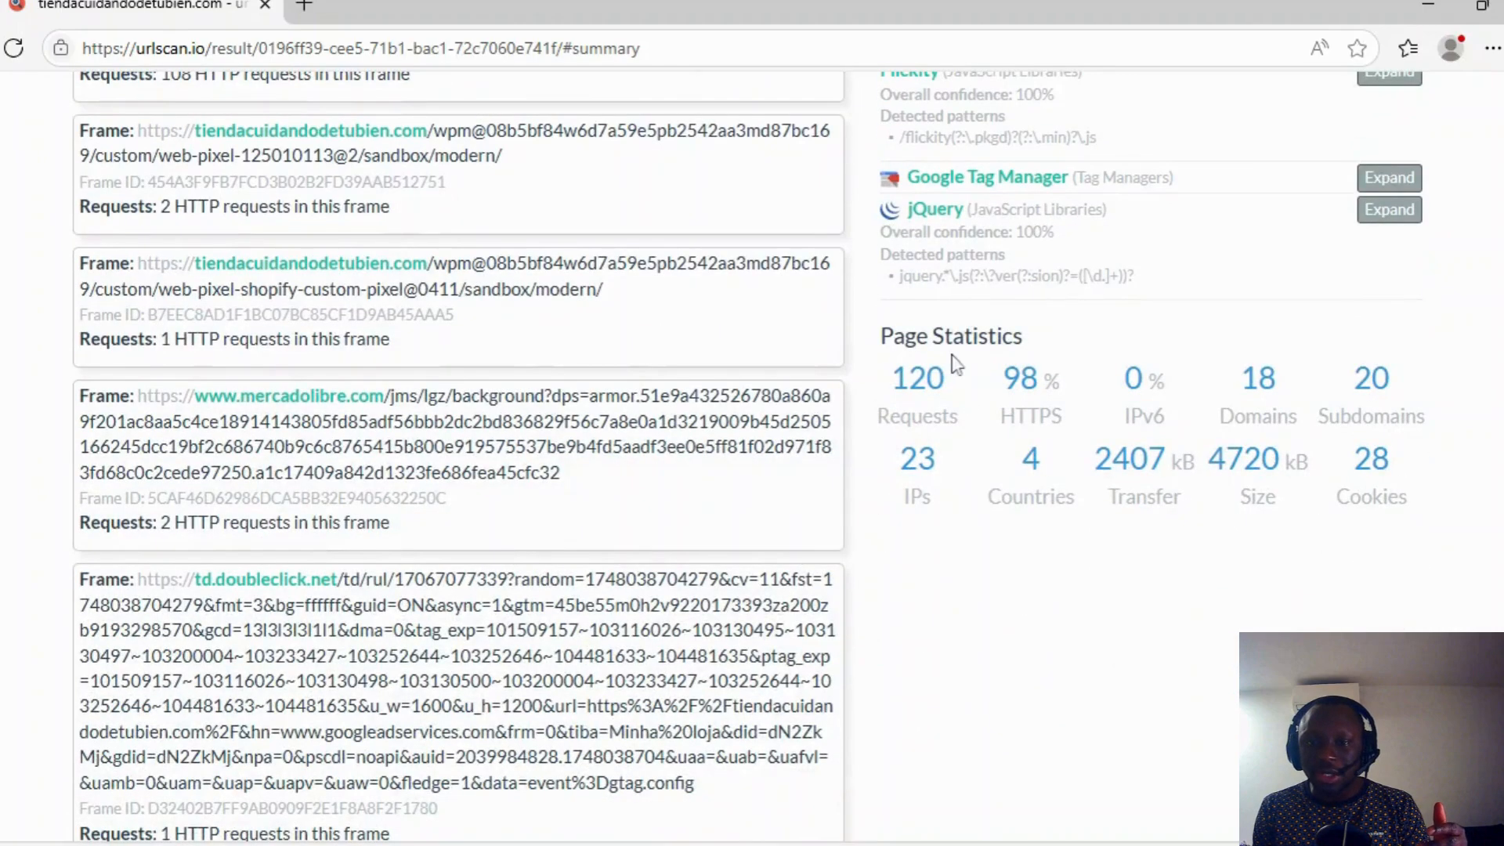
{"action": "mouse_move", "coordinate": [1439, 483]}
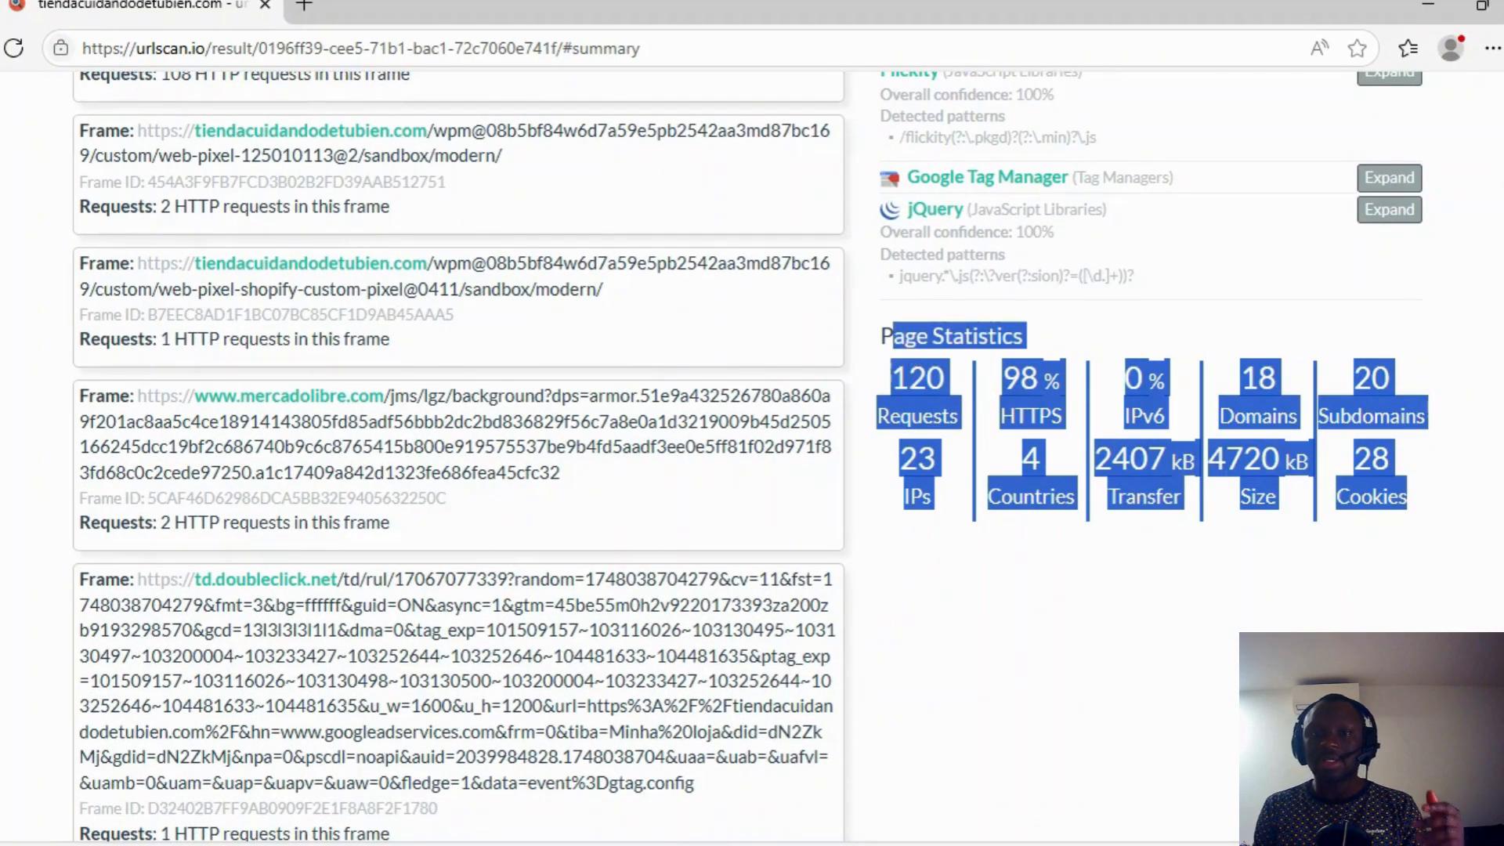
{"action": "scroll", "scroll_direction": "up", "scroll_amount": 3}
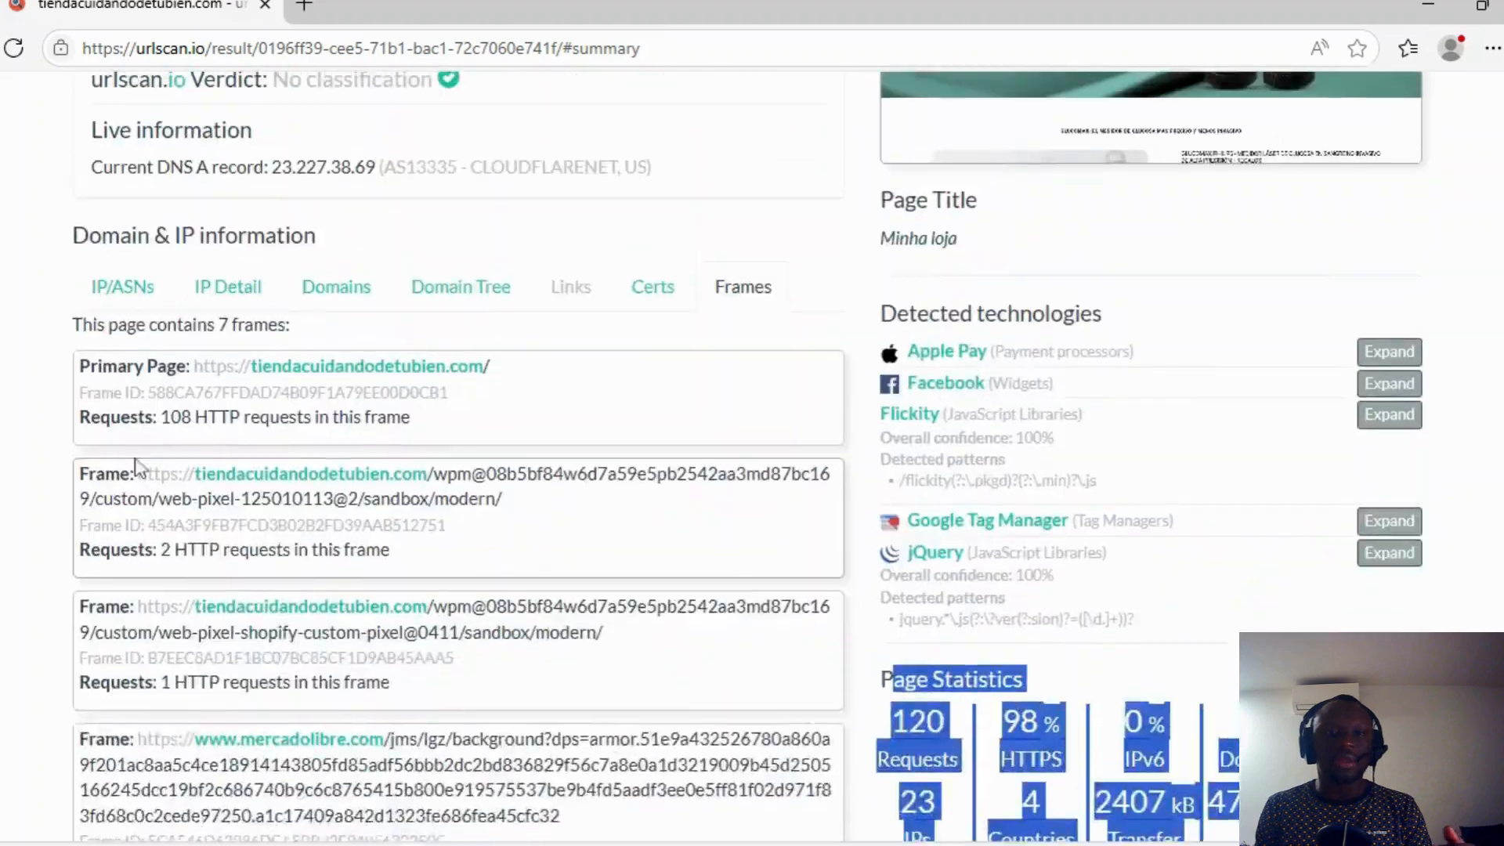
{"action": "scroll", "scroll_direction": "up", "scroll_amount": 3}
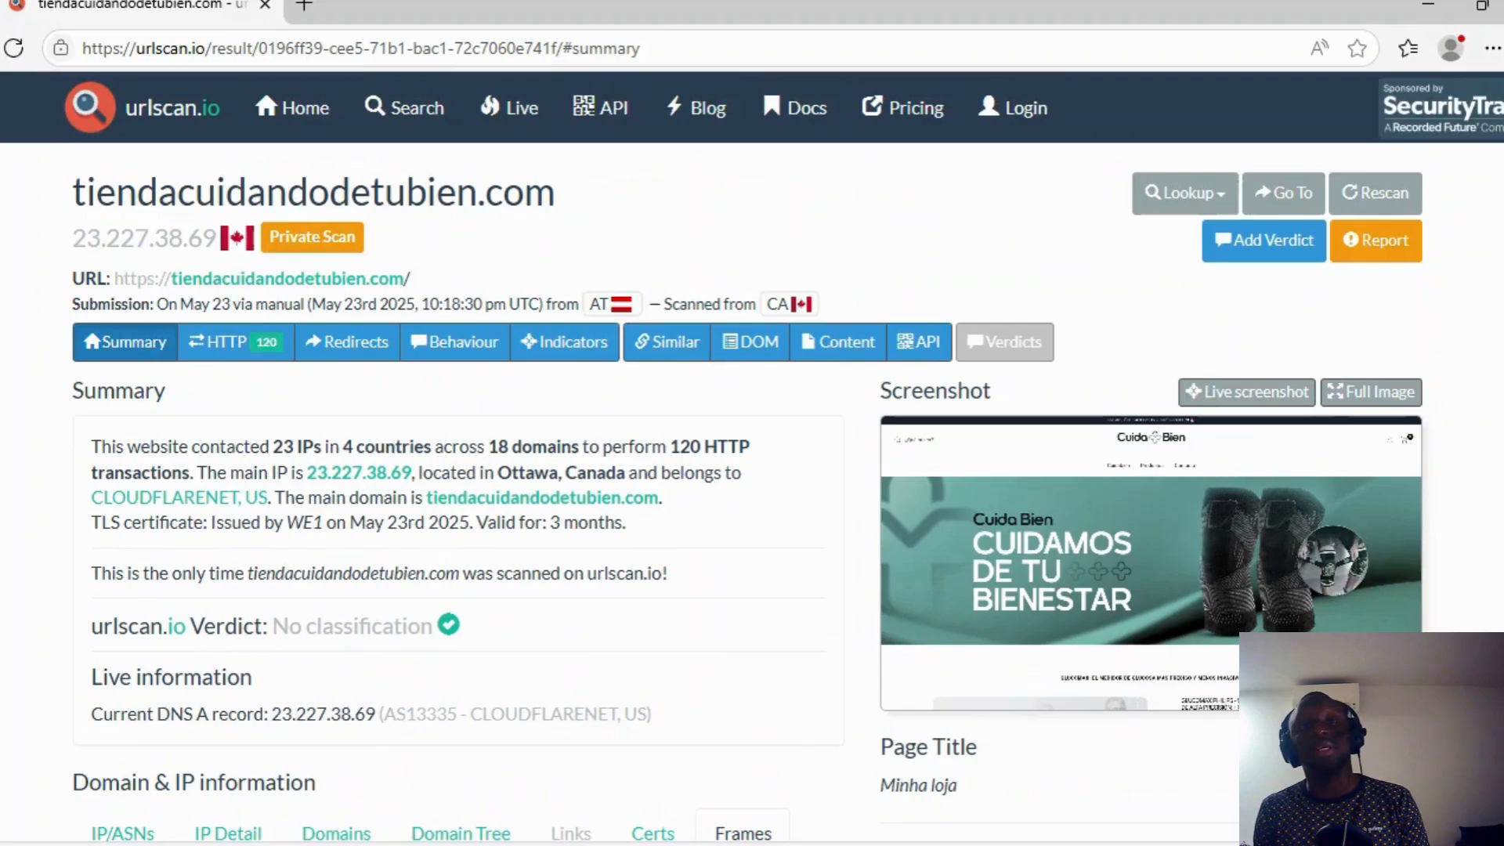
{"action": "left_click", "coordinate": [235, 342]}
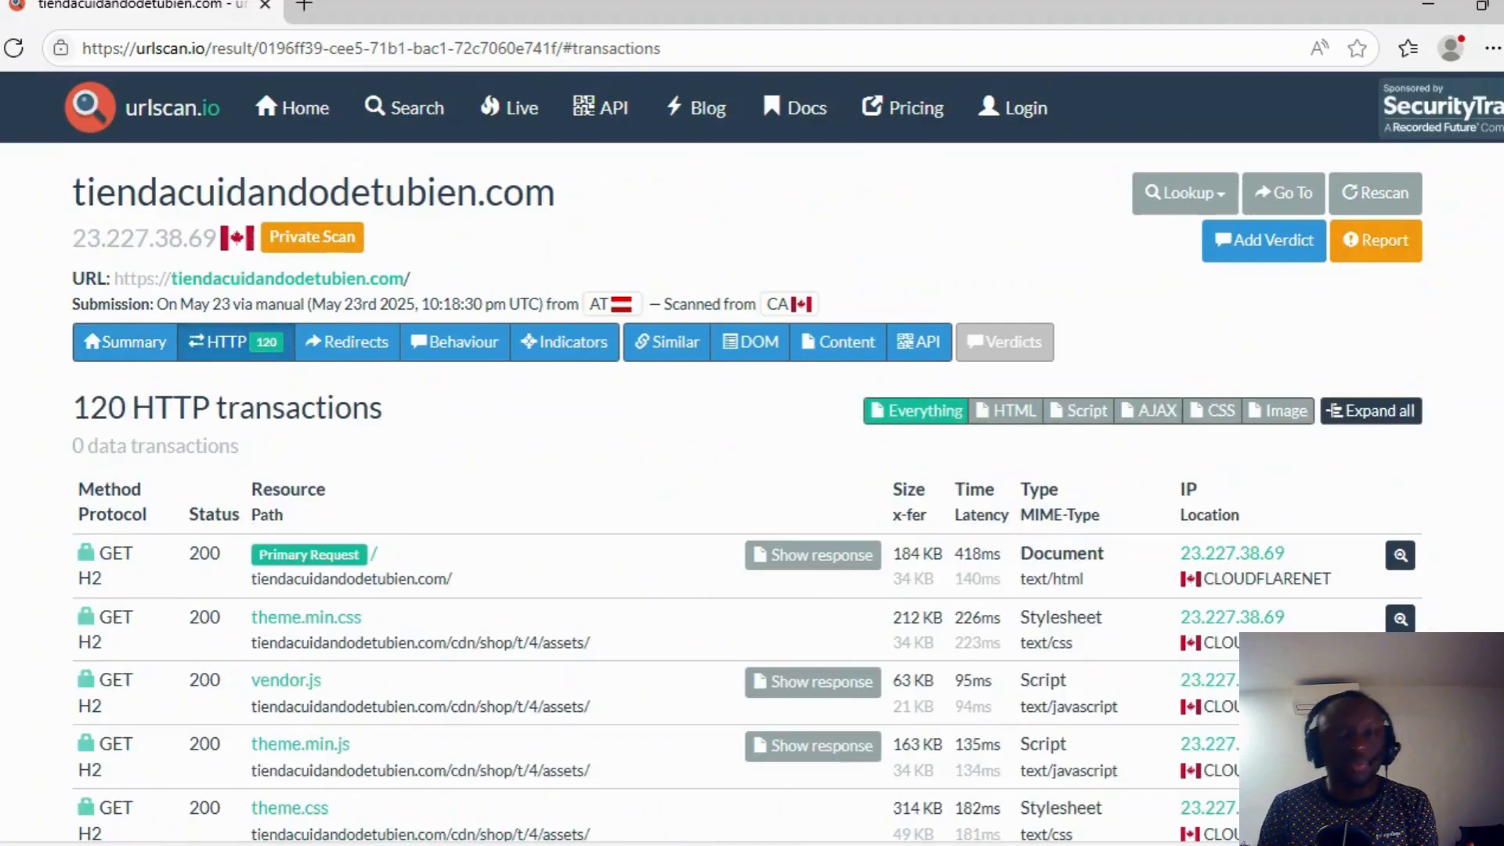
{"action": "mouse_move", "coordinate": [485, 436]}
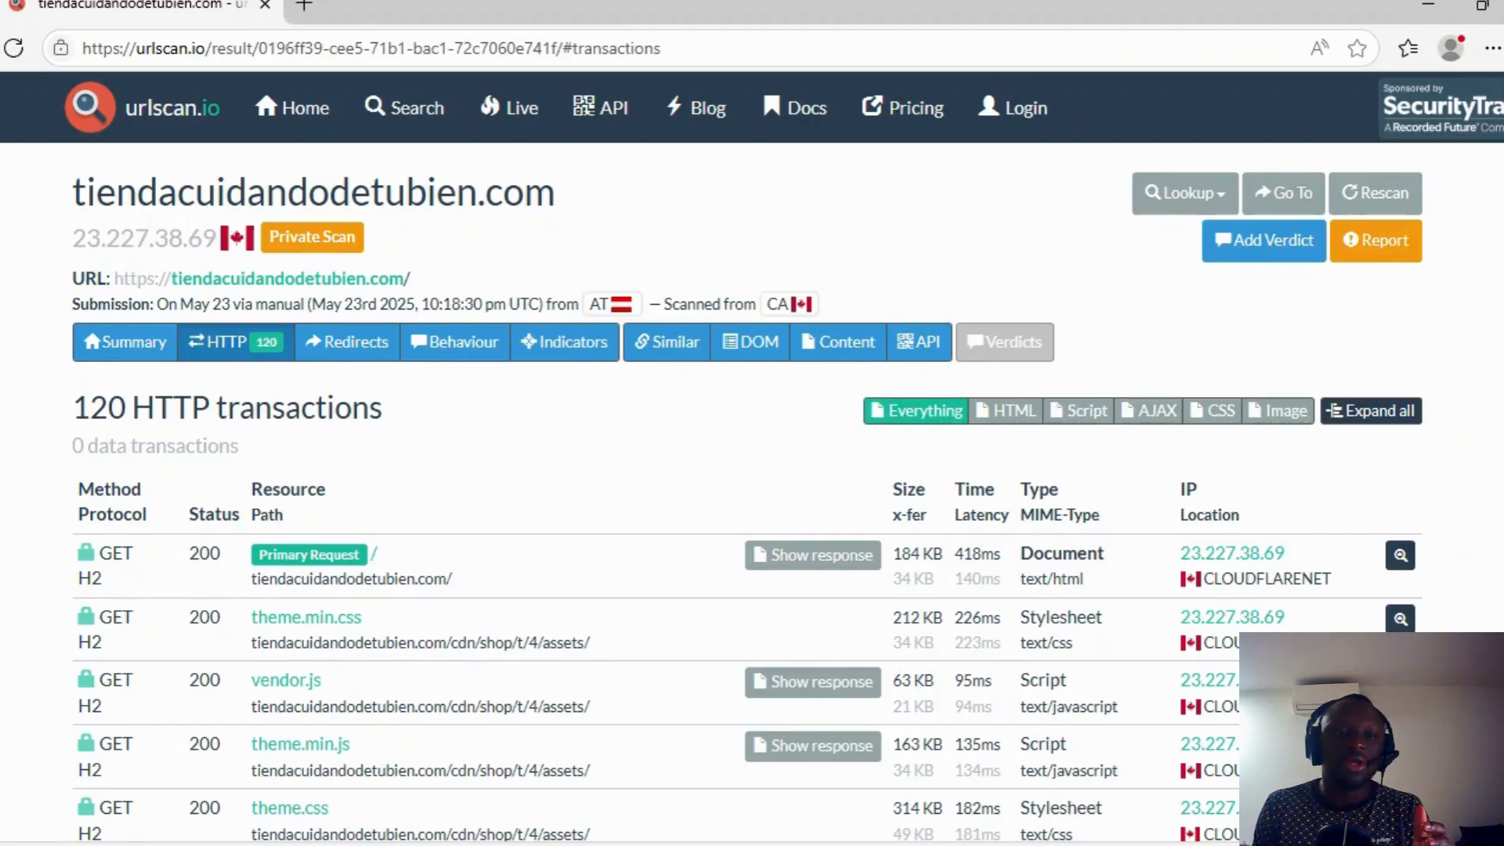
Scroll to the Primary Request details and reveal its full request and response headers
{"action": "scroll", "scroll_direction": "down", "scroll_amount": 3}
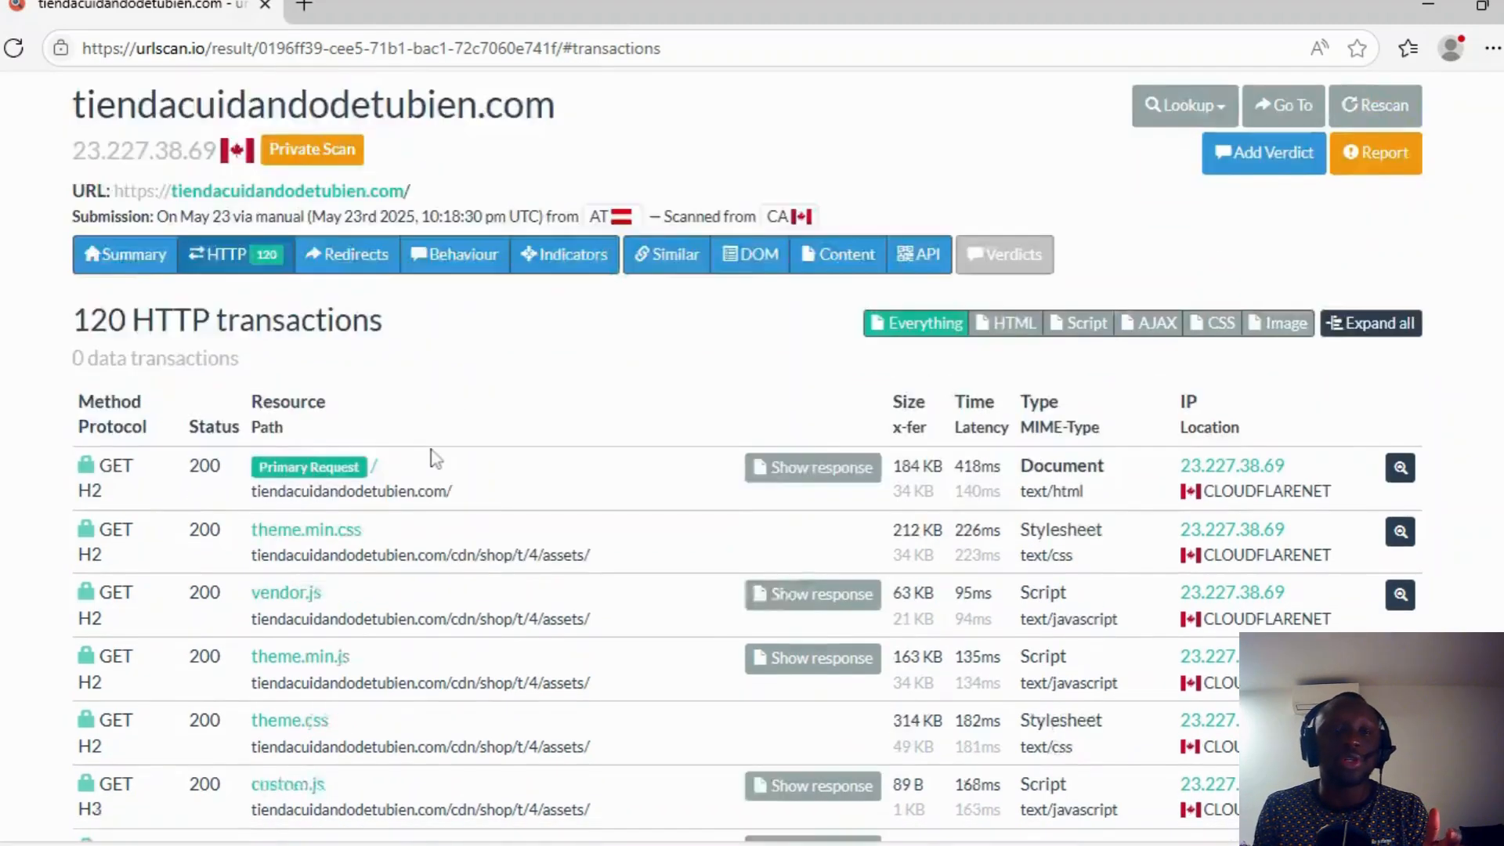
{"action": "scroll", "scroll_direction": "up", "scroll_amount": 3}
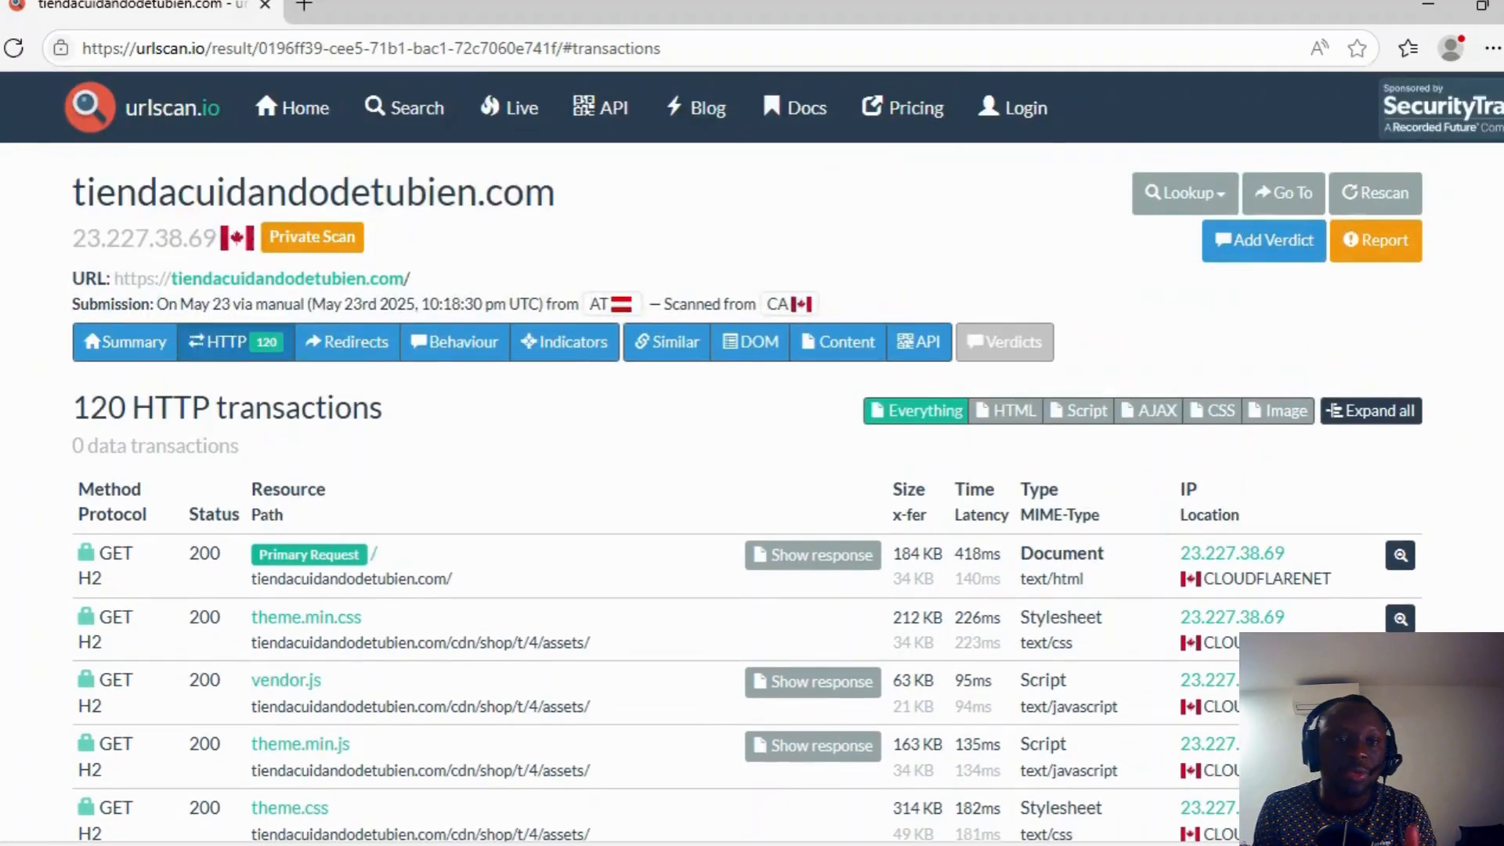
{"action": "mouse_move", "coordinate": [563, 463]}
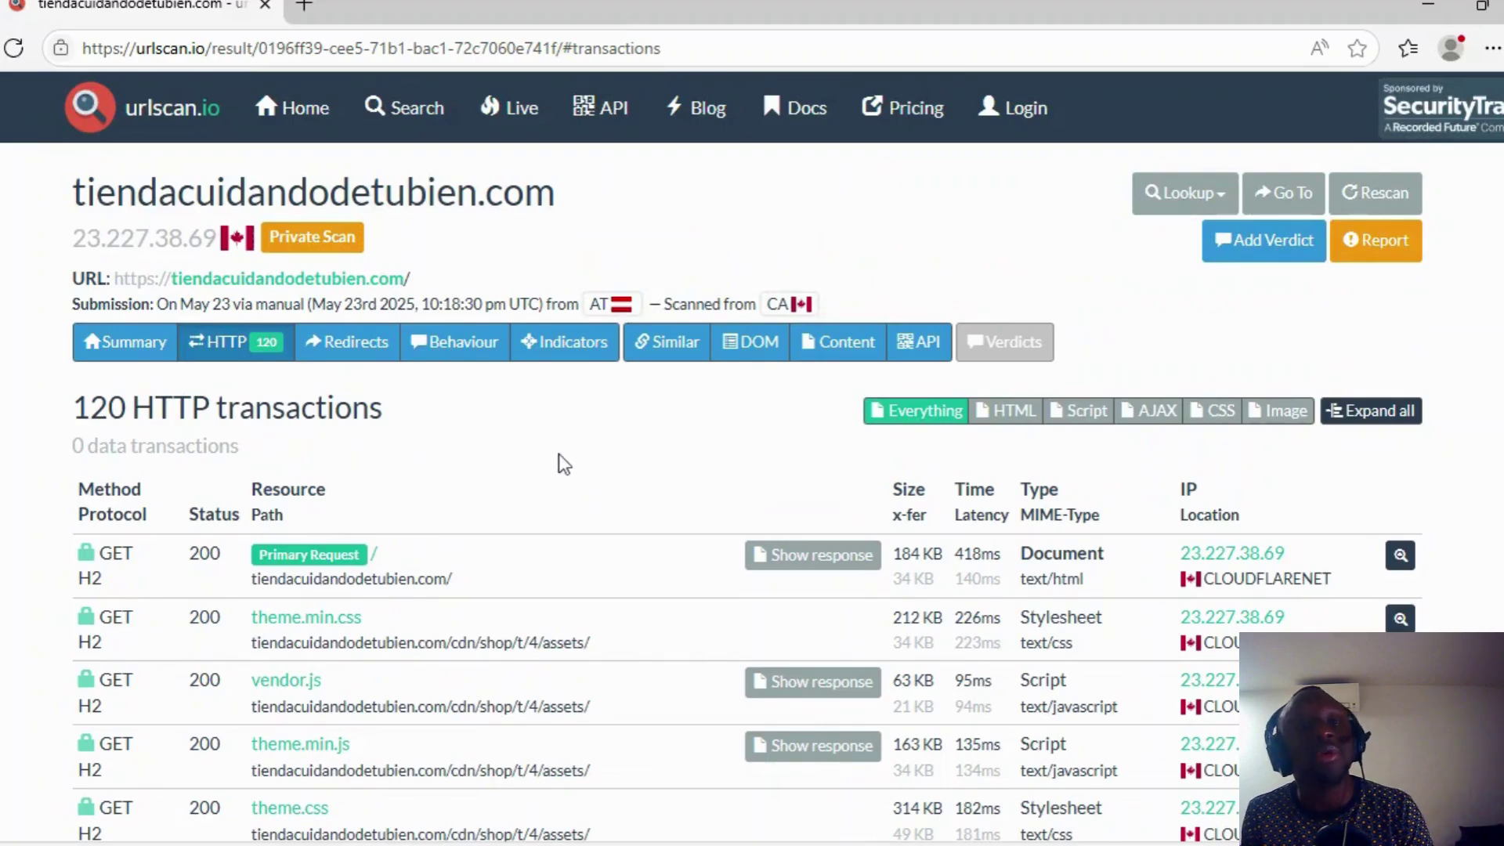
{"action": "scroll", "scroll_direction": "down", "scroll_amount": 3}
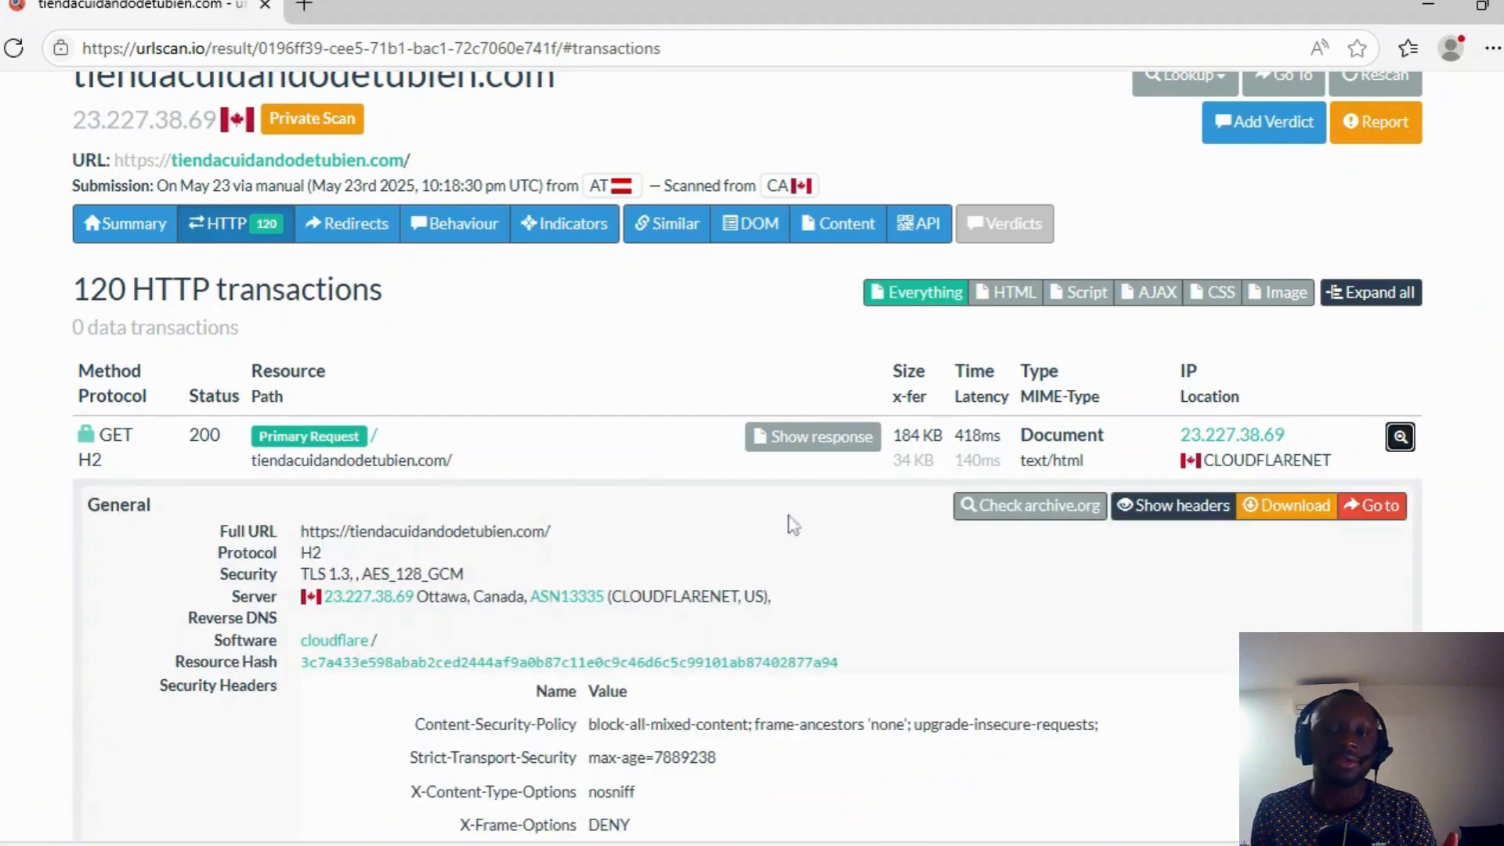
{"action": "mouse_move", "coordinate": [479, 509]}
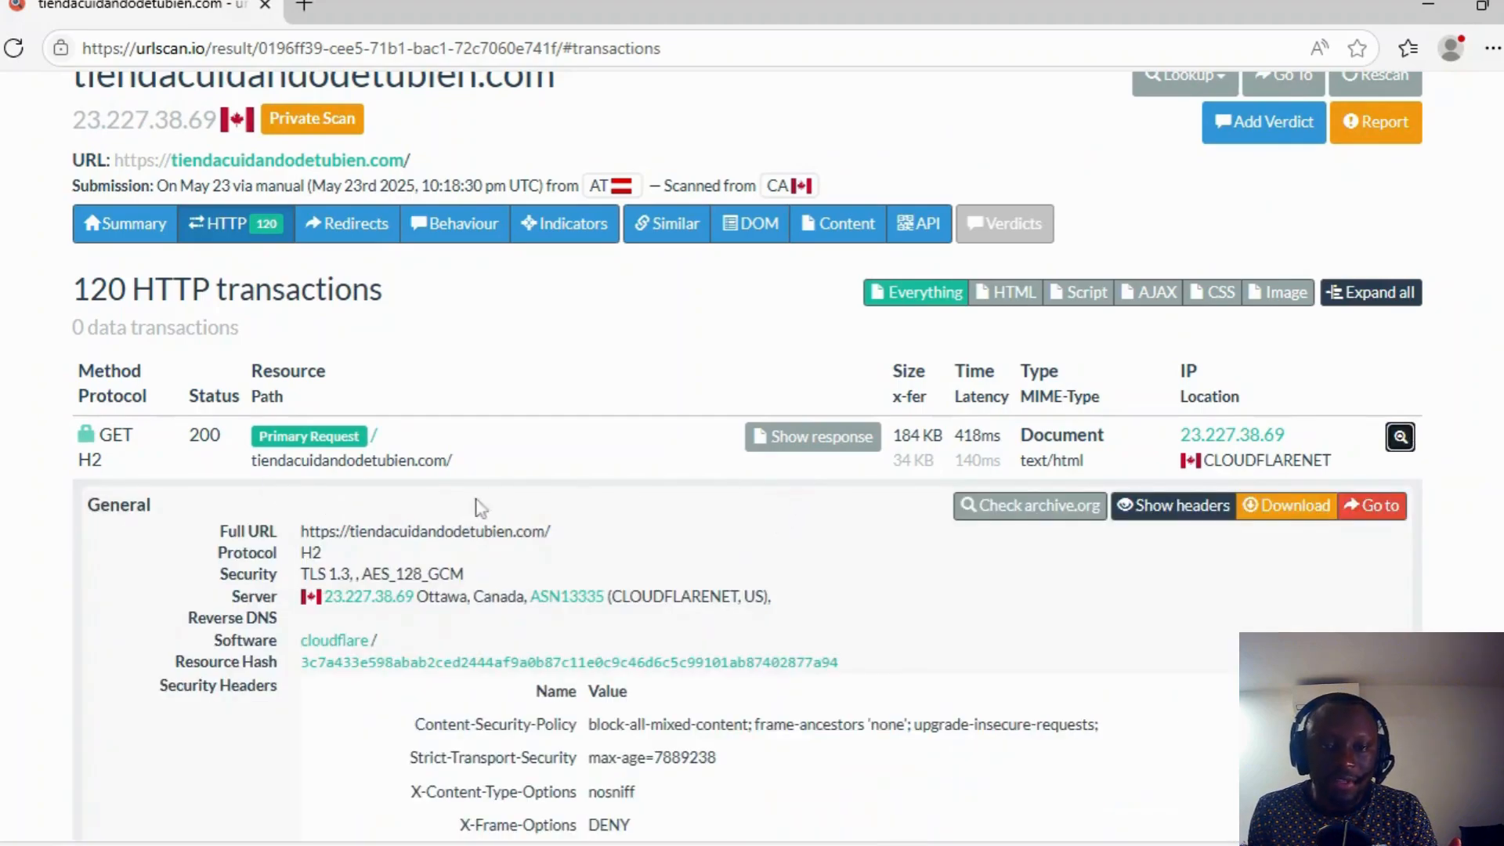
{"action": "mouse_move", "coordinate": [525, 439]}
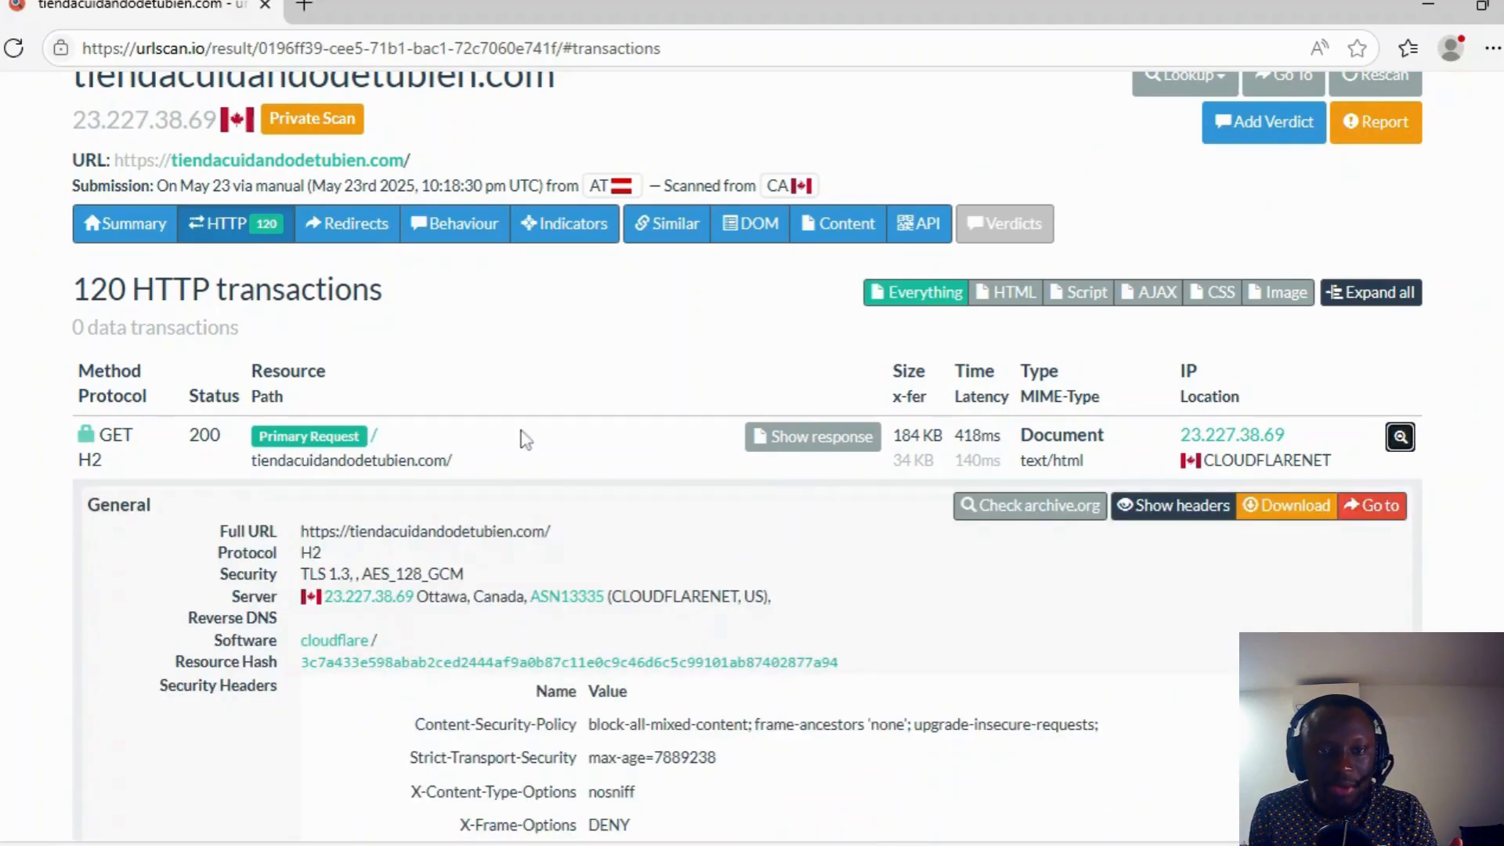
{"action": "scroll", "scroll_direction": "down", "scroll_amount": 3}
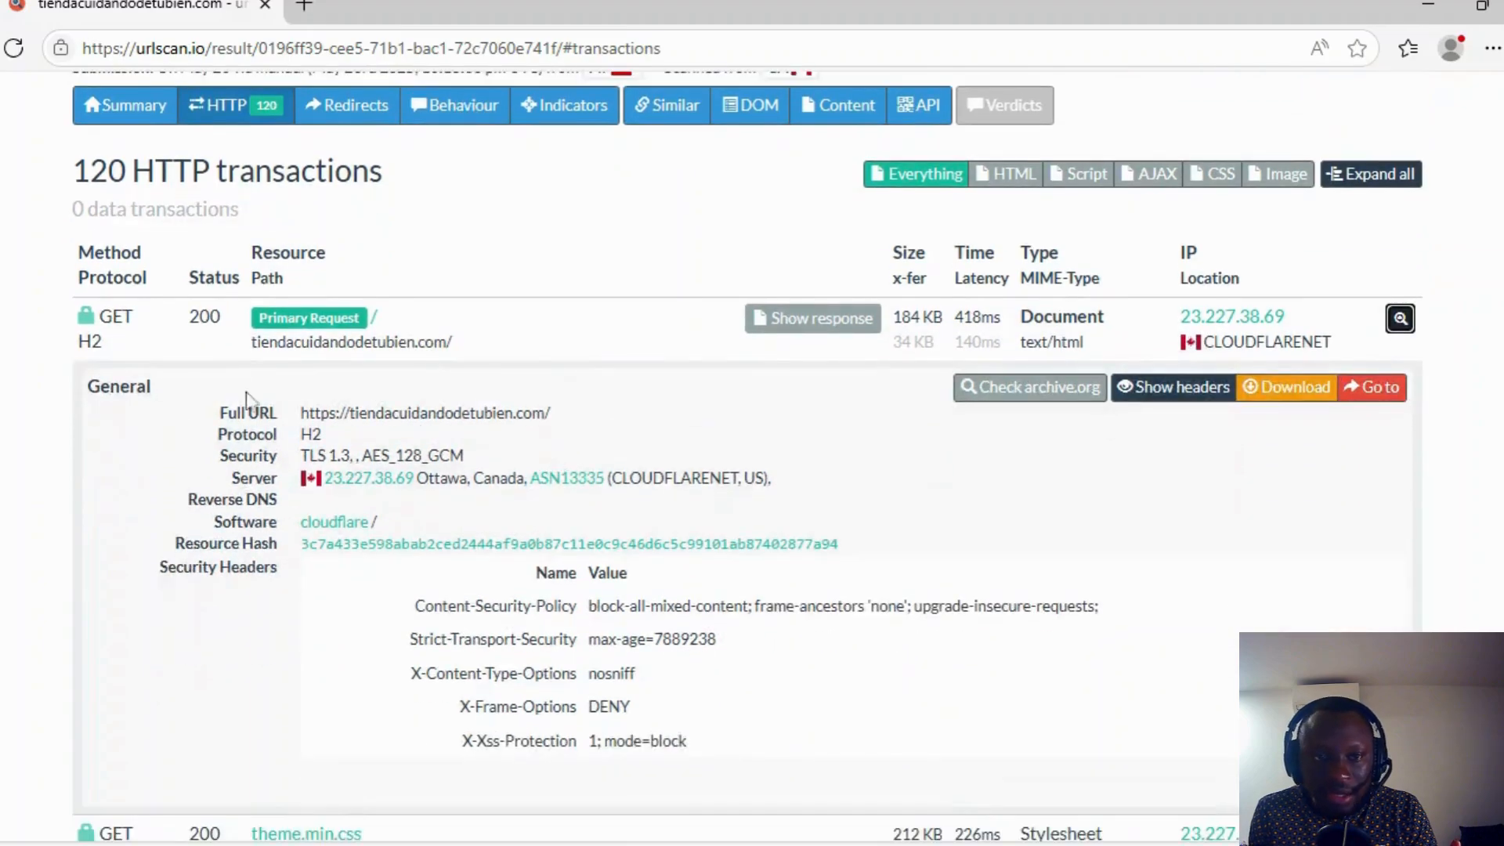
{"action": "mouse_move", "coordinate": [372, 366]}
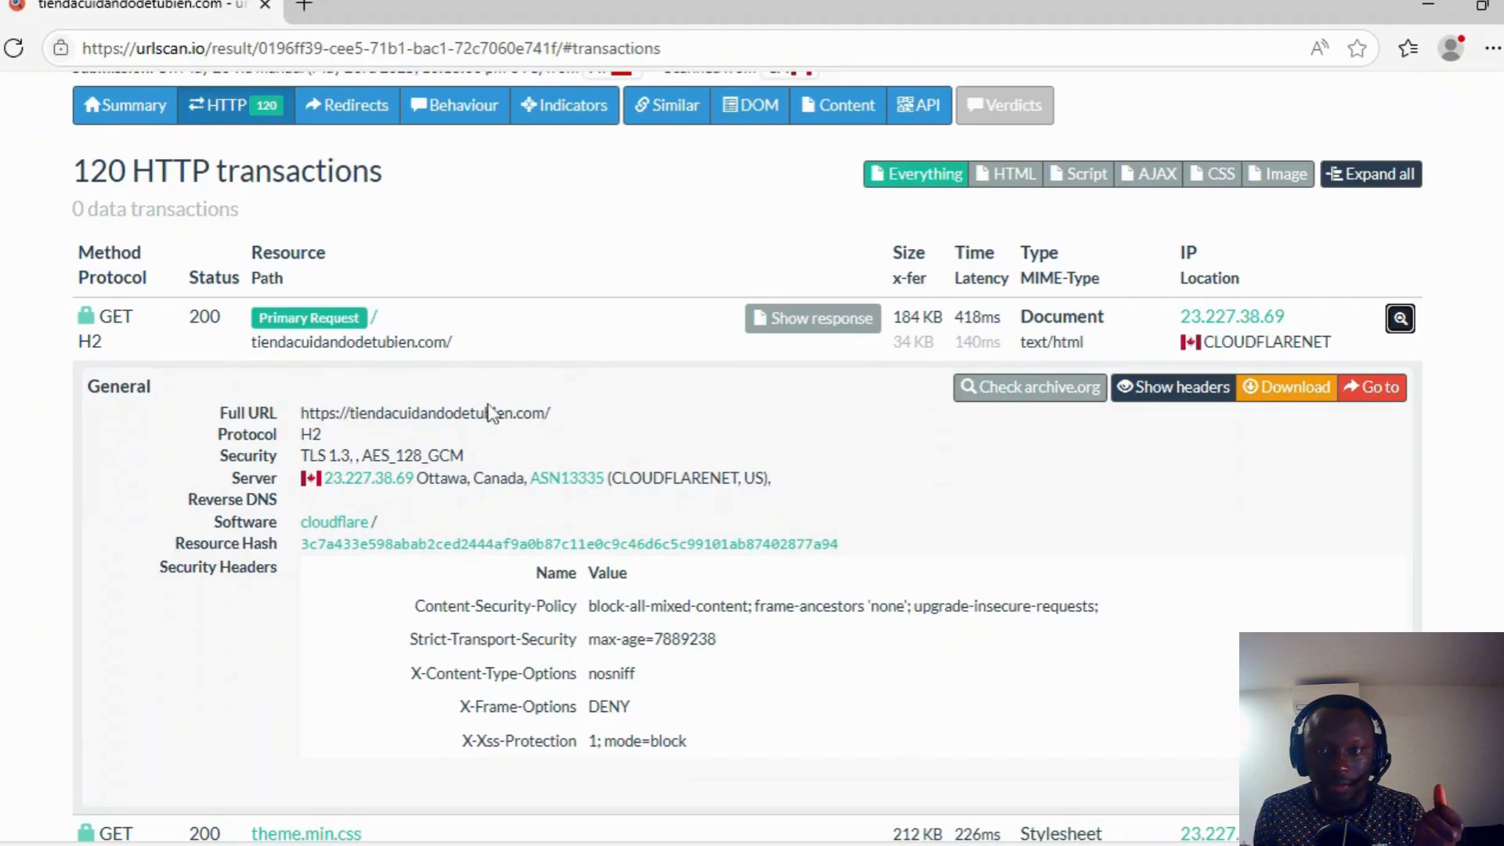
{"action": "scroll", "scroll_direction": "down", "scroll_amount": 3}
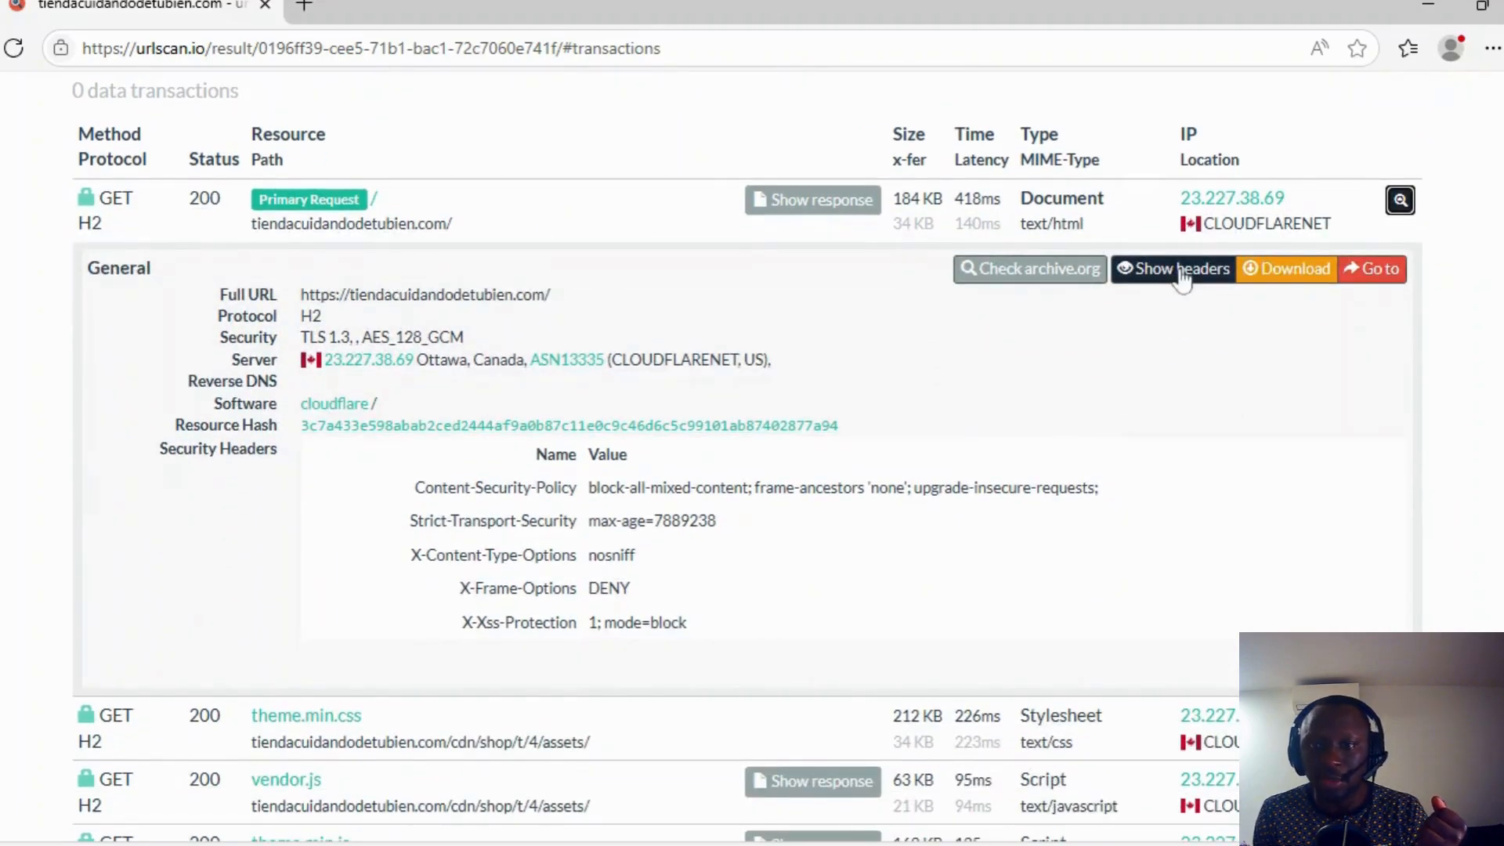
{"action": "left_click", "coordinate": [1174, 269]}
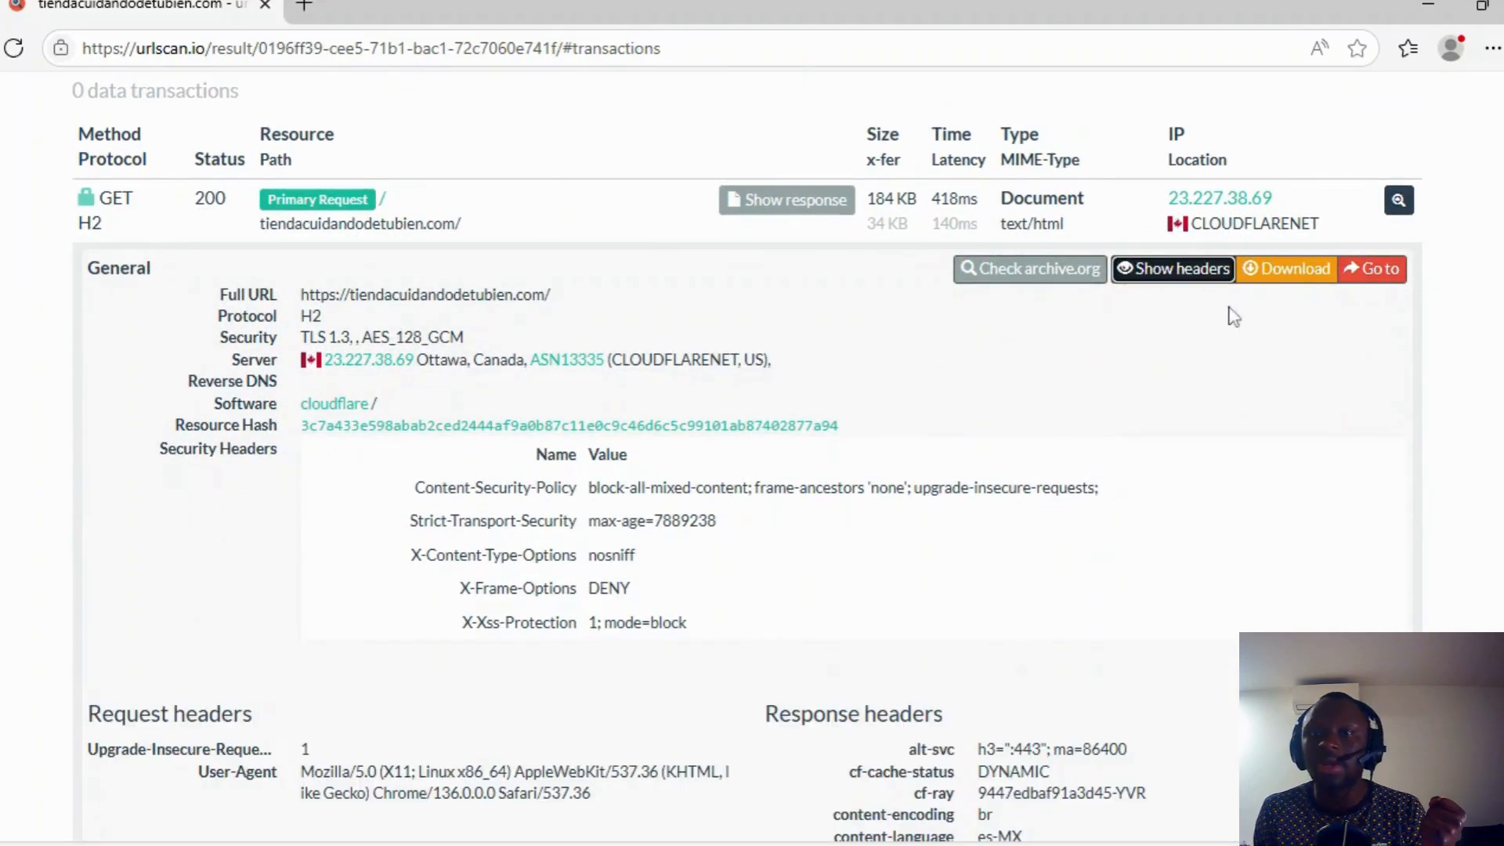
{"action": "scroll", "scroll_direction": "down", "scroll_amount": 3}
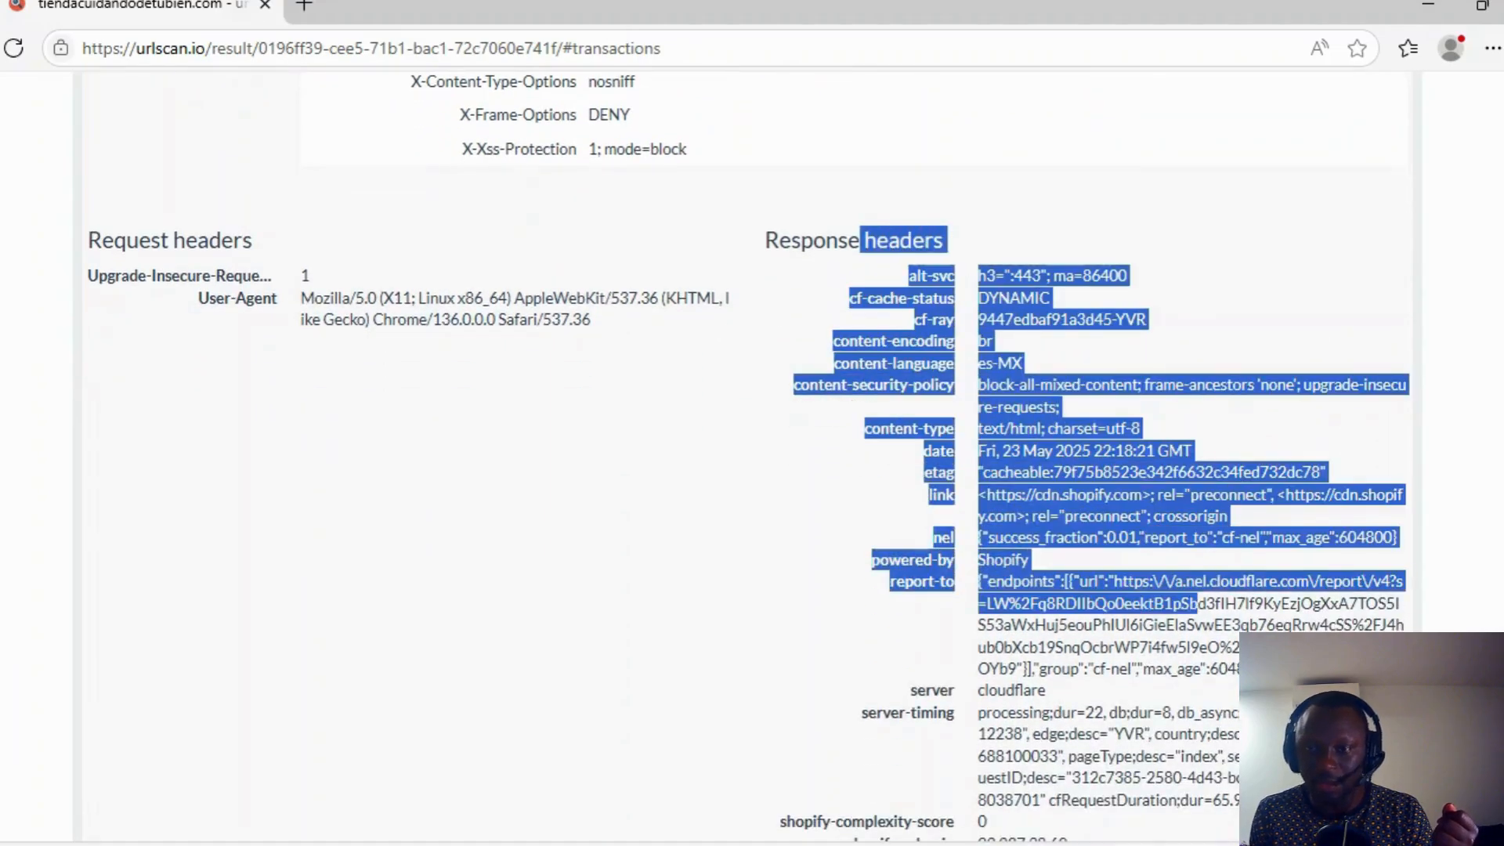
{"action": "scroll", "scroll_direction": "down", "scroll_amount": 3}
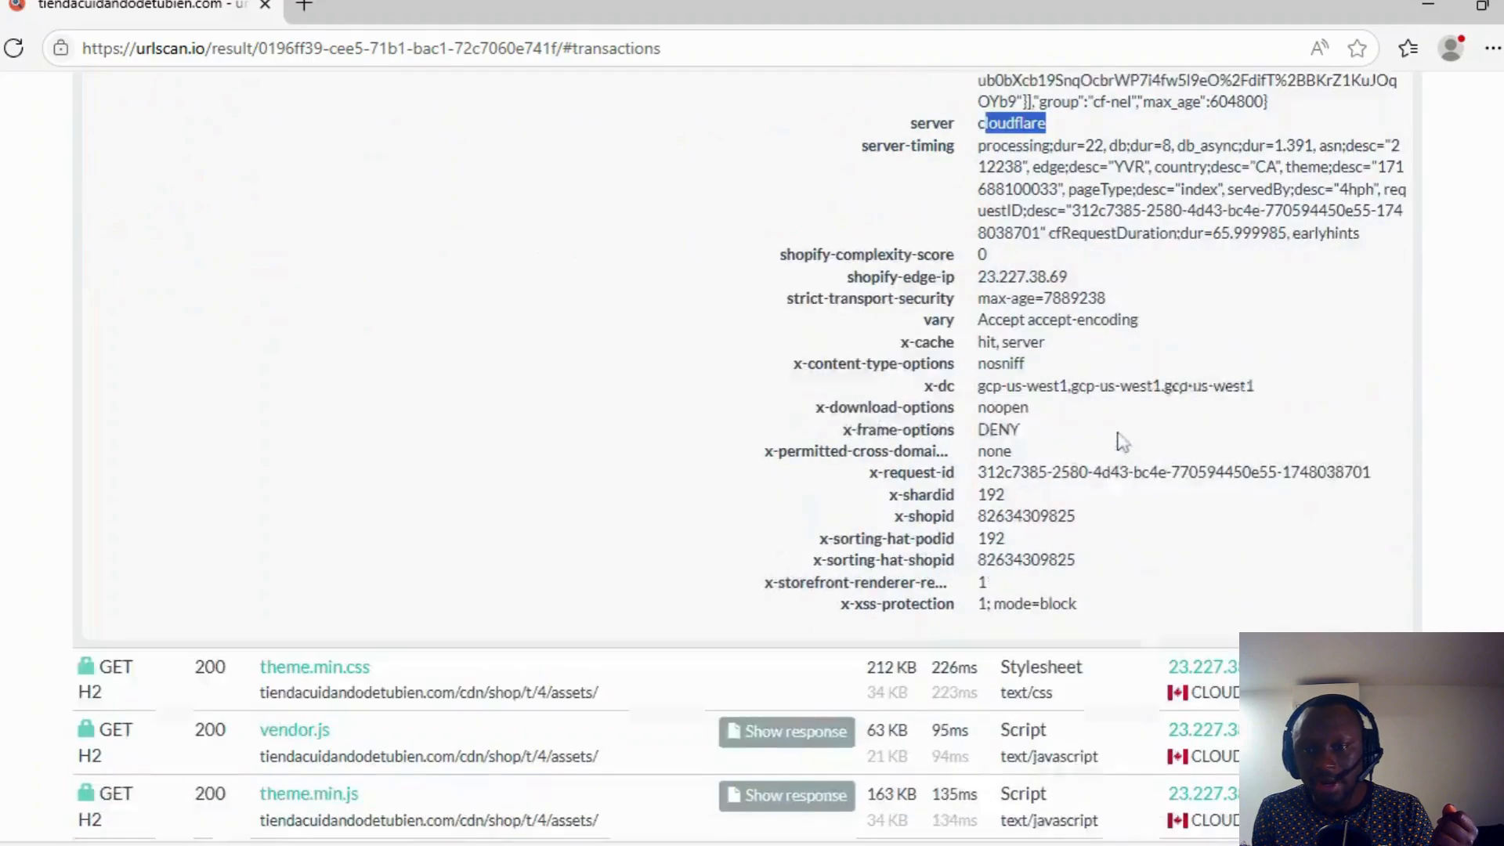
{"action": "scroll", "scroll_direction": "up", "scroll_amount": 3}
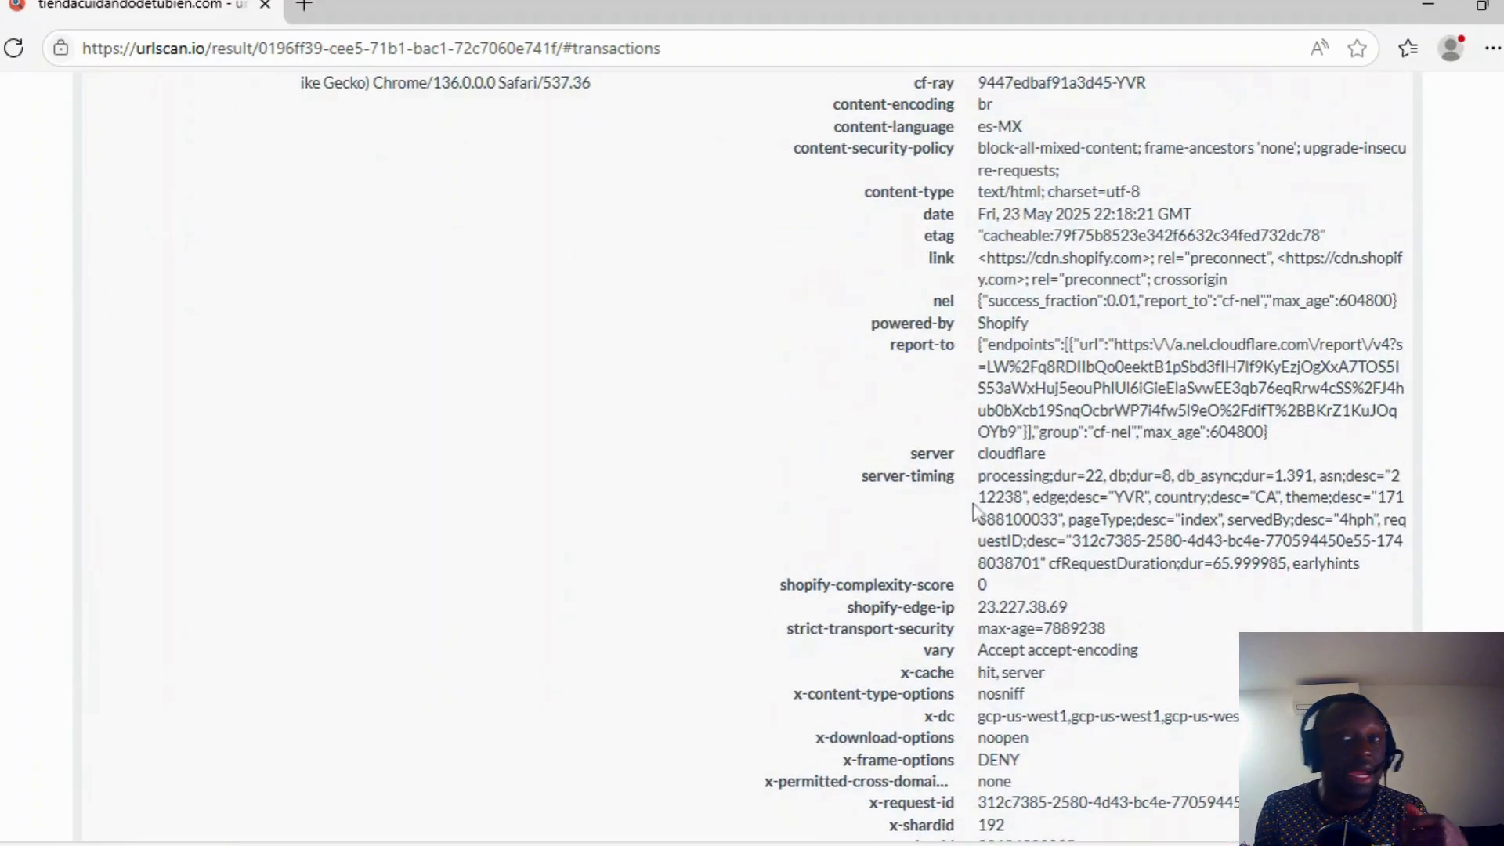
{"action": "mouse_move", "coordinate": [977, 540]}
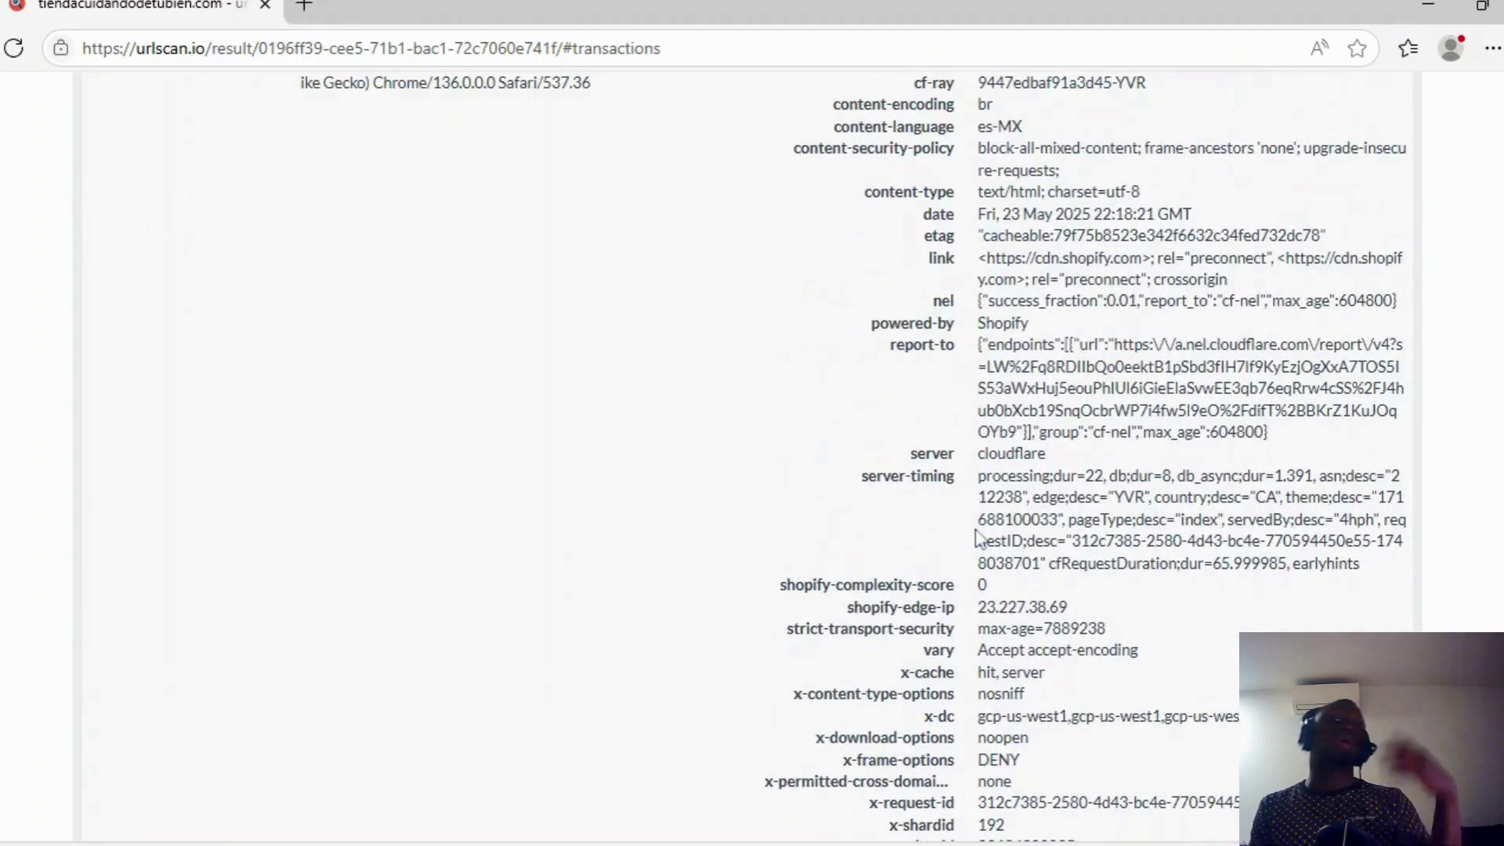
{"action": "scroll", "scroll_direction": "up", "scroll_amount": 3}
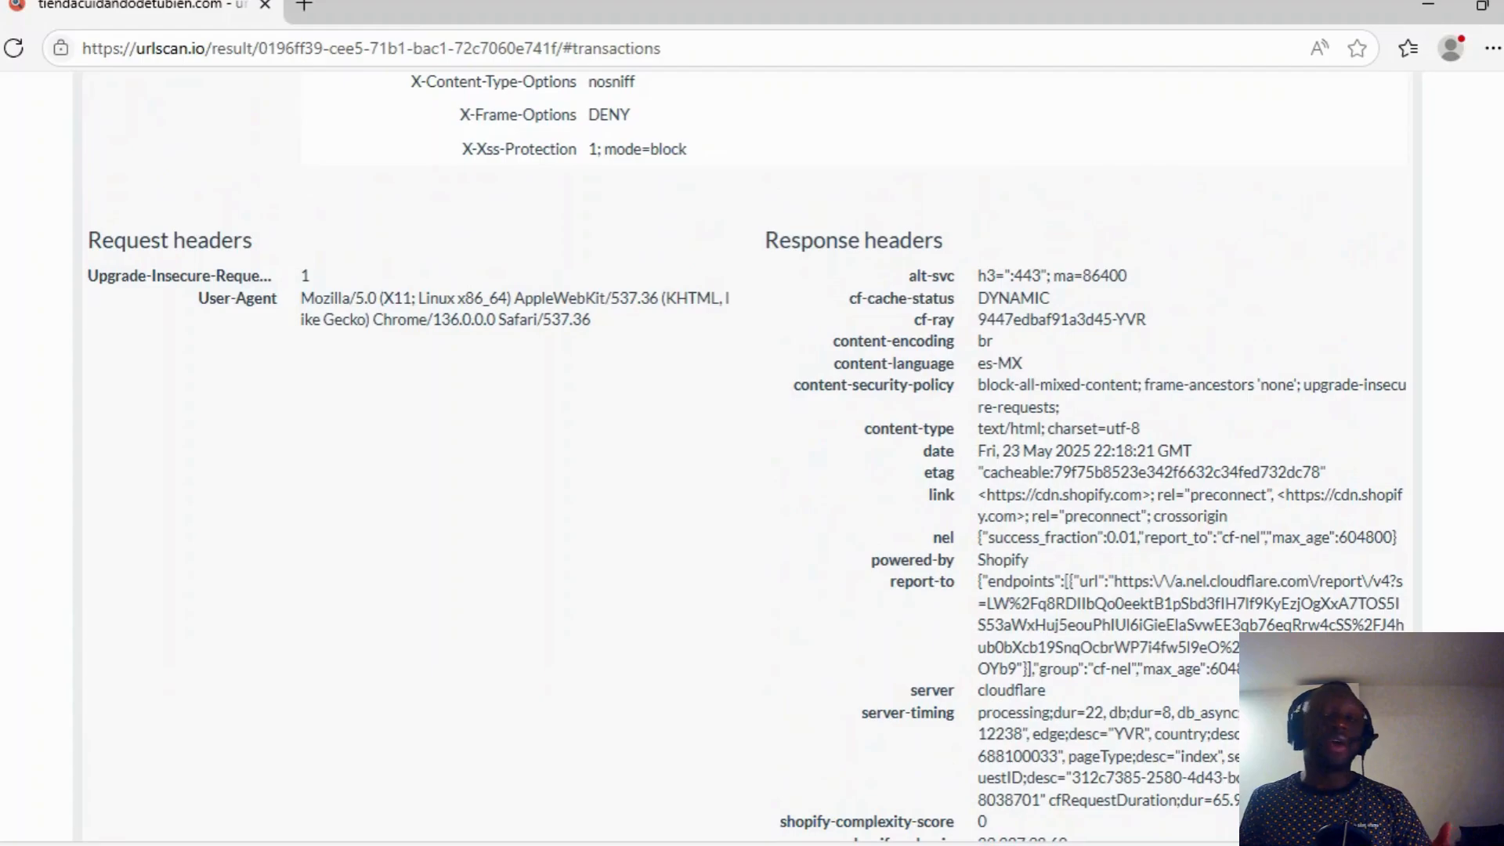
{"action": "scroll", "scroll_direction": "up", "scroll_amount": 3}
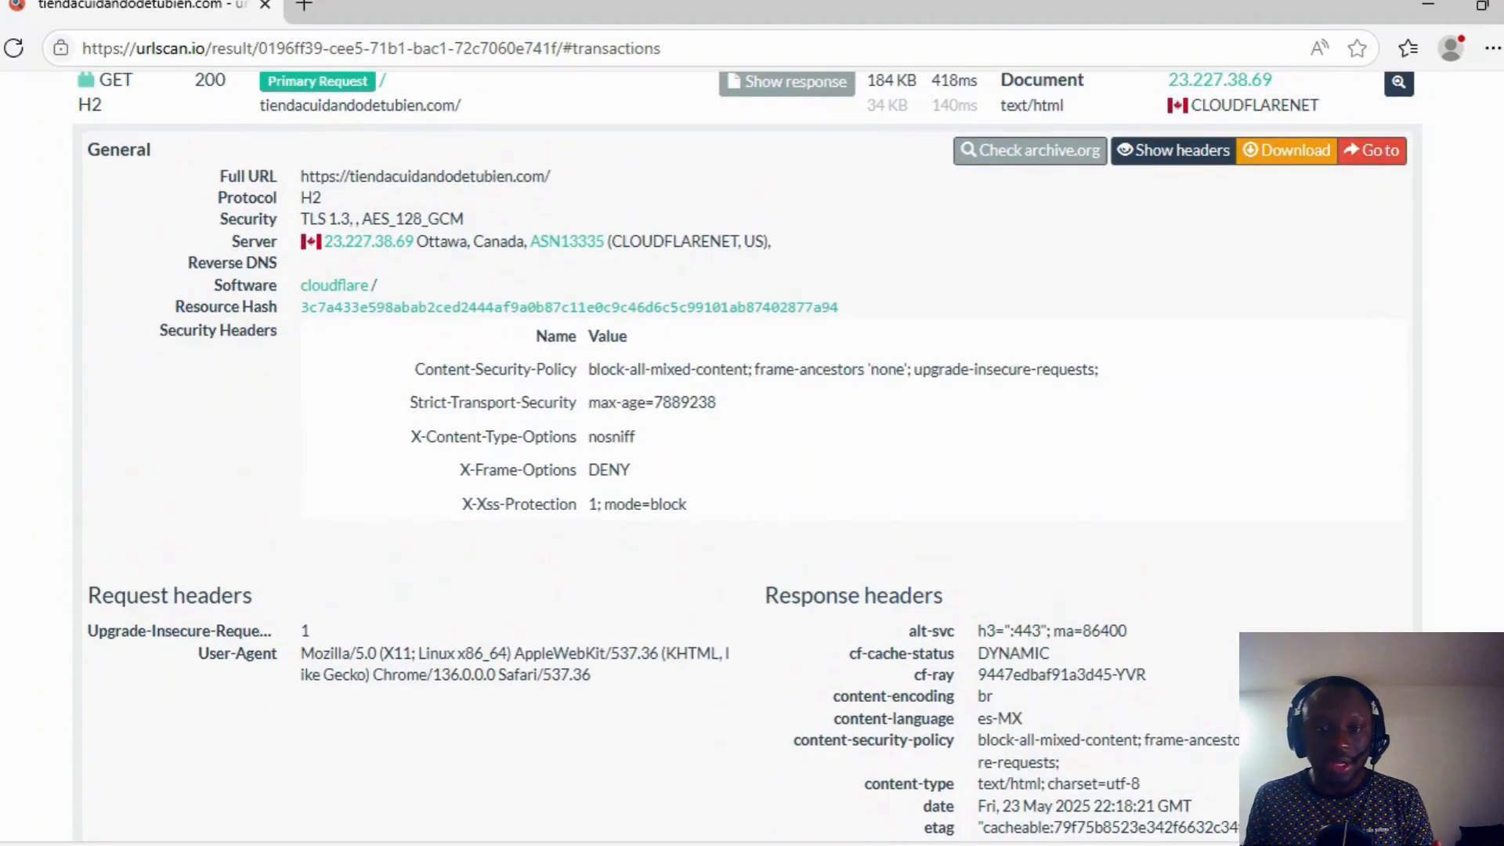
{"action": "mouse_move", "coordinate": [551, 507]}
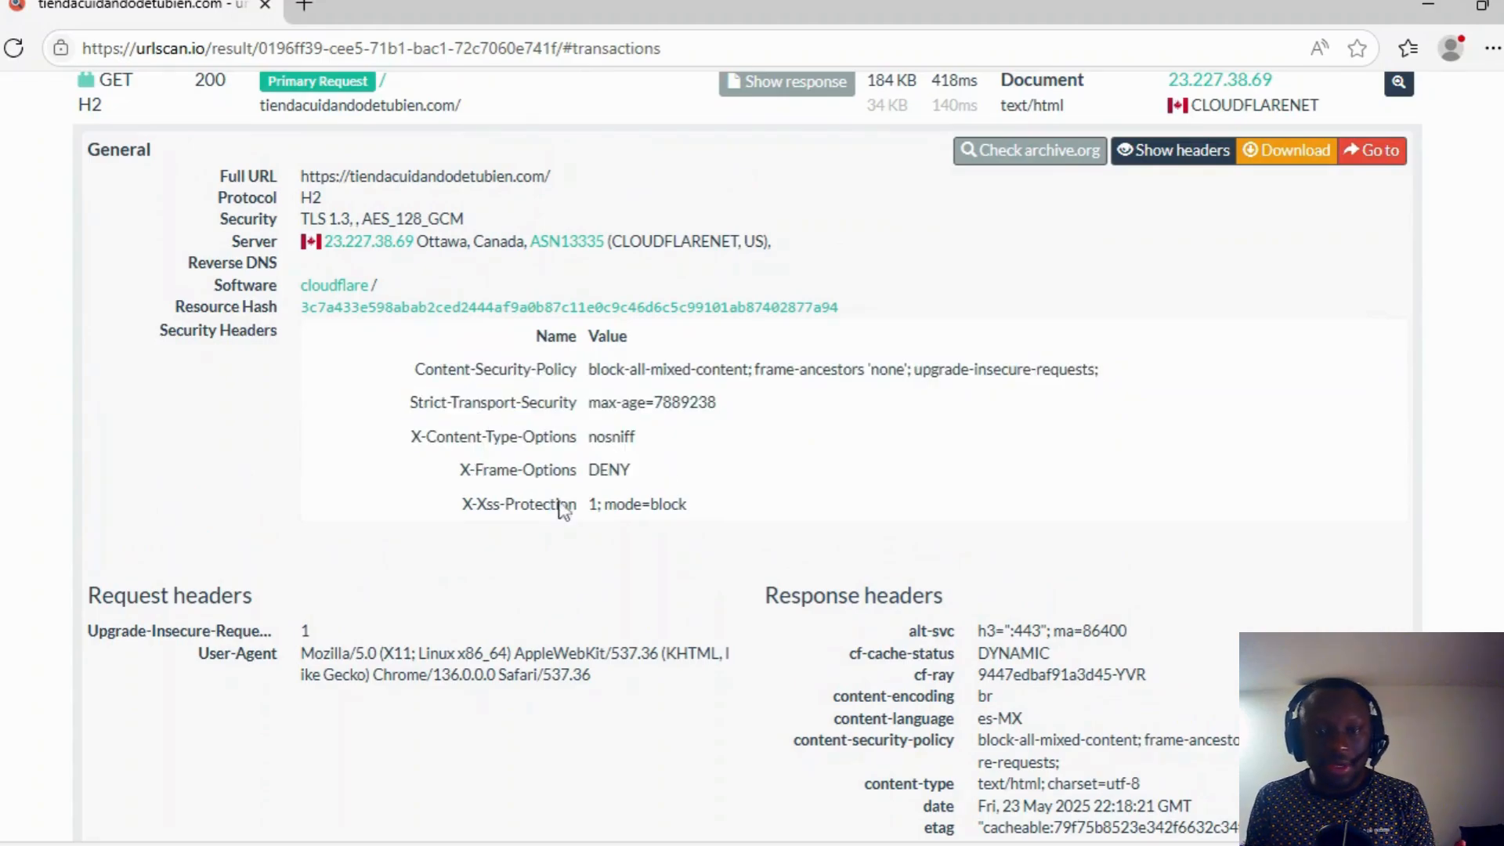
{"action": "mouse_move", "coordinate": [465, 429]}
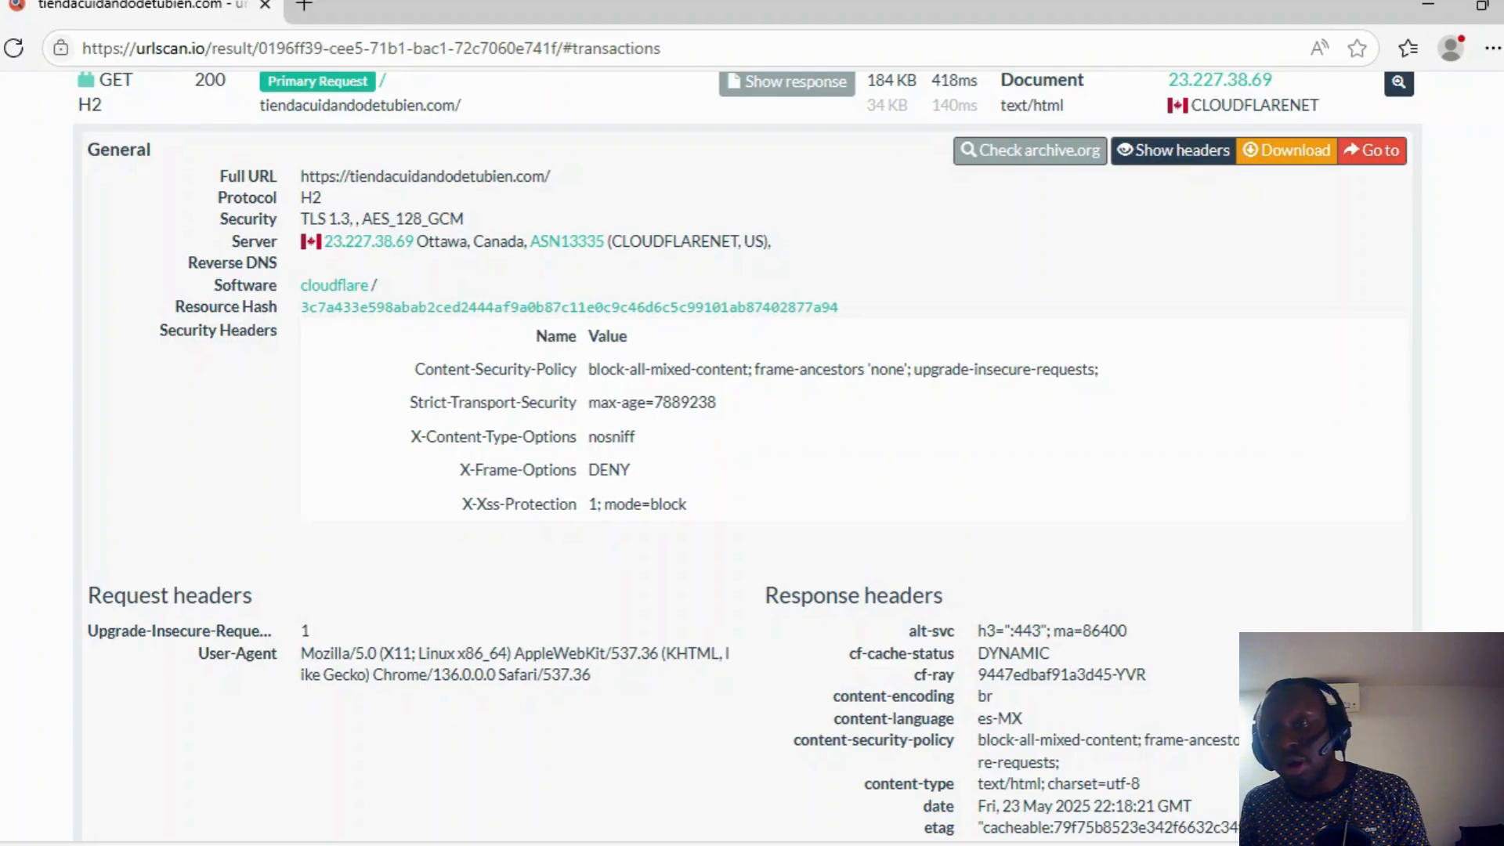
{"action": "mouse_move", "coordinate": [619, 463]}
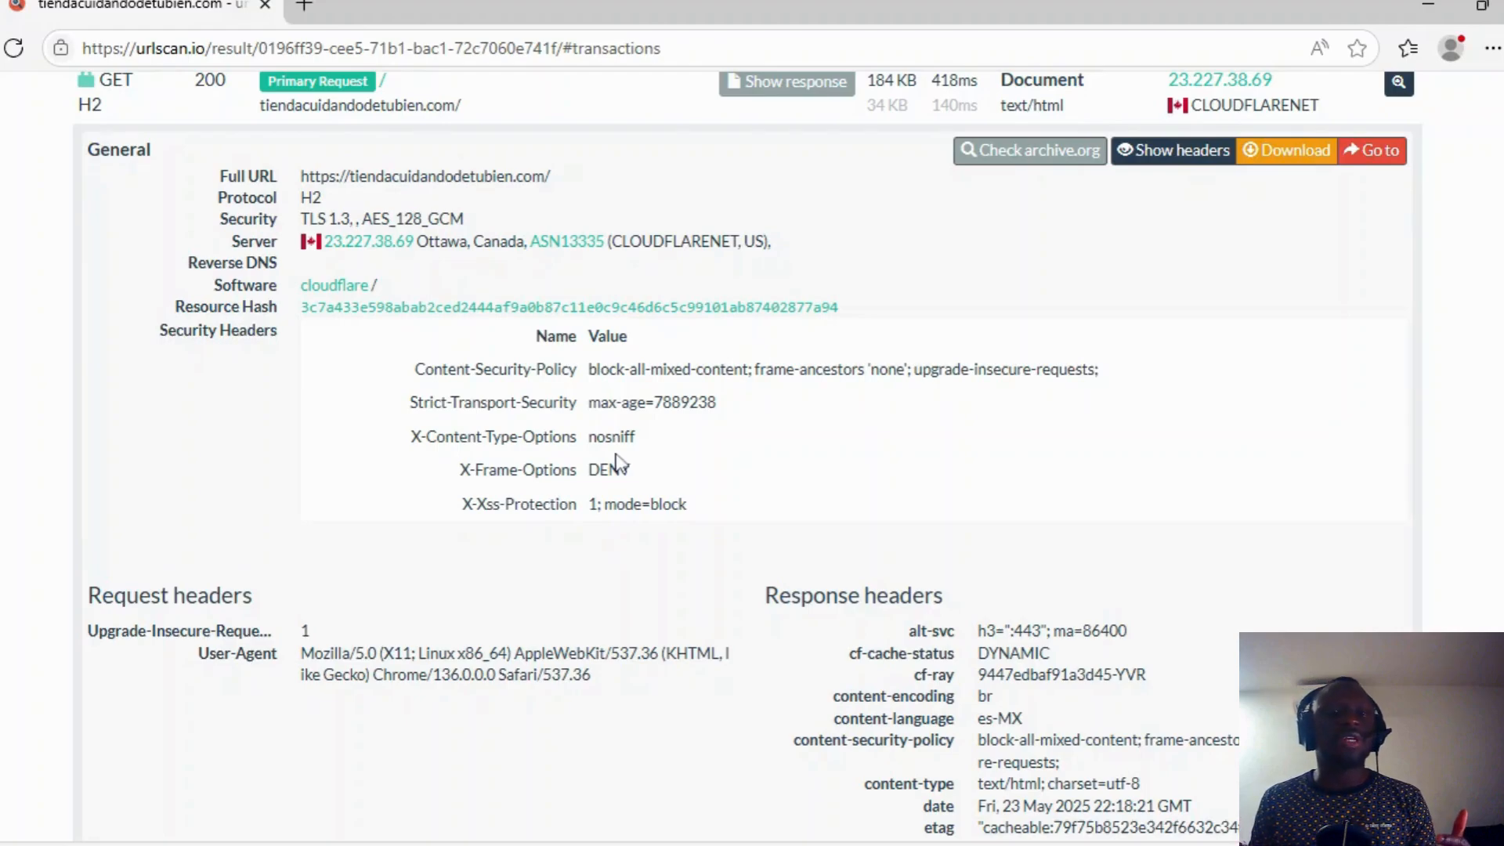
{"action": "mouse_move", "coordinate": [615, 462]}
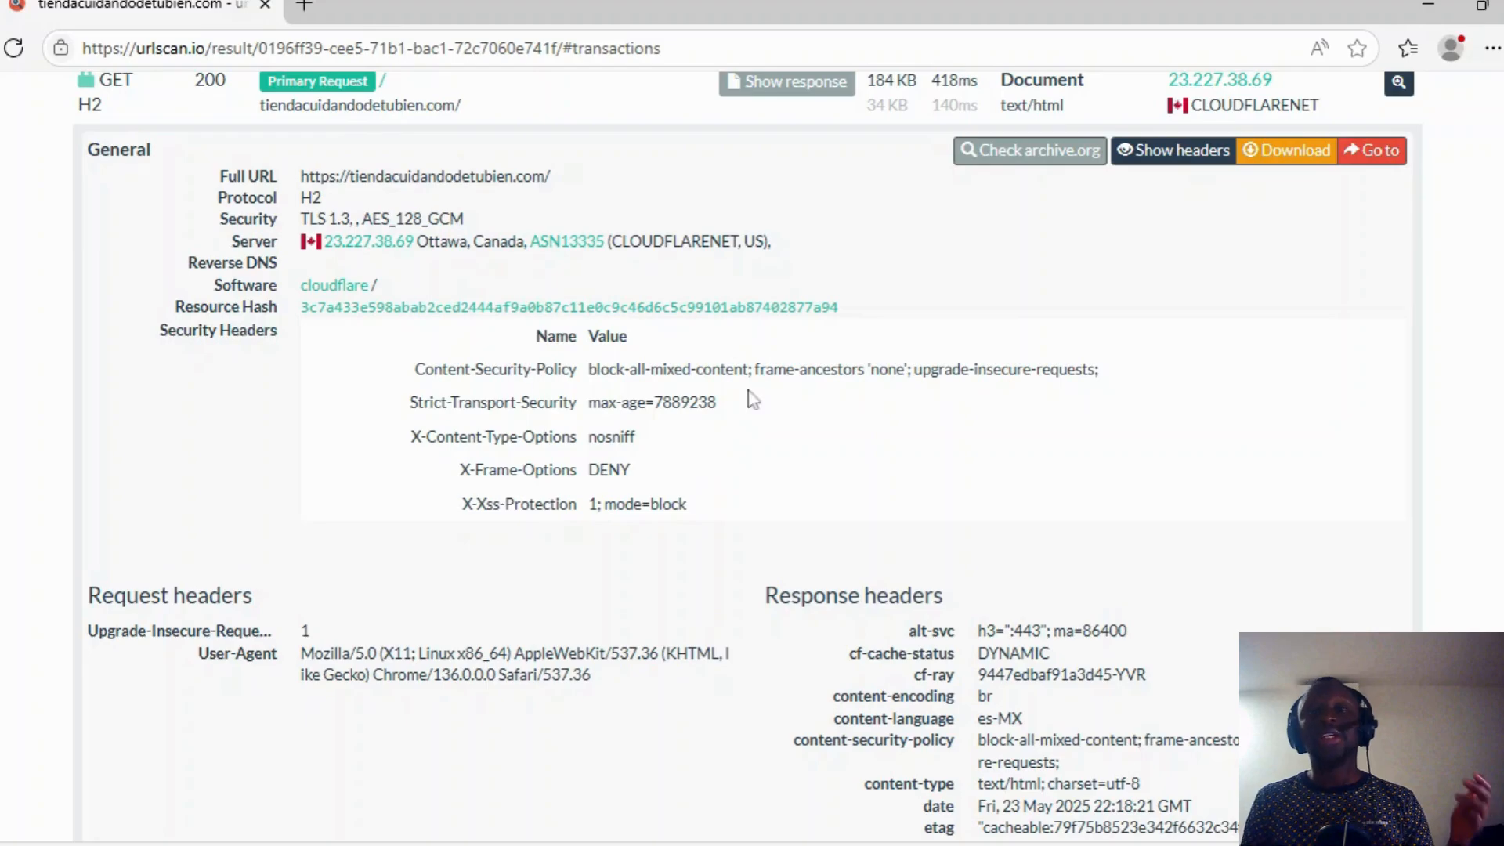
{"action": "scroll", "scroll_direction": "up", "scroll_amount": 3}
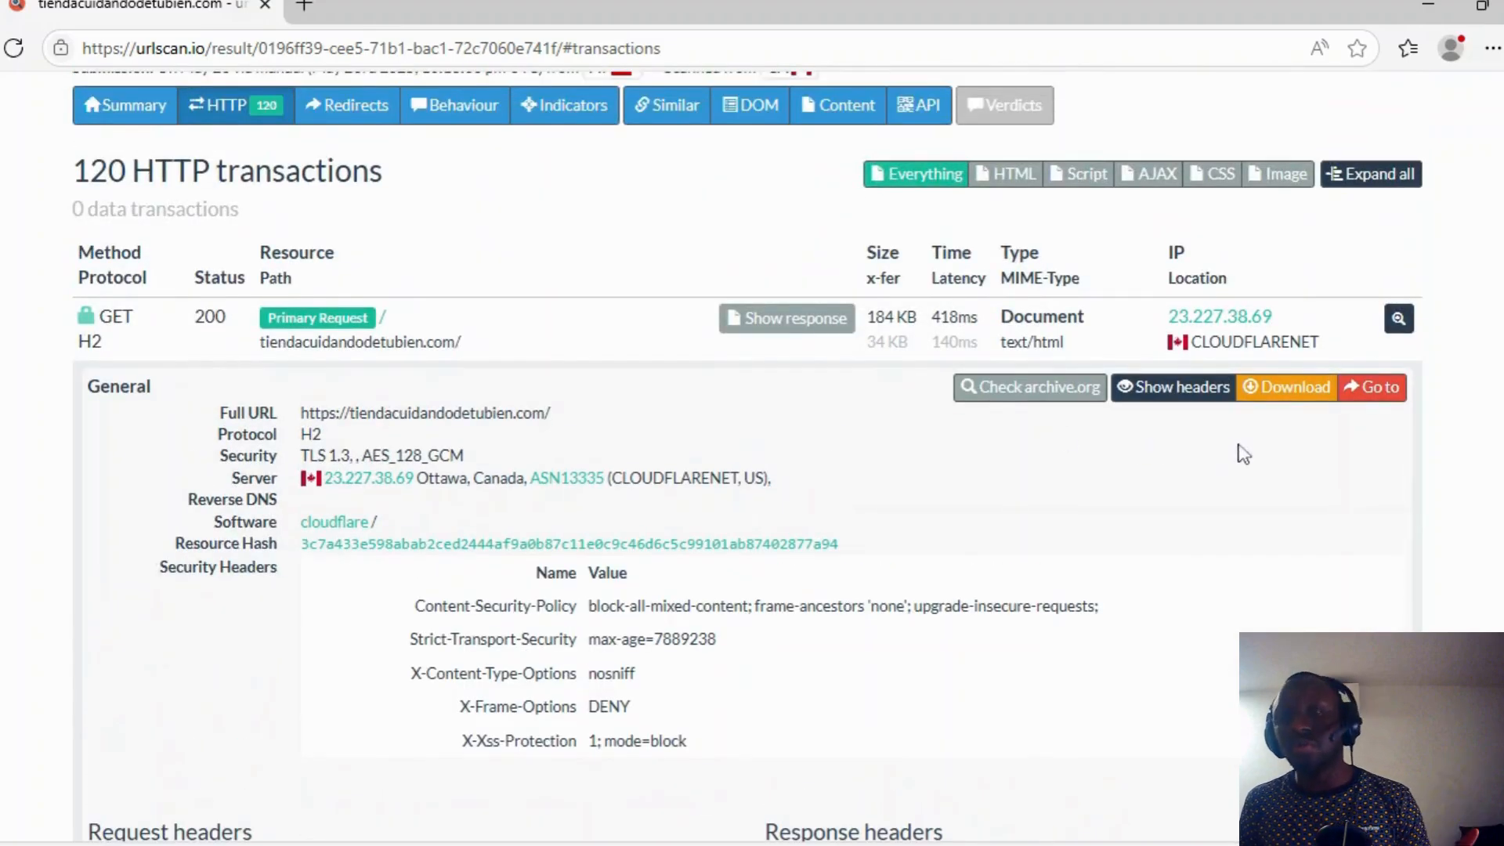
{"action": "mouse_move", "coordinate": [1405, 377]}
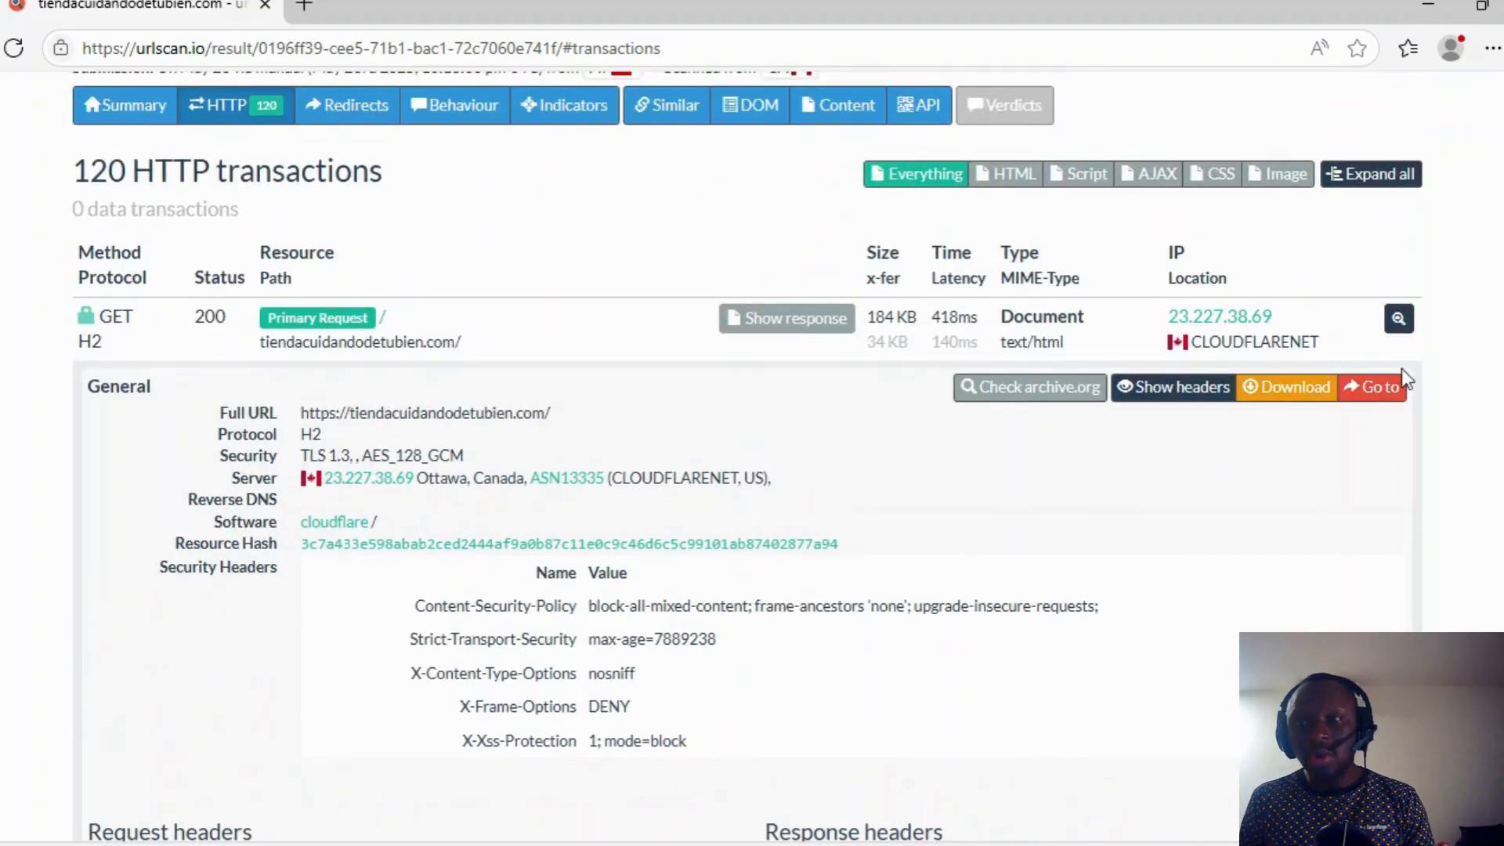
{"action": "mouse_move", "coordinate": [1030, 387]}
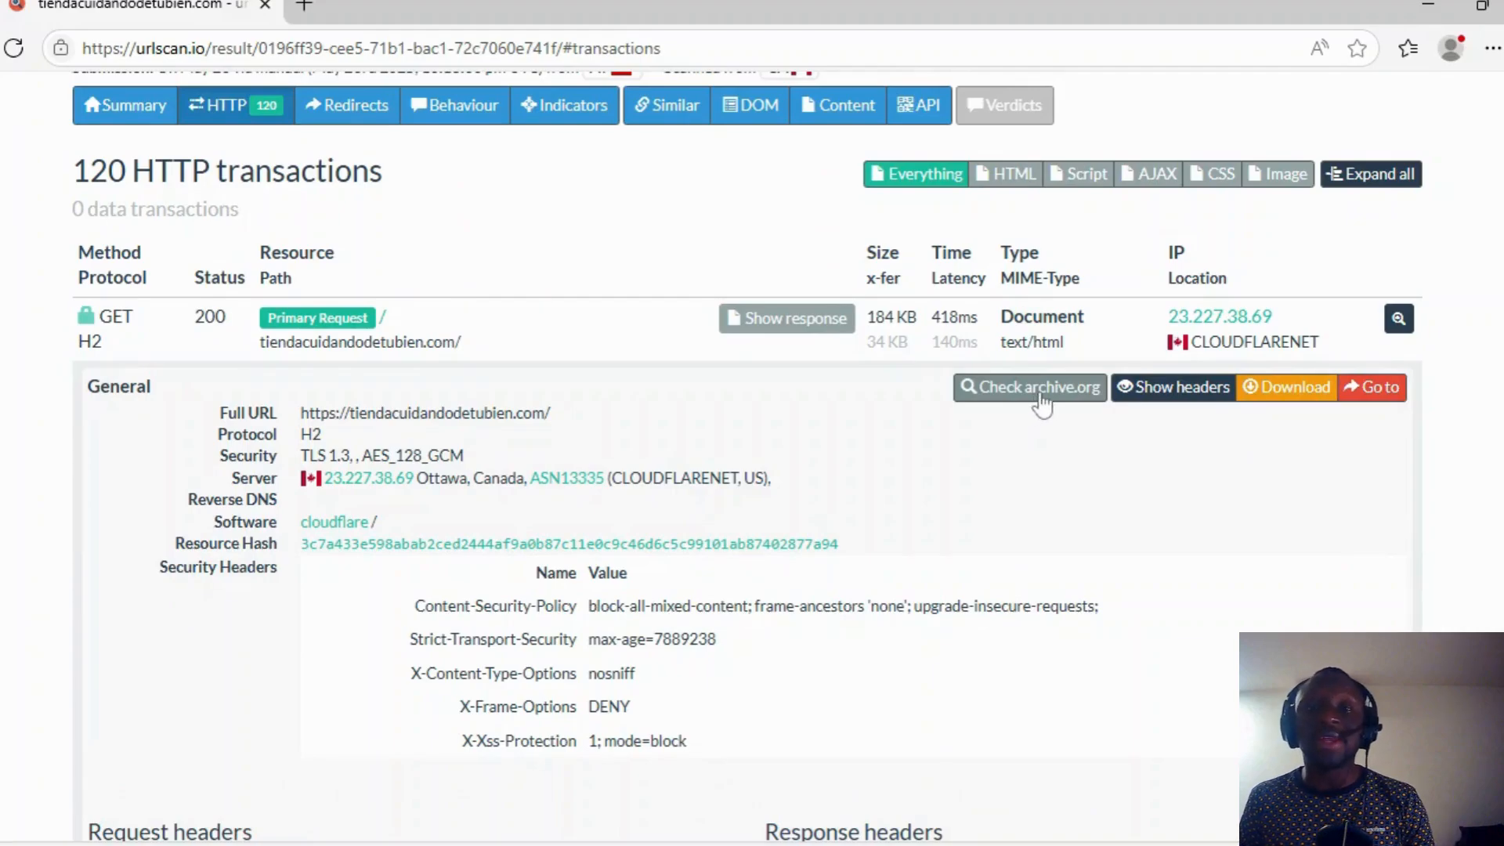
{"action": "mouse_move", "coordinate": [1038, 408]}
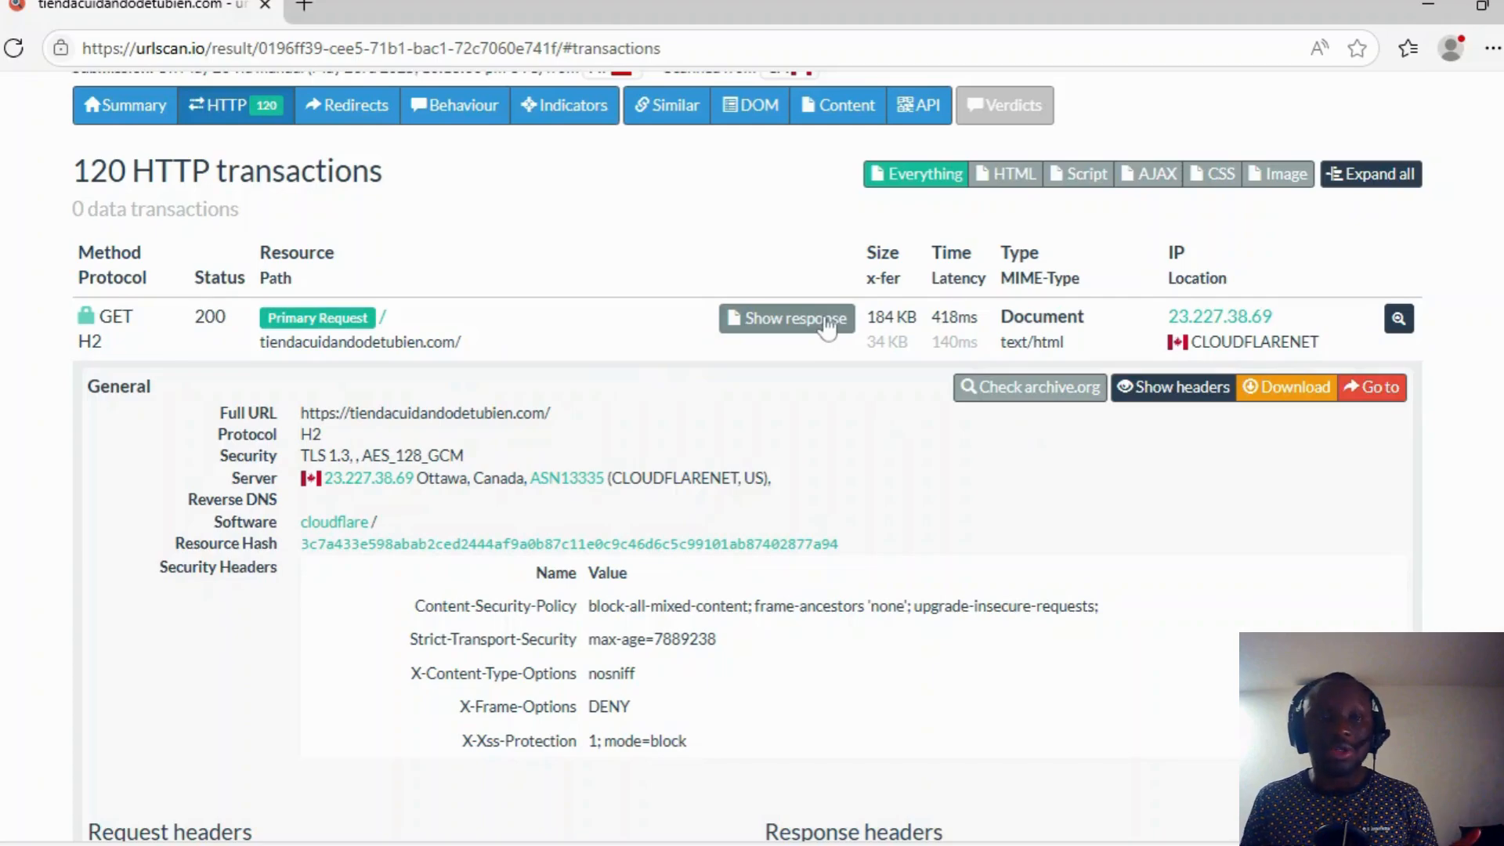
Open the raw HTML response of the tiendacuidandodetubien.com primary request
{"action": "left_click", "coordinate": [785, 317]}
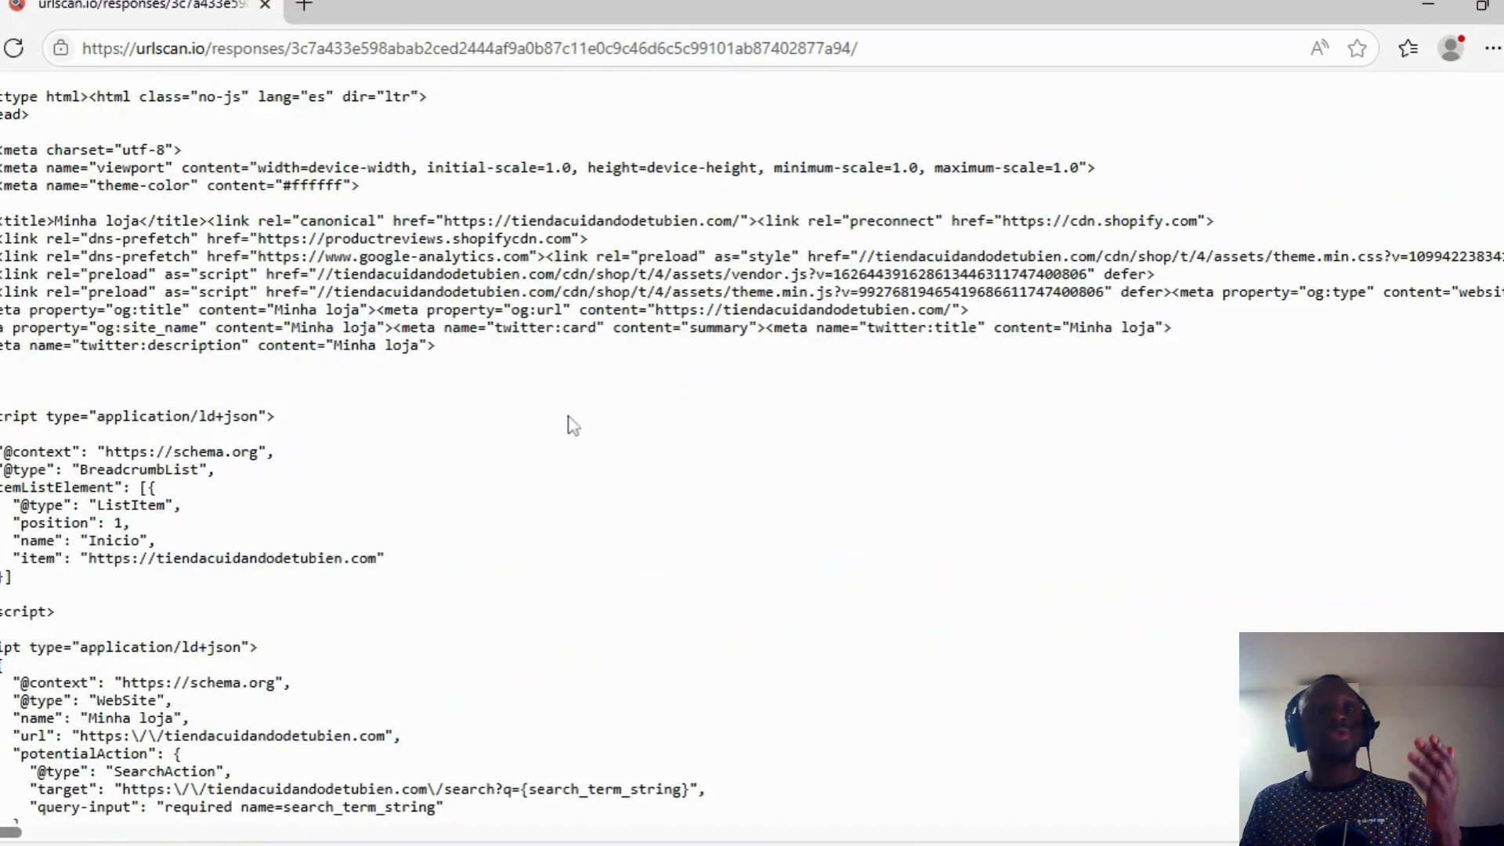
{"action": "mouse_move", "coordinate": [569, 424]}
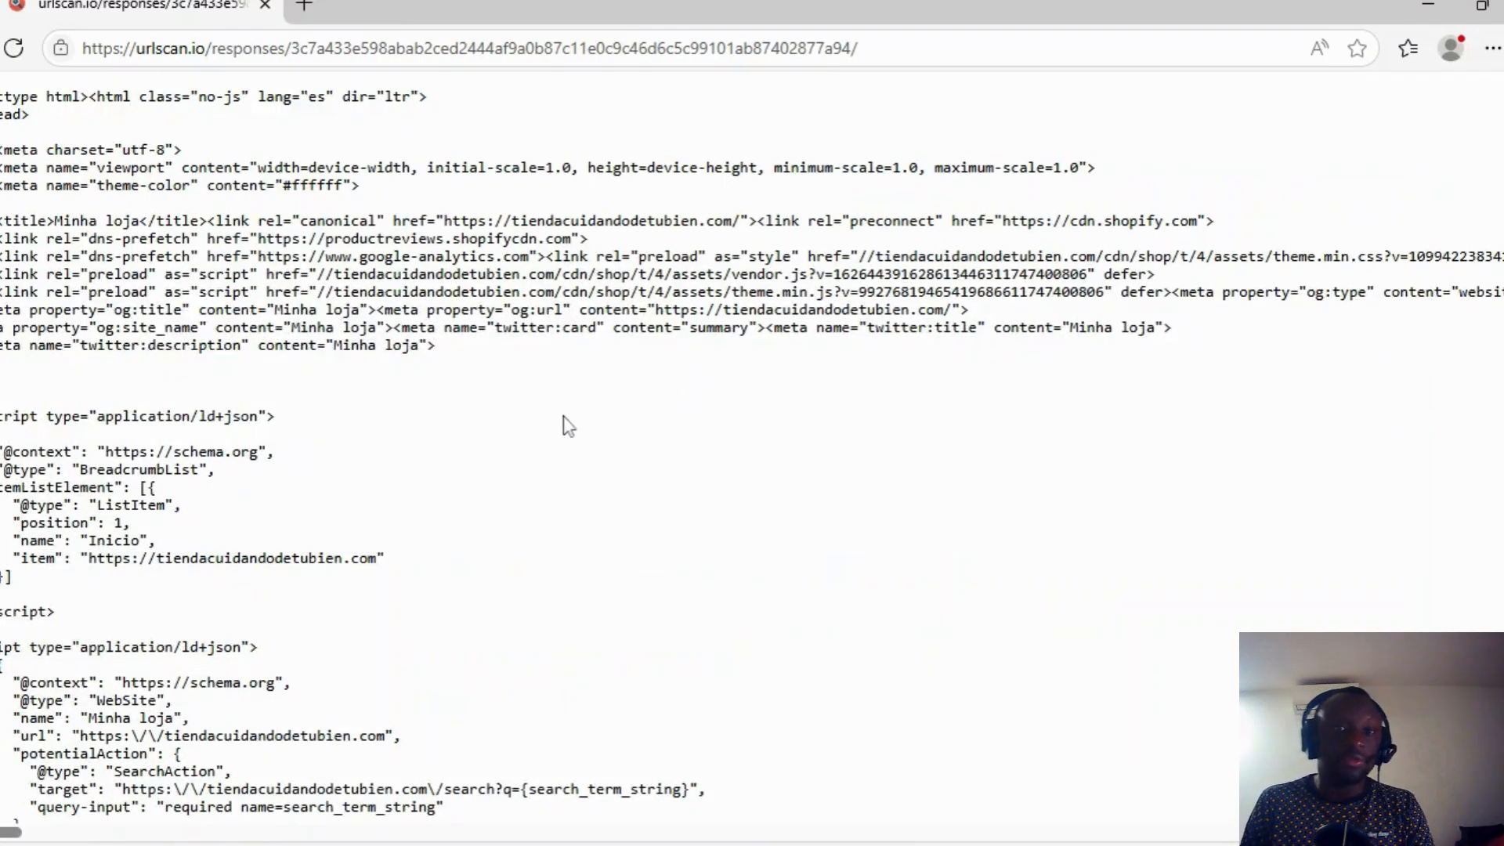
{"action": "mouse_move", "coordinate": [399, 432]}
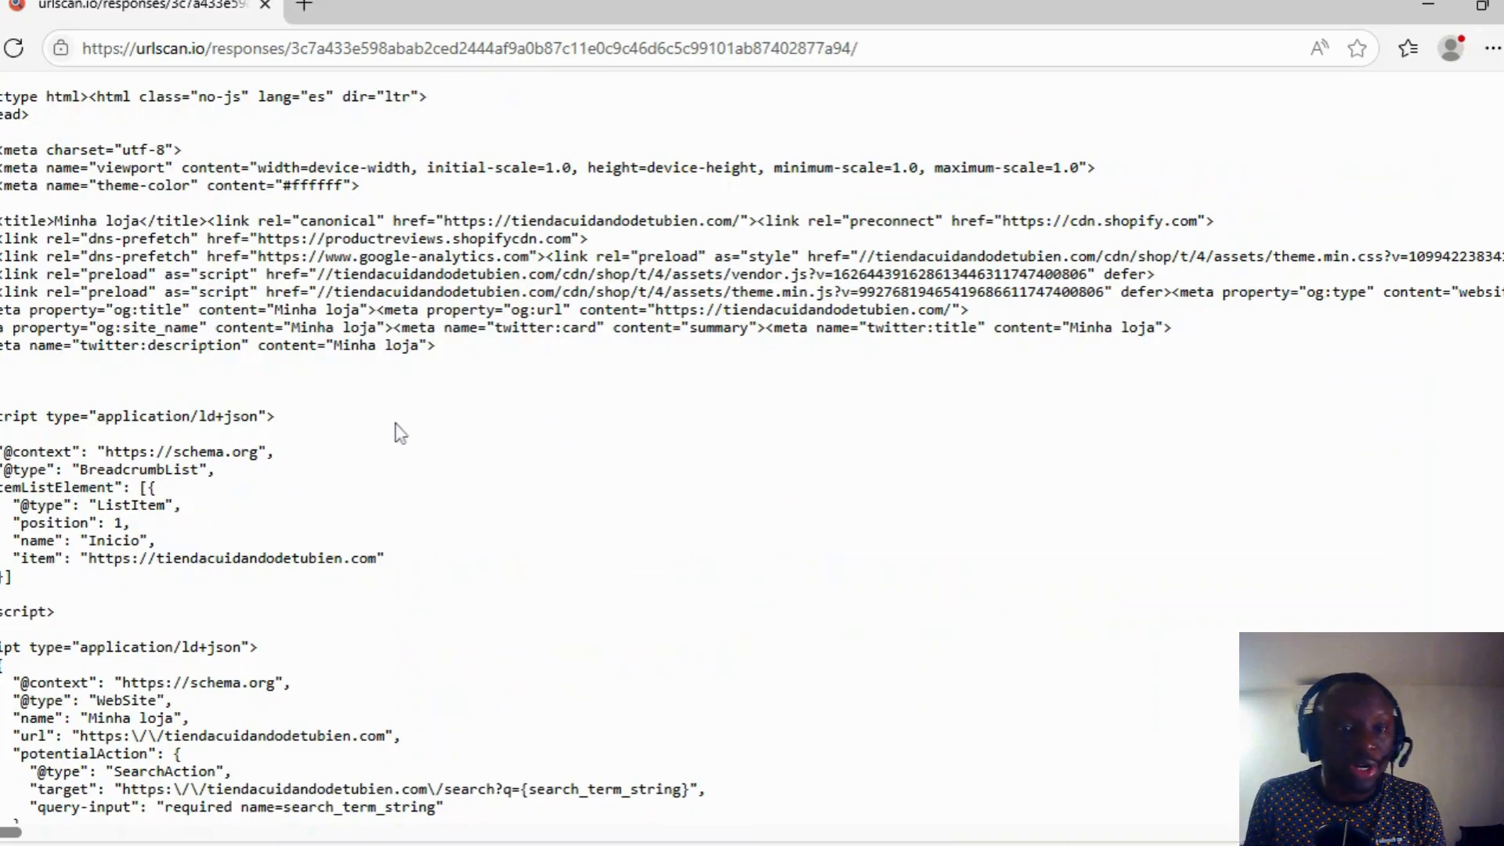
Scroll through the Shopify page source, past the Google Tag Manager and cookie-tracking scripts
{"action": "scroll", "scroll_direction": "down", "scroll_amount": 3}
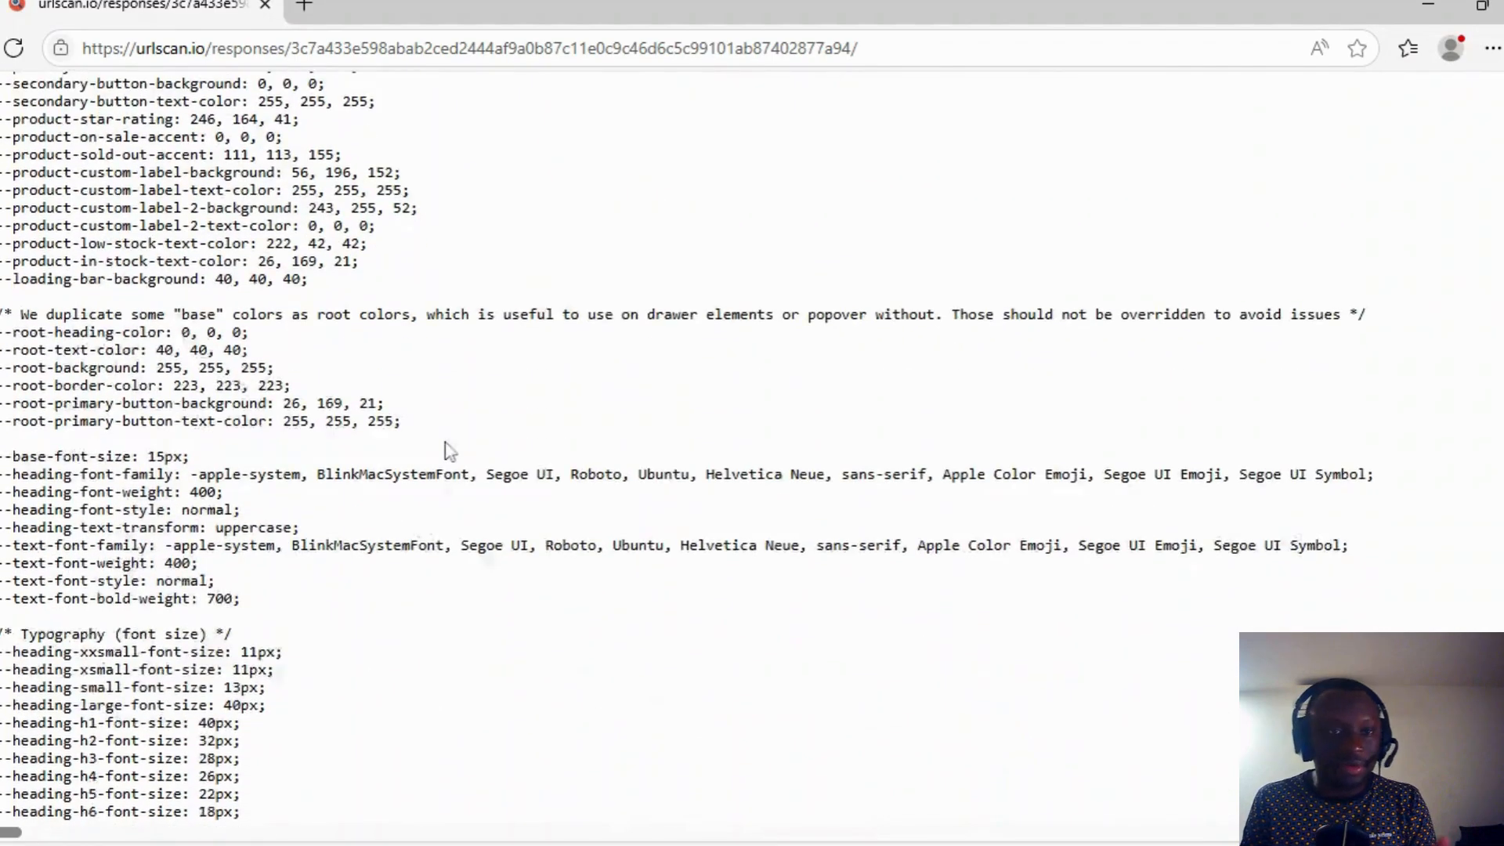
{"action": "scroll", "scroll_direction": "down", "scroll_amount": 3}
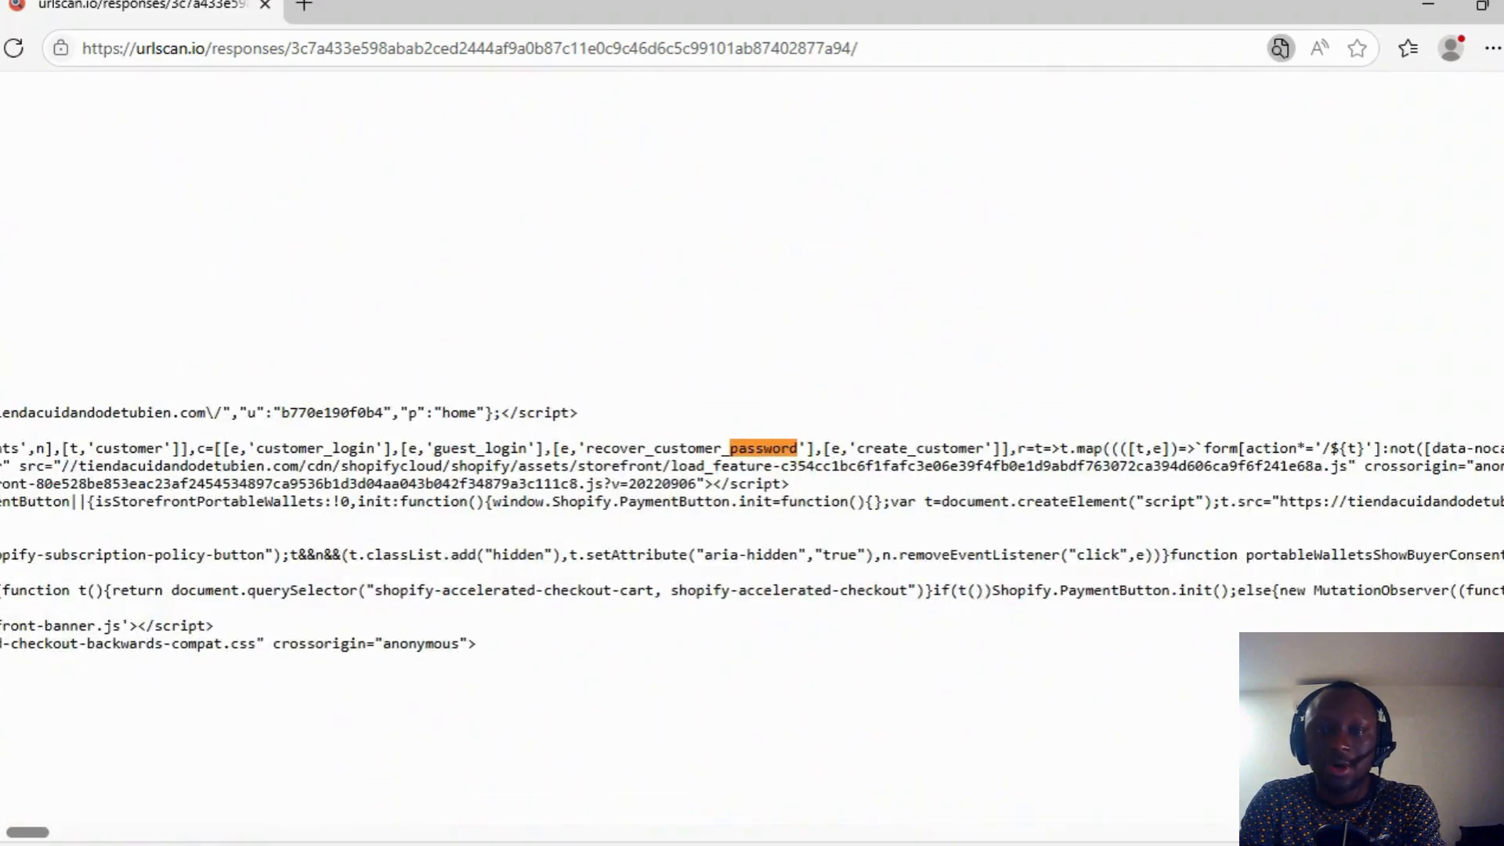
{"action": "mouse_move", "coordinate": [295, 526]}
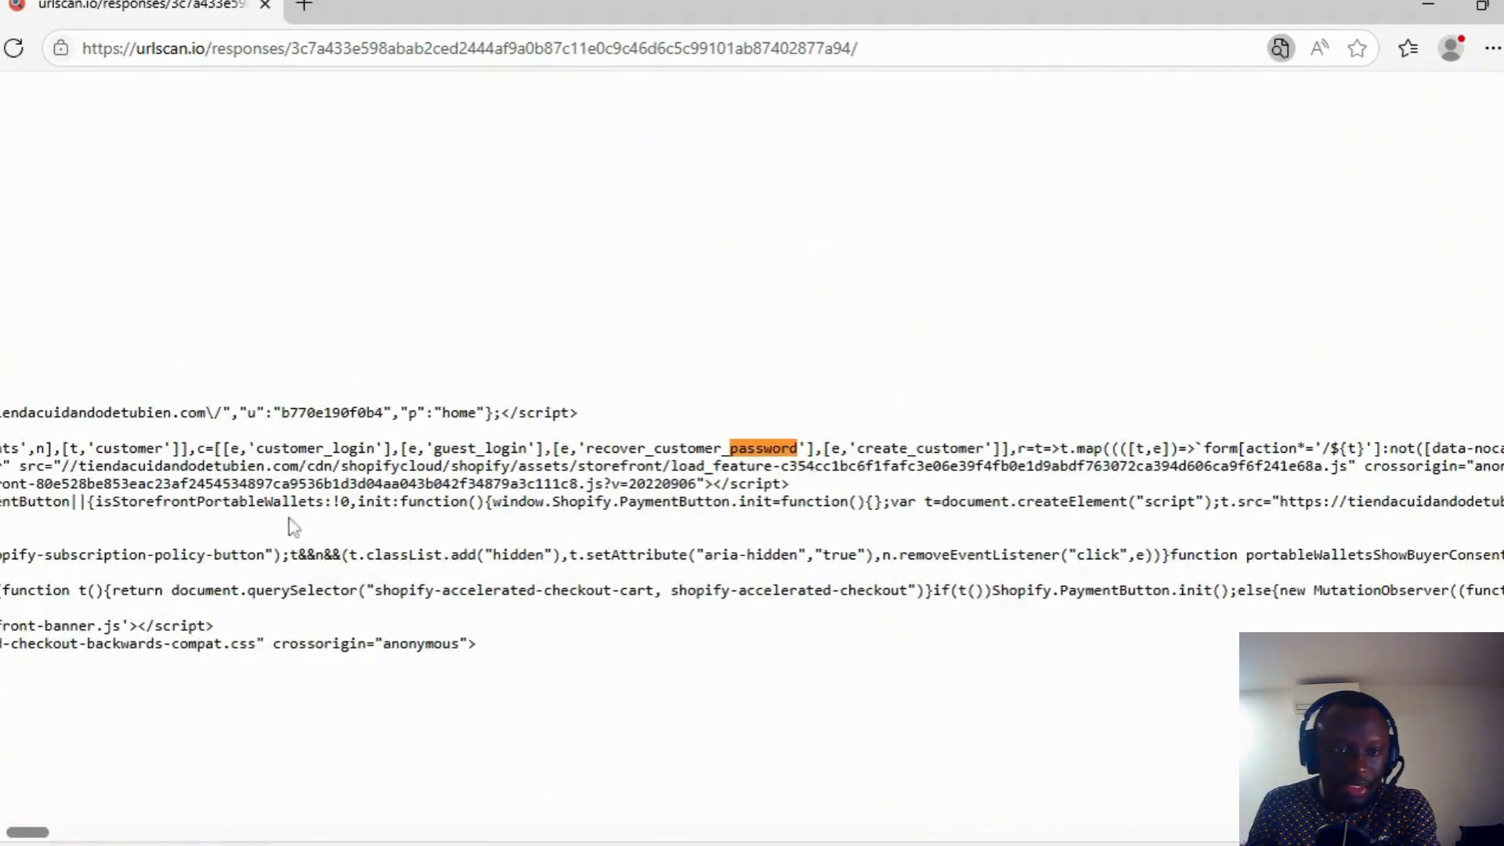
{"action": "mouse_move", "coordinate": [1064, 134]}
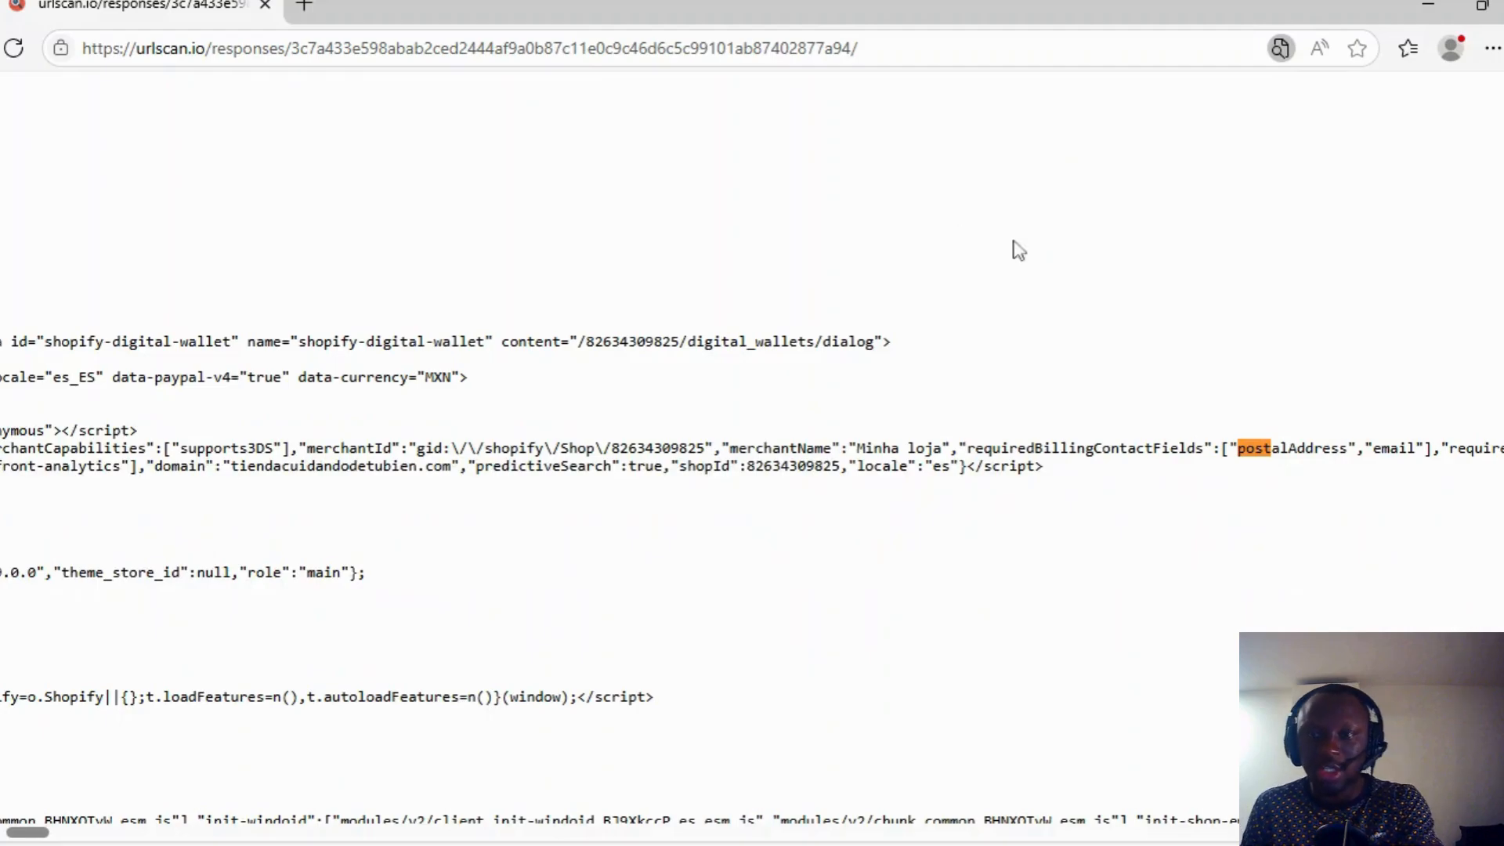
{"action": "mouse_move", "coordinate": [1257, 453]}
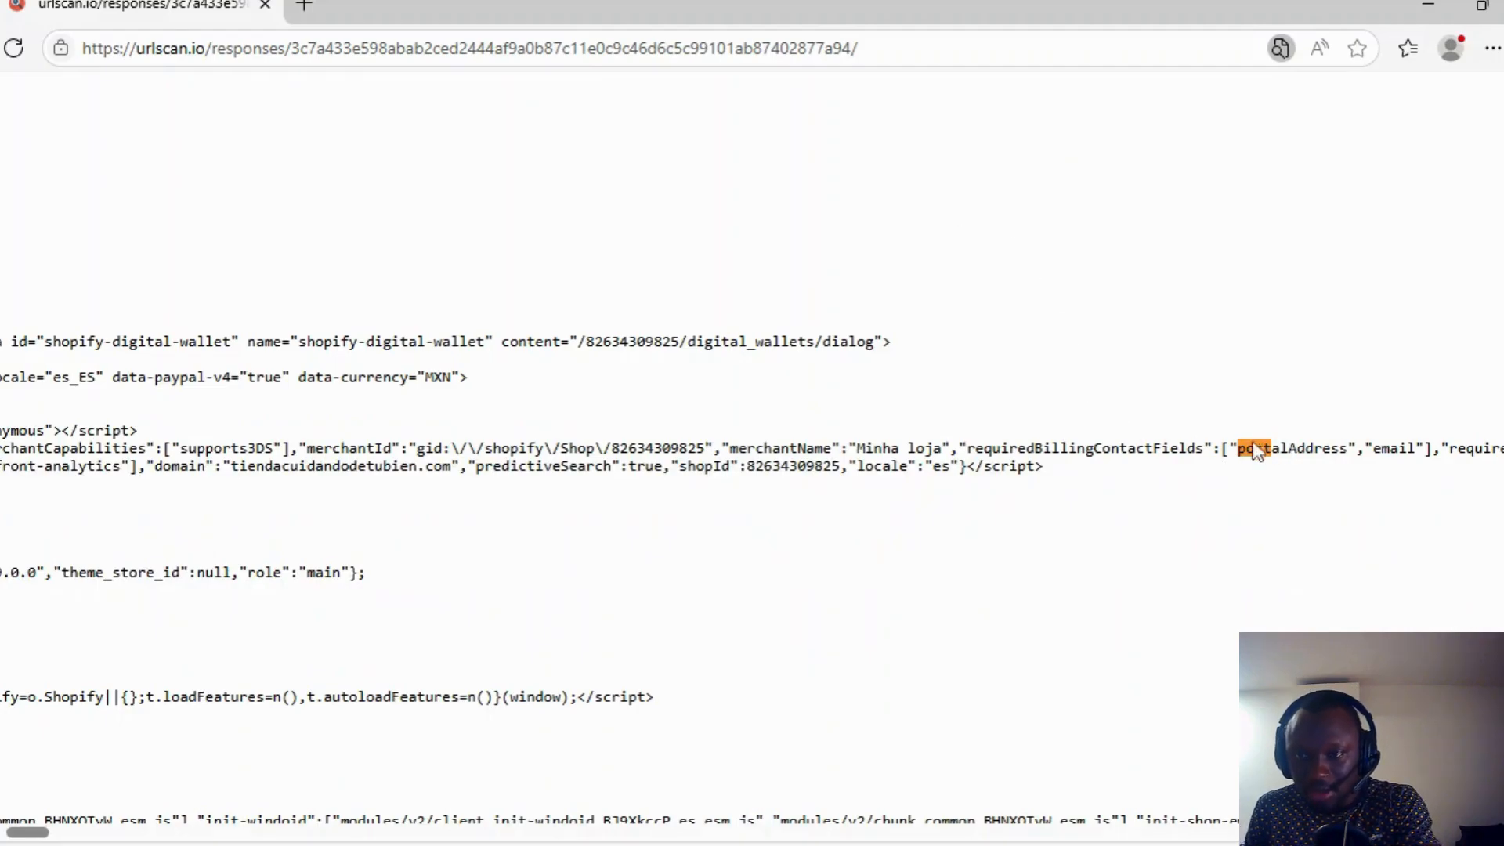
{"action": "scroll", "scroll_direction": "down", "scroll_amount": 3}
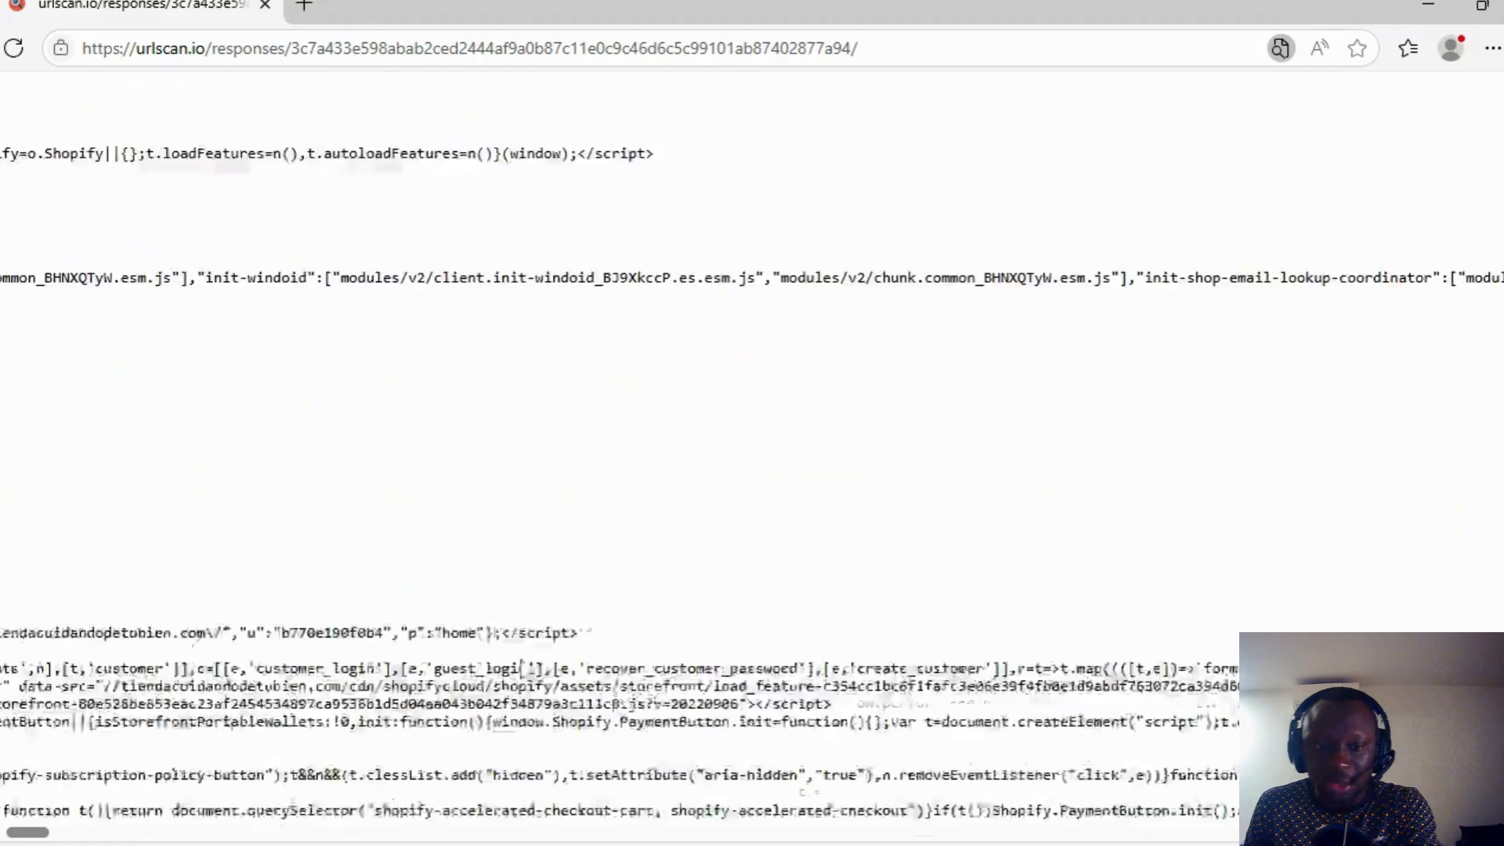
{"action": "scroll", "scroll_direction": "down", "scroll_amount": 3}
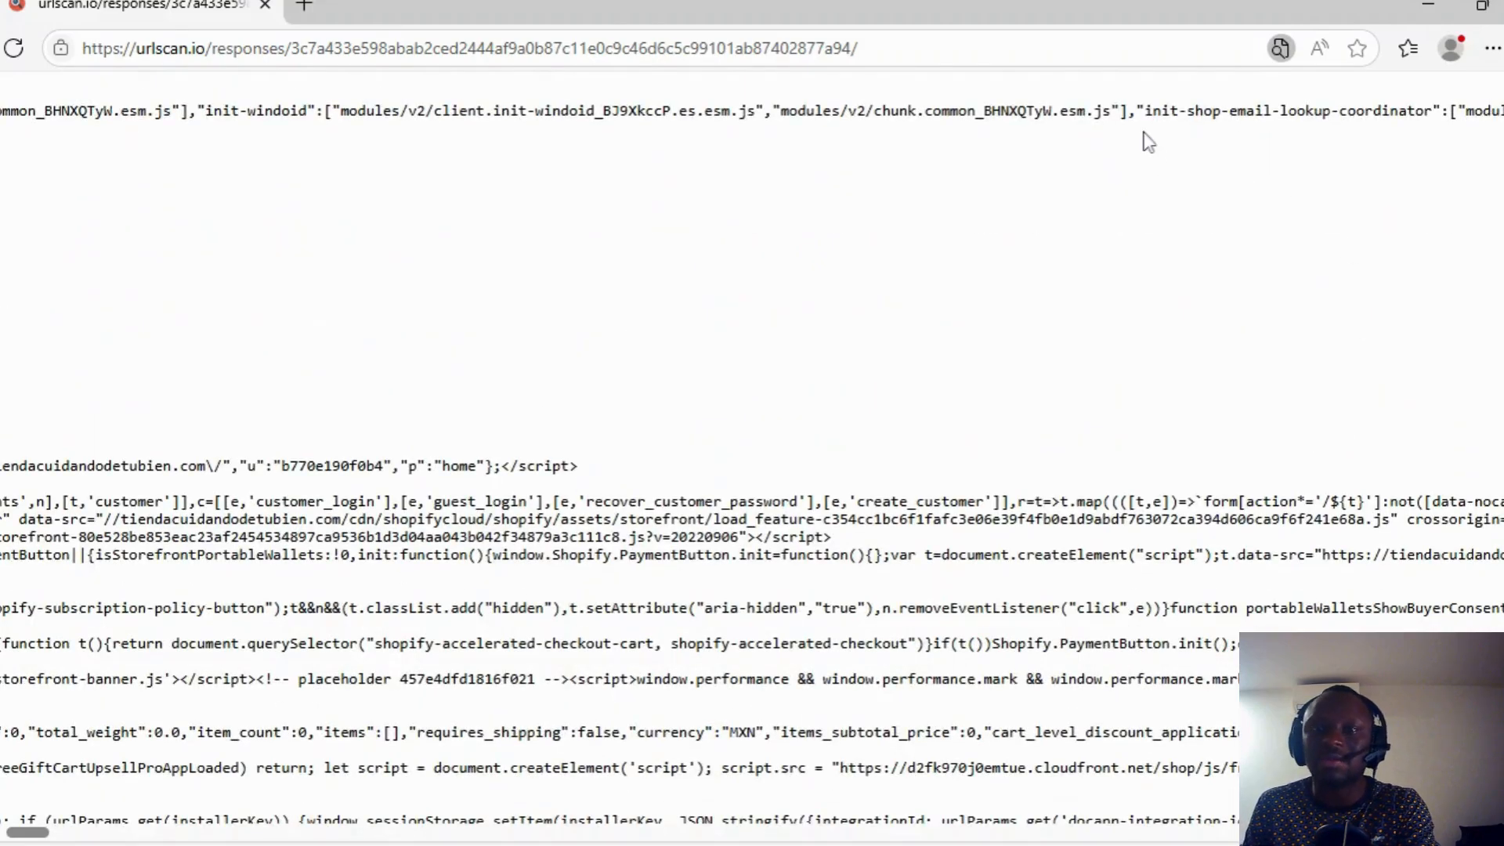
{"action": "scroll", "scroll_direction": "up", "scroll_amount": 3}
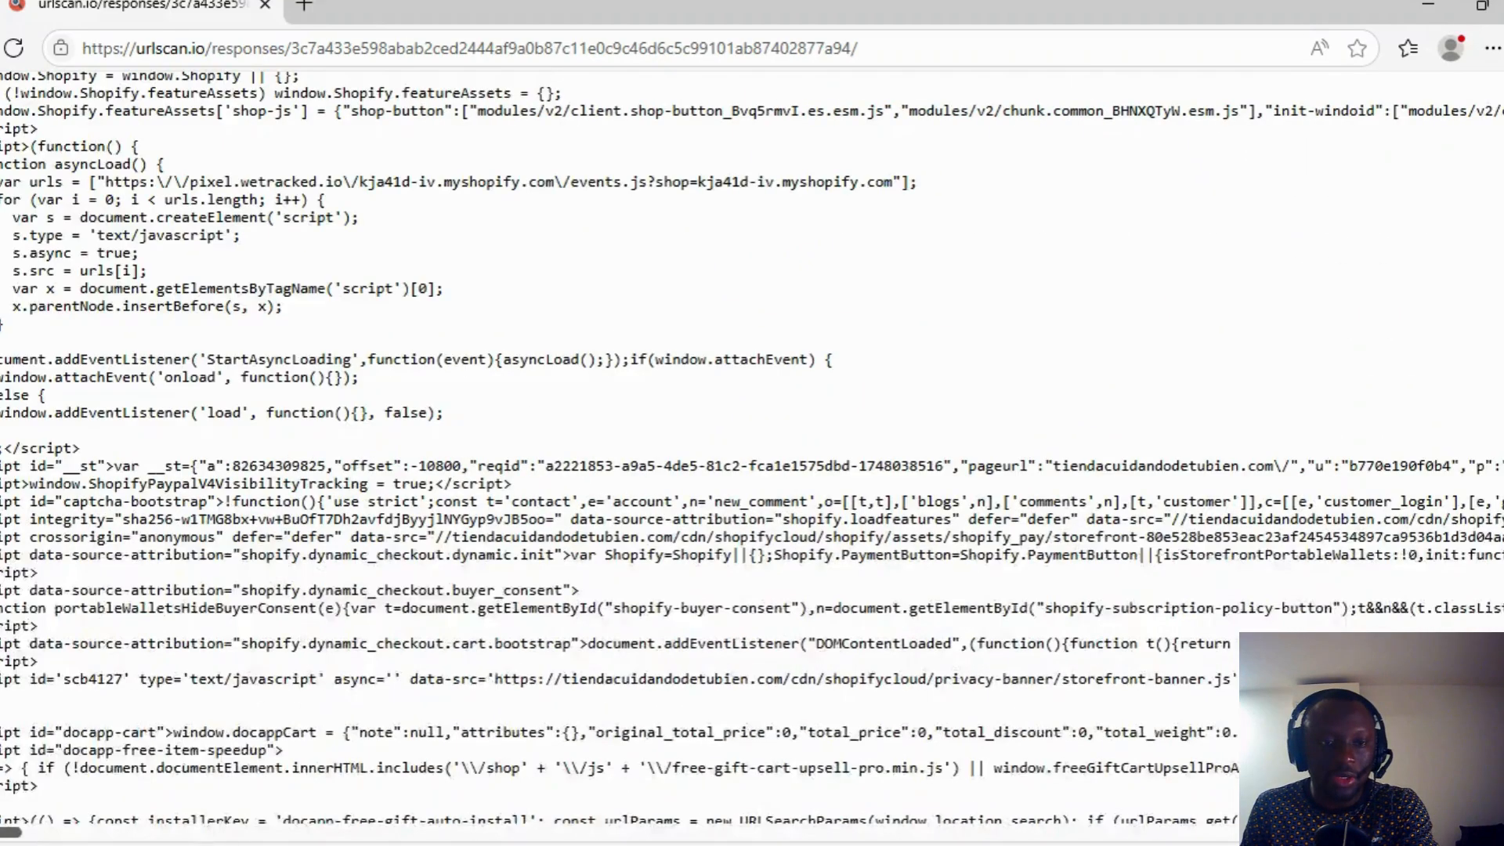
{"action": "scroll", "scroll_direction": "down", "scroll_amount": 3}
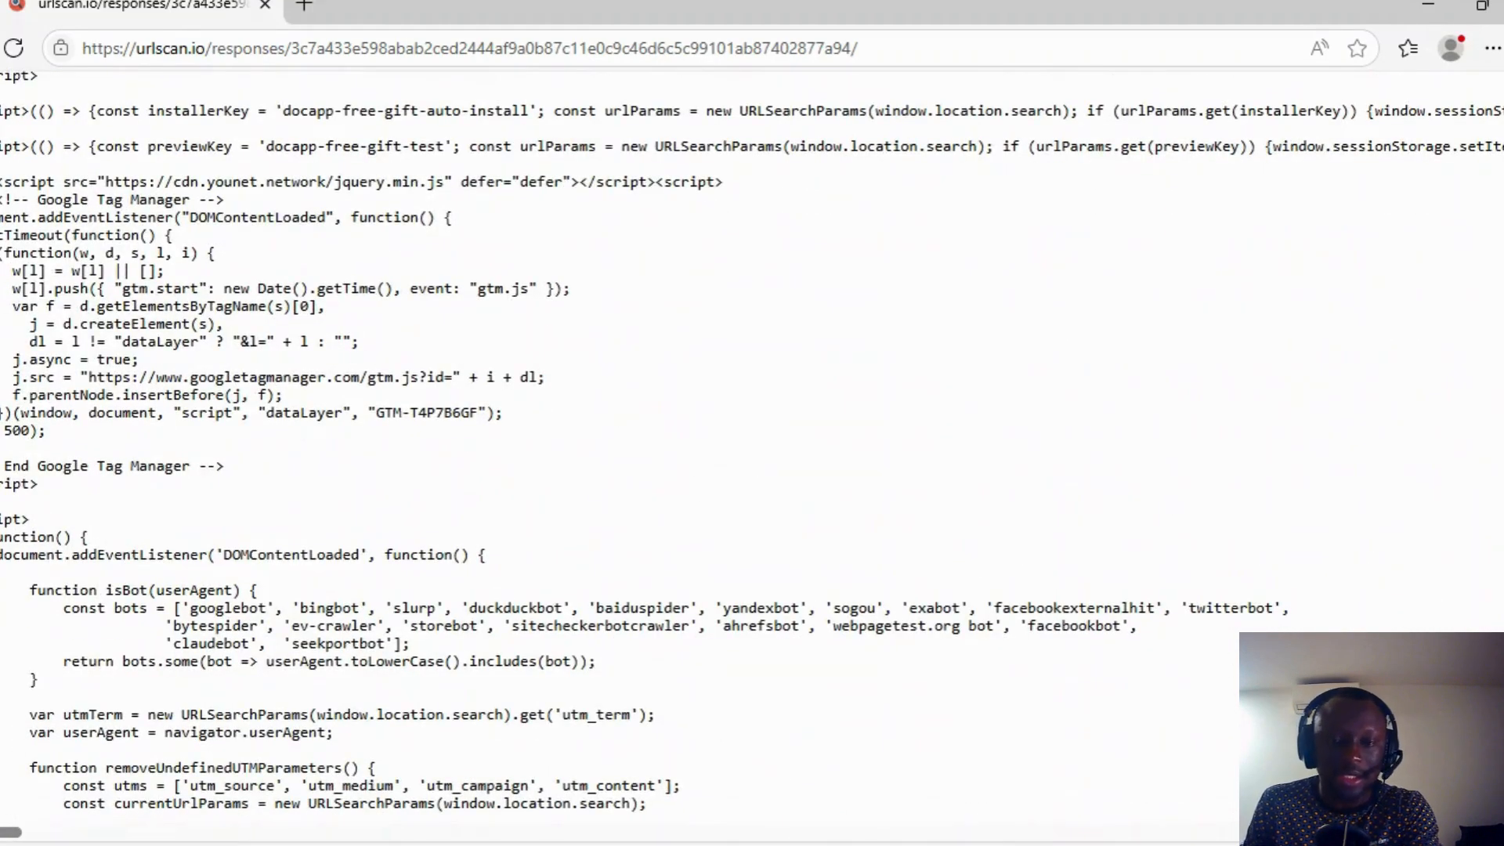
{"action": "scroll", "scroll_direction": "down", "scroll_amount": 3}
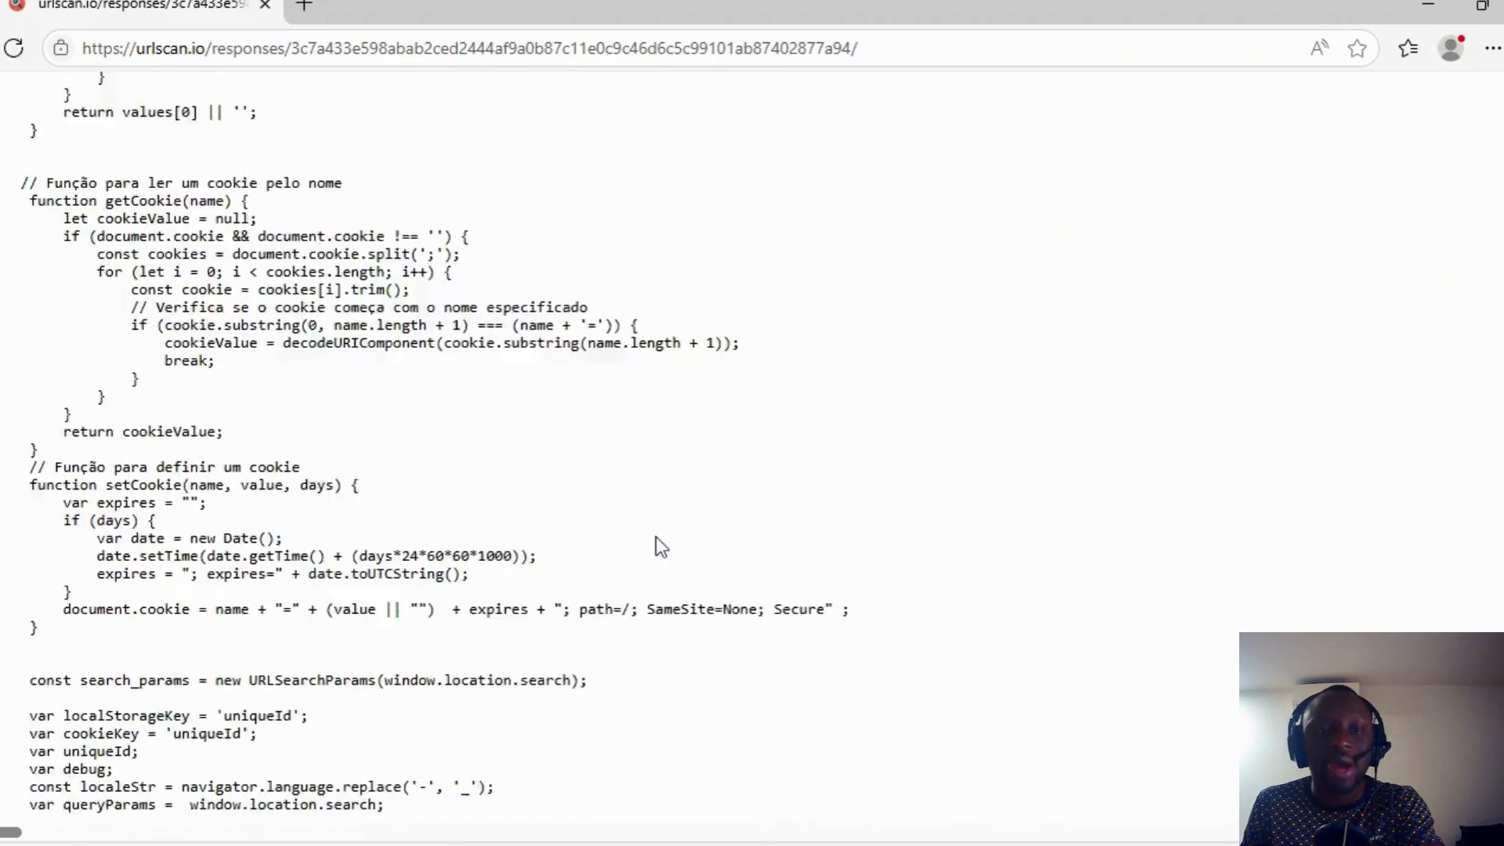
{"action": "scroll", "scroll_direction": "down", "scroll_amount": 3}
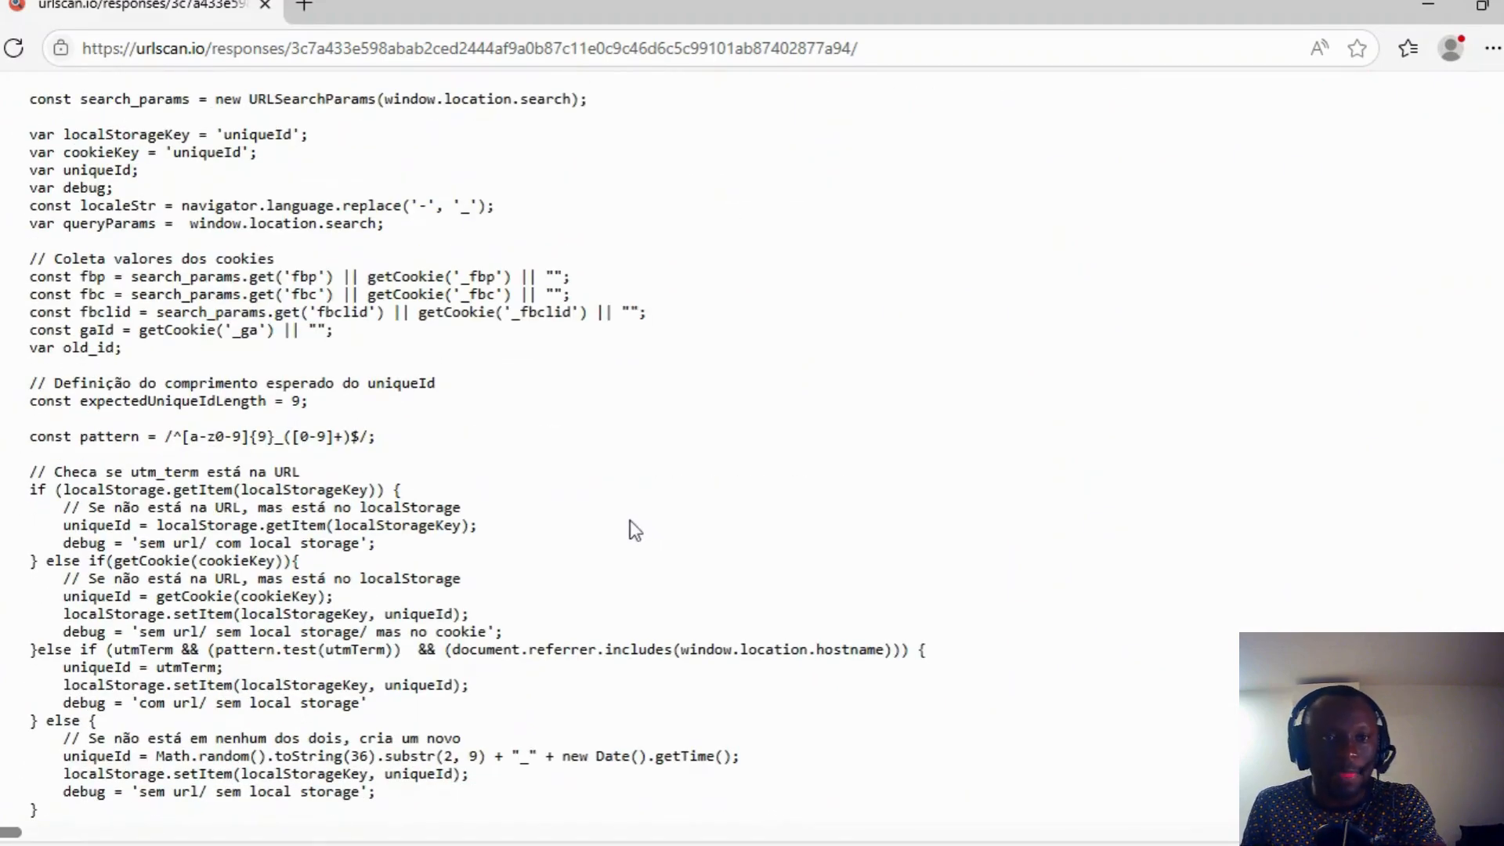
{"action": "scroll", "scroll_direction": "down", "scroll_amount": 3}
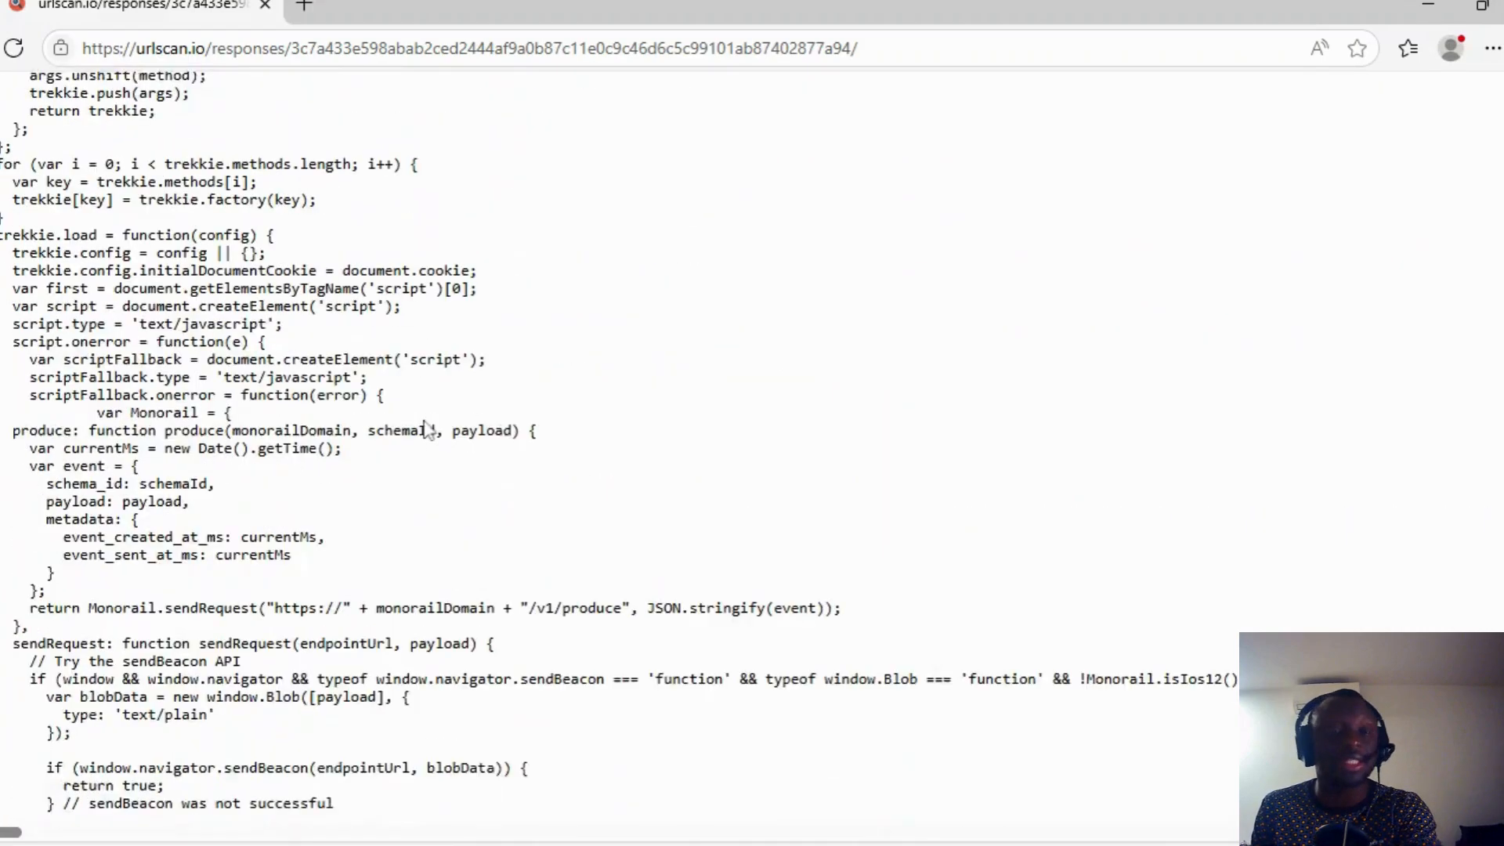
{"action": "scroll", "scroll_direction": "down", "scroll_amount": 3}
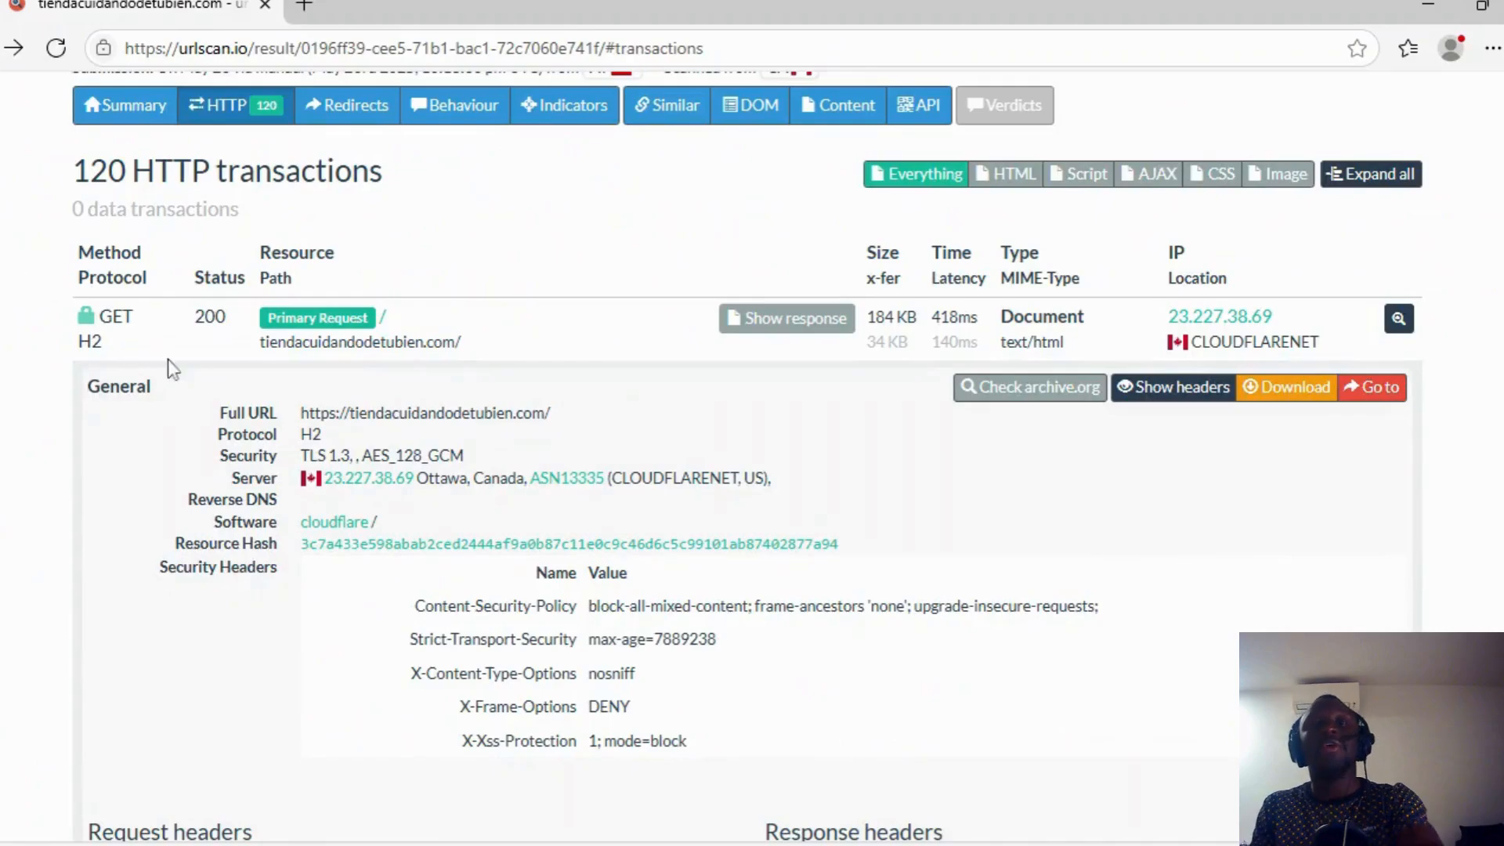
{"action": "scroll", "scroll_direction": "down", "scroll_amount": 3}
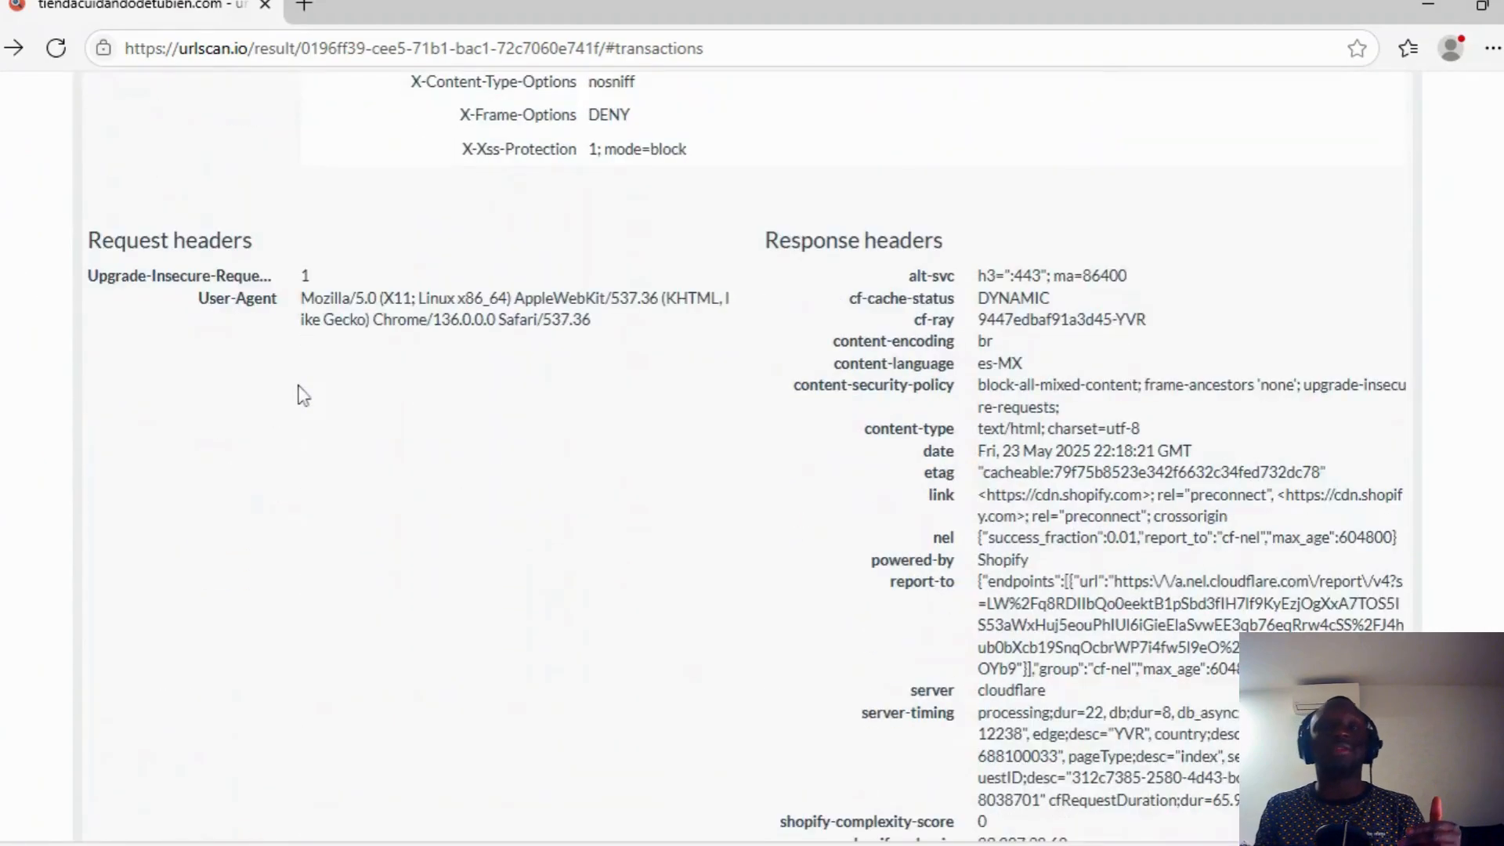
{"action": "scroll", "scroll_direction": "up", "scroll_amount": 3}
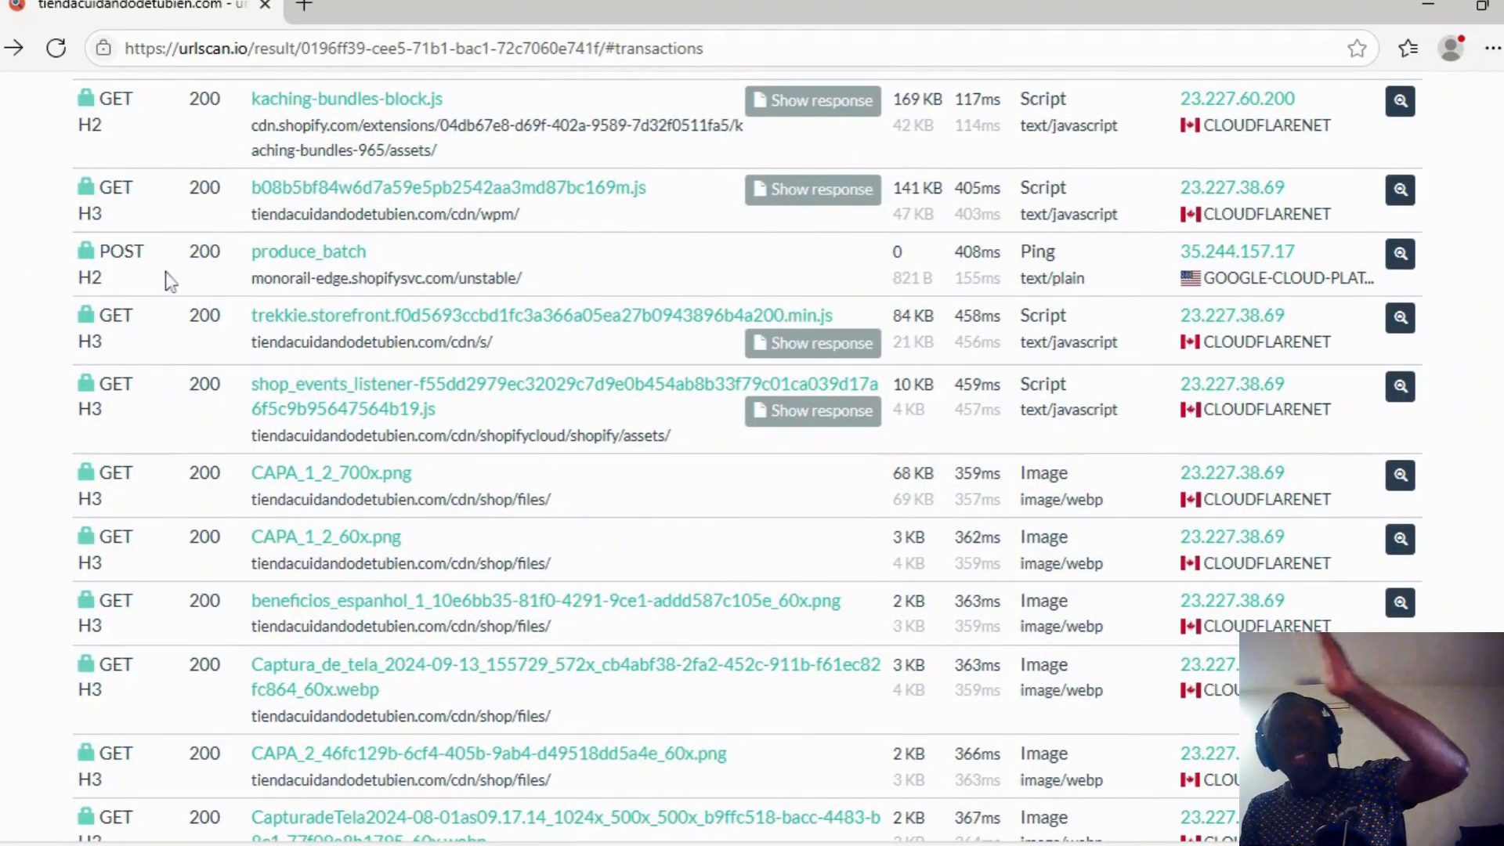
{"action": "mouse_move", "coordinate": [1120, 303]}
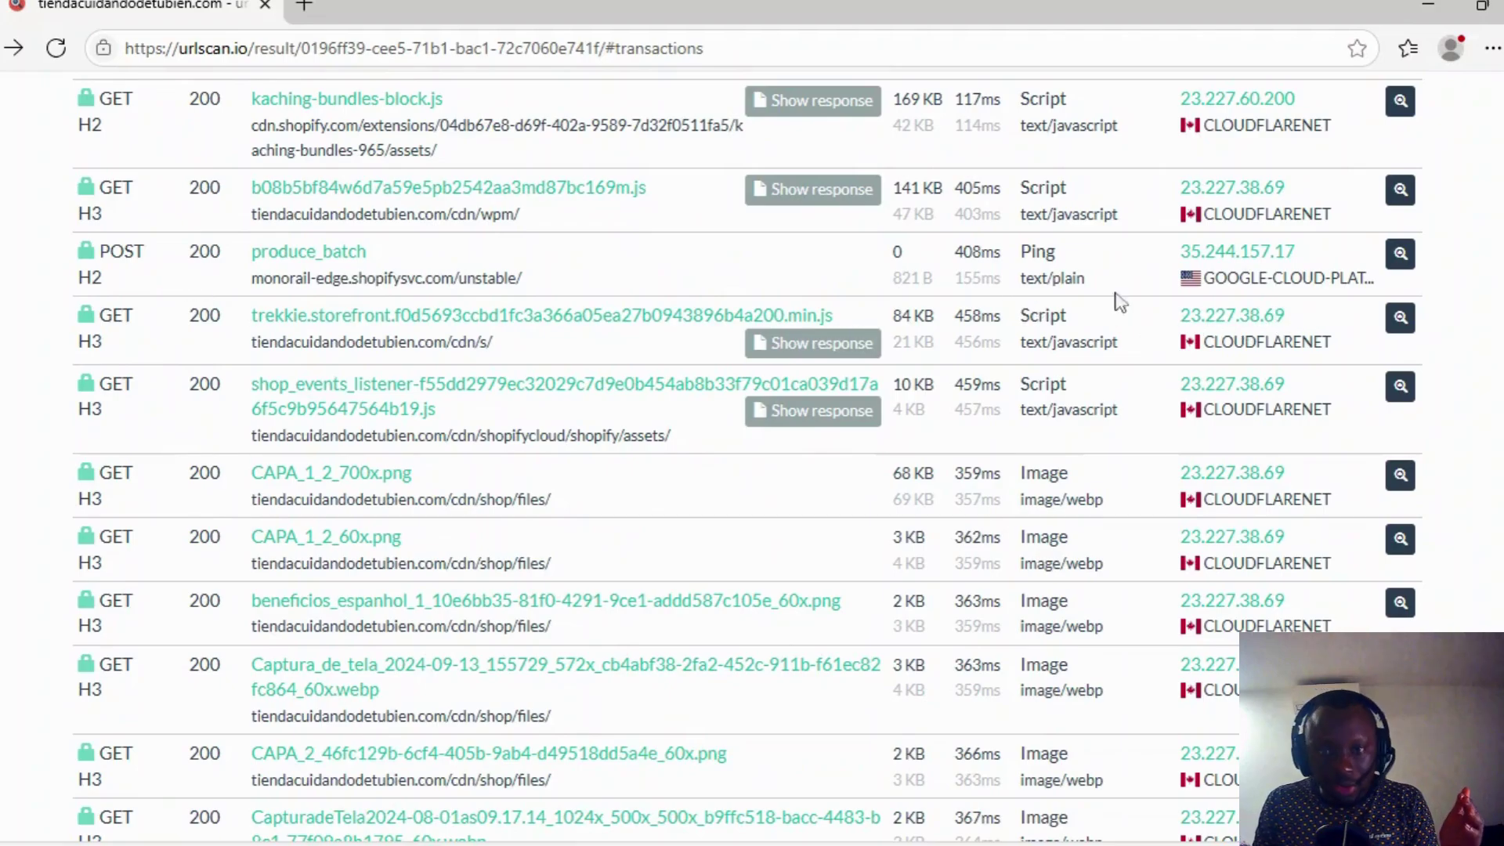
{"action": "left_click", "coordinate": [1400, 254]}
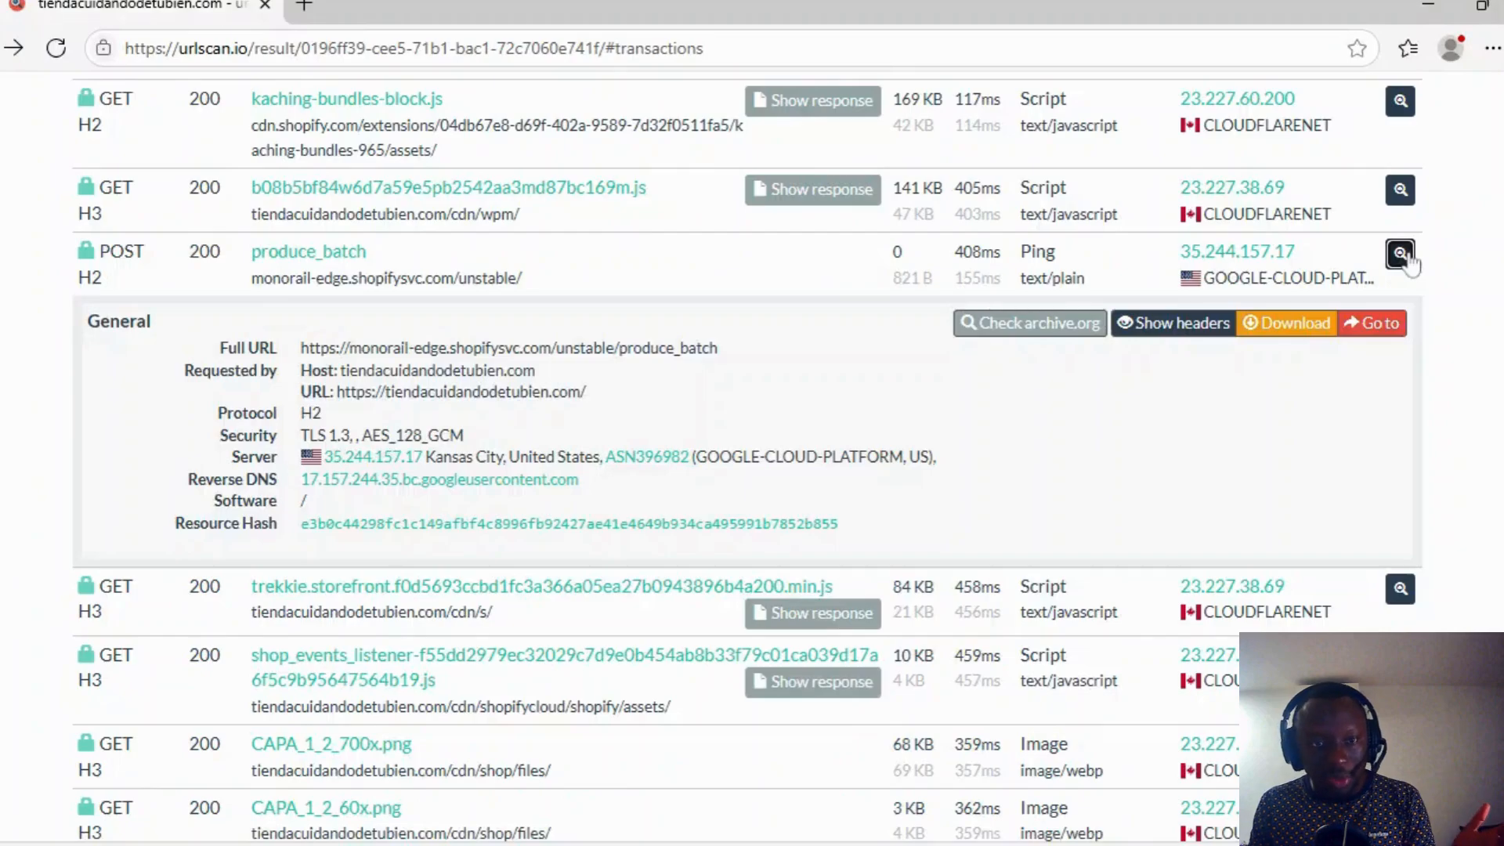
{"action": "mouse_move", "coordinate": [718, 414]}
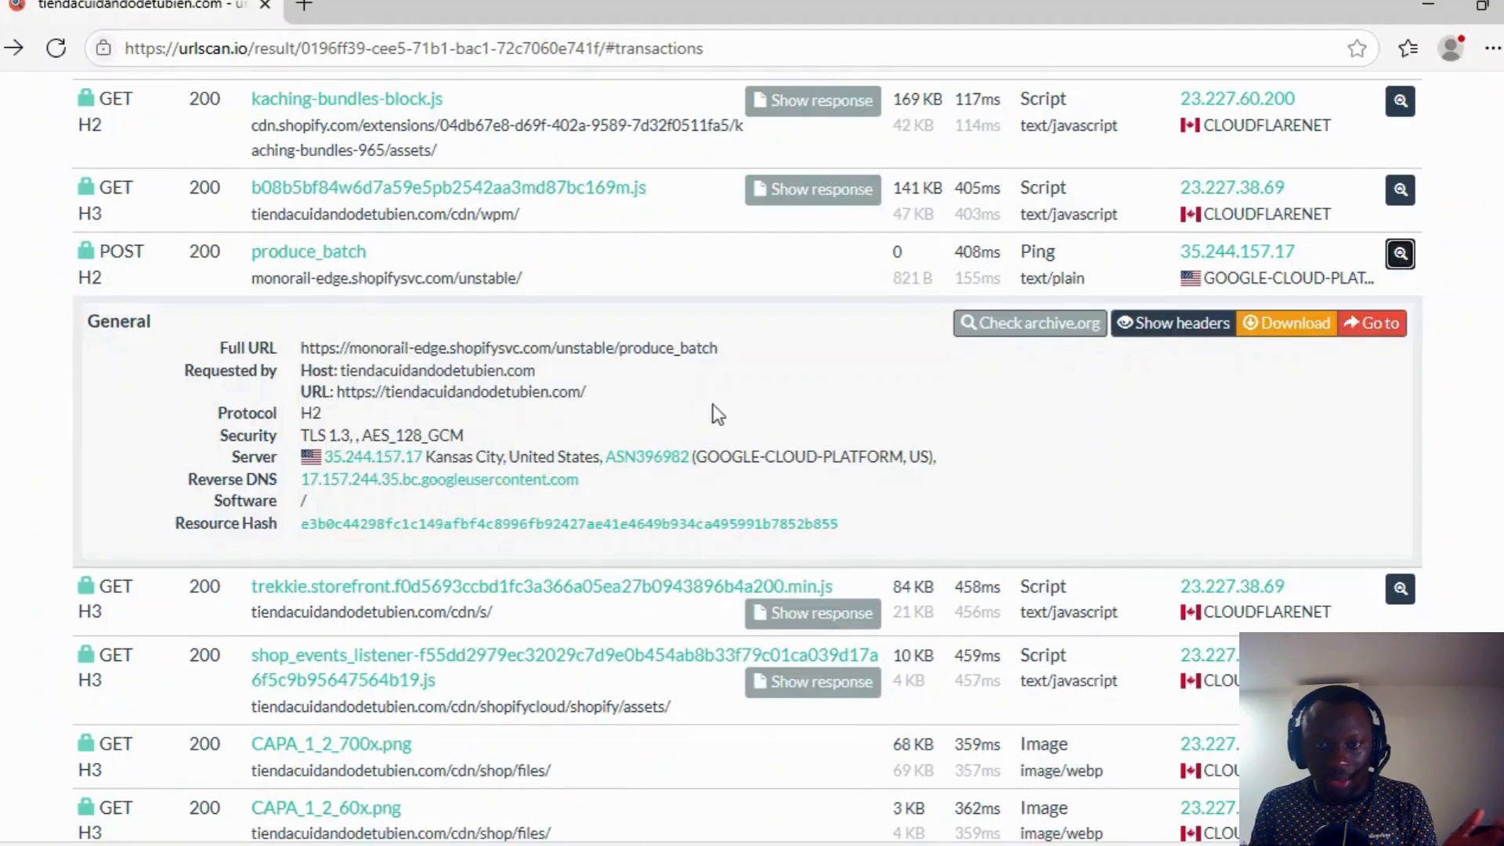
{"action": "mouse_move", "coordinate": [758, 357]}
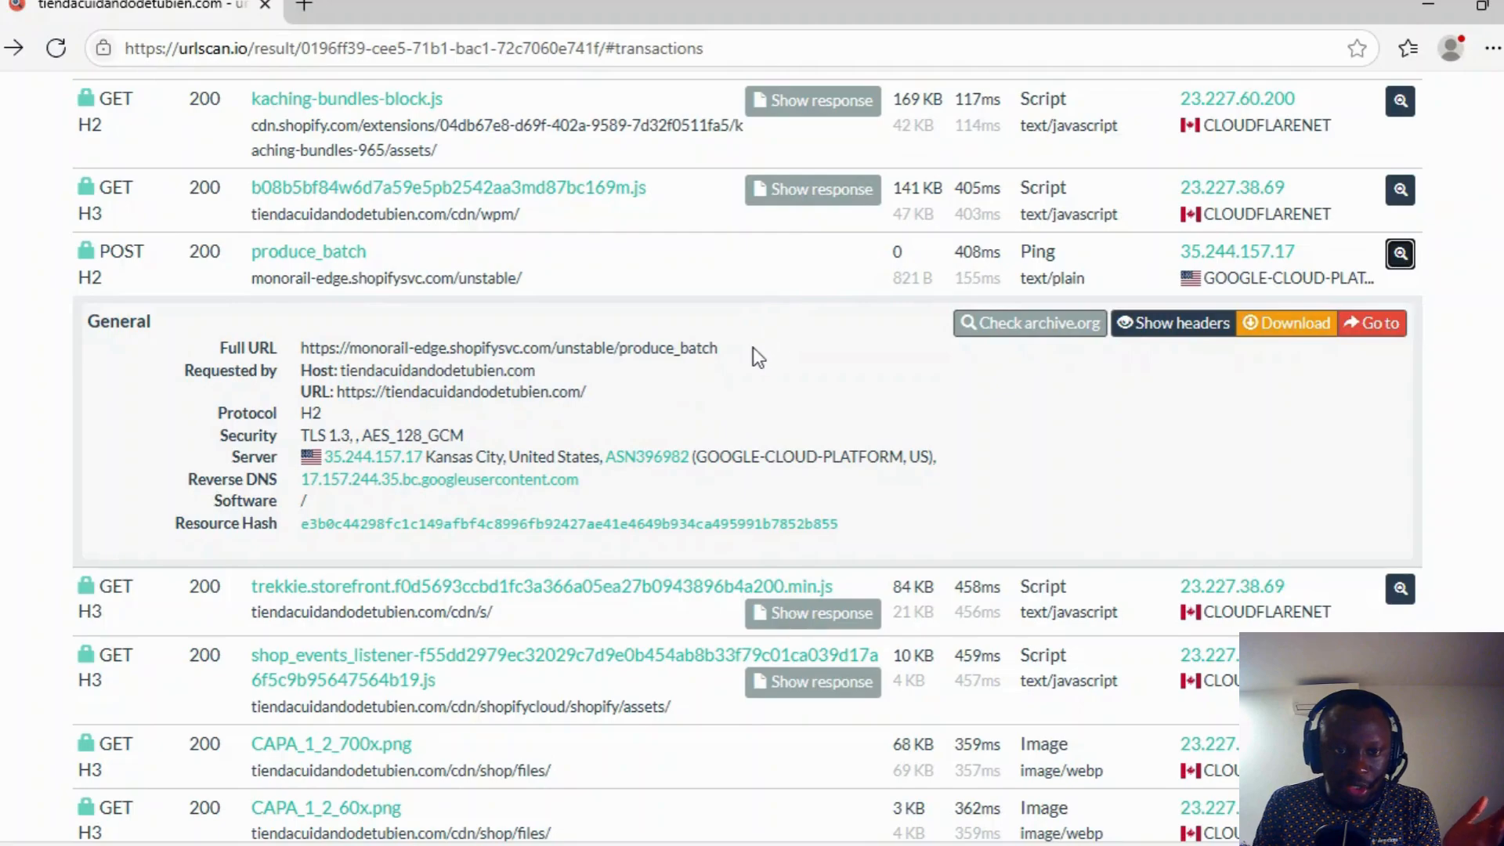
{"action": "mouse_move", "coordinate": [636, 345]}
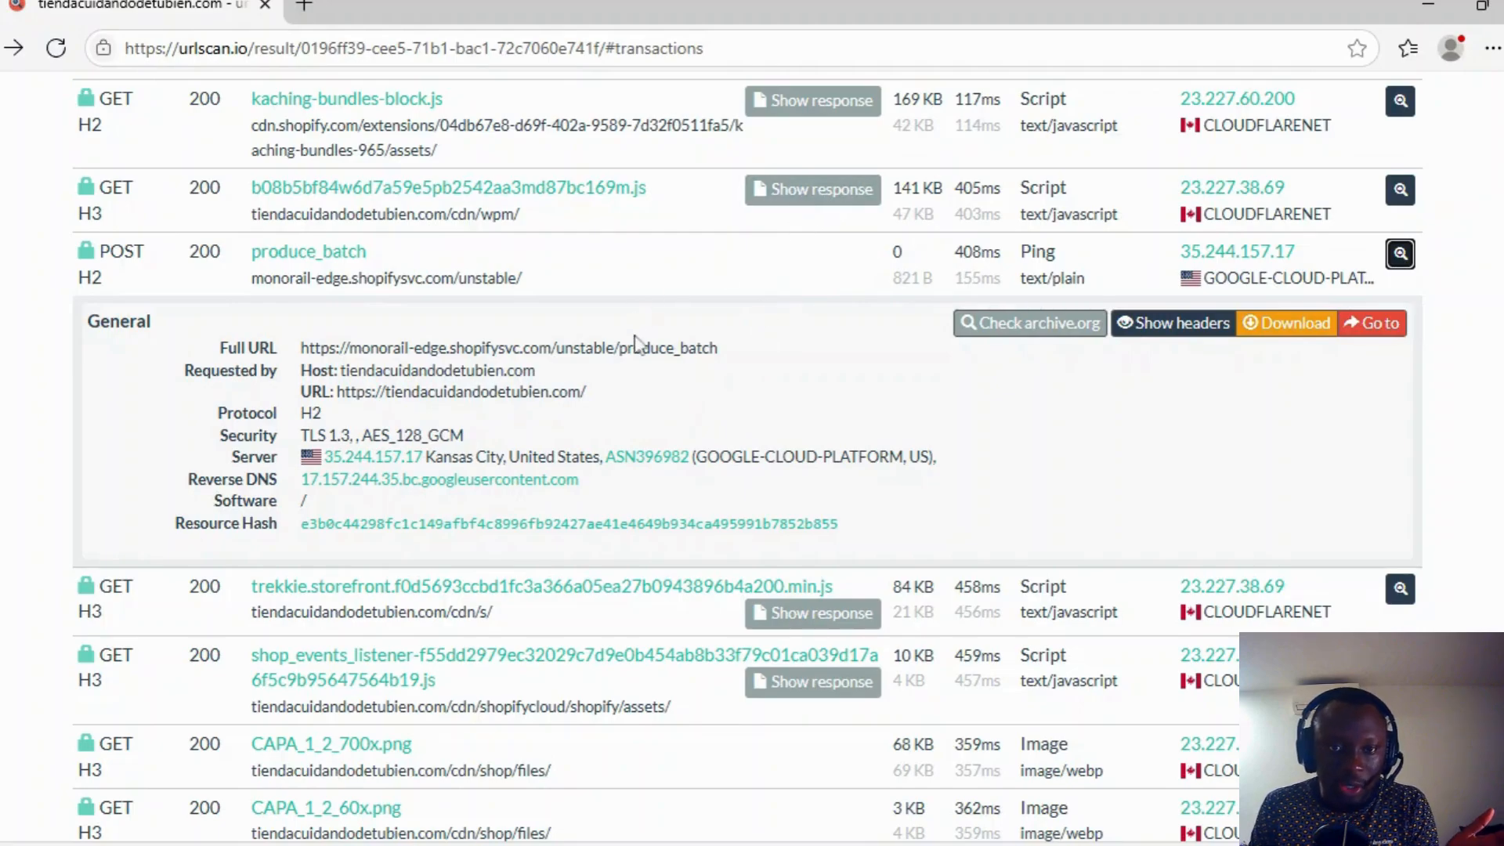
{"action": "double_click", "coordinate": [666, 347]}
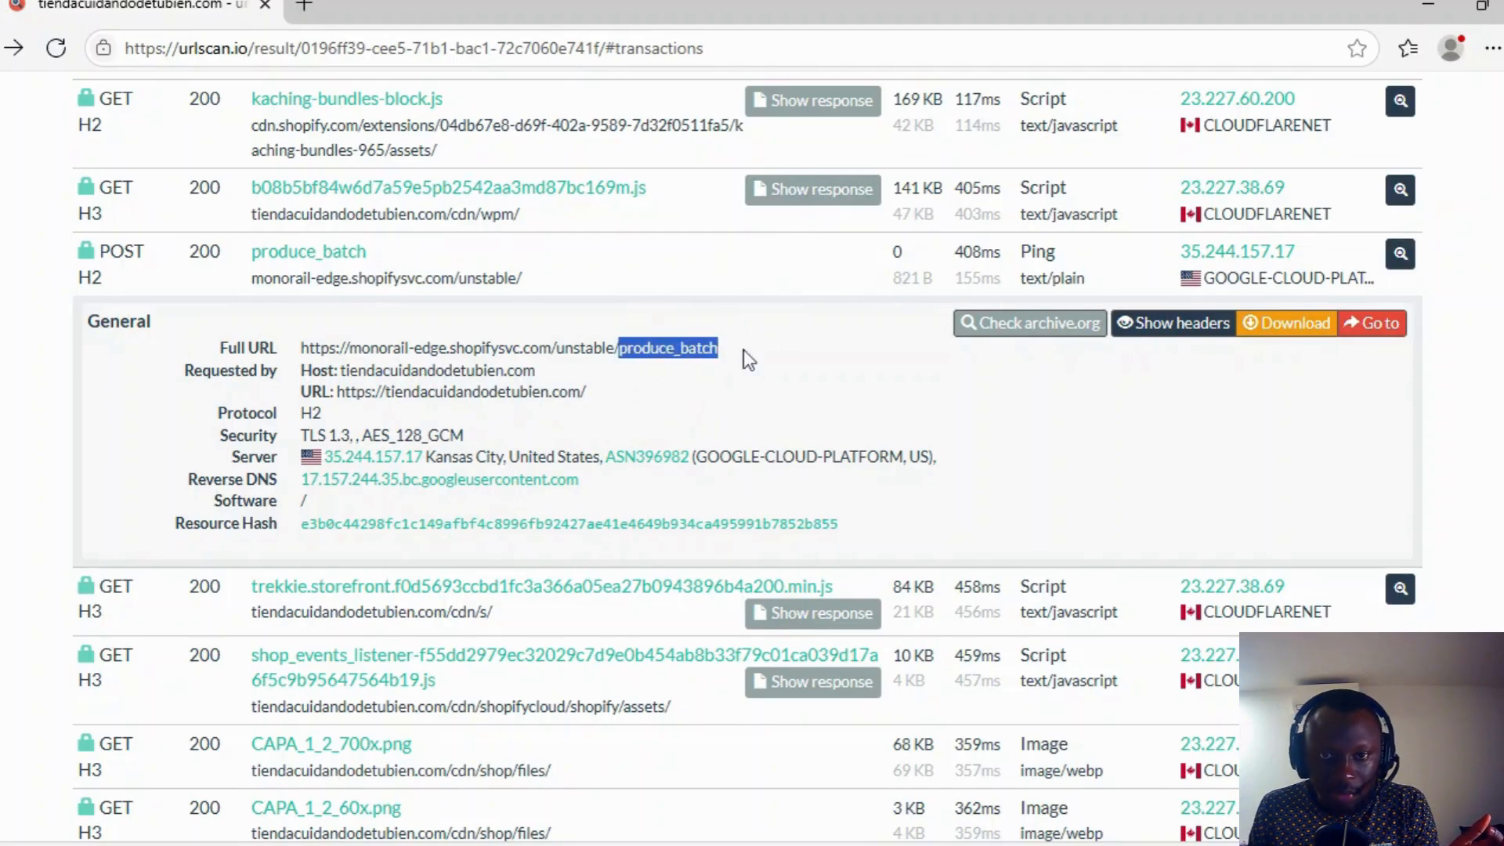
{"action": "mouse_move", "coordinate": [695, 376]}
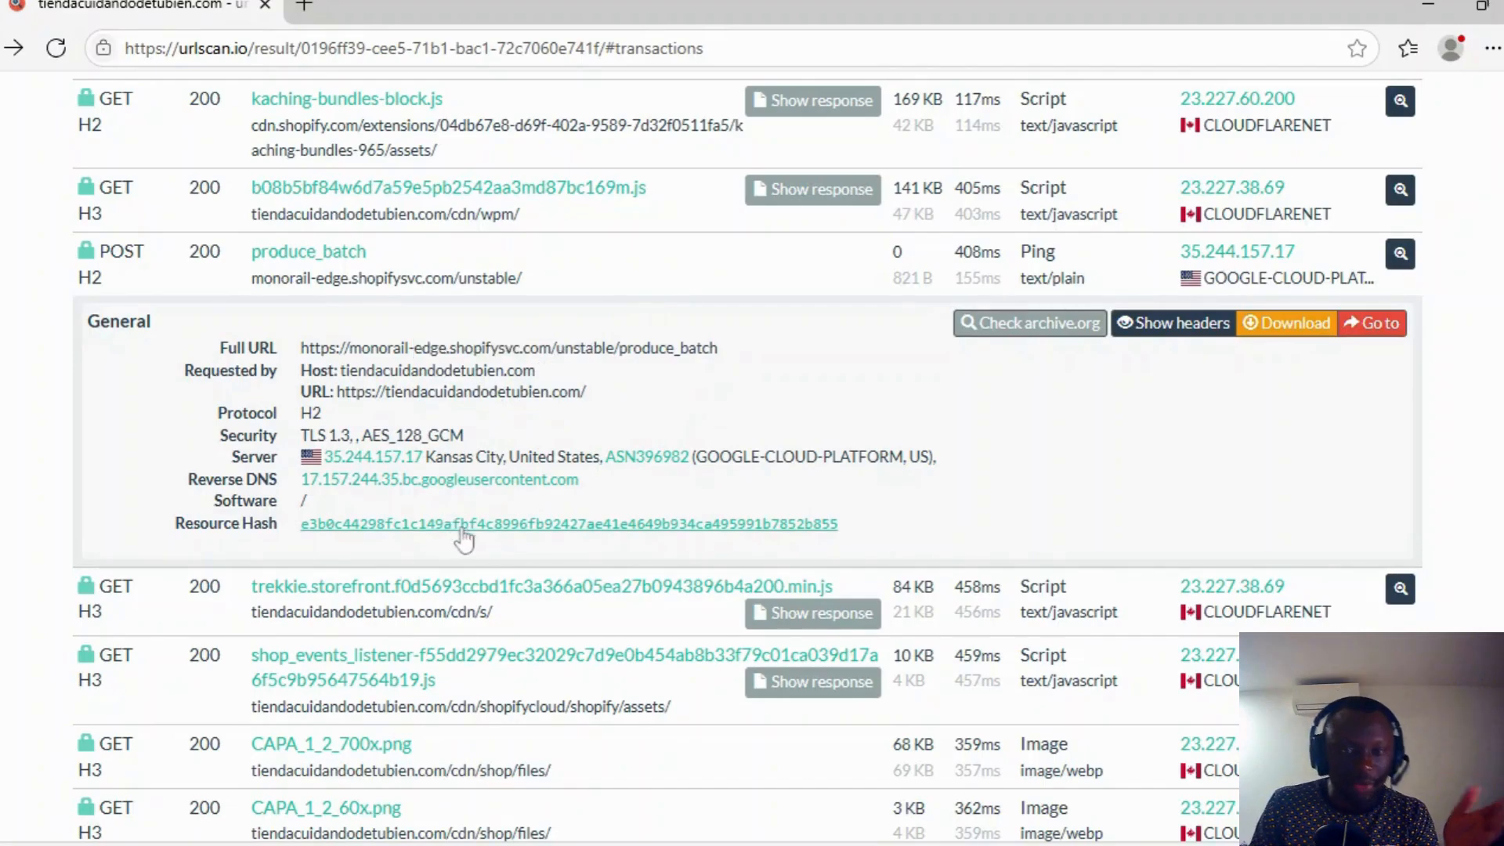
{"action": "left_click", "coordinate": [1397, 254]}
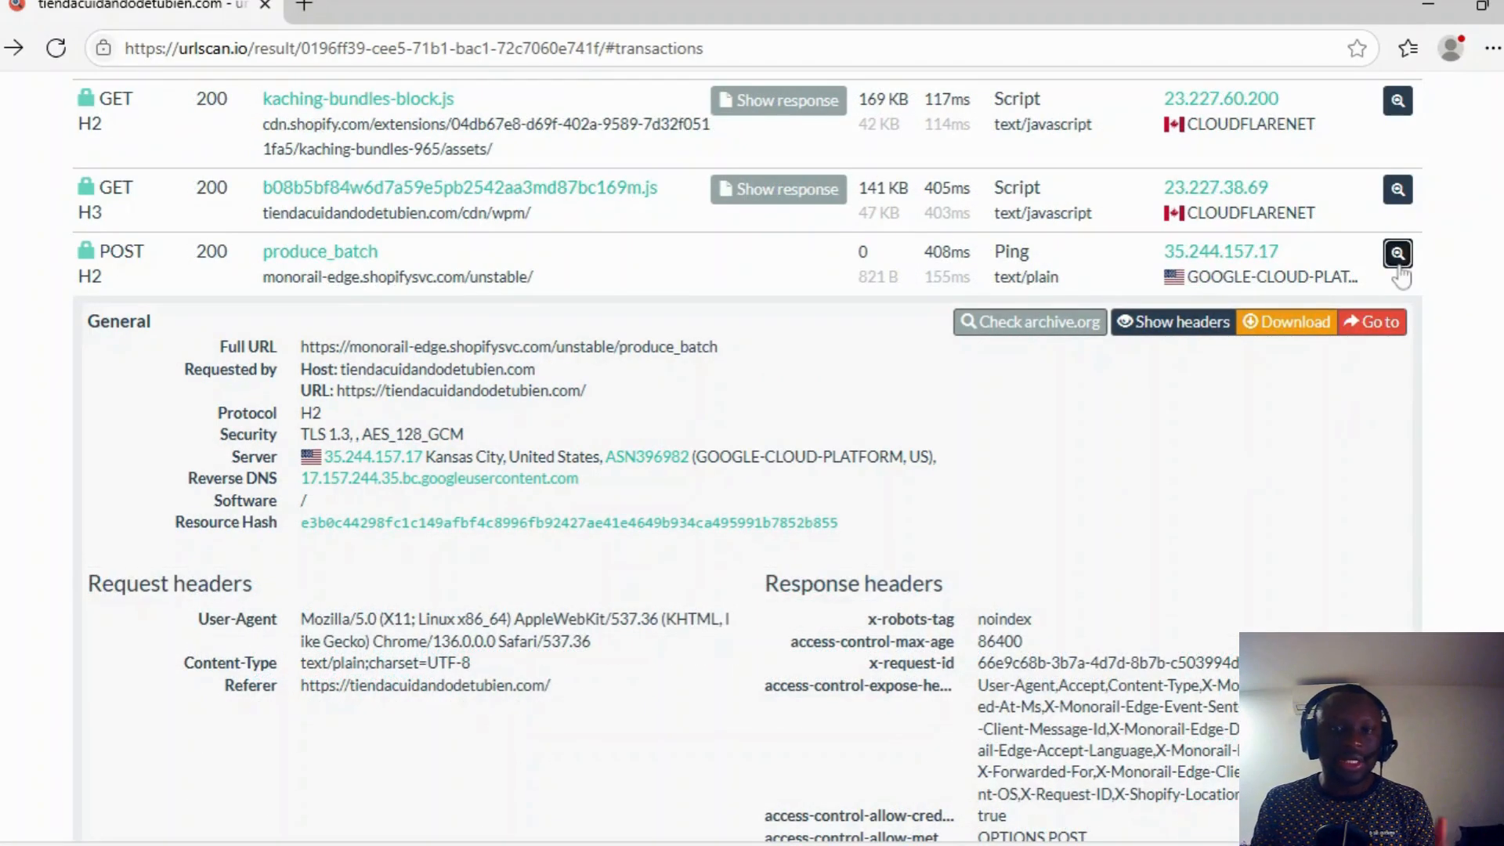
{"action": "left_click", "coordinate": [1397, 253]}
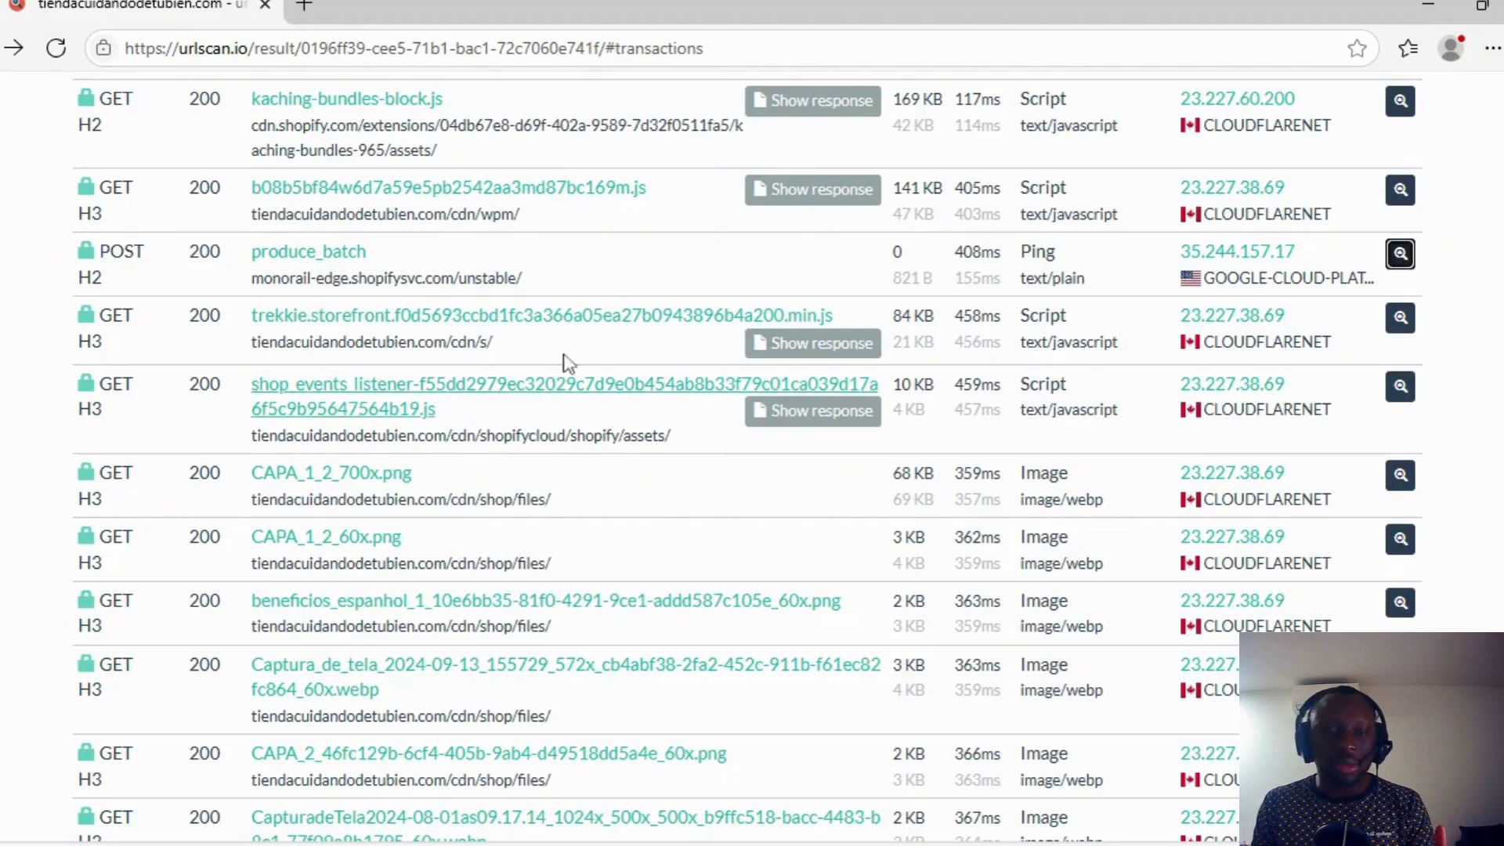
Scroll to Failed requests and select worker.modern.js to find its two GET entries
{"action": "scroll", "scroll_direction": "down", "scroll_amount": 3}
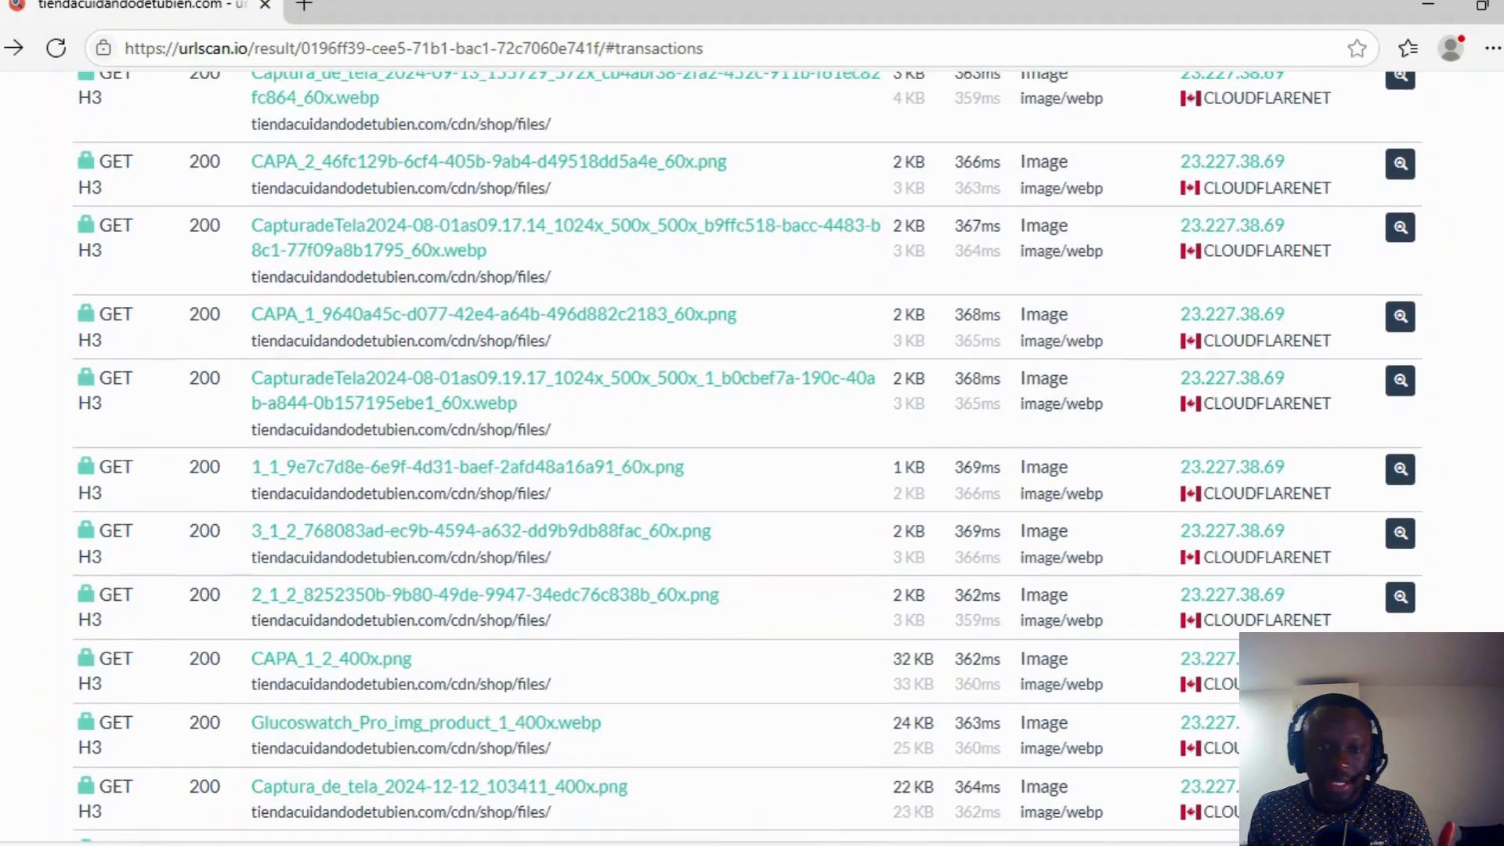
{"action": "scroll", "scroll_direction": "down", "scroll_amount": 3}
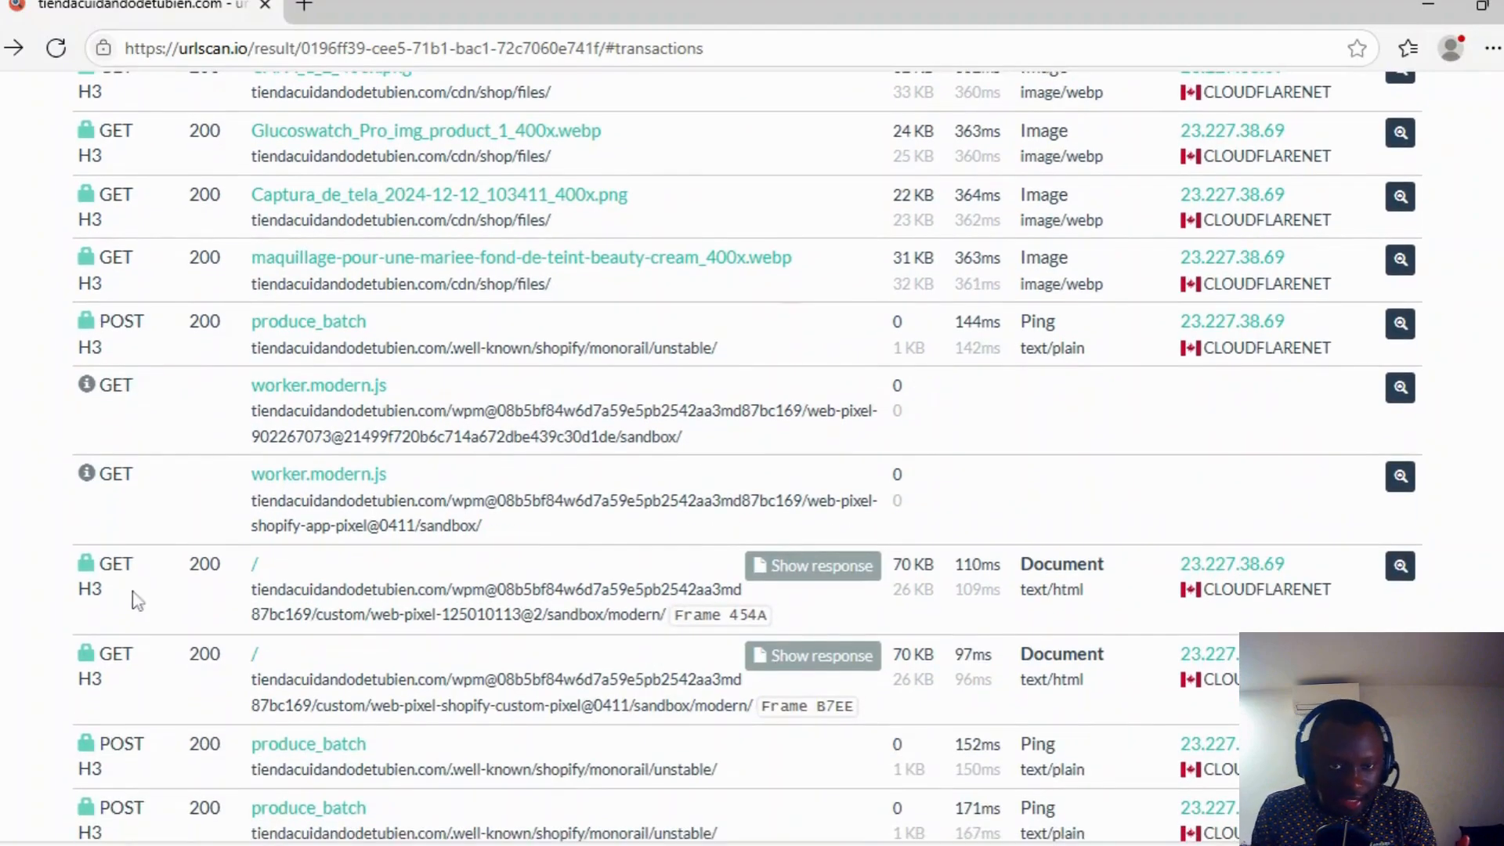
{"action": "mouse_move", "coordinate": [1317, 413]}
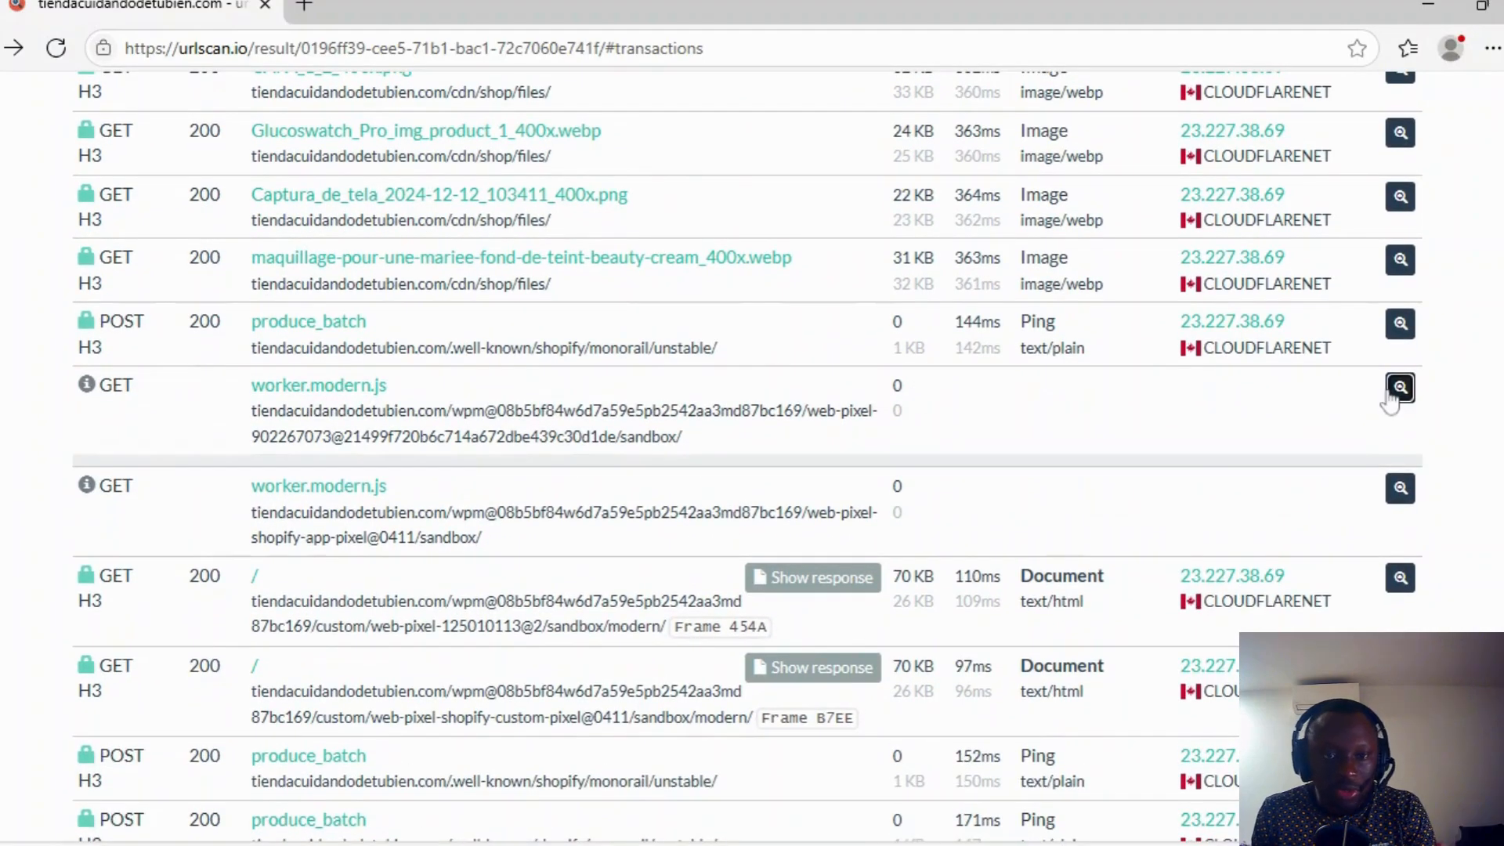
{"action": "scroll", "scroll_direction": "down", "scroll_amount": 3}
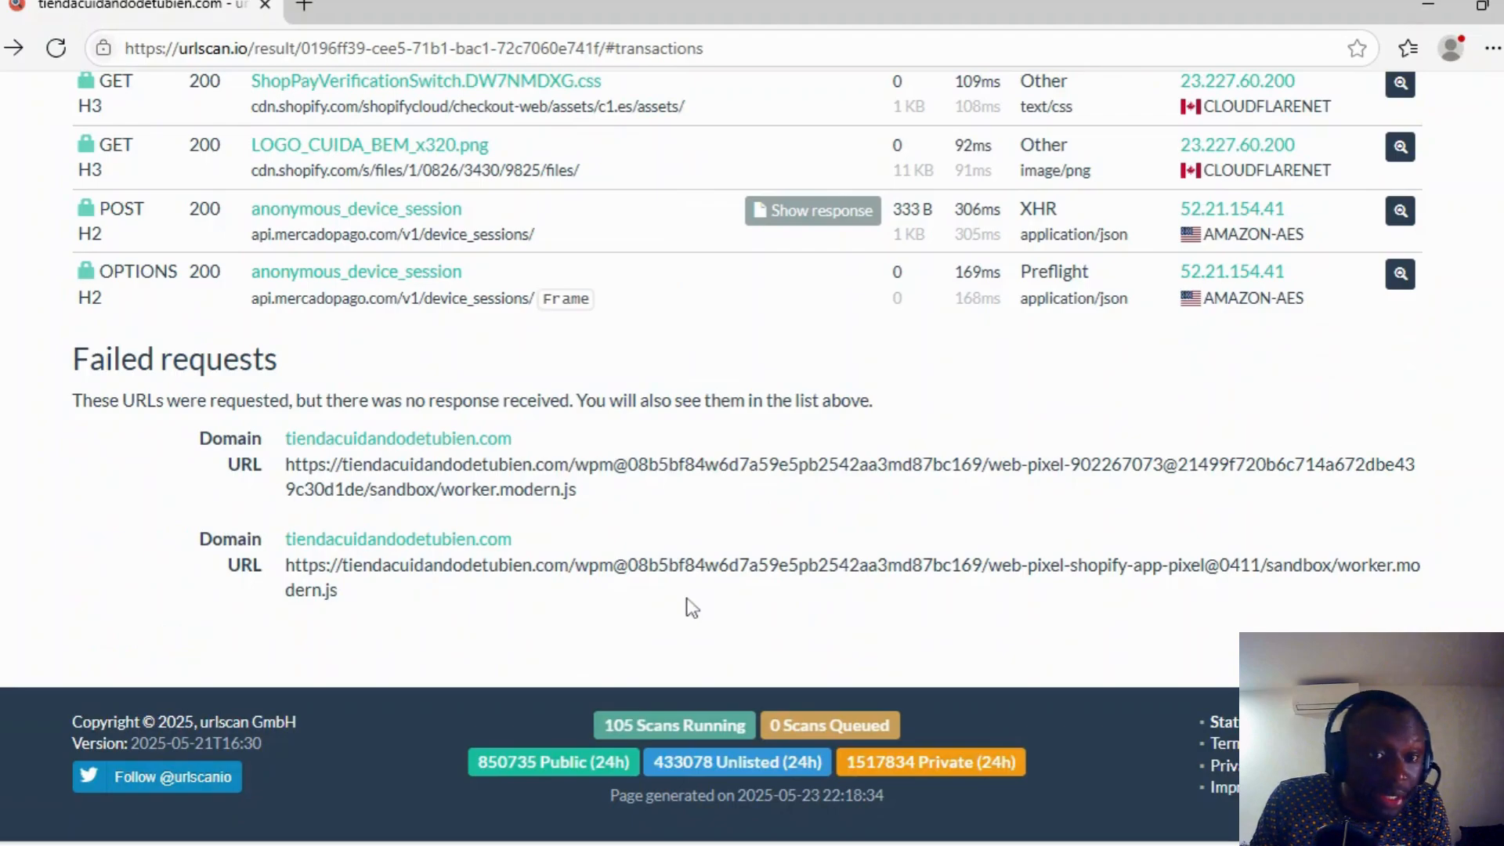
{"action": "double_click", "coordinate": [508, 488]}
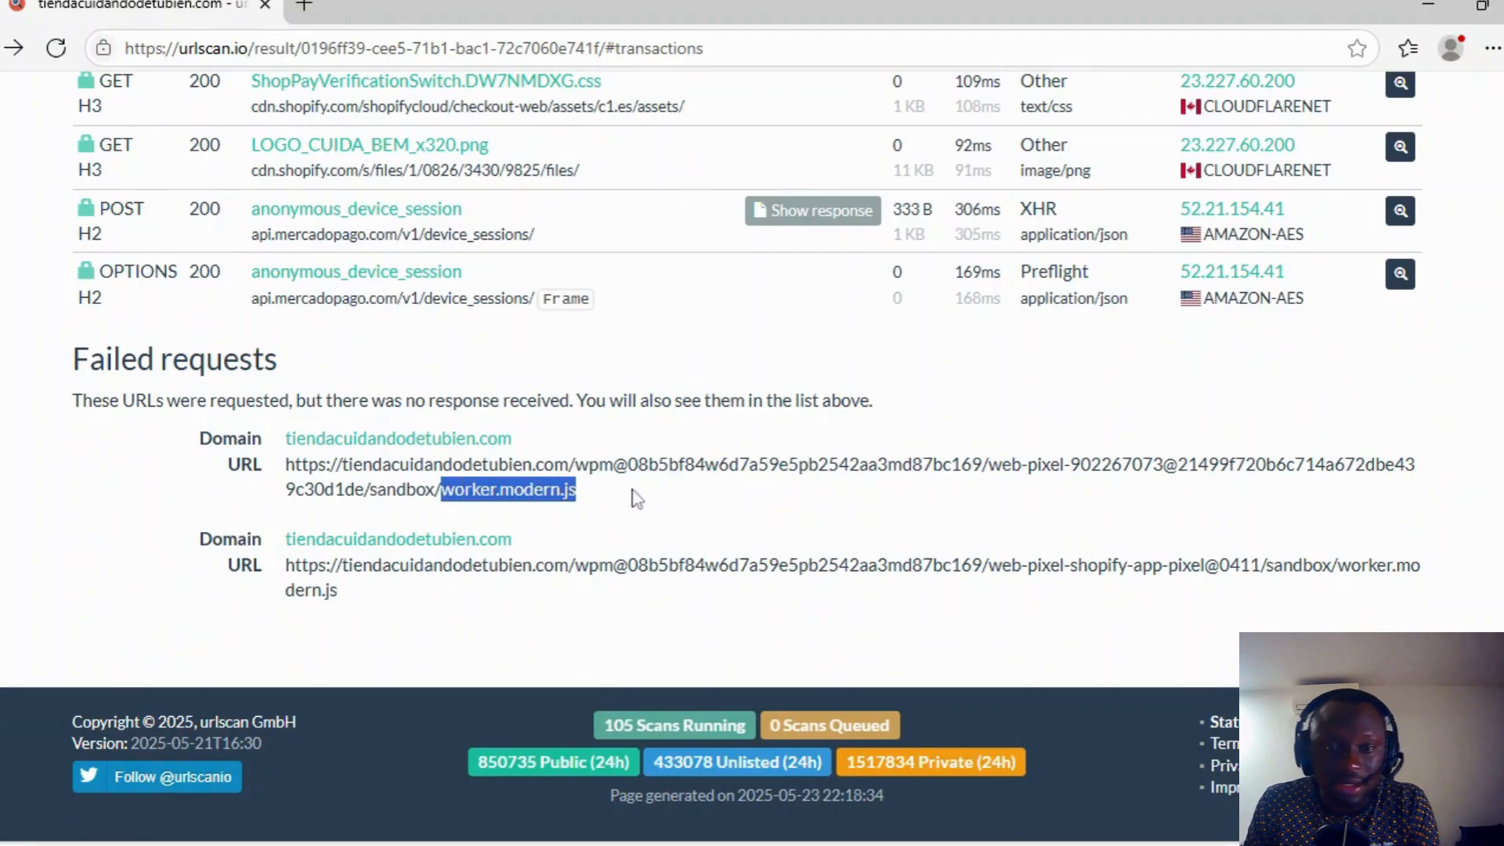
{"action": "double_click", "coordinate": [1372, 565]}
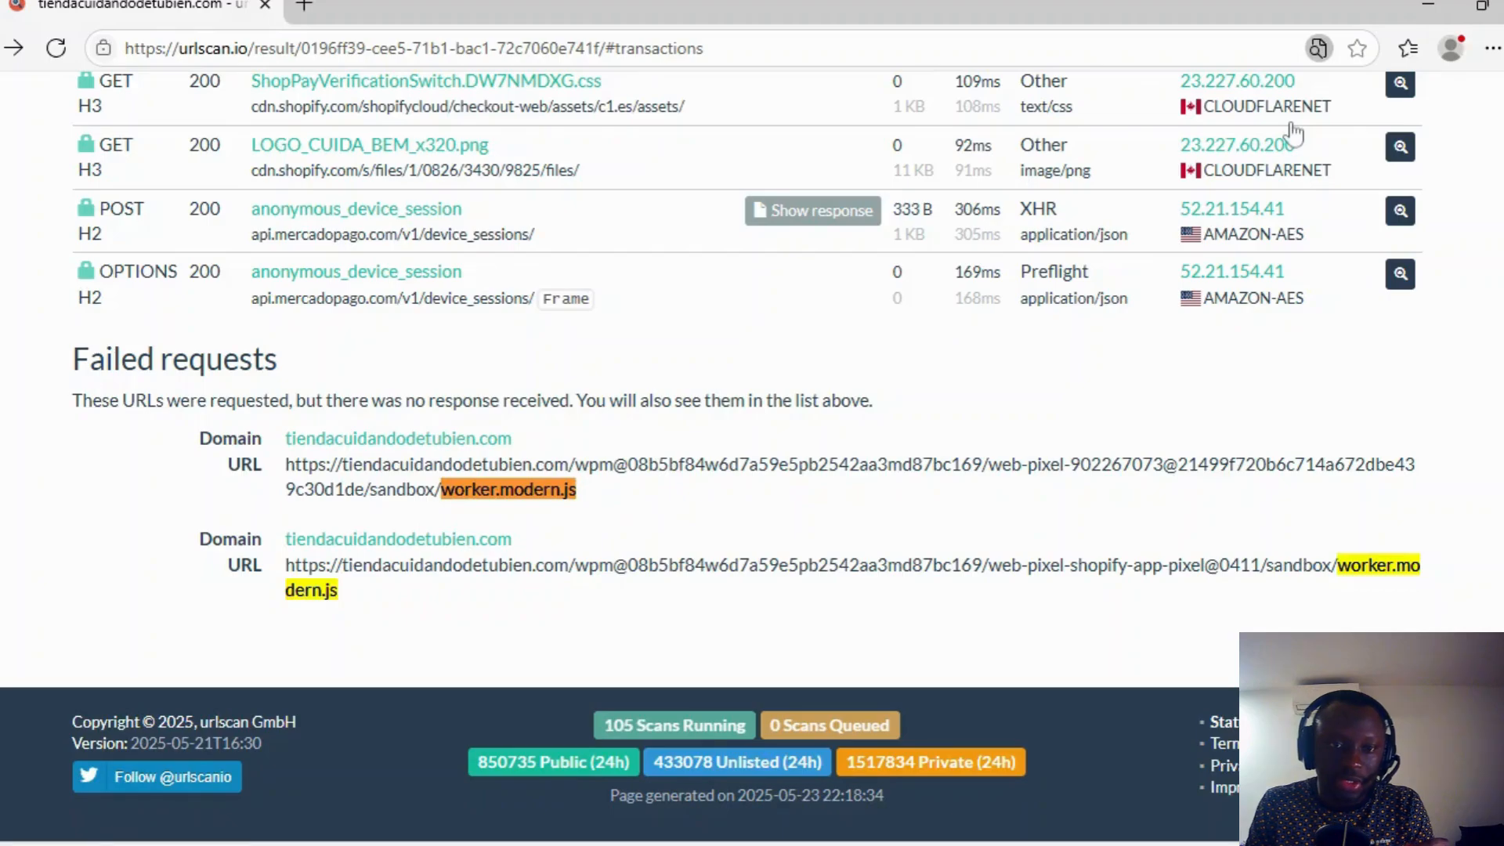
{"action": "scroll", "scroll_direction": "up", "scroll_amount": 3}
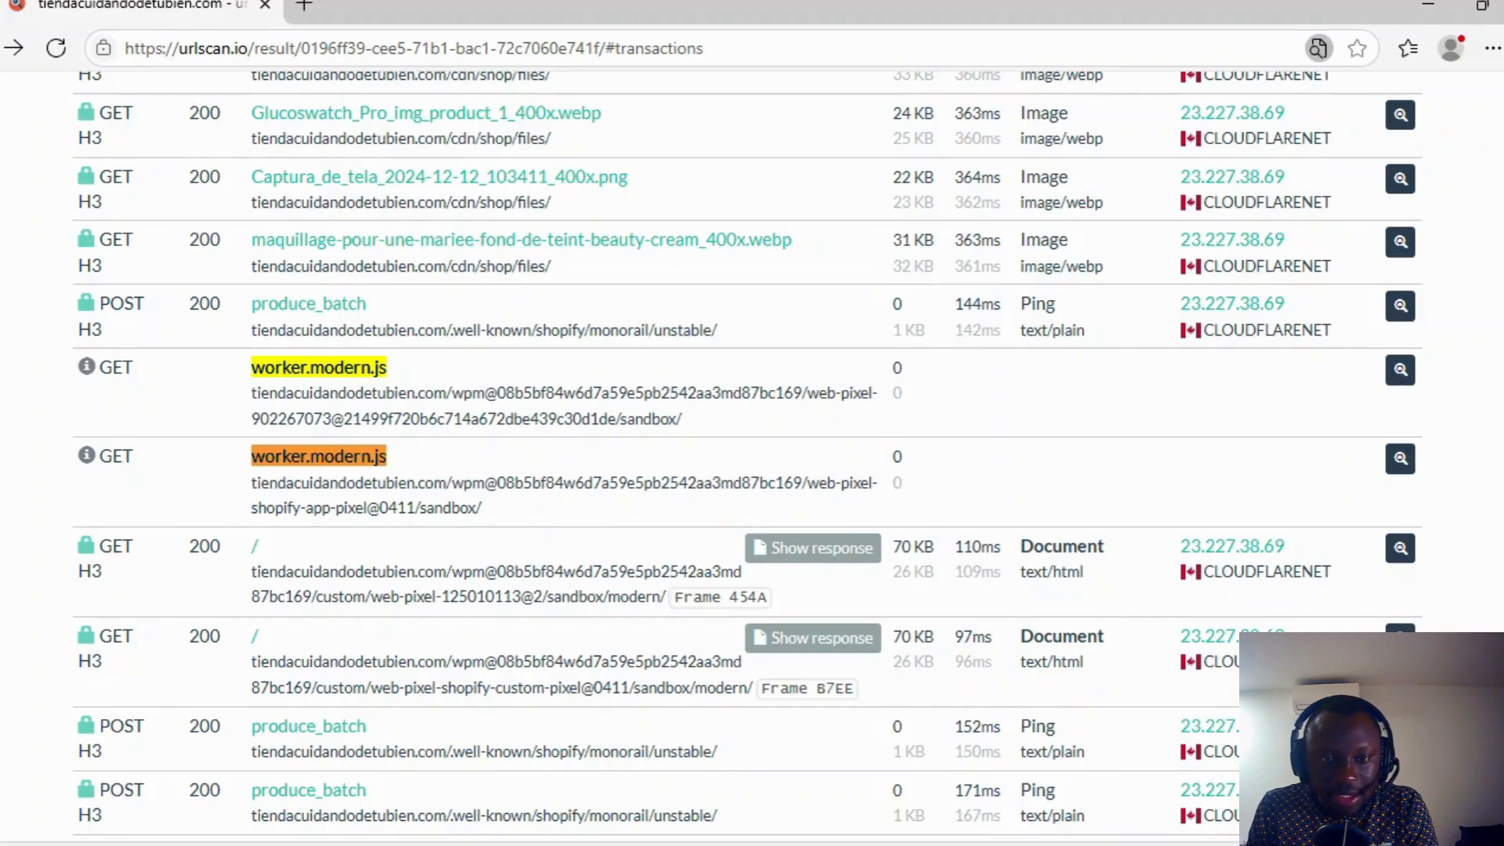
{"action": "mouse_move", "coordinate": [537, 539]}
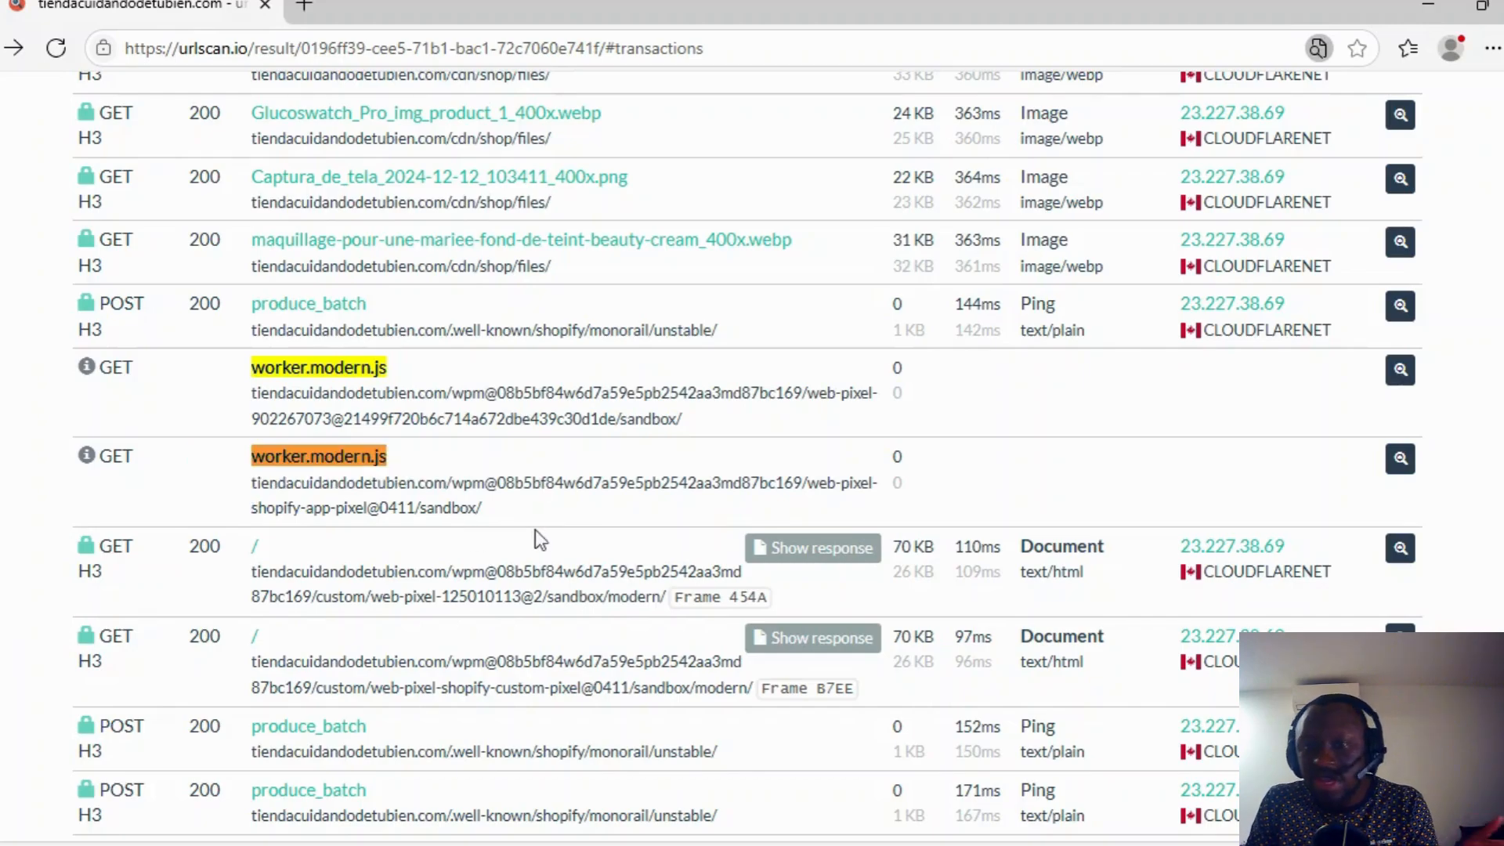